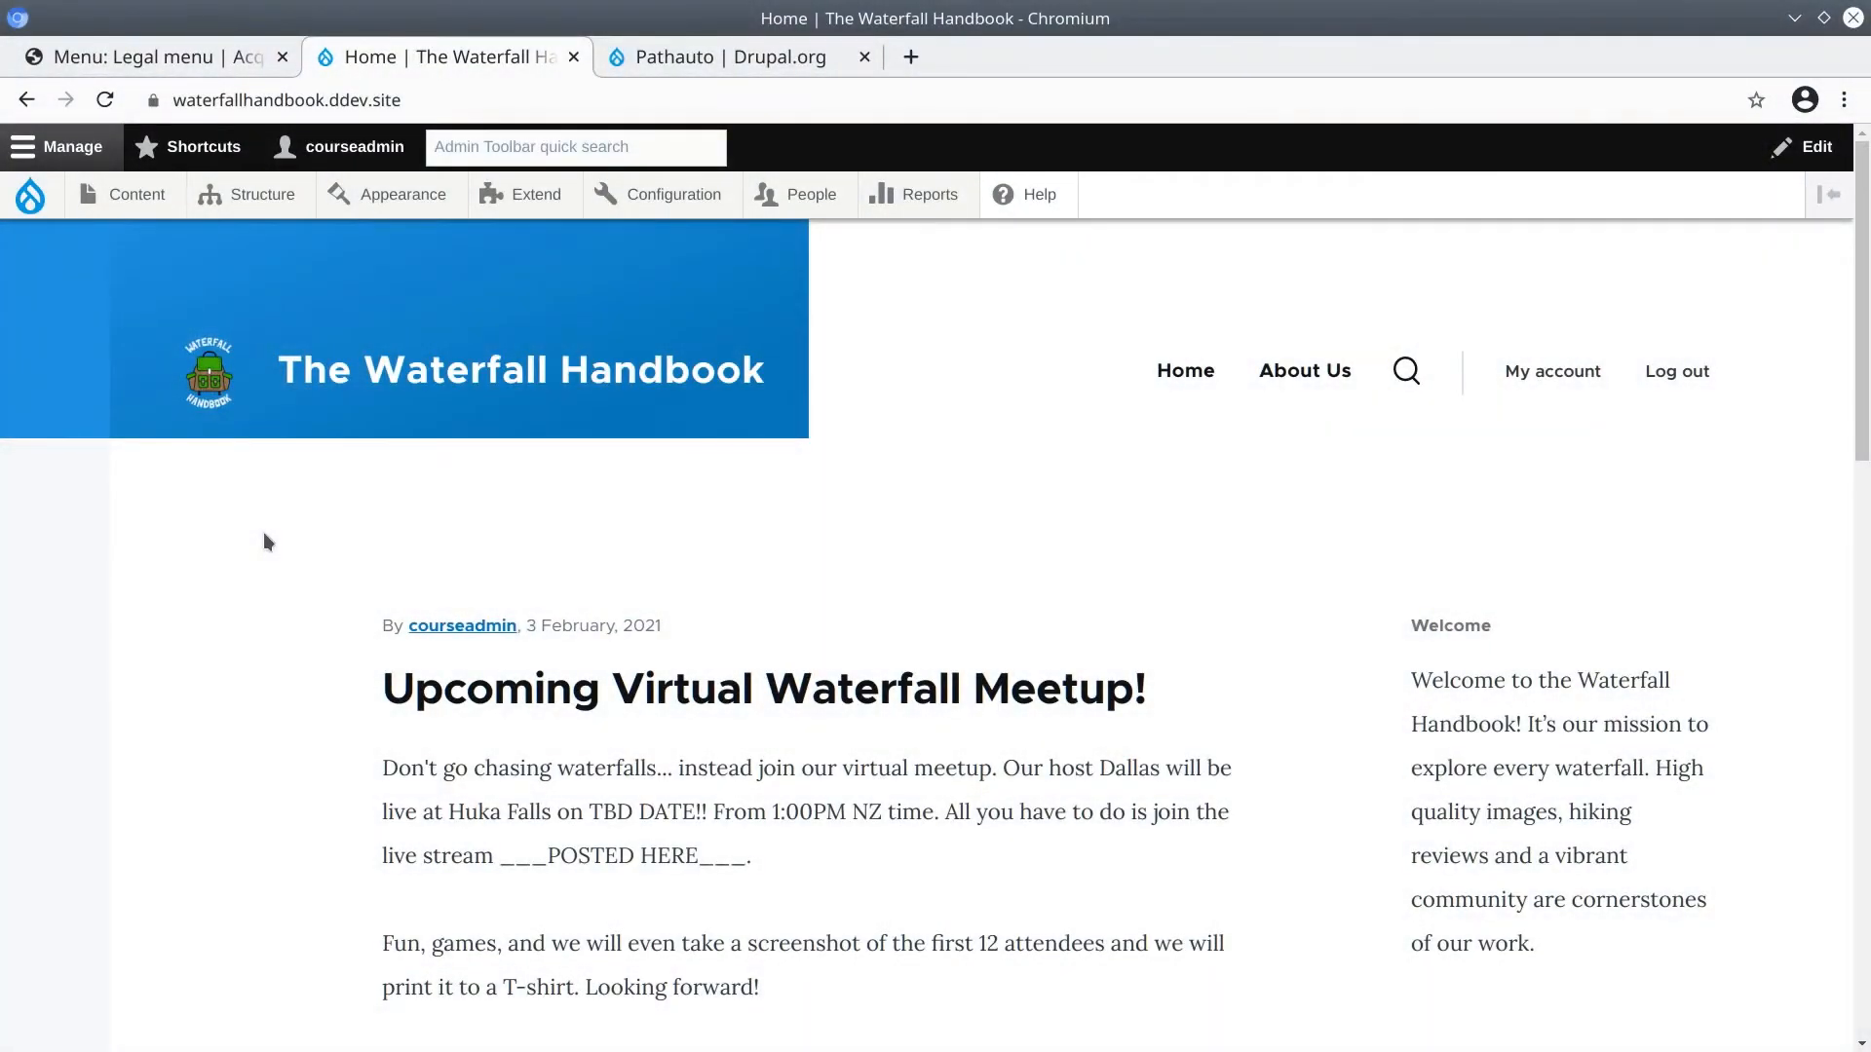
{"action": "mouse_move", "coordinate": [272, 535]}
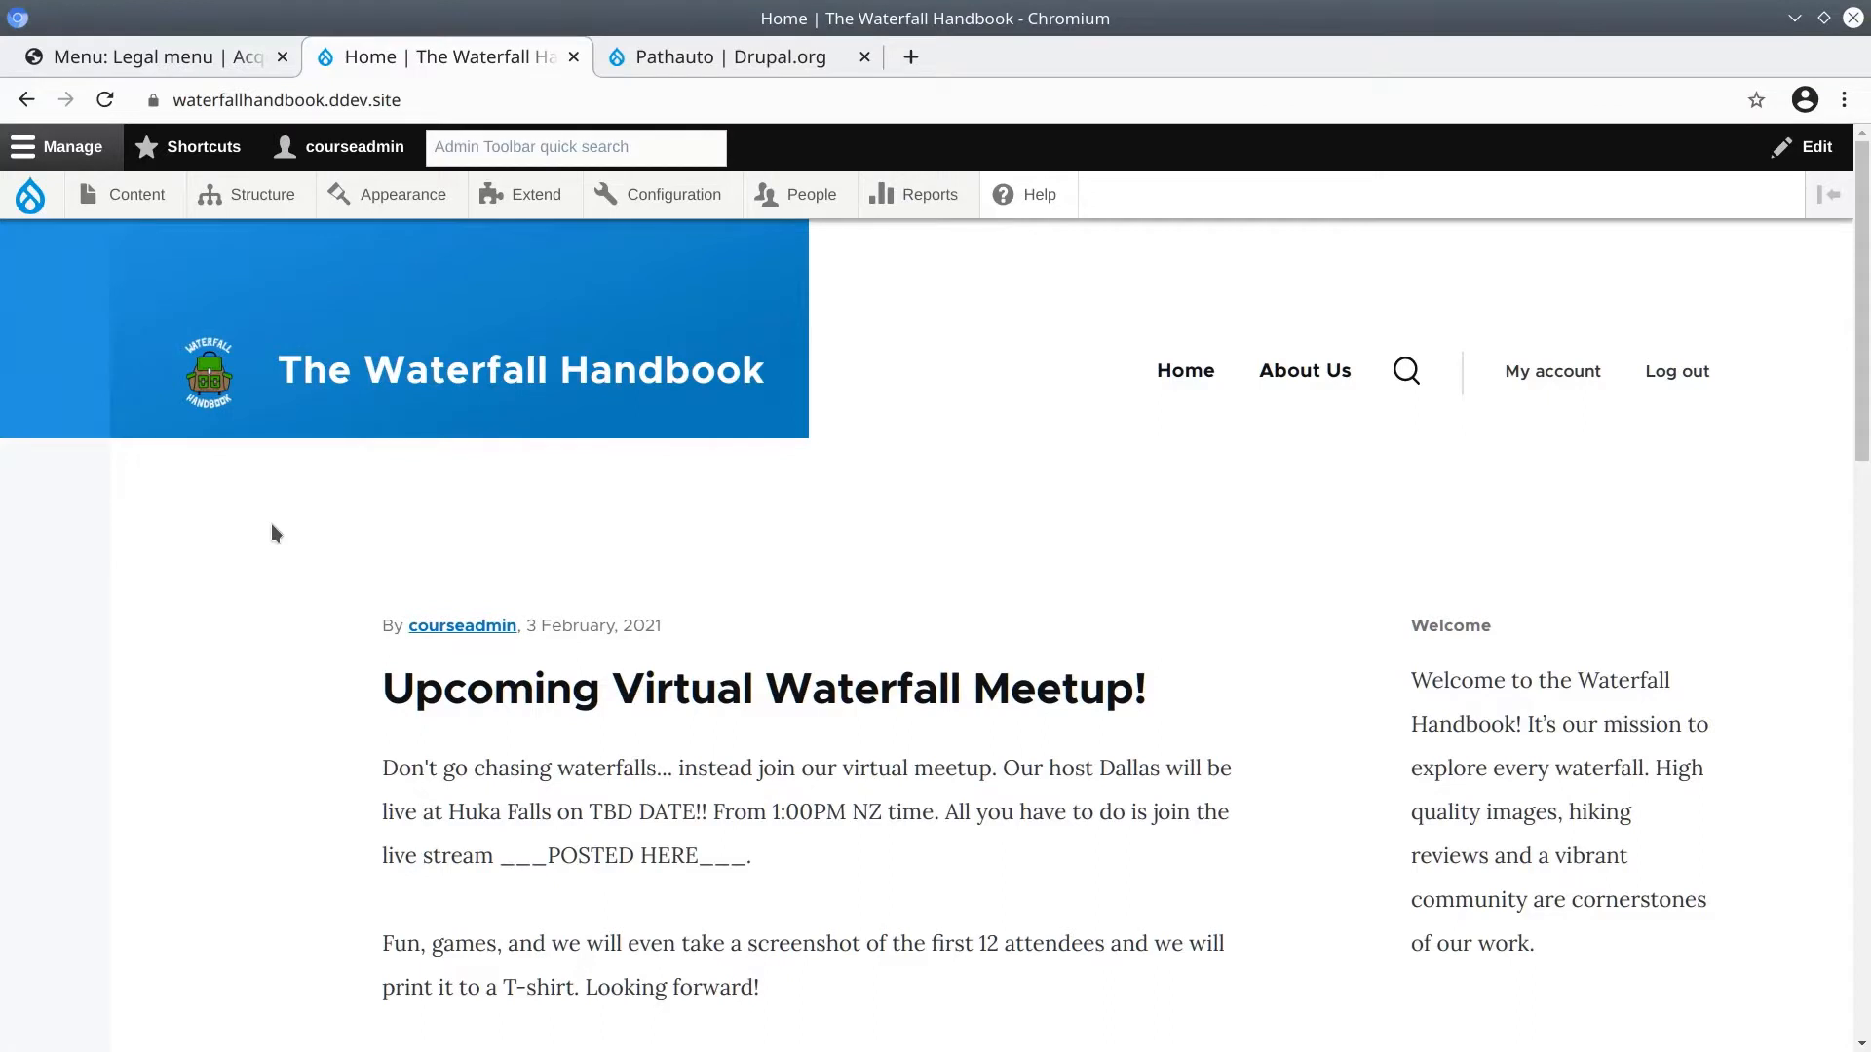
Show the Content overview and scroll to the Waterfall nodes like Dawson Falls and Huka Falls
{"action": "left_click", "coordinate": [136, 195]}
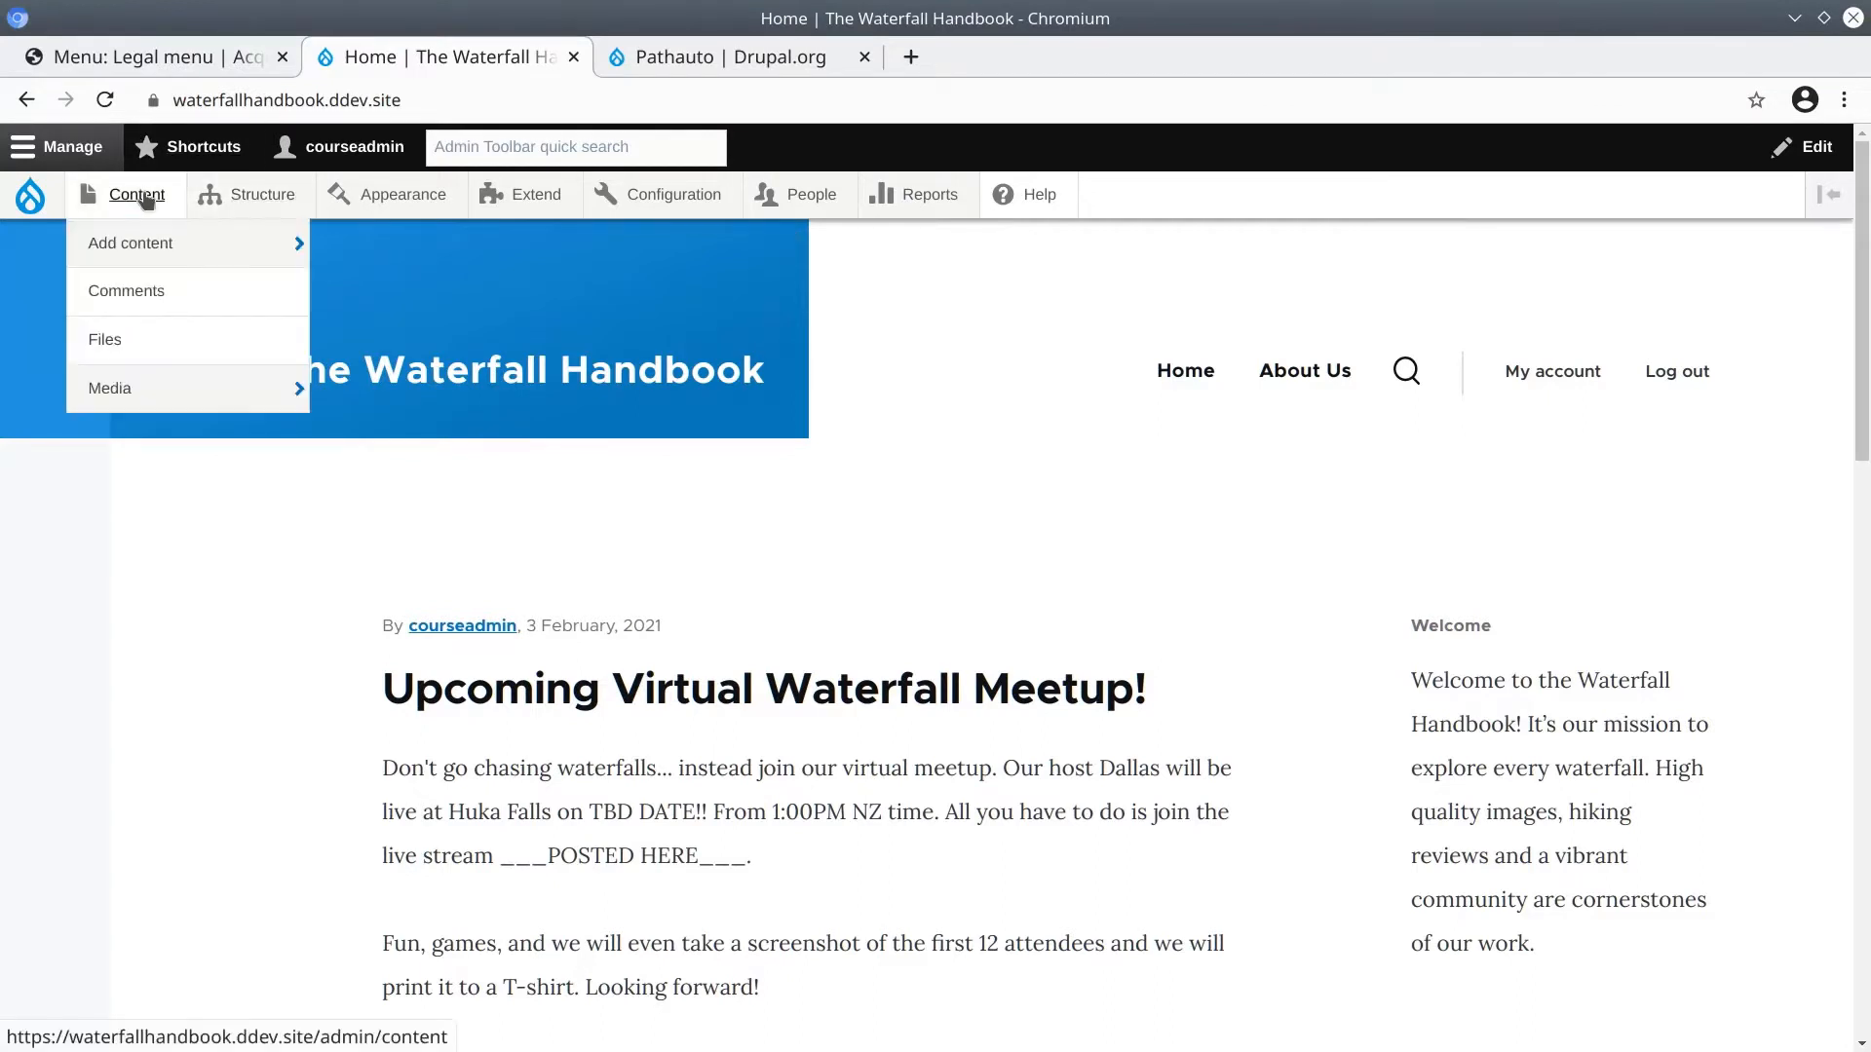
{"action": "left_click", "coordinate": [137, 194]}
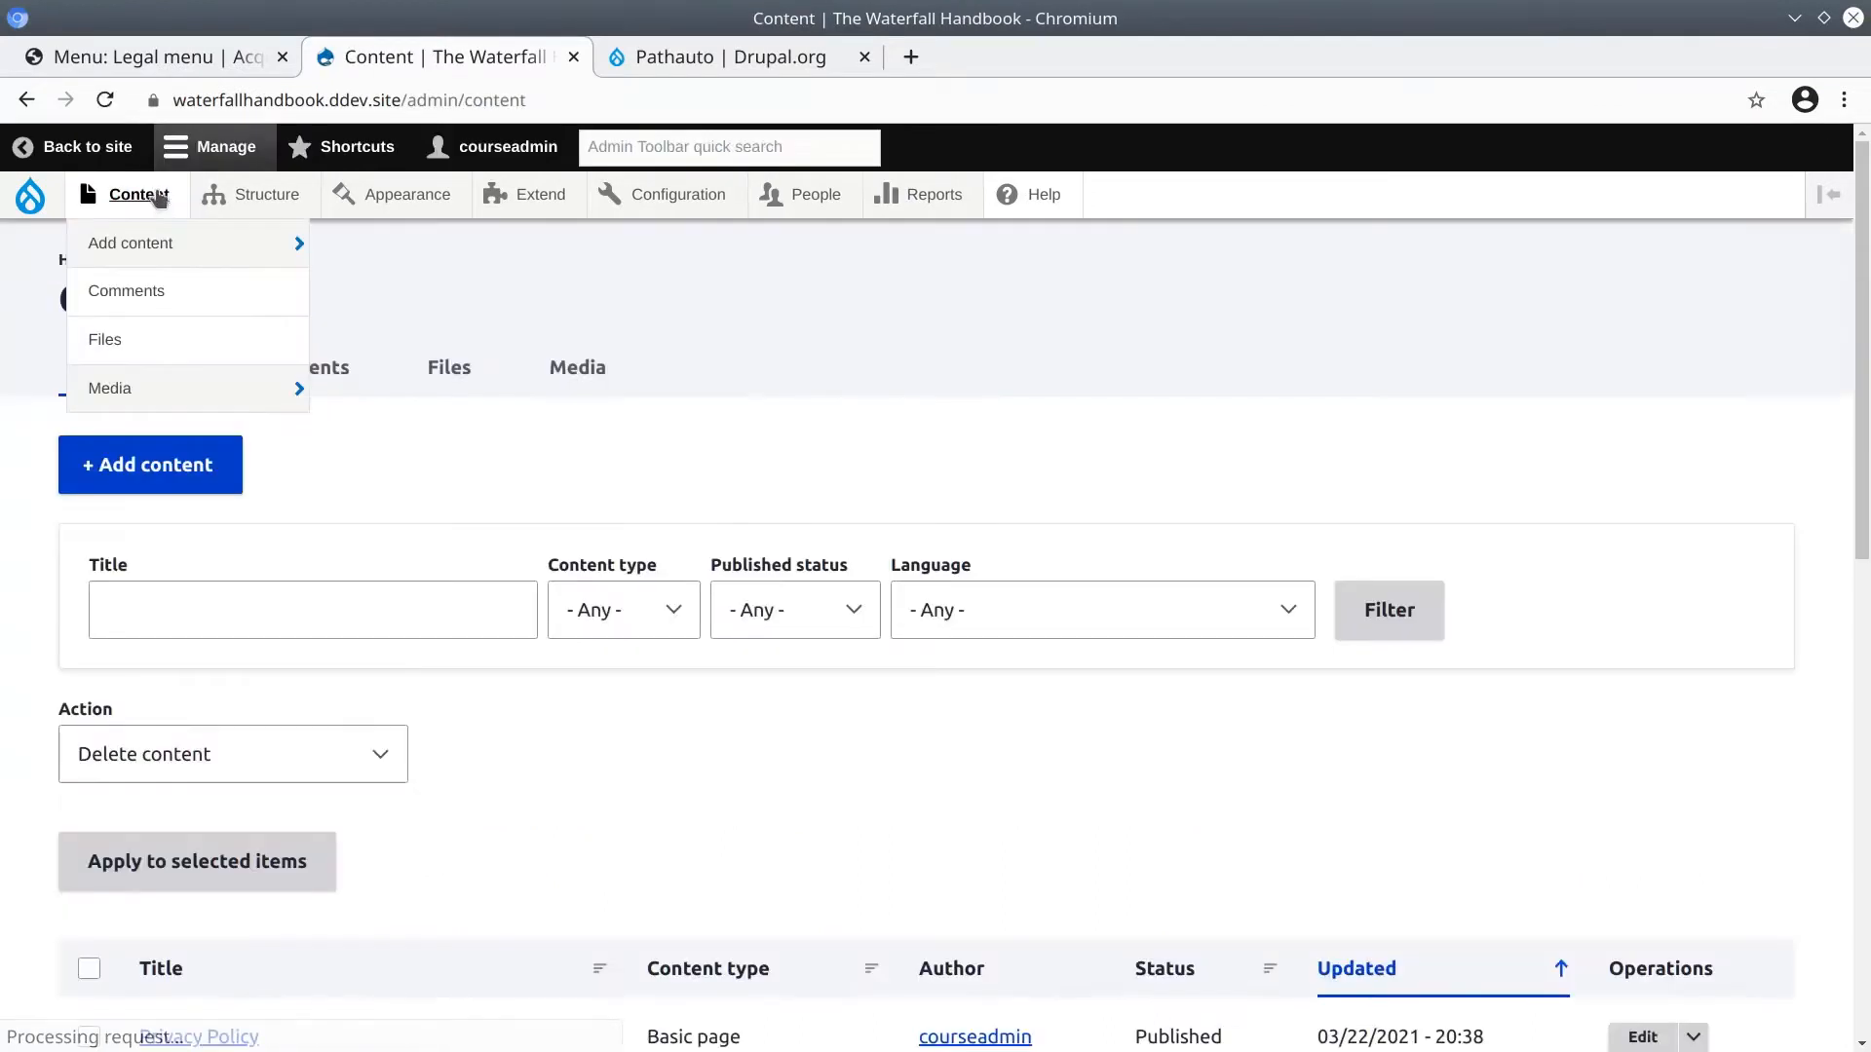
{"action": "scroll", "scroll_direction": "down", "scroll_amount": 3}
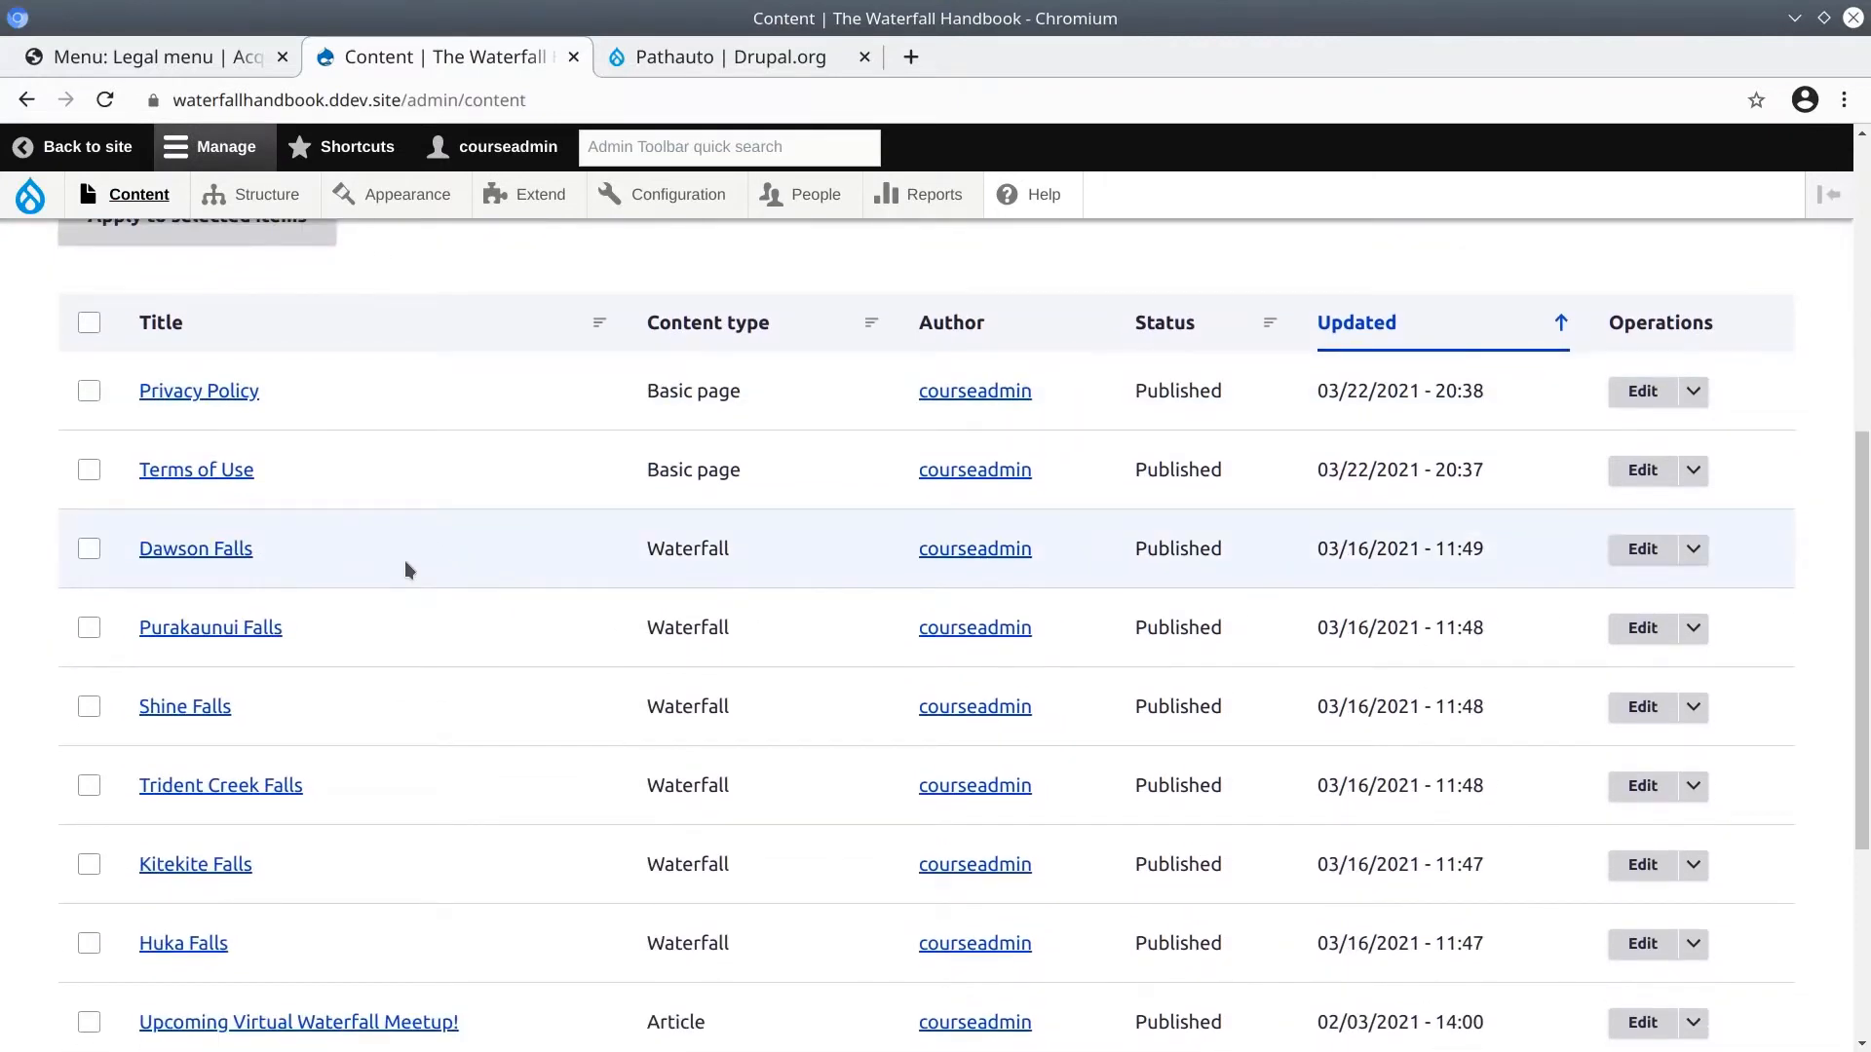
{"action": "scroll", "scroll_direction": "down", "scroll_amount": 3}
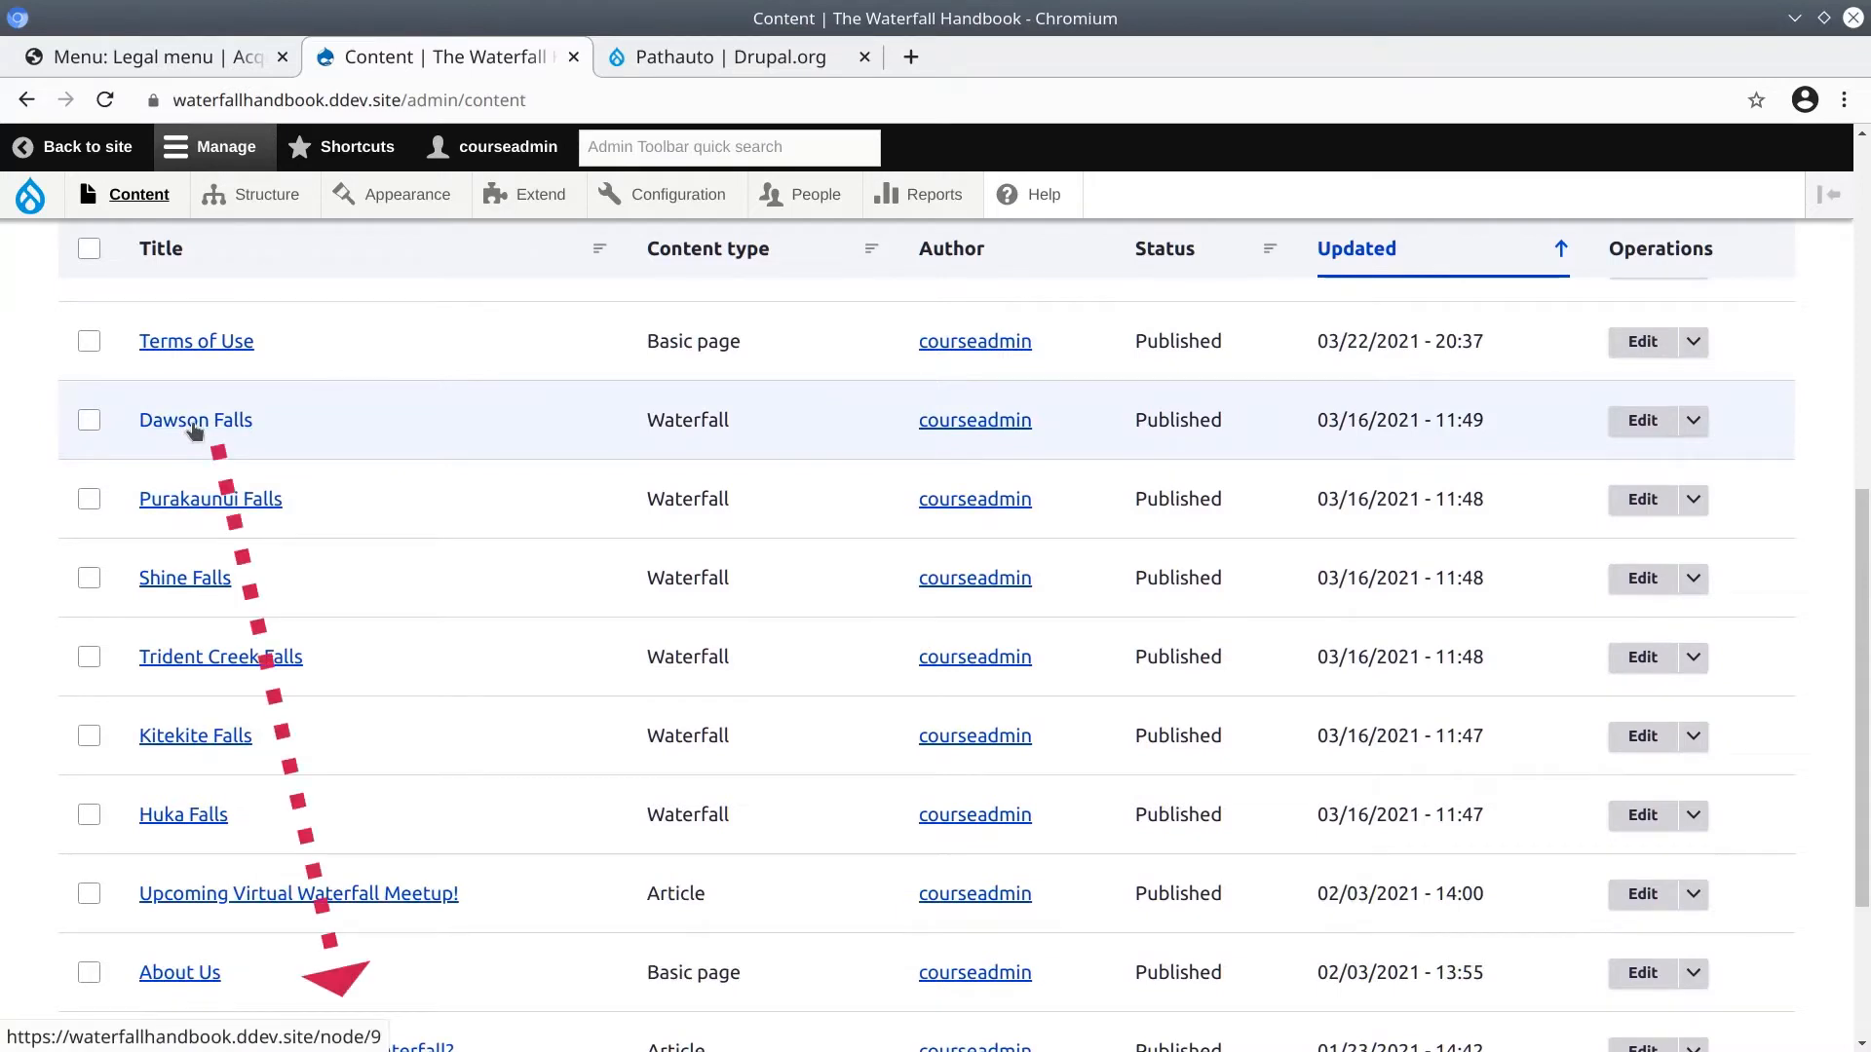
{"action": "mouse_move", "coordinate": [203, 487]}
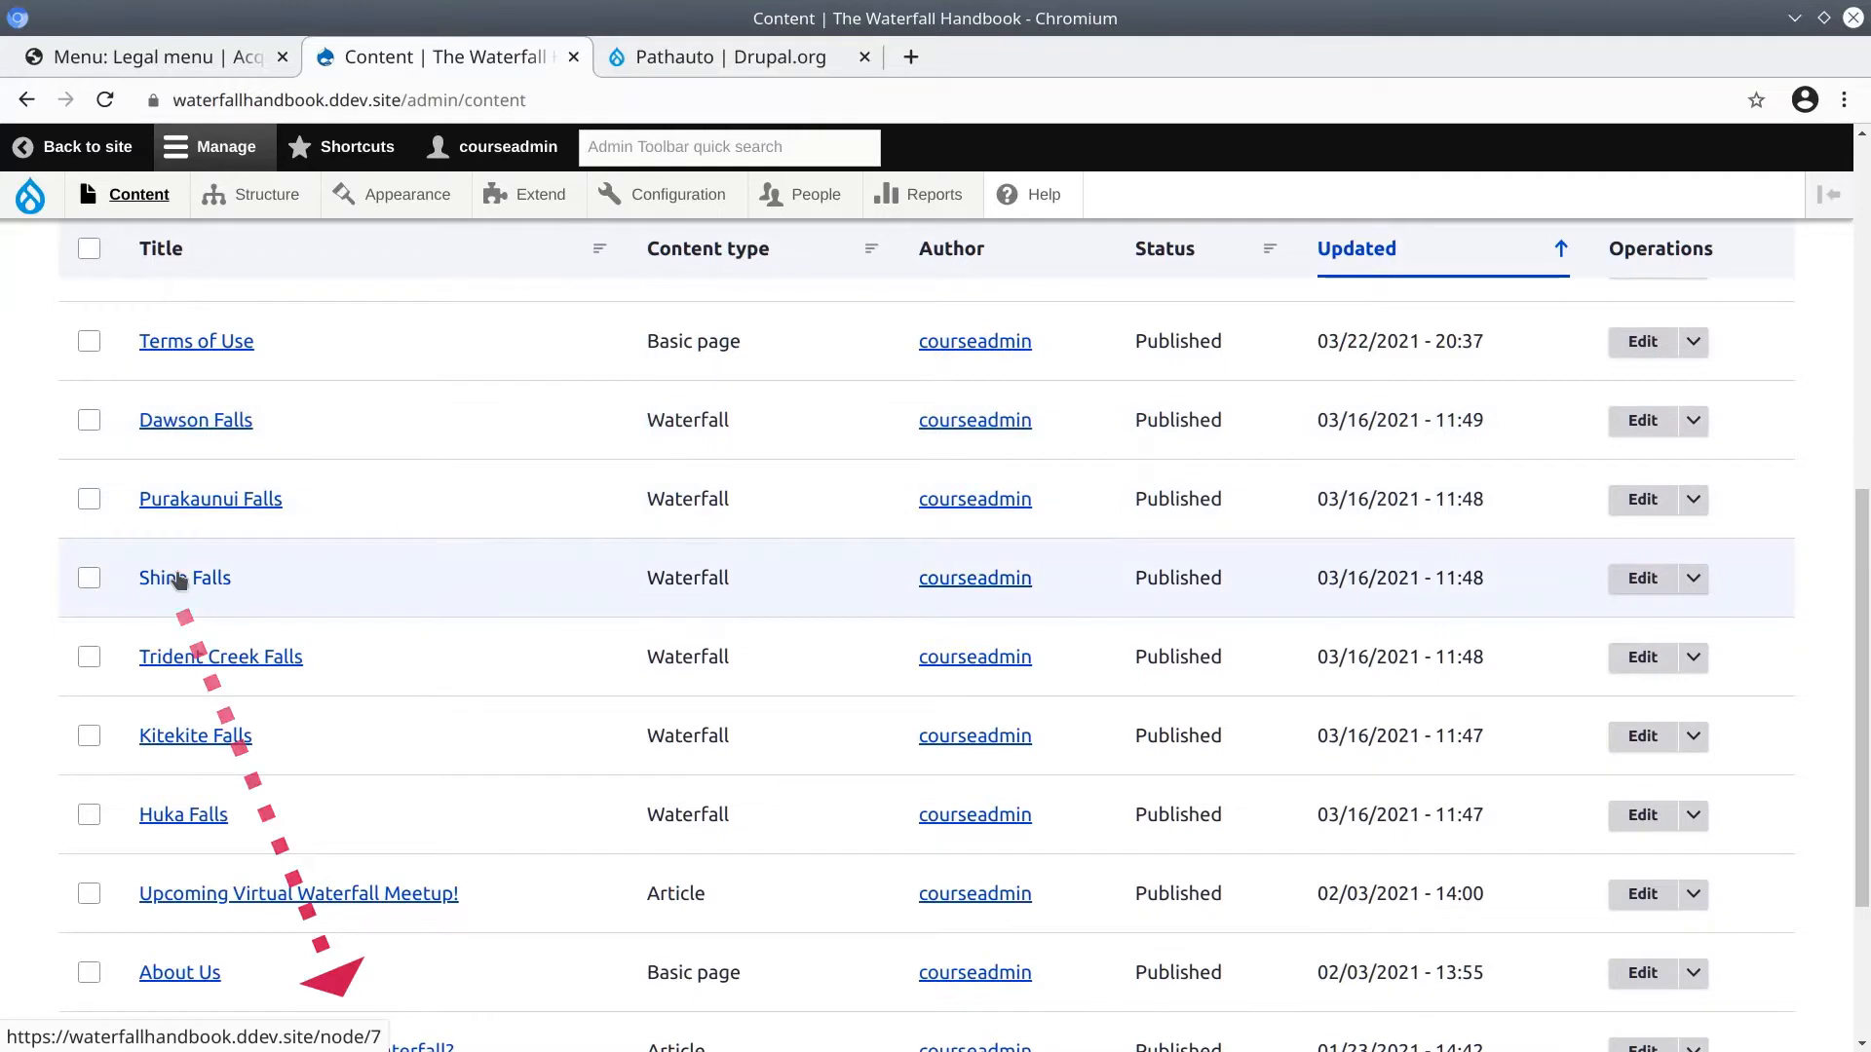
{"action": "mouse_move", "coordinate": [177, 664]}
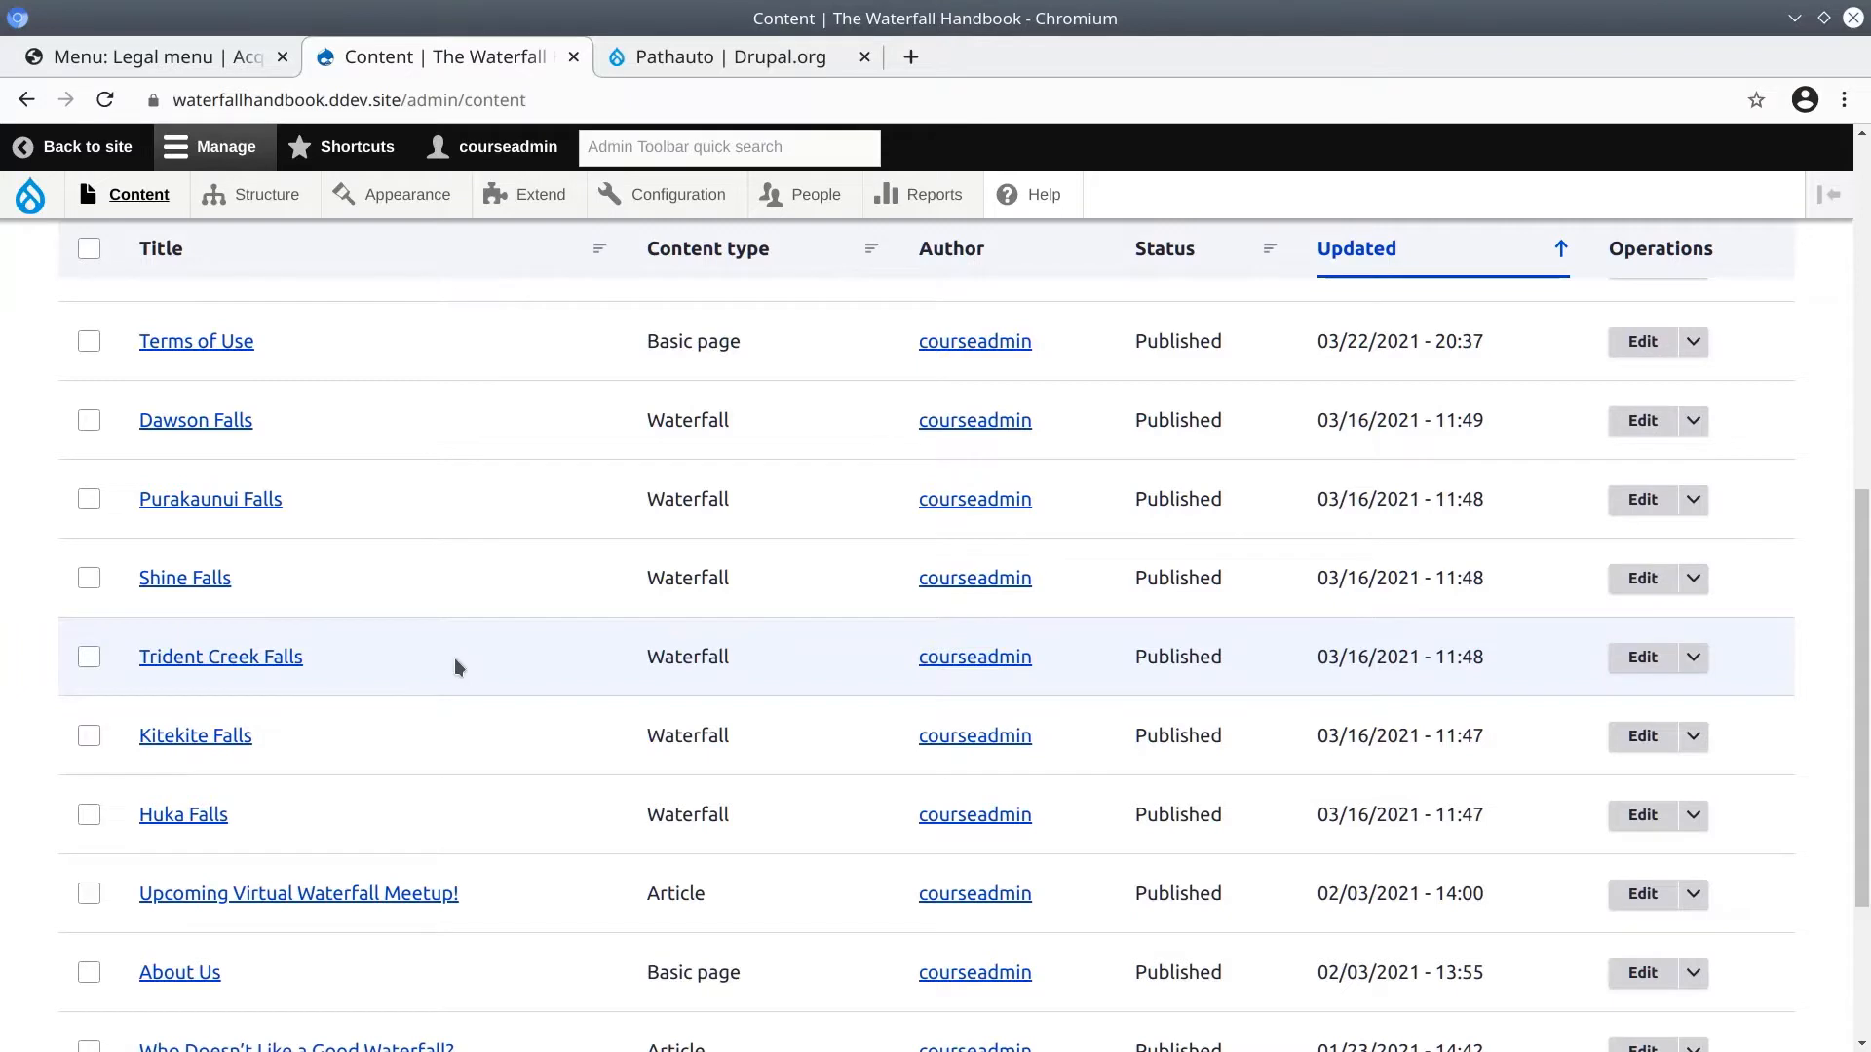
{"action": "scroll", "scroll_direction": "down", "scroll_amount": 3}
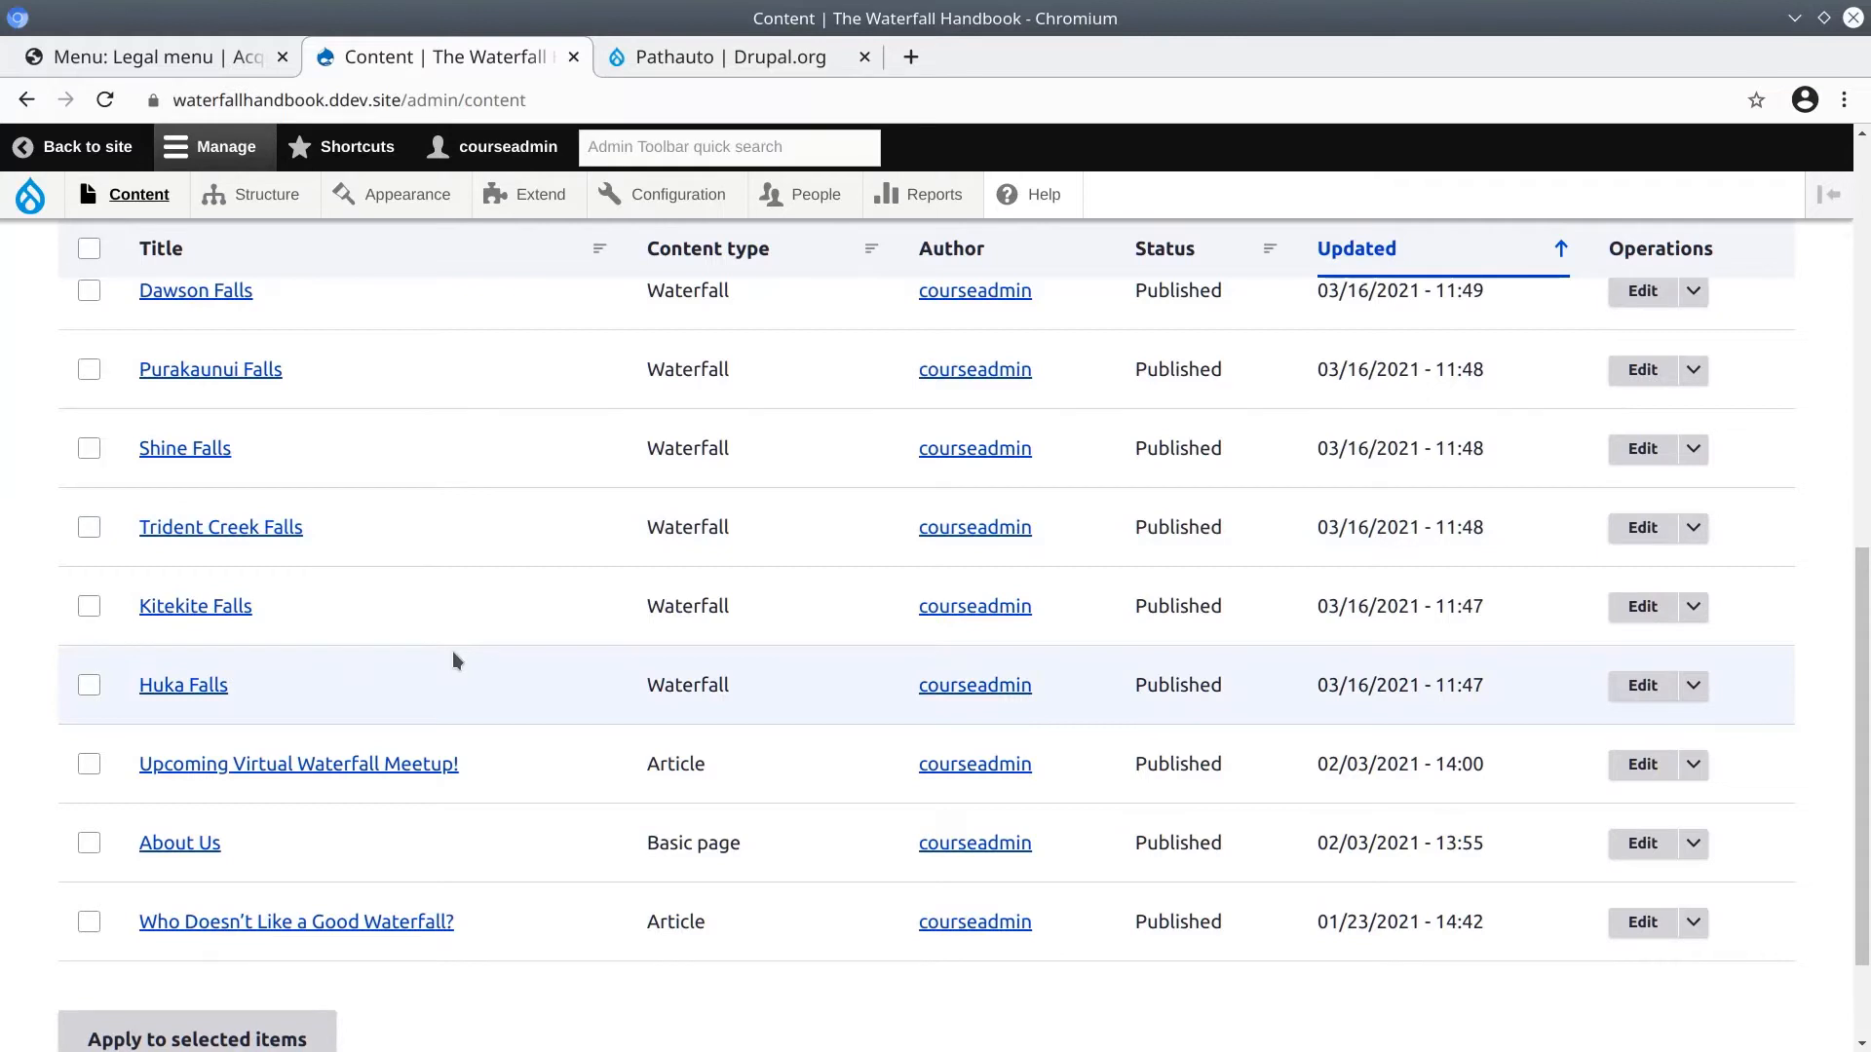
{"action": "mouse_move", "coordinate": [439, 737]}
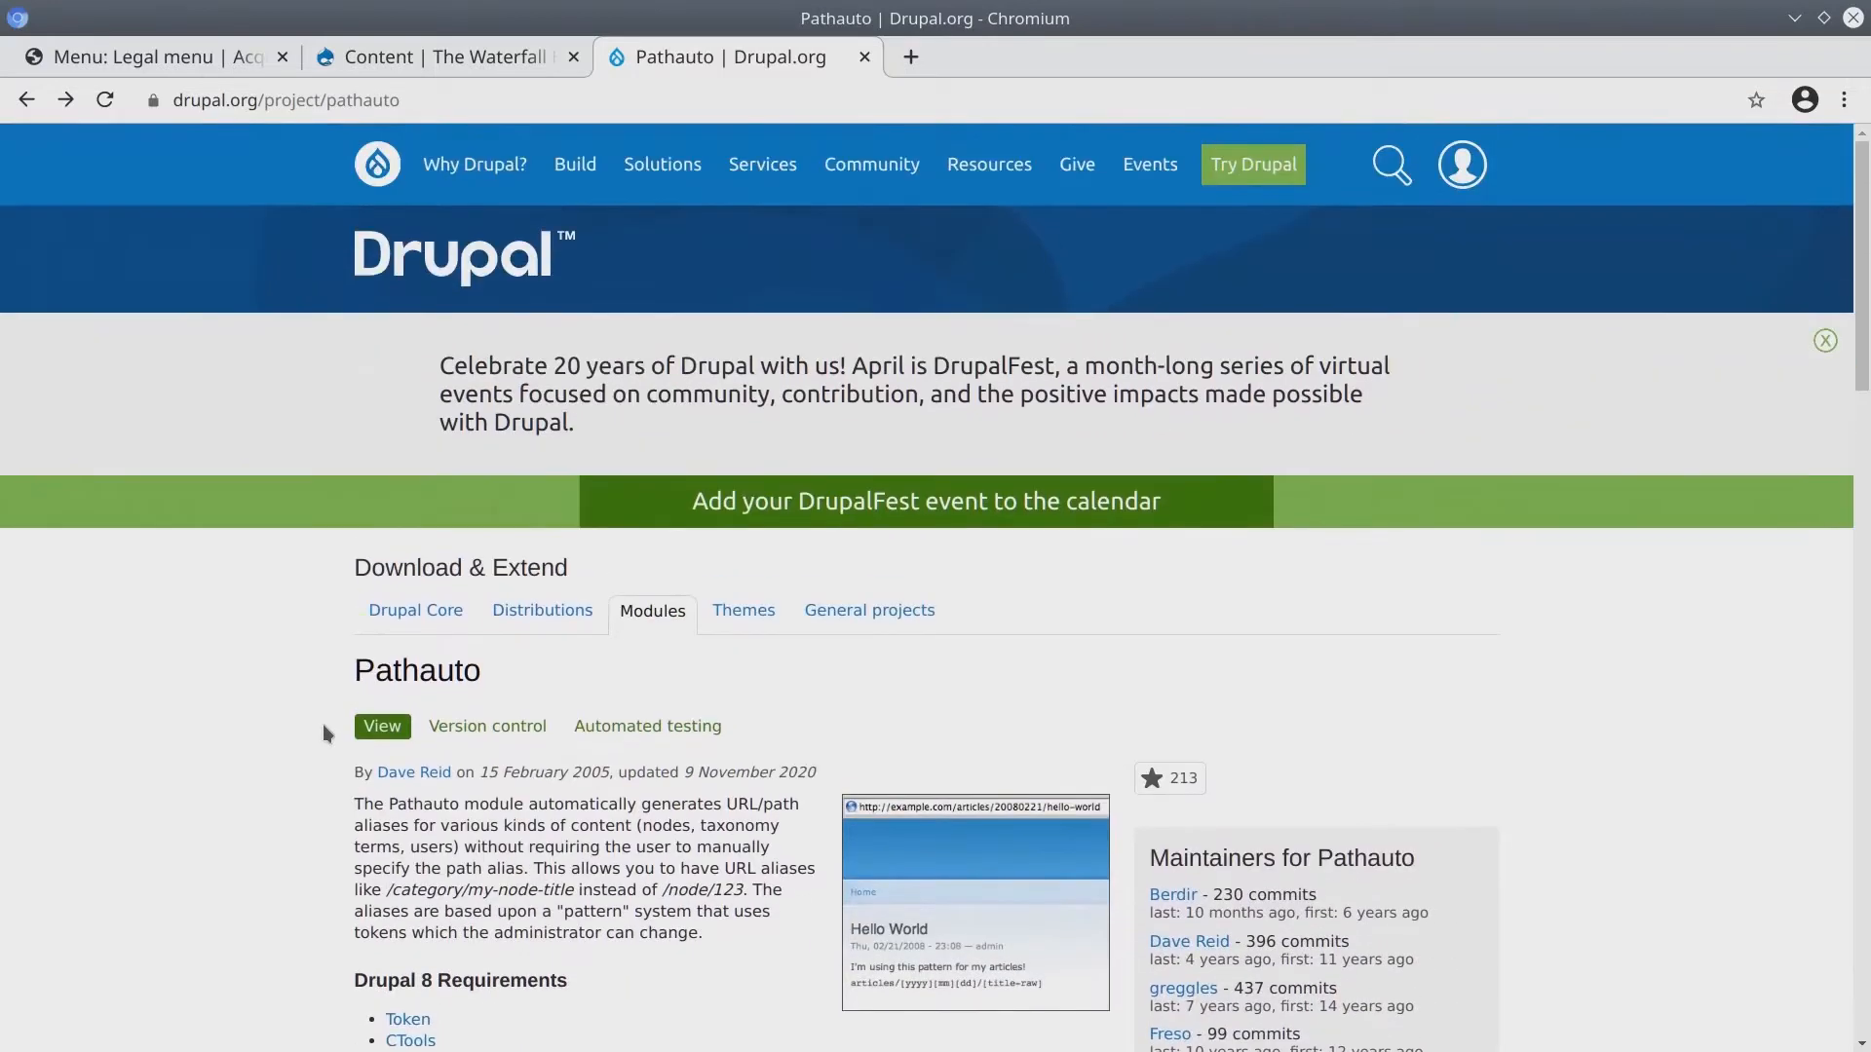
Read the Pathauto description about automatically generating aliases and its Maintainers block
{"action": "scroll", "scroll_direction": "down", "scroll_amount": 3}
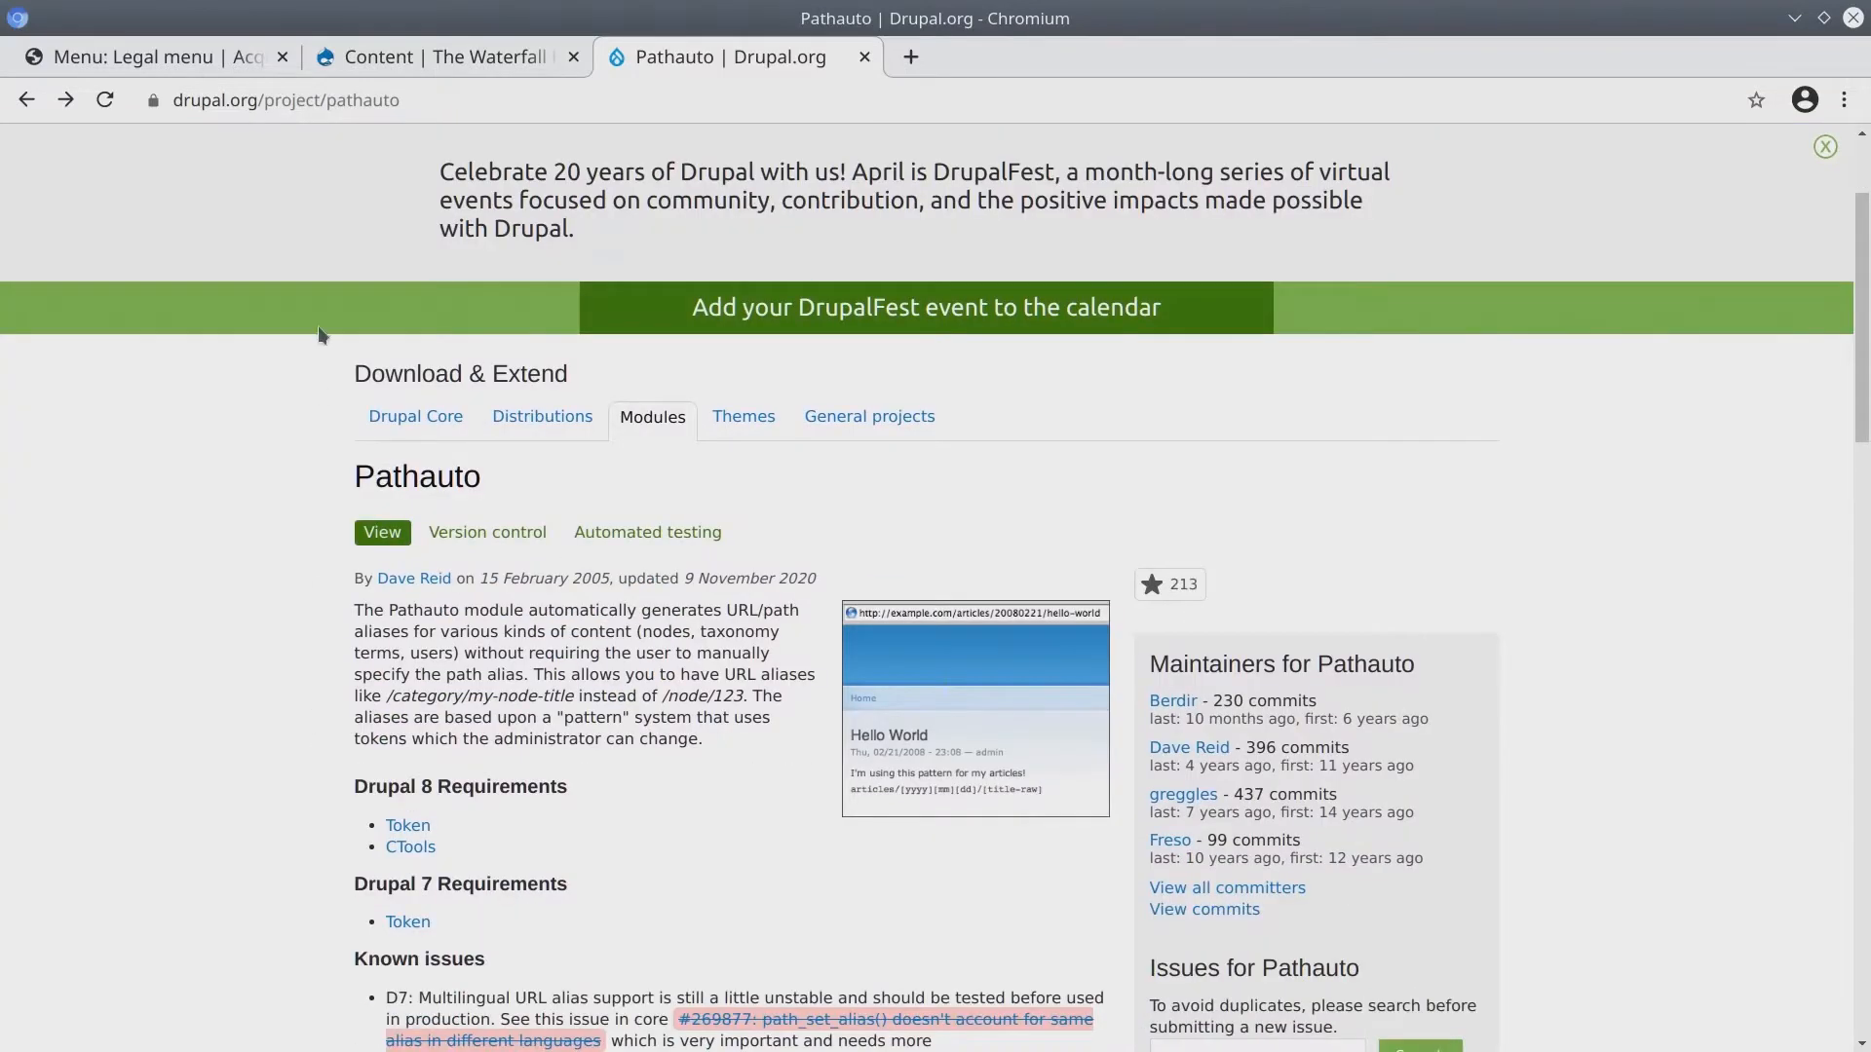
{"action": "scroll", "scroll_direction": "down", "scroll_amount": 3}
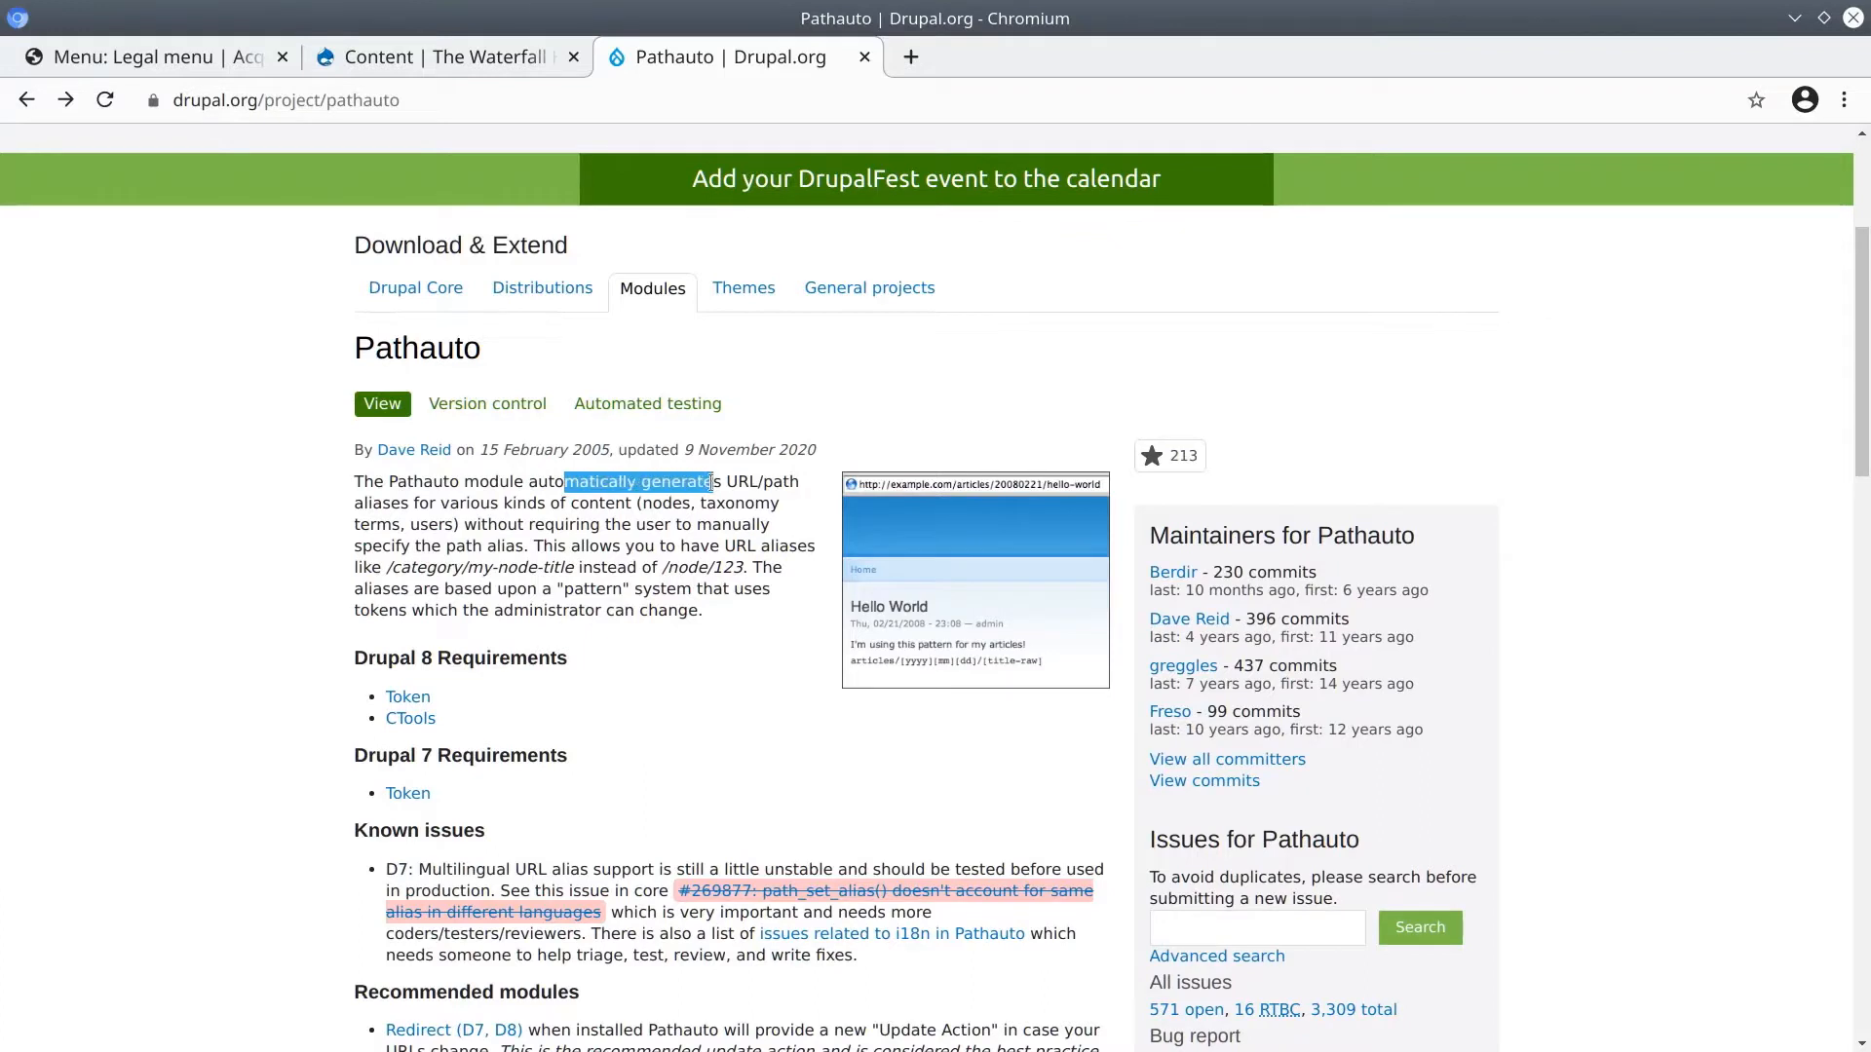
{"action": "left_click_drag", "start_coordinate": [713, 481], "coordinate": [636, 503]}
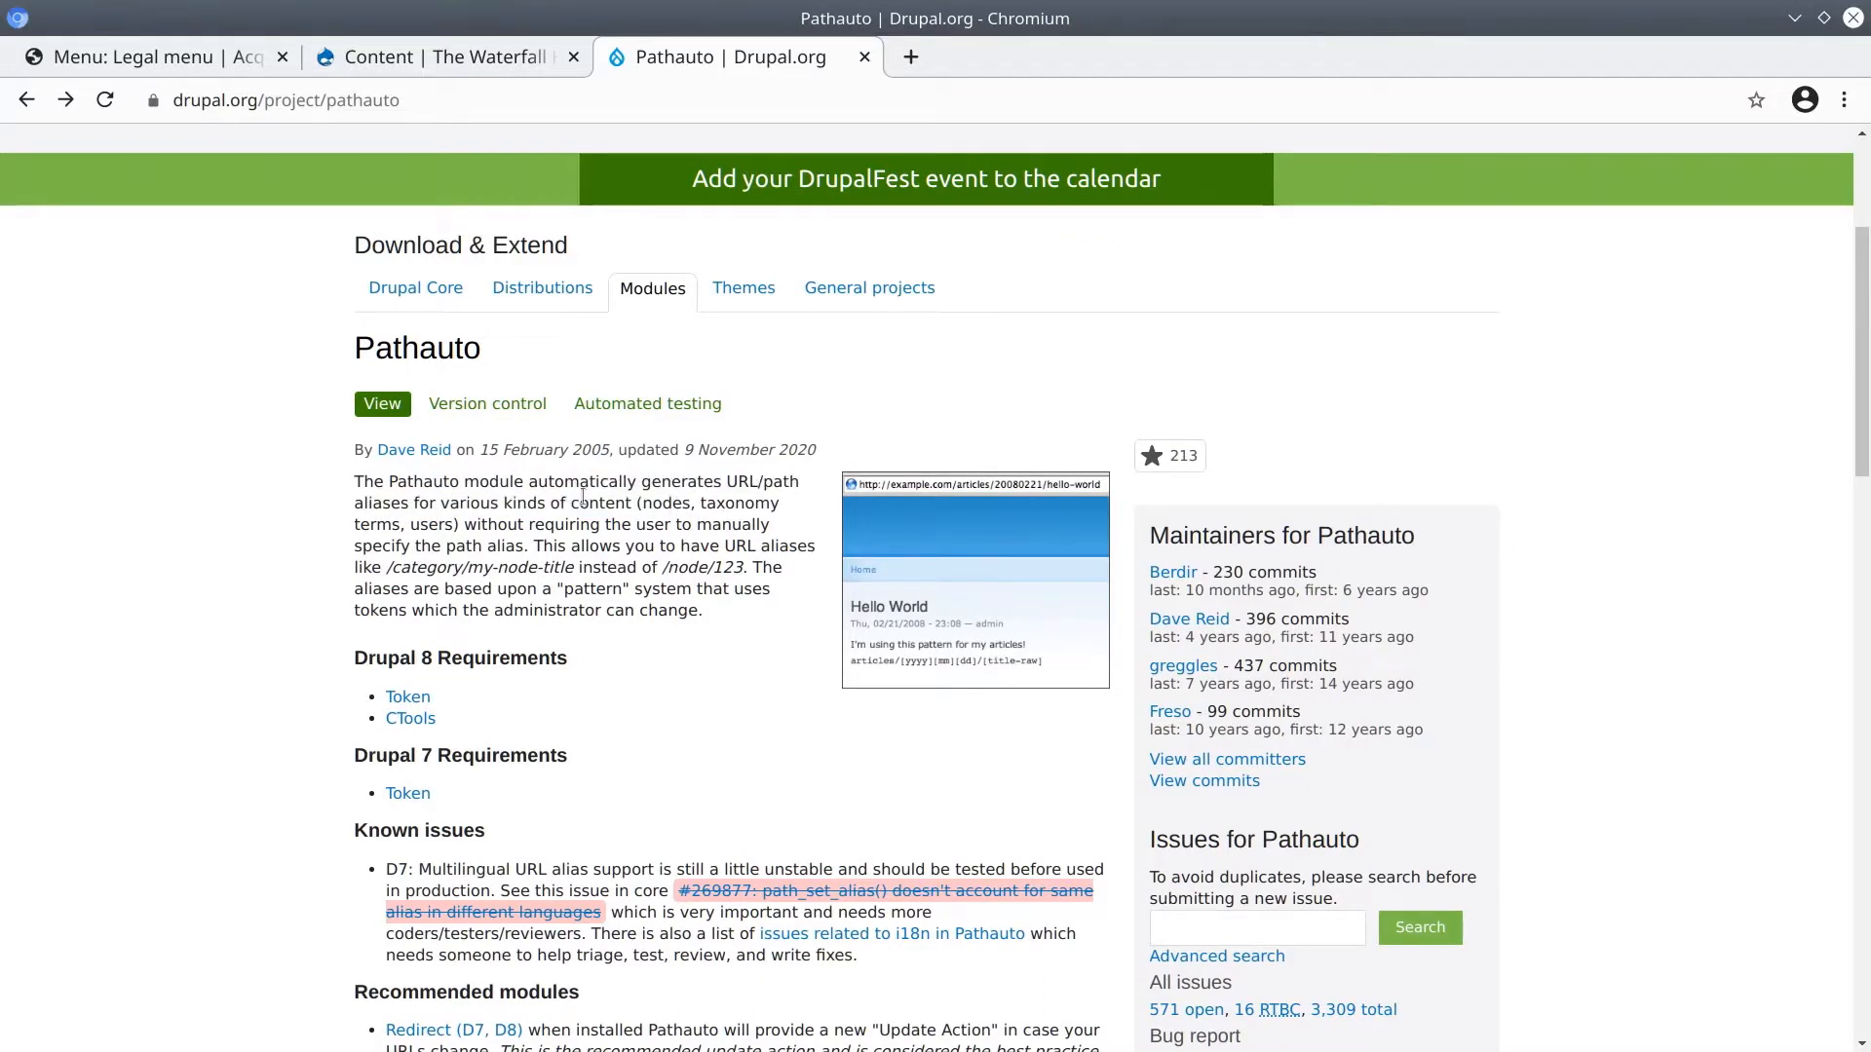
{"action": "scroll", "scroll_direction": "down", "scroll_amount": 3}
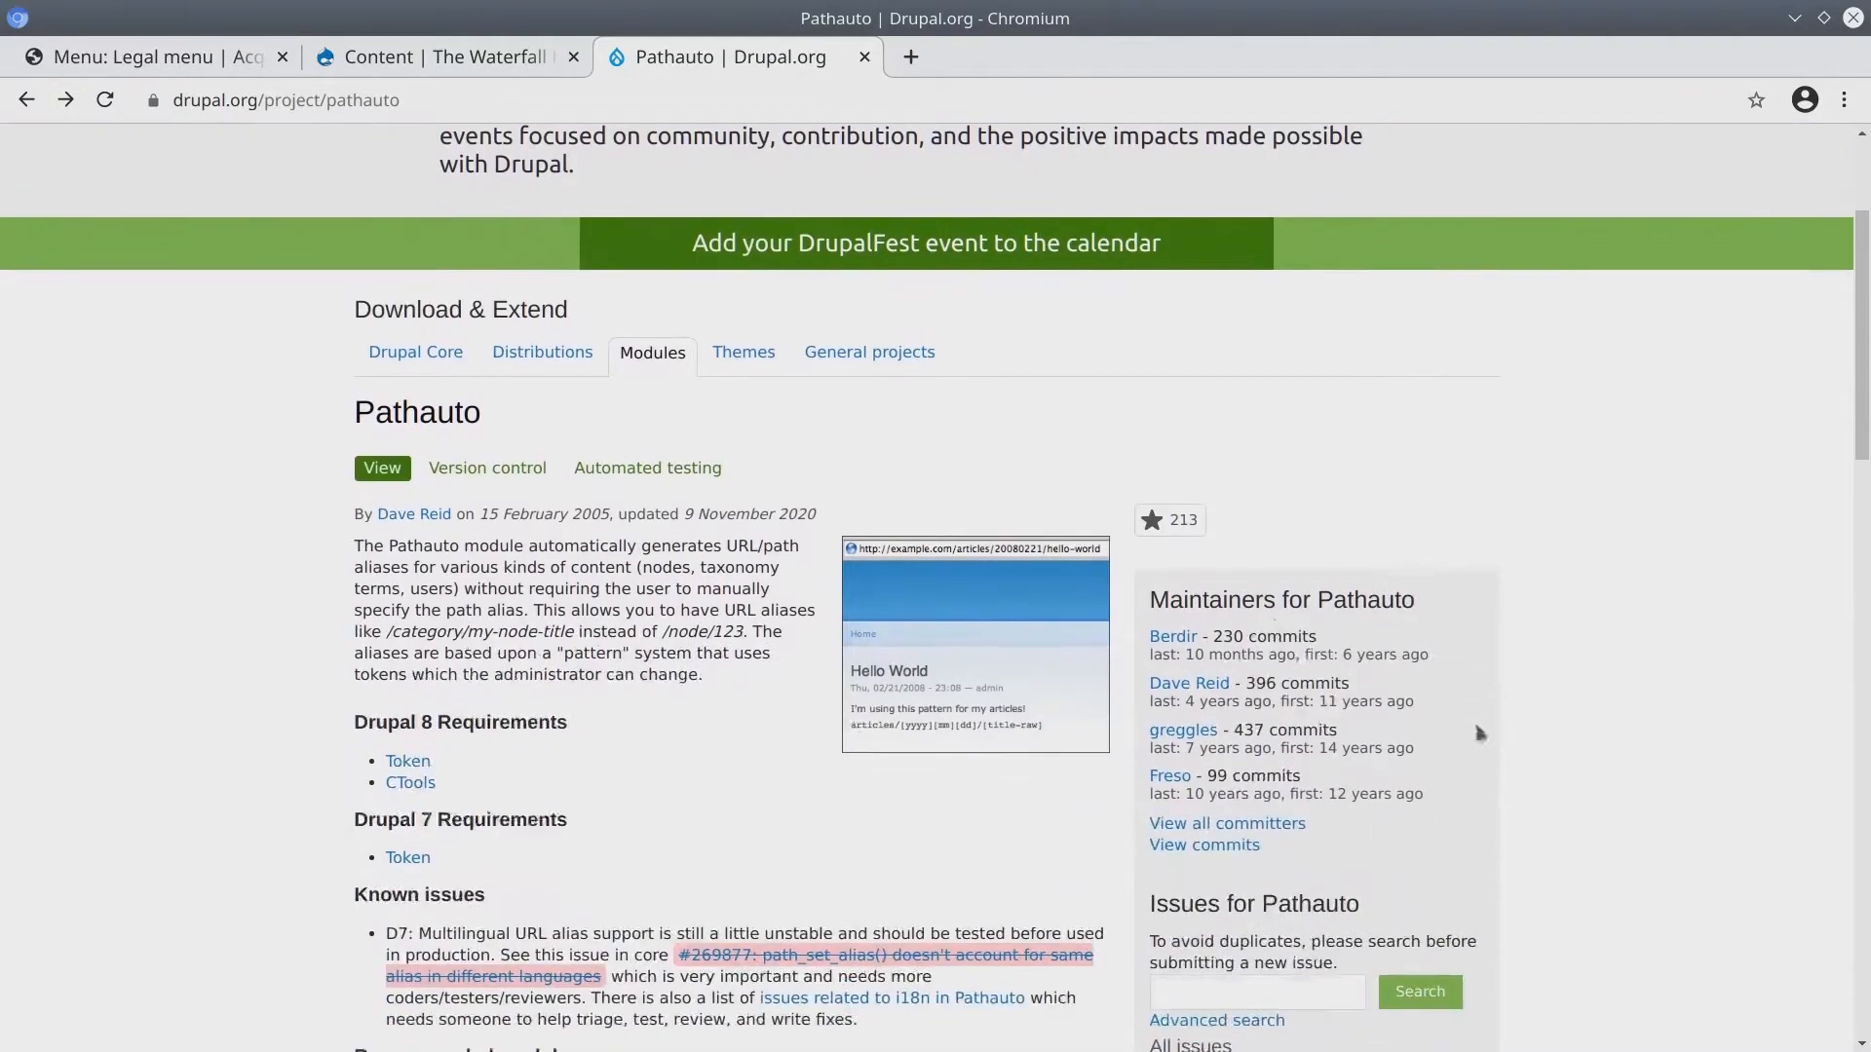
{"action": "scroll", "scroll_direction": "down", "scroll_amount": 3}
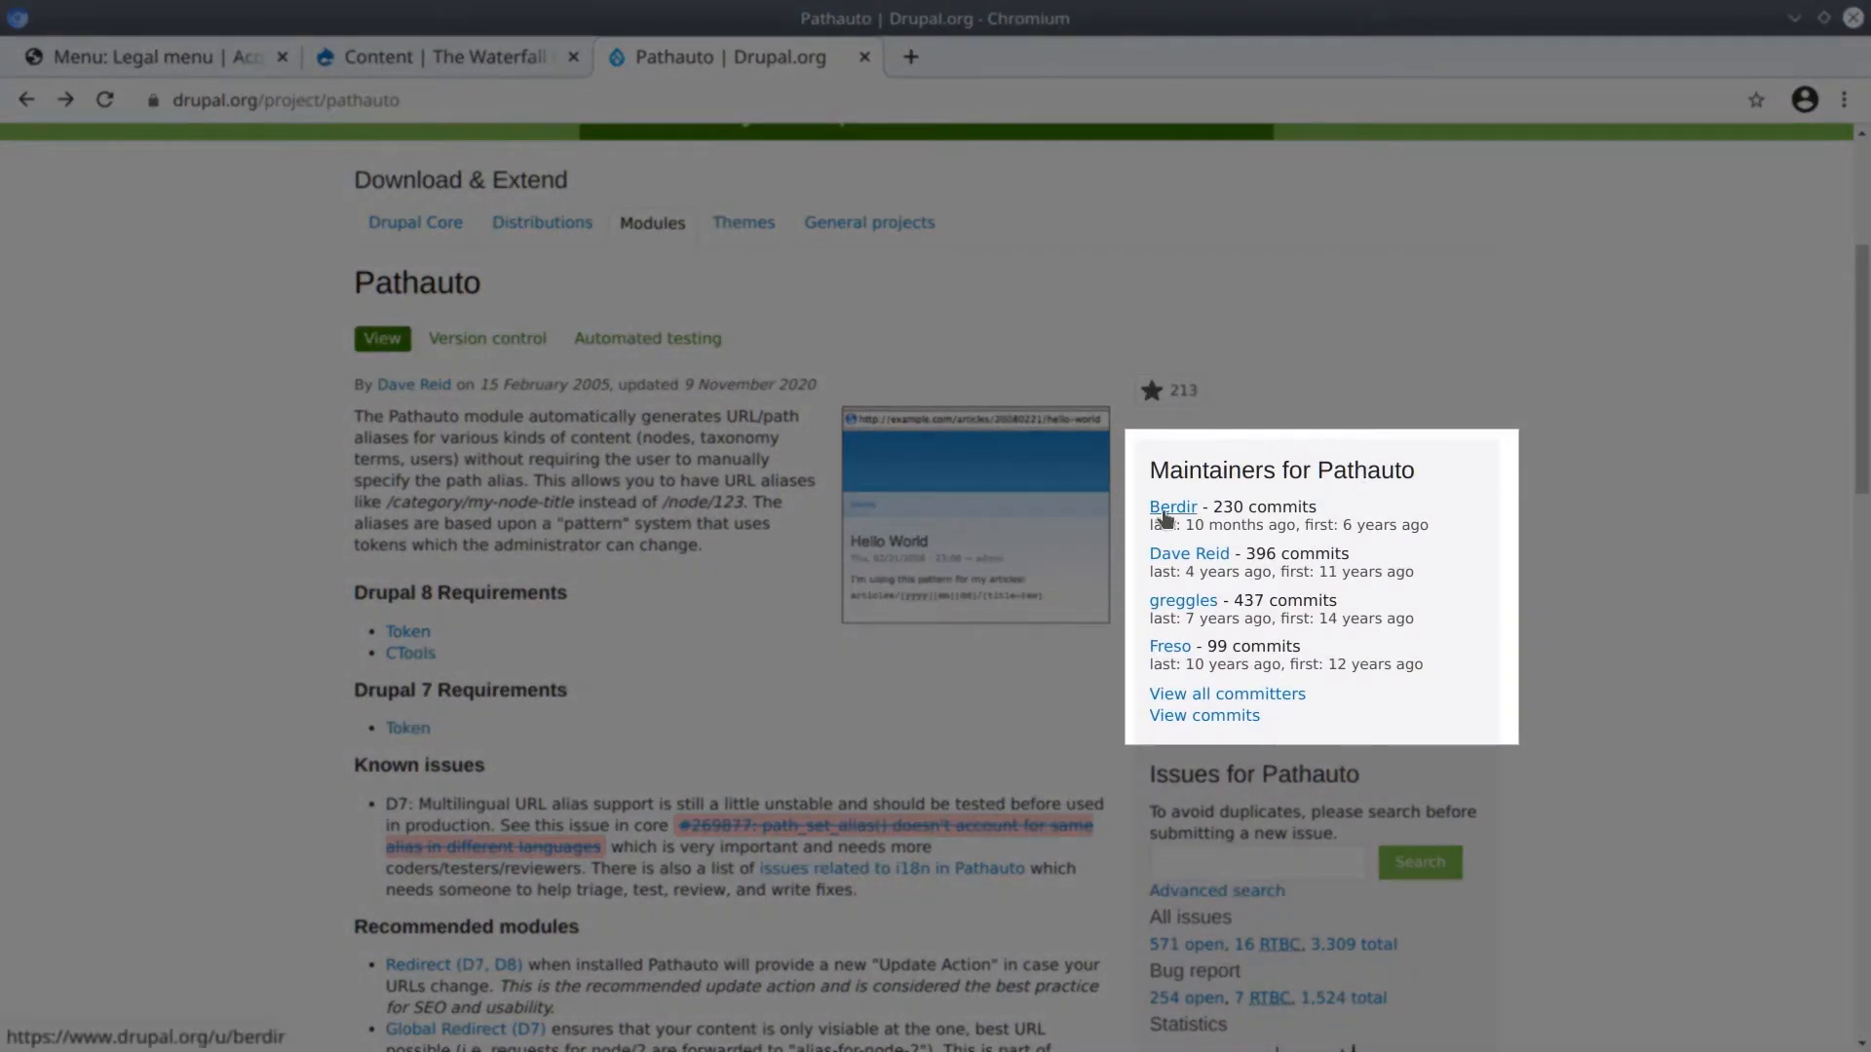
{"action": "mouse_move", "coordinate": [1487, 642]}
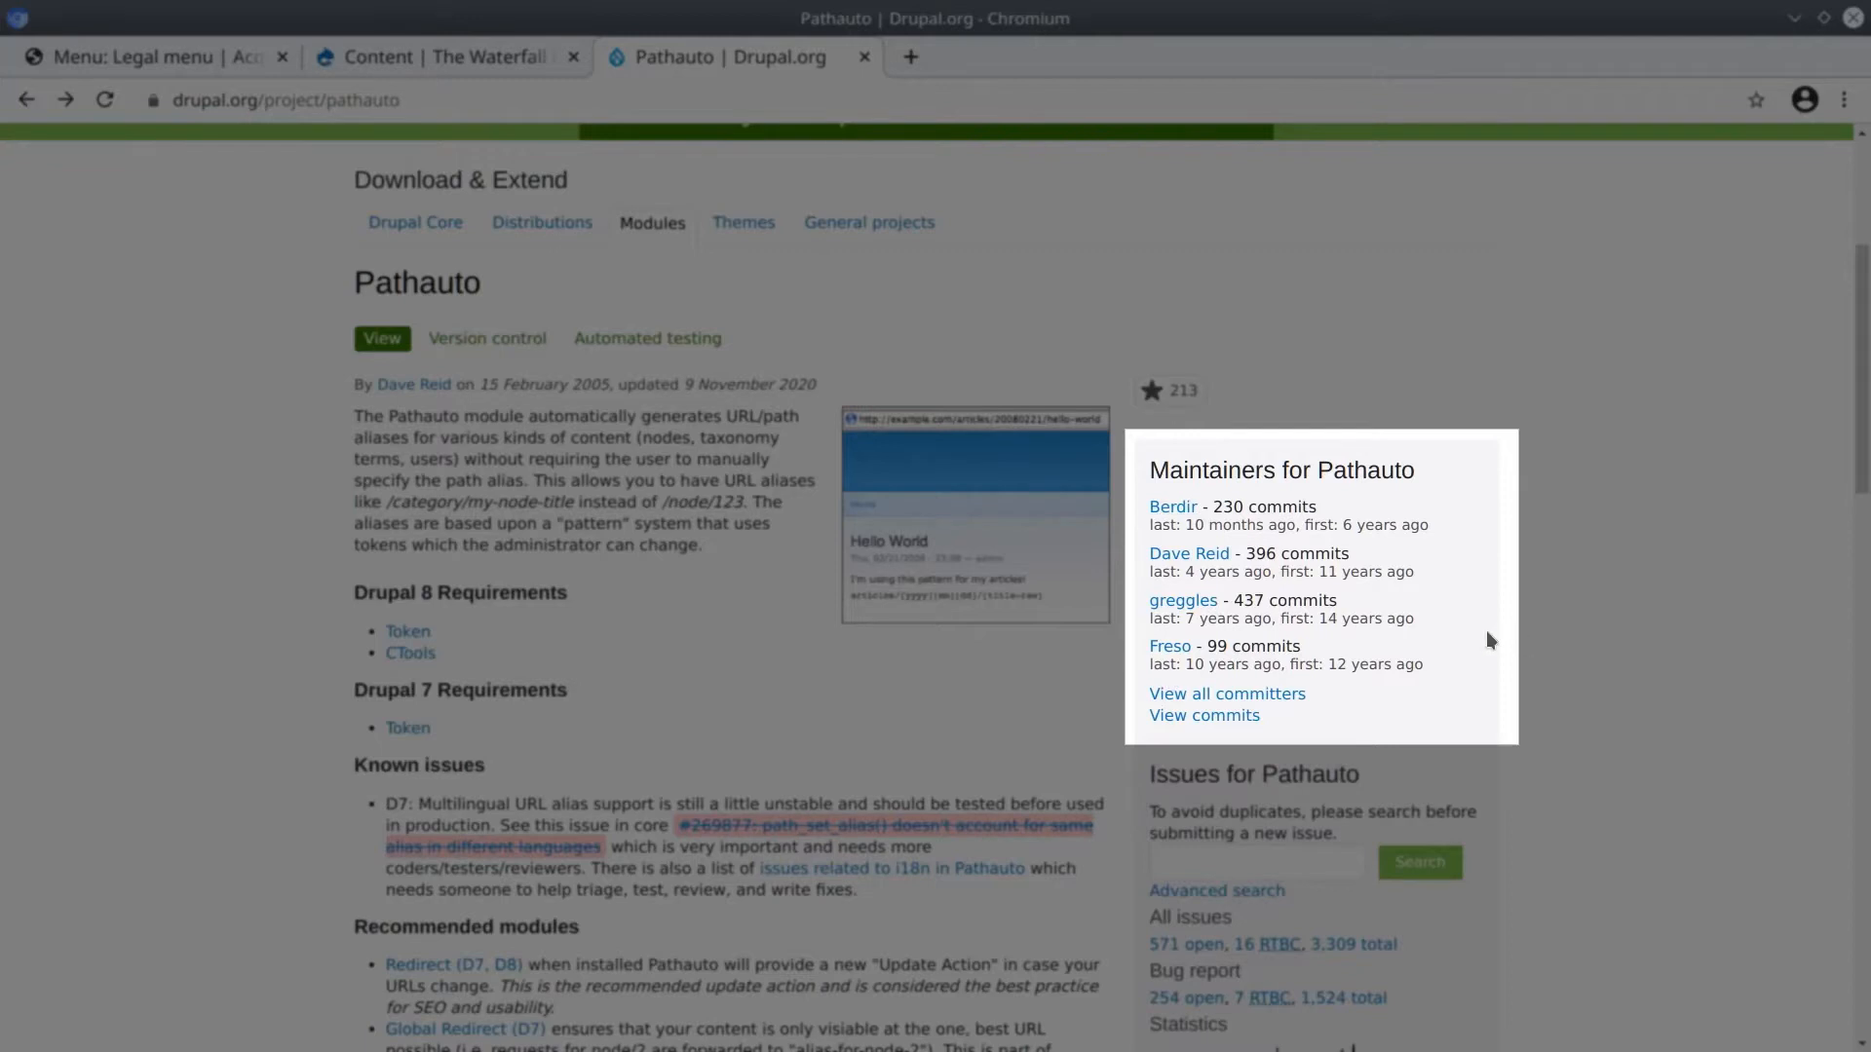
{"action": "mouse_move", "coordinate": [1217, 507]}
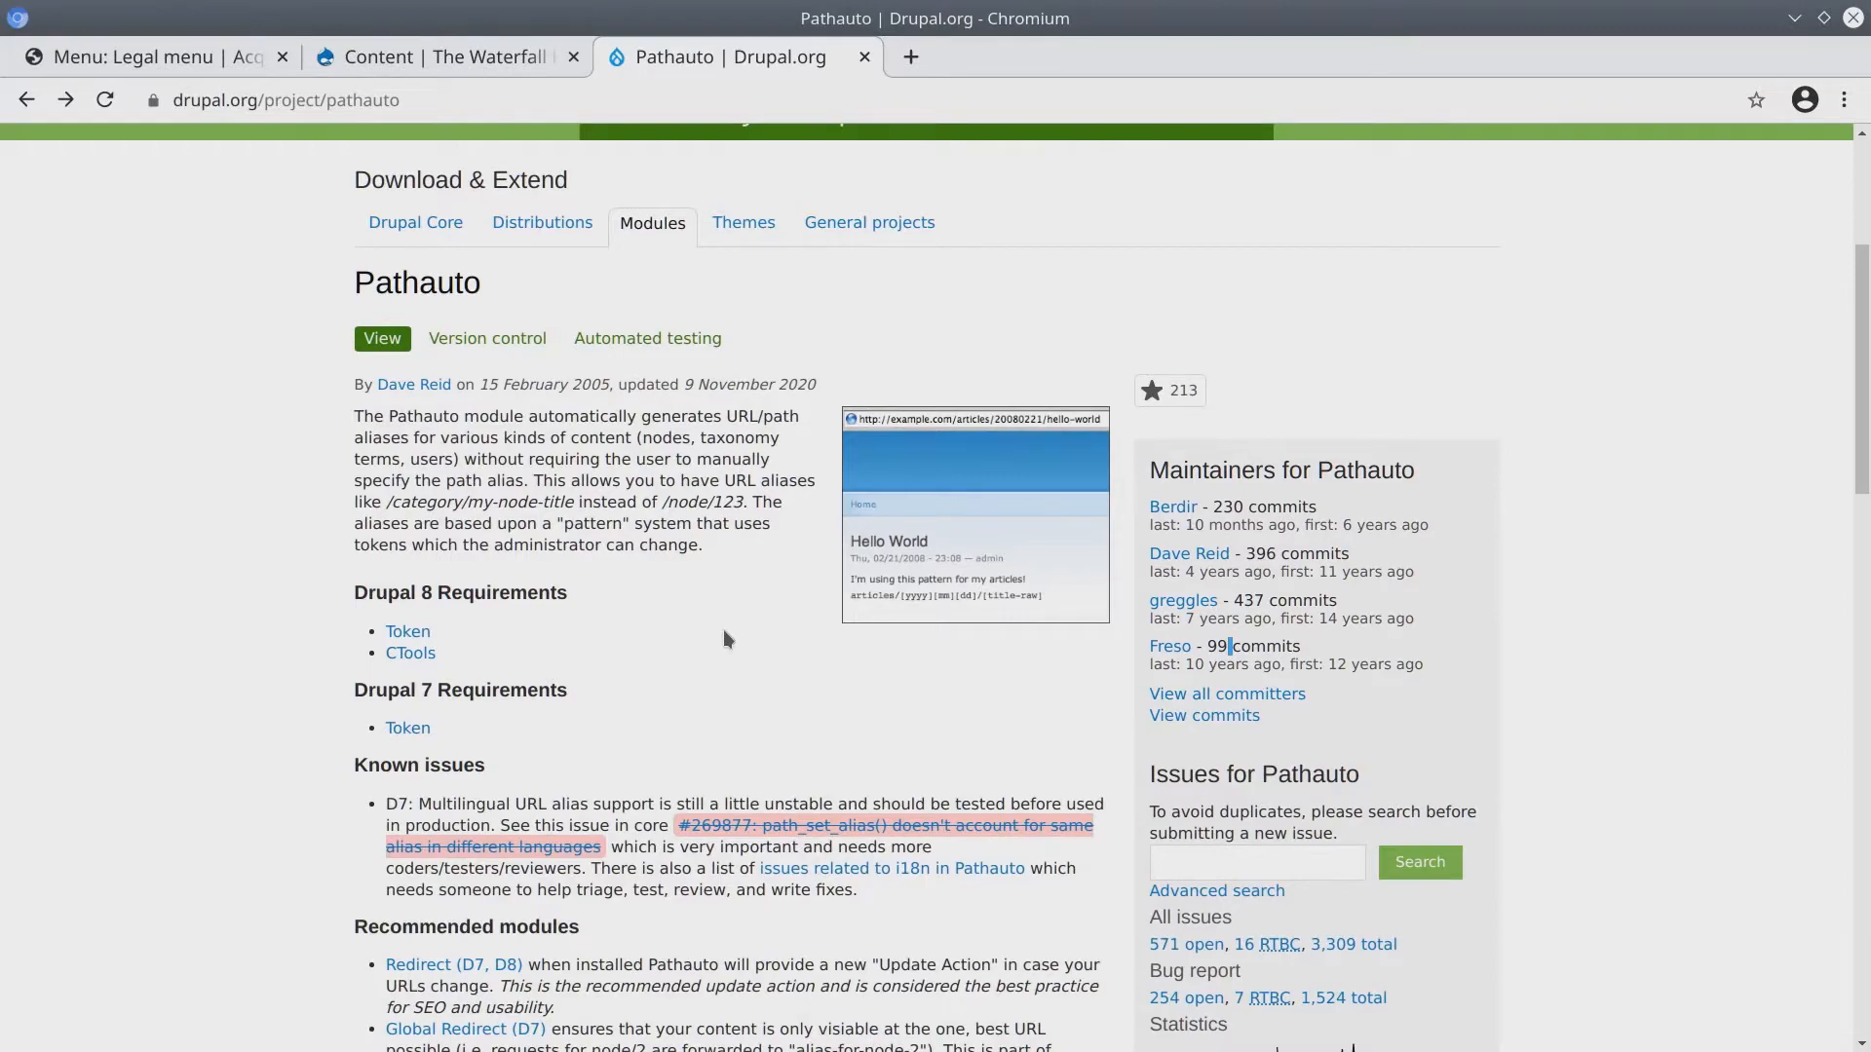
{"action": "scroll", "scroll_direction": "down", "scroll_amount": 3}
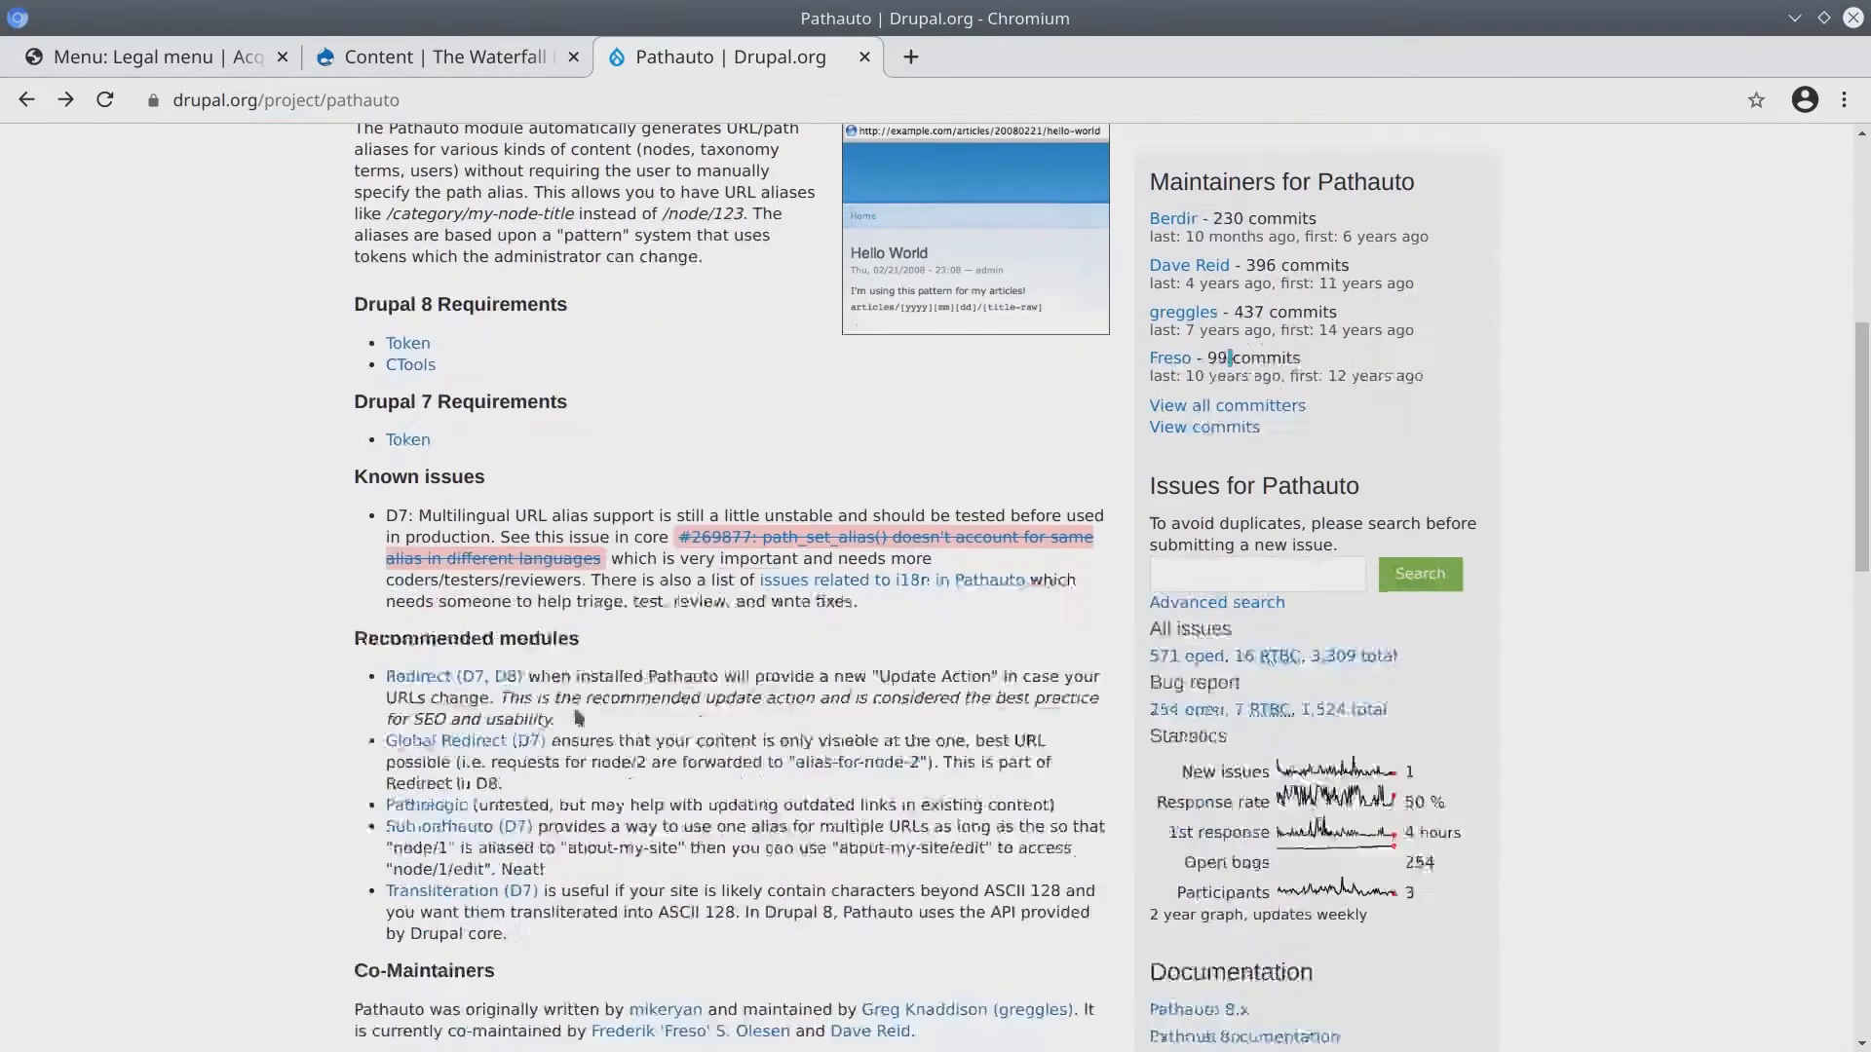
{"action": "scroll", "scroll_direction": "down", "scroll_amount": 3}
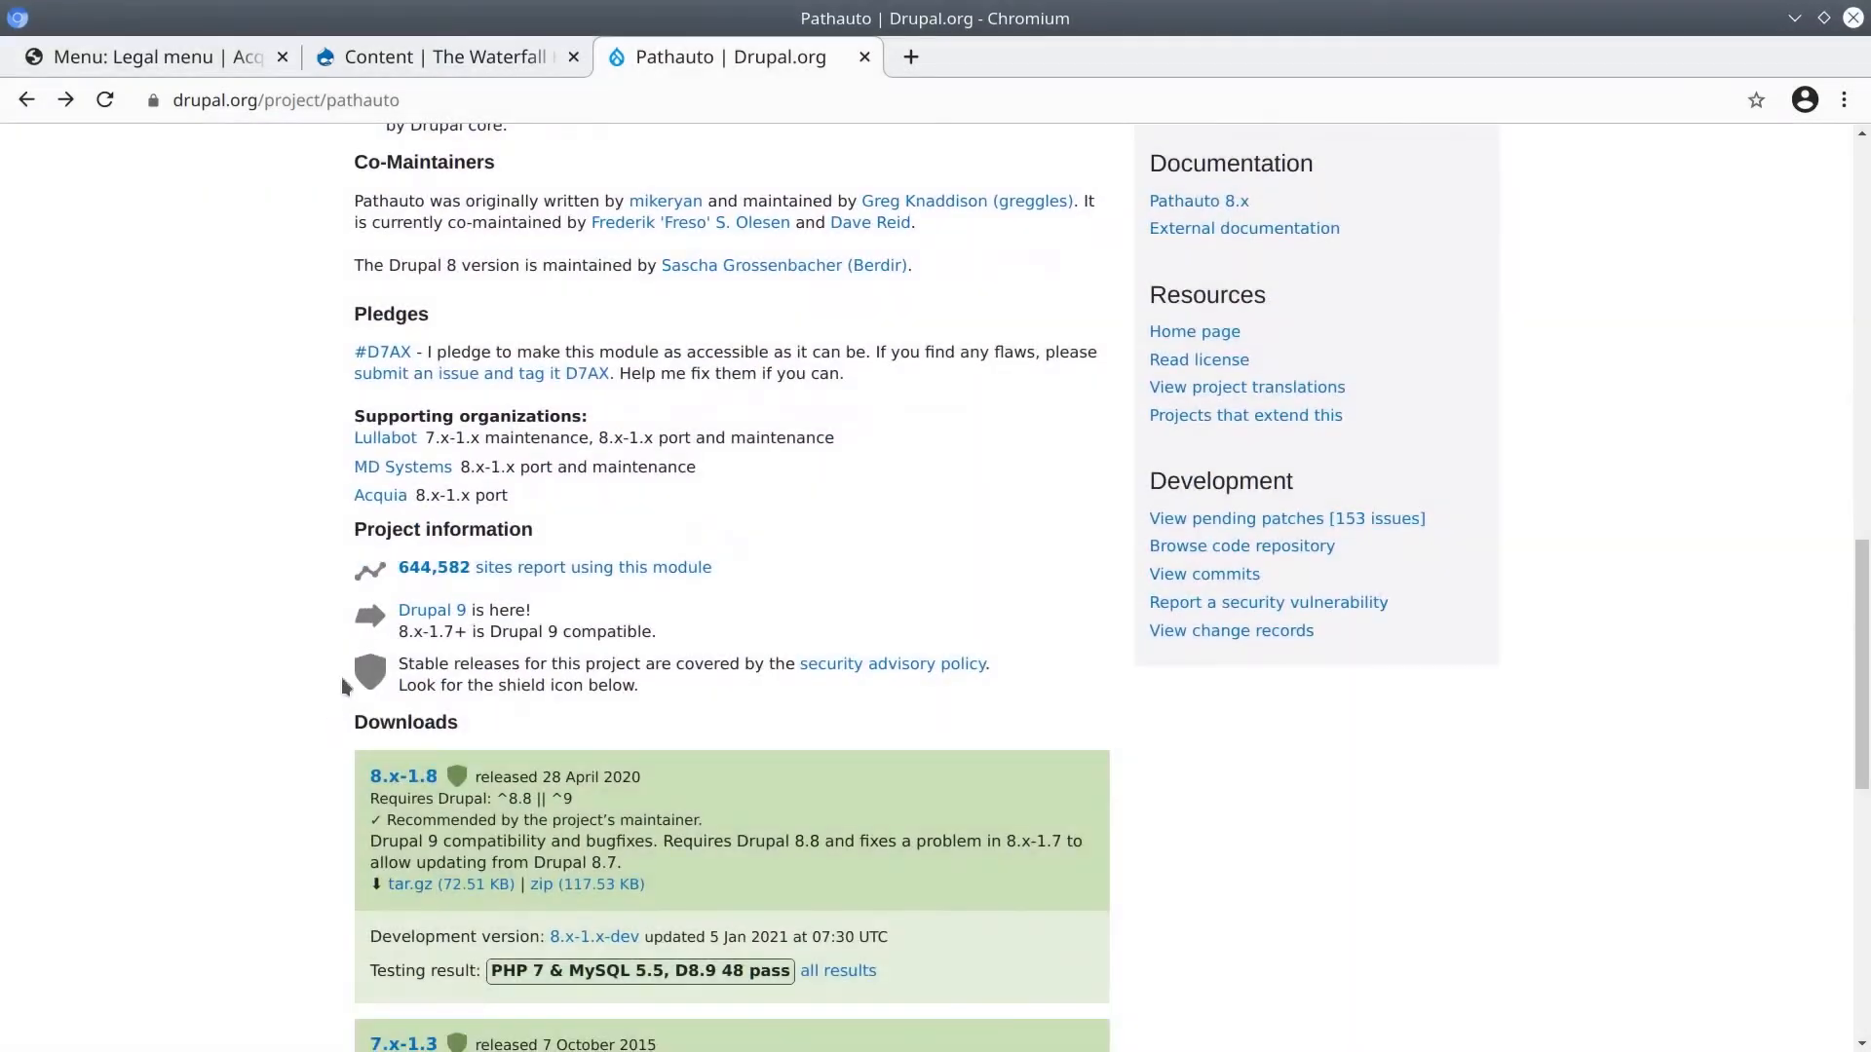
{"action": "double_click", "coordinate": [448, 528]}
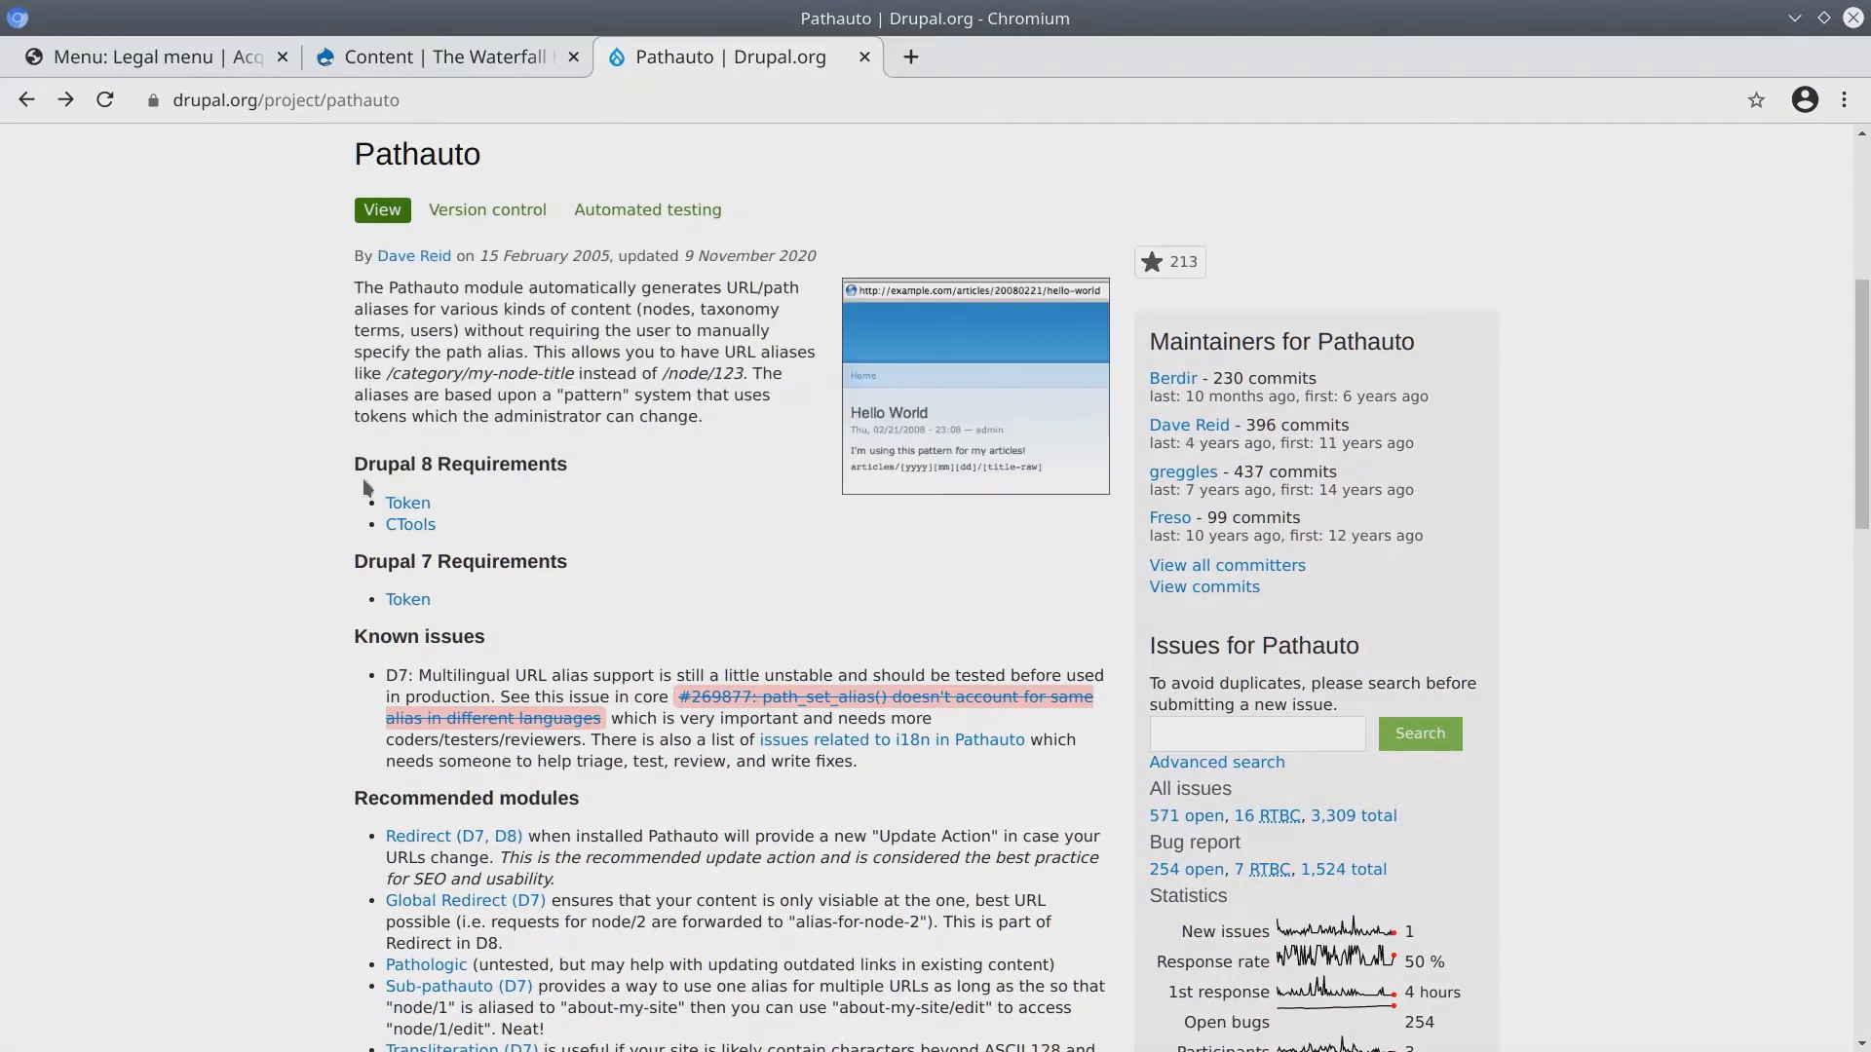
{"action": "scroll", "scroll_direction": "down", "scroll_amount": 3}
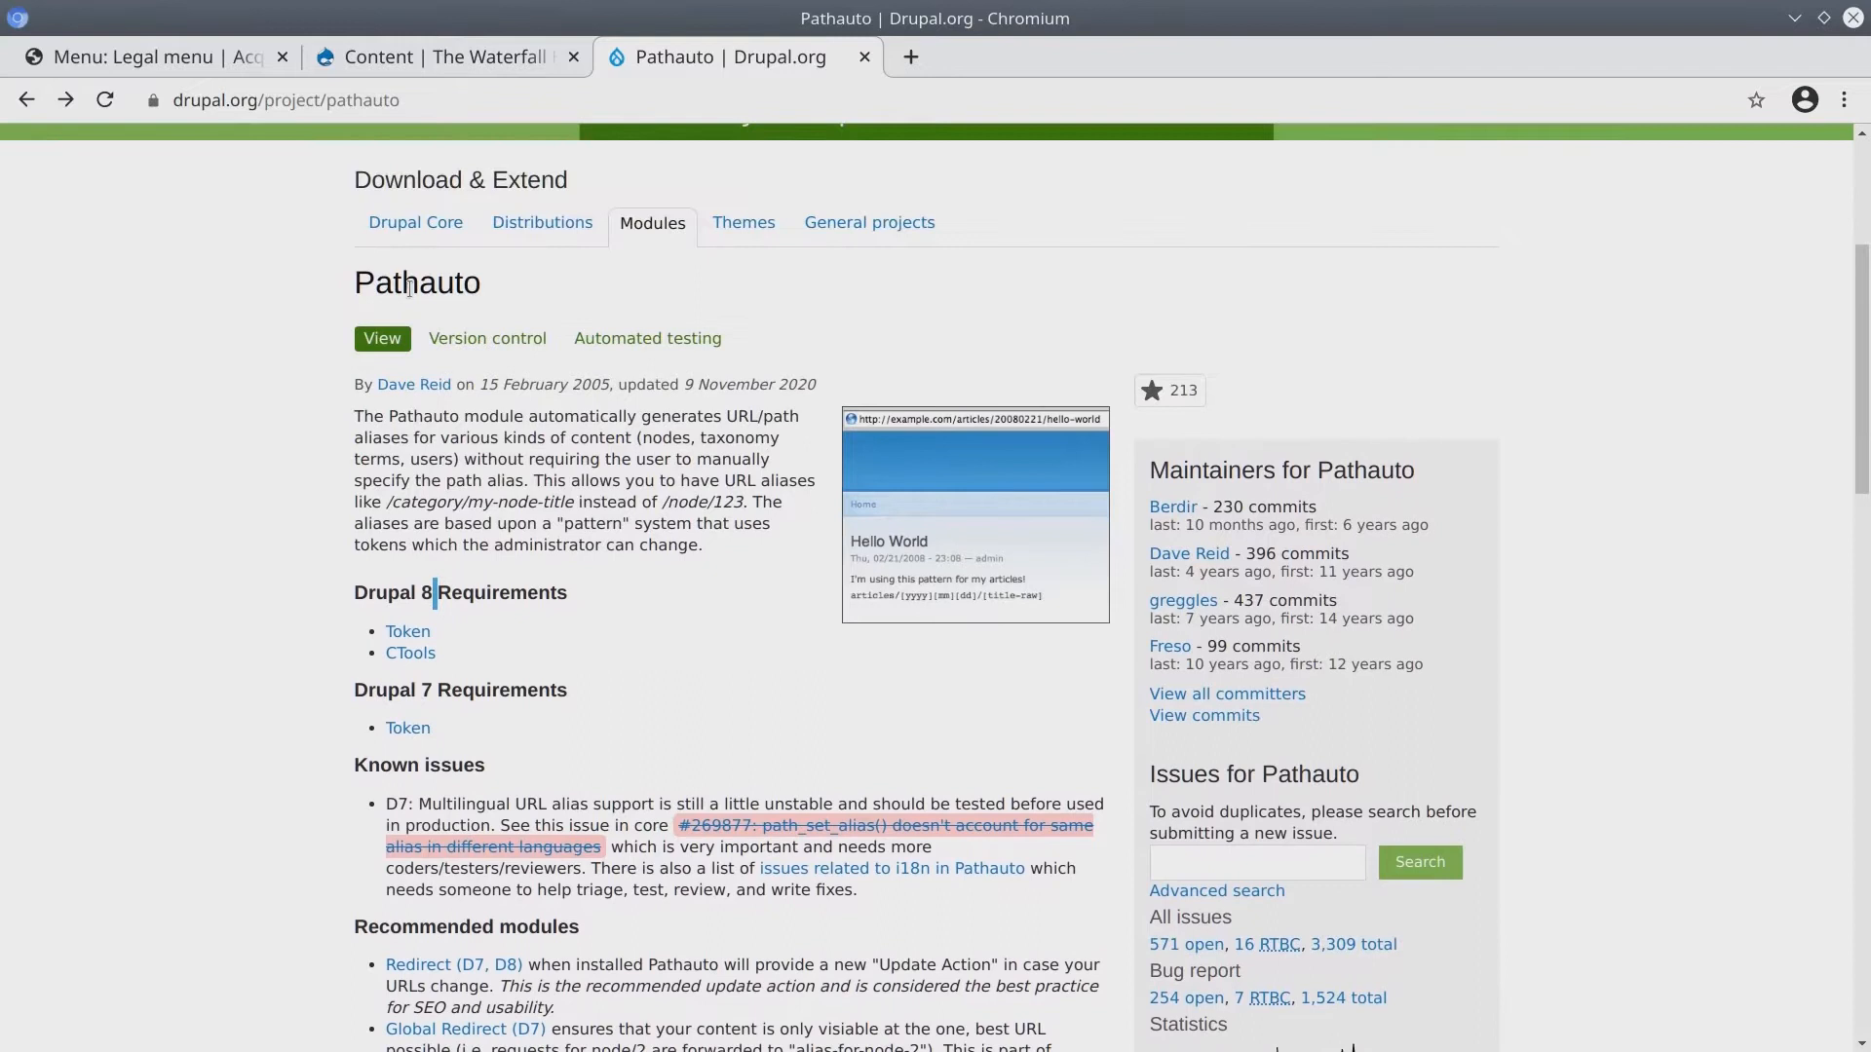
{"action": "mouse_move", "coordinate": [410, 653]}
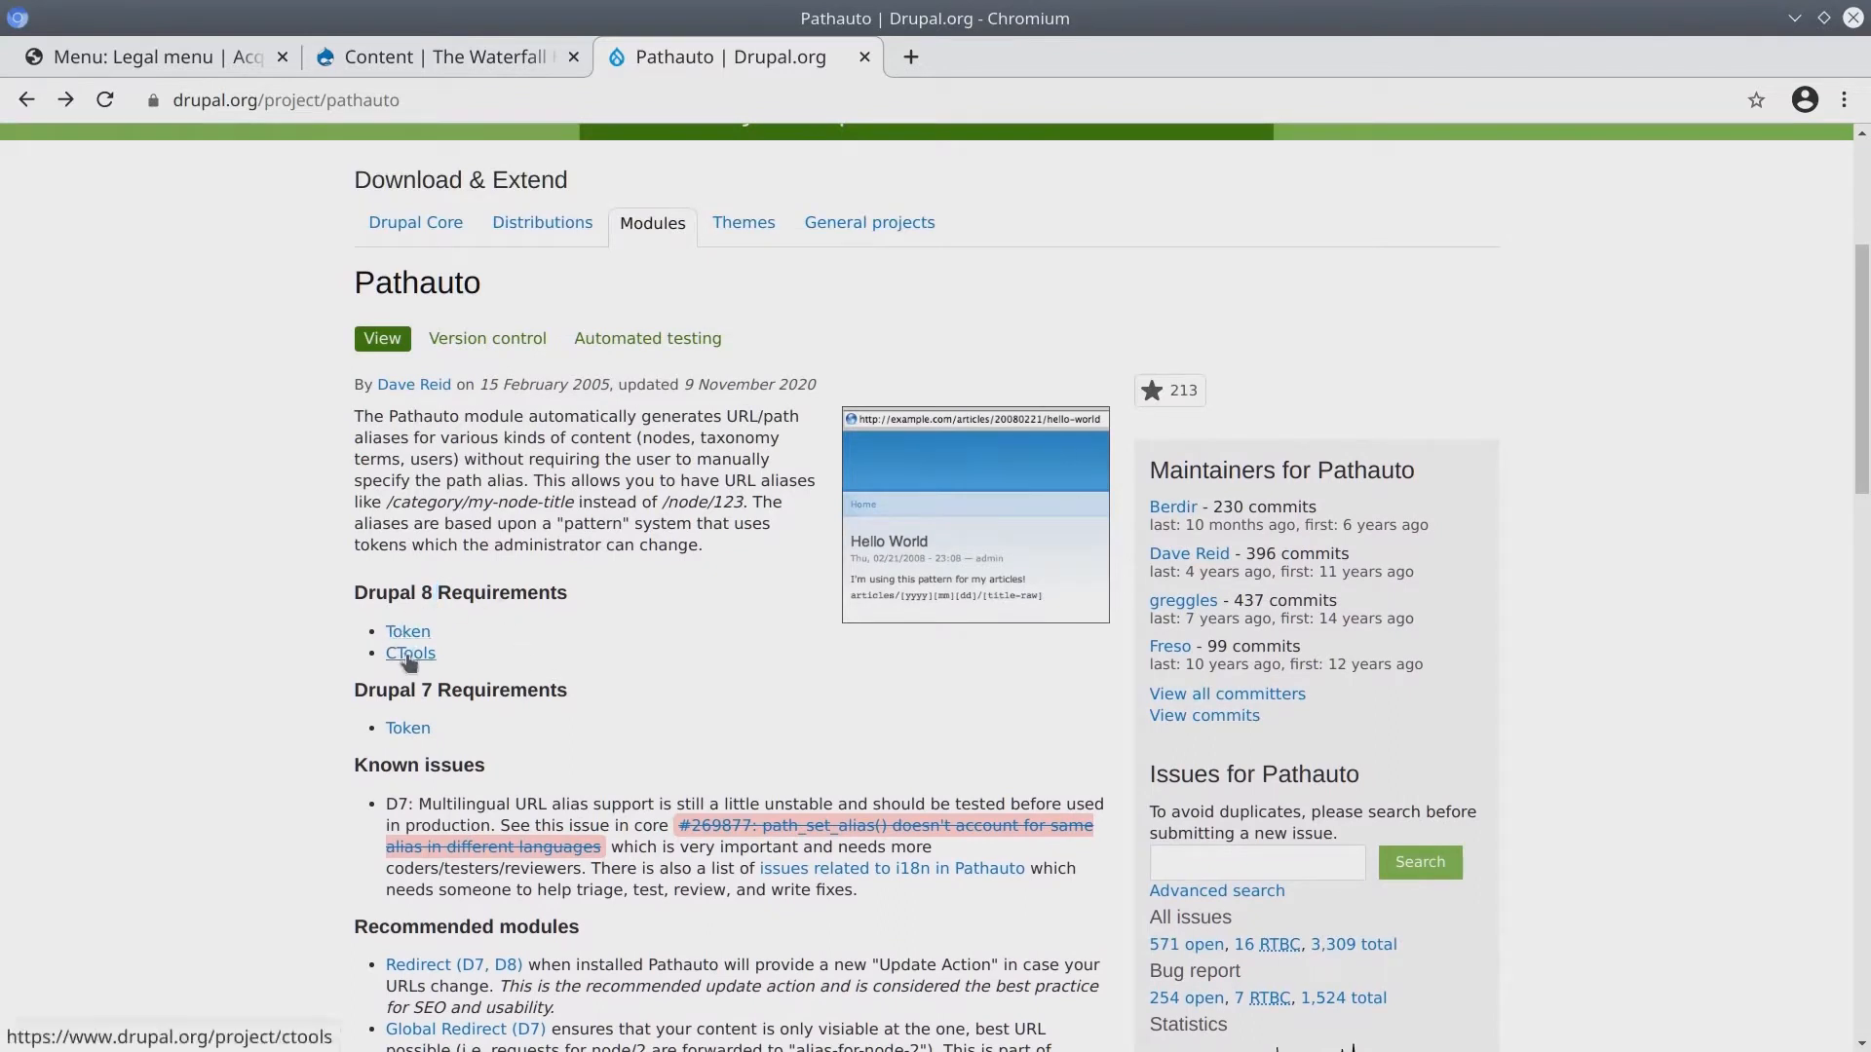
{"action": "right_click", "coordinate": [409, 652]}
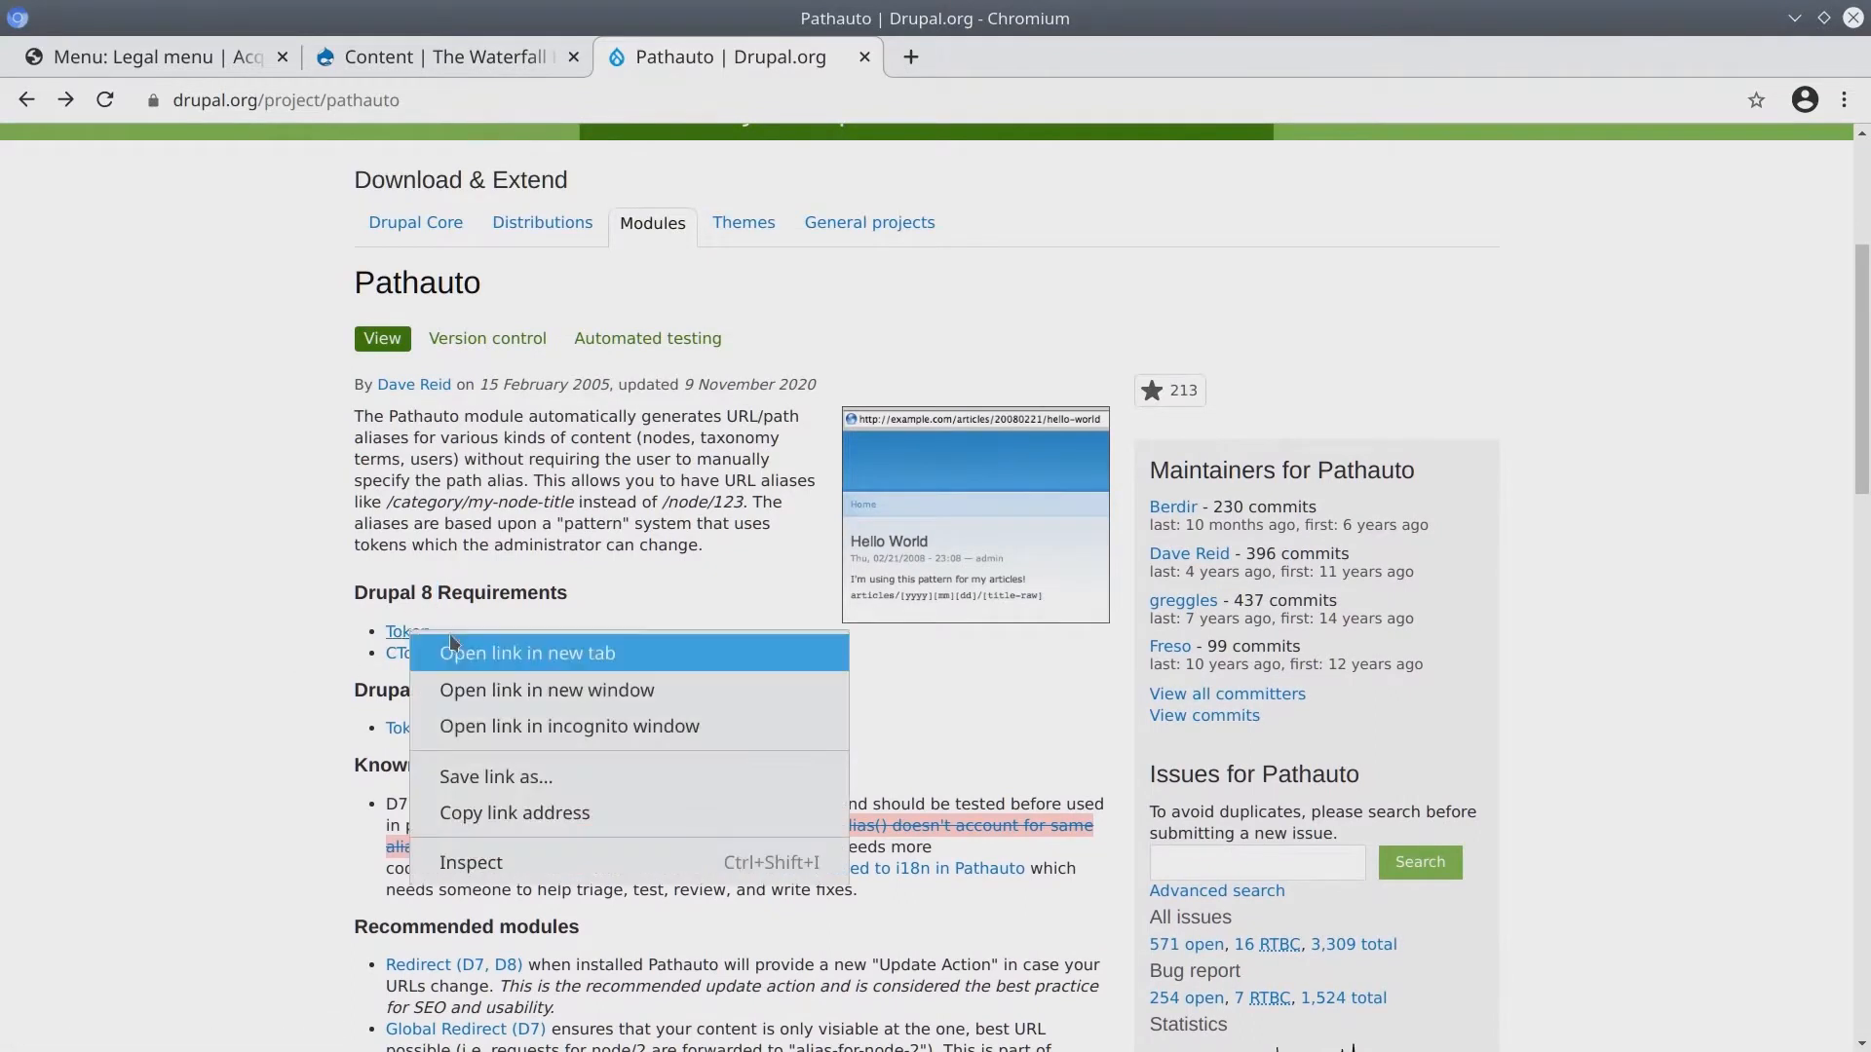
{"action": "left_click", "coordinate": [528, 653]}
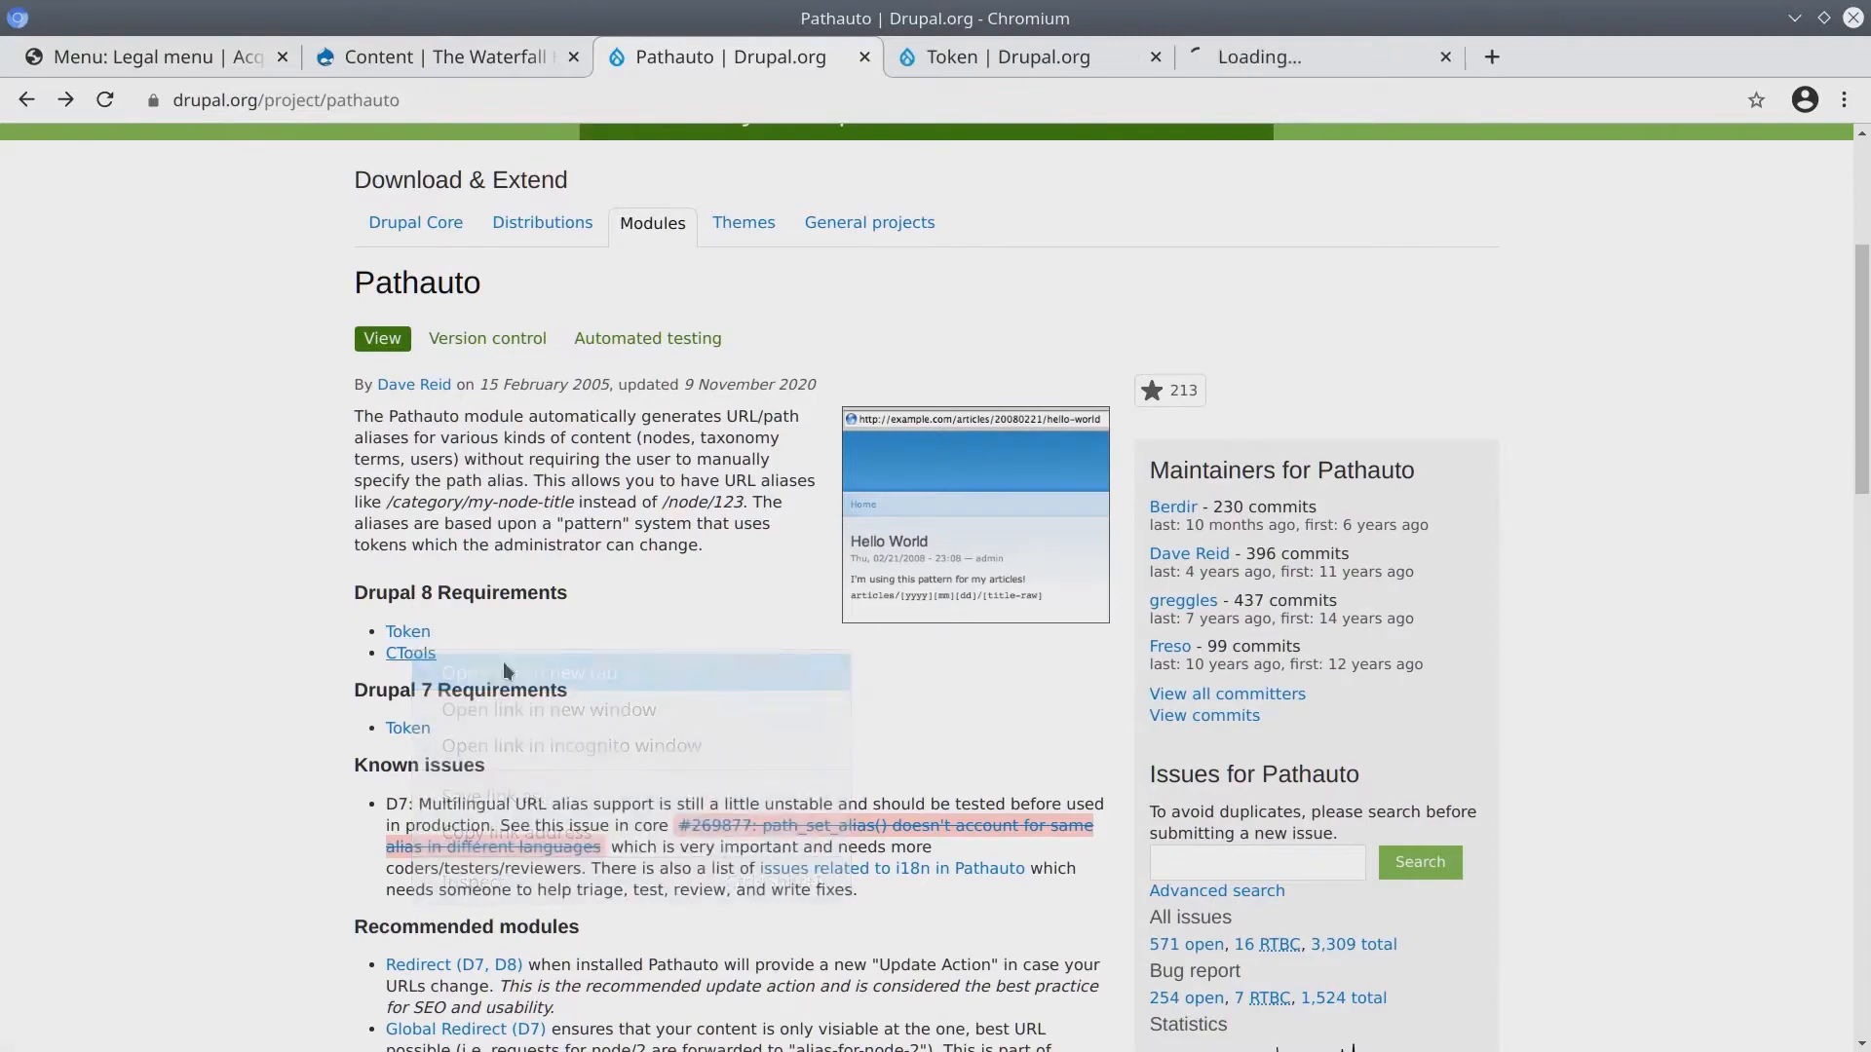
{"action": "left_click", "coordinate": [1006, 56]}
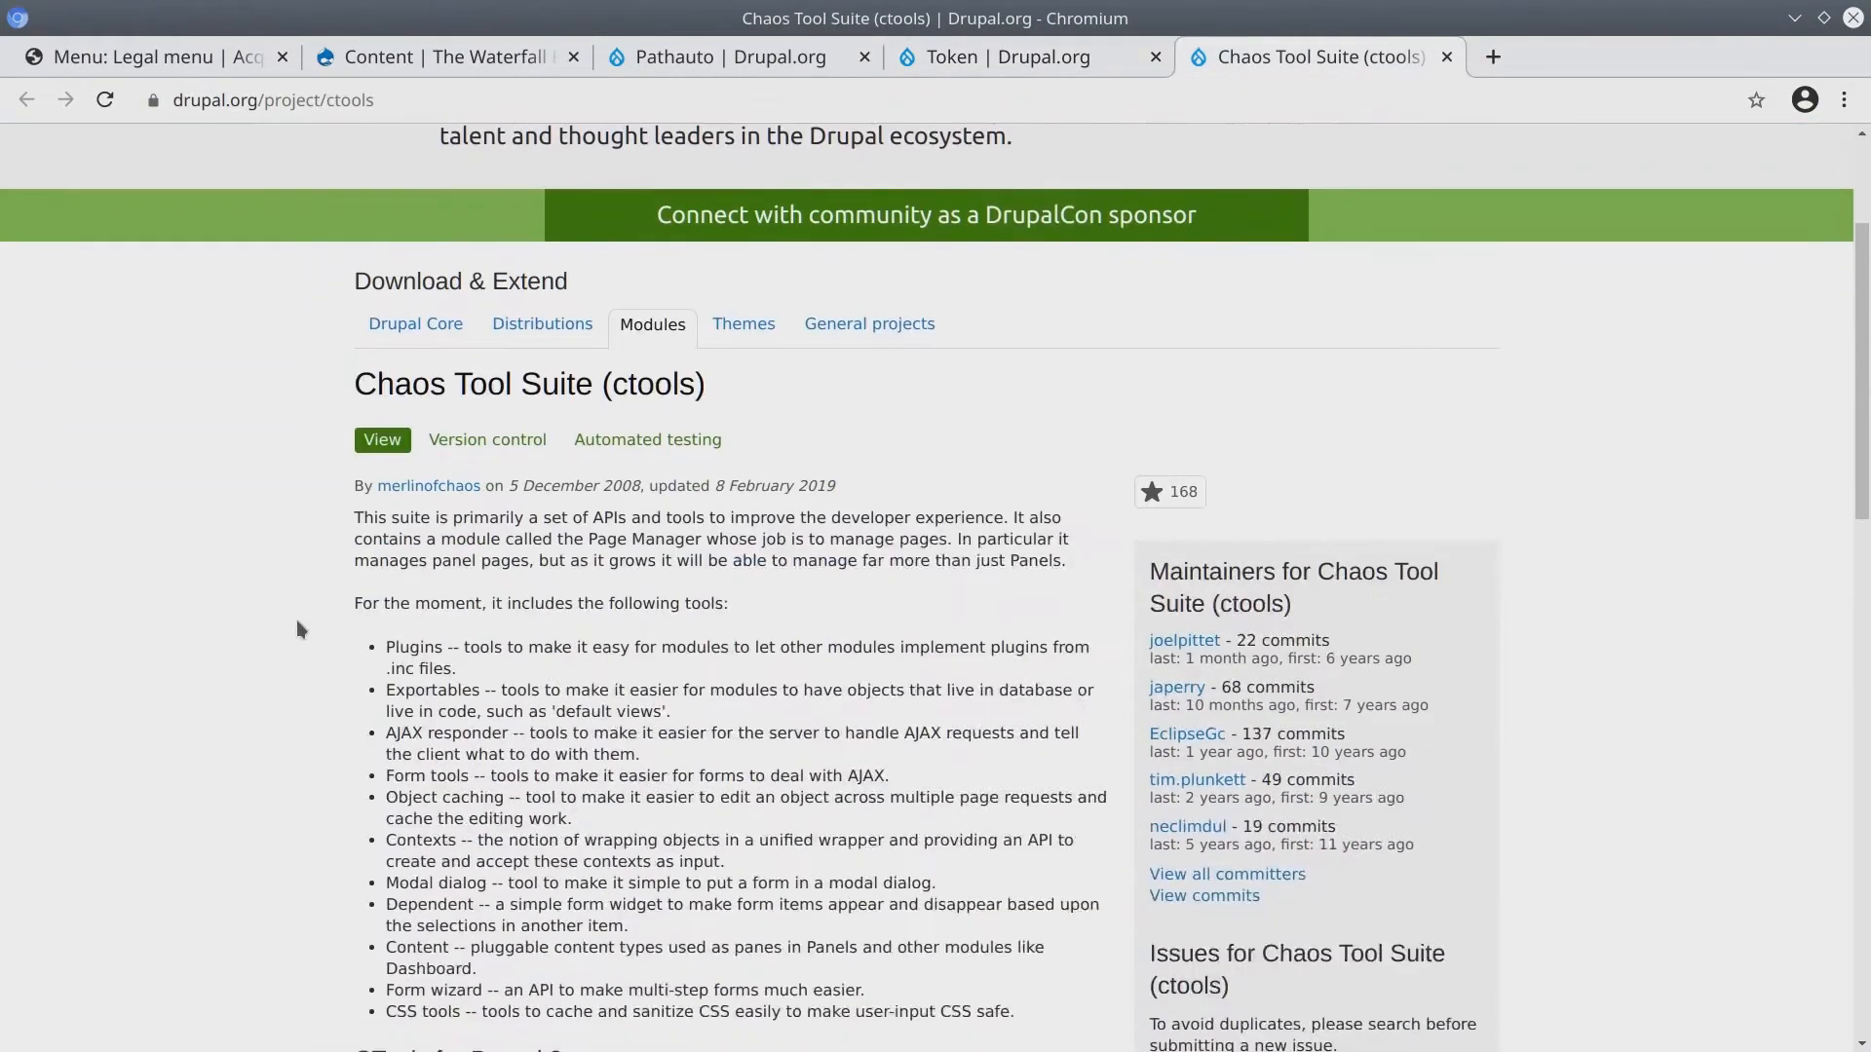
{"action": "scroll", "scroll_direction": "down", "scroll_amount": 3}
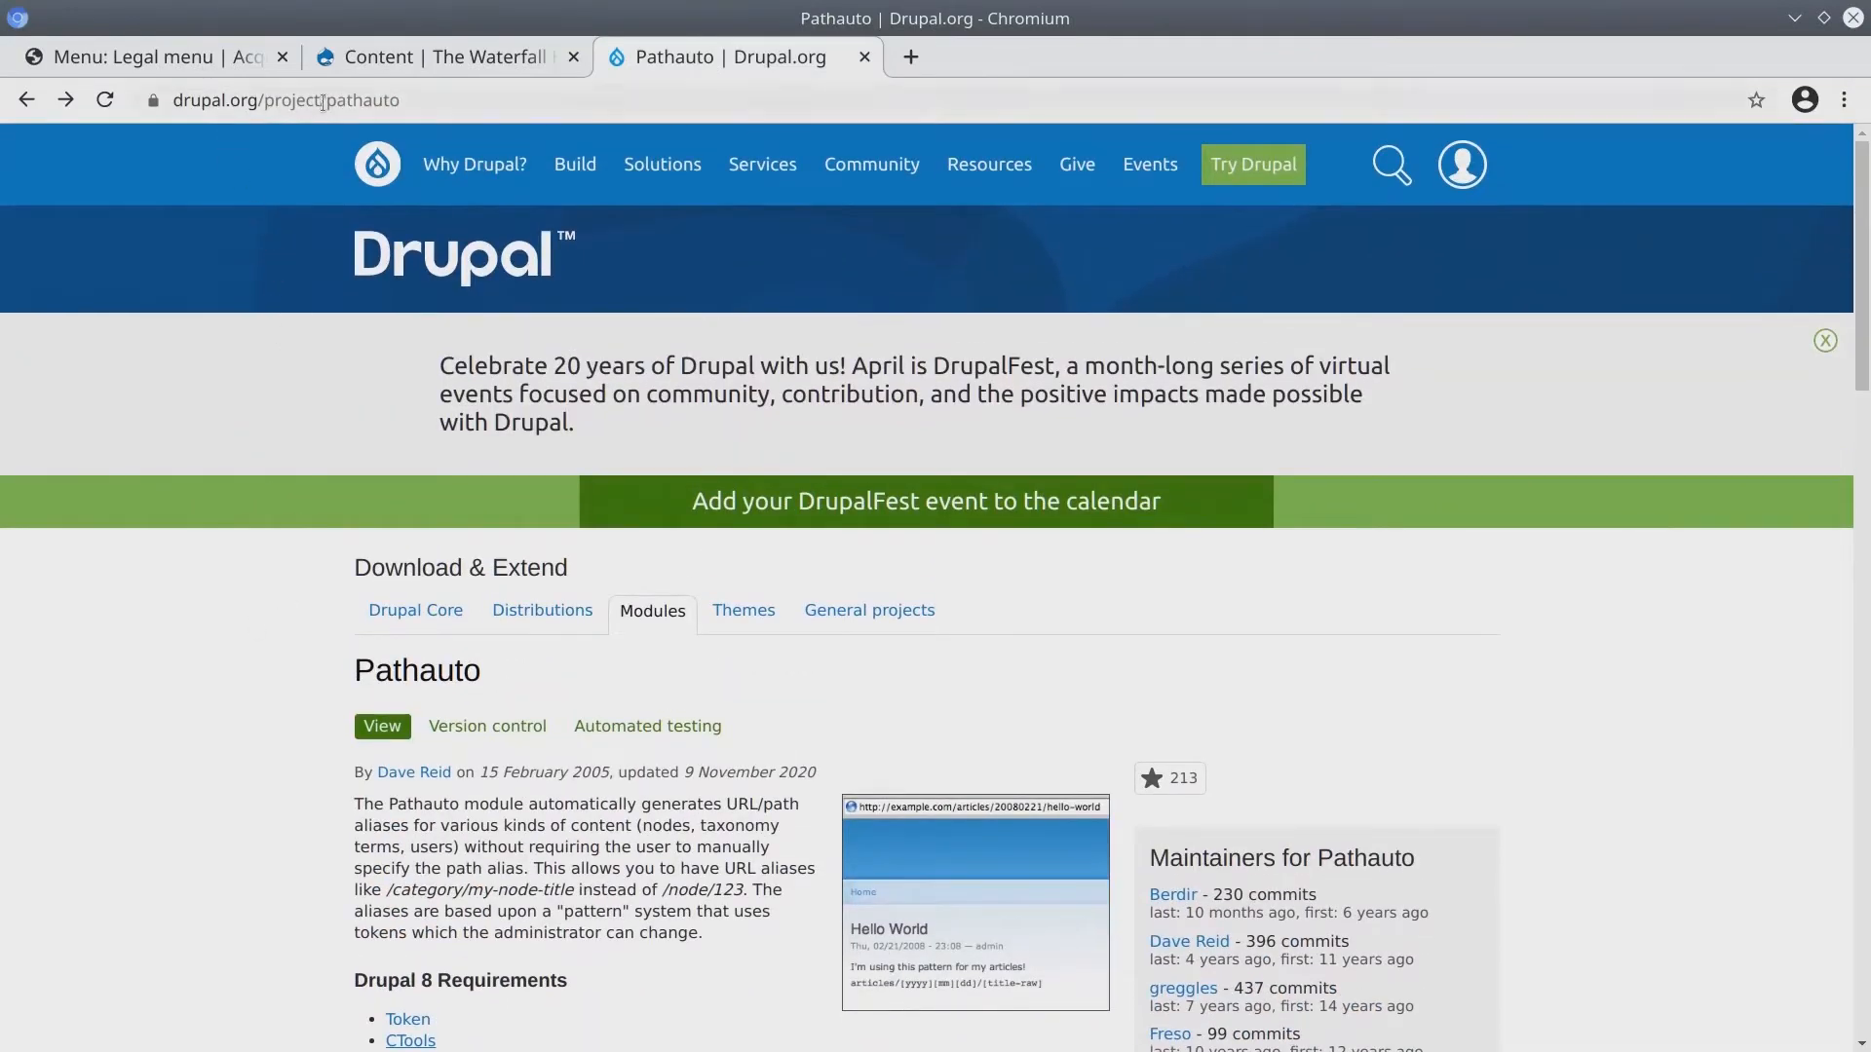
{"action": "scroll", "scroll_direction": "down", "scroll_amount": 3}
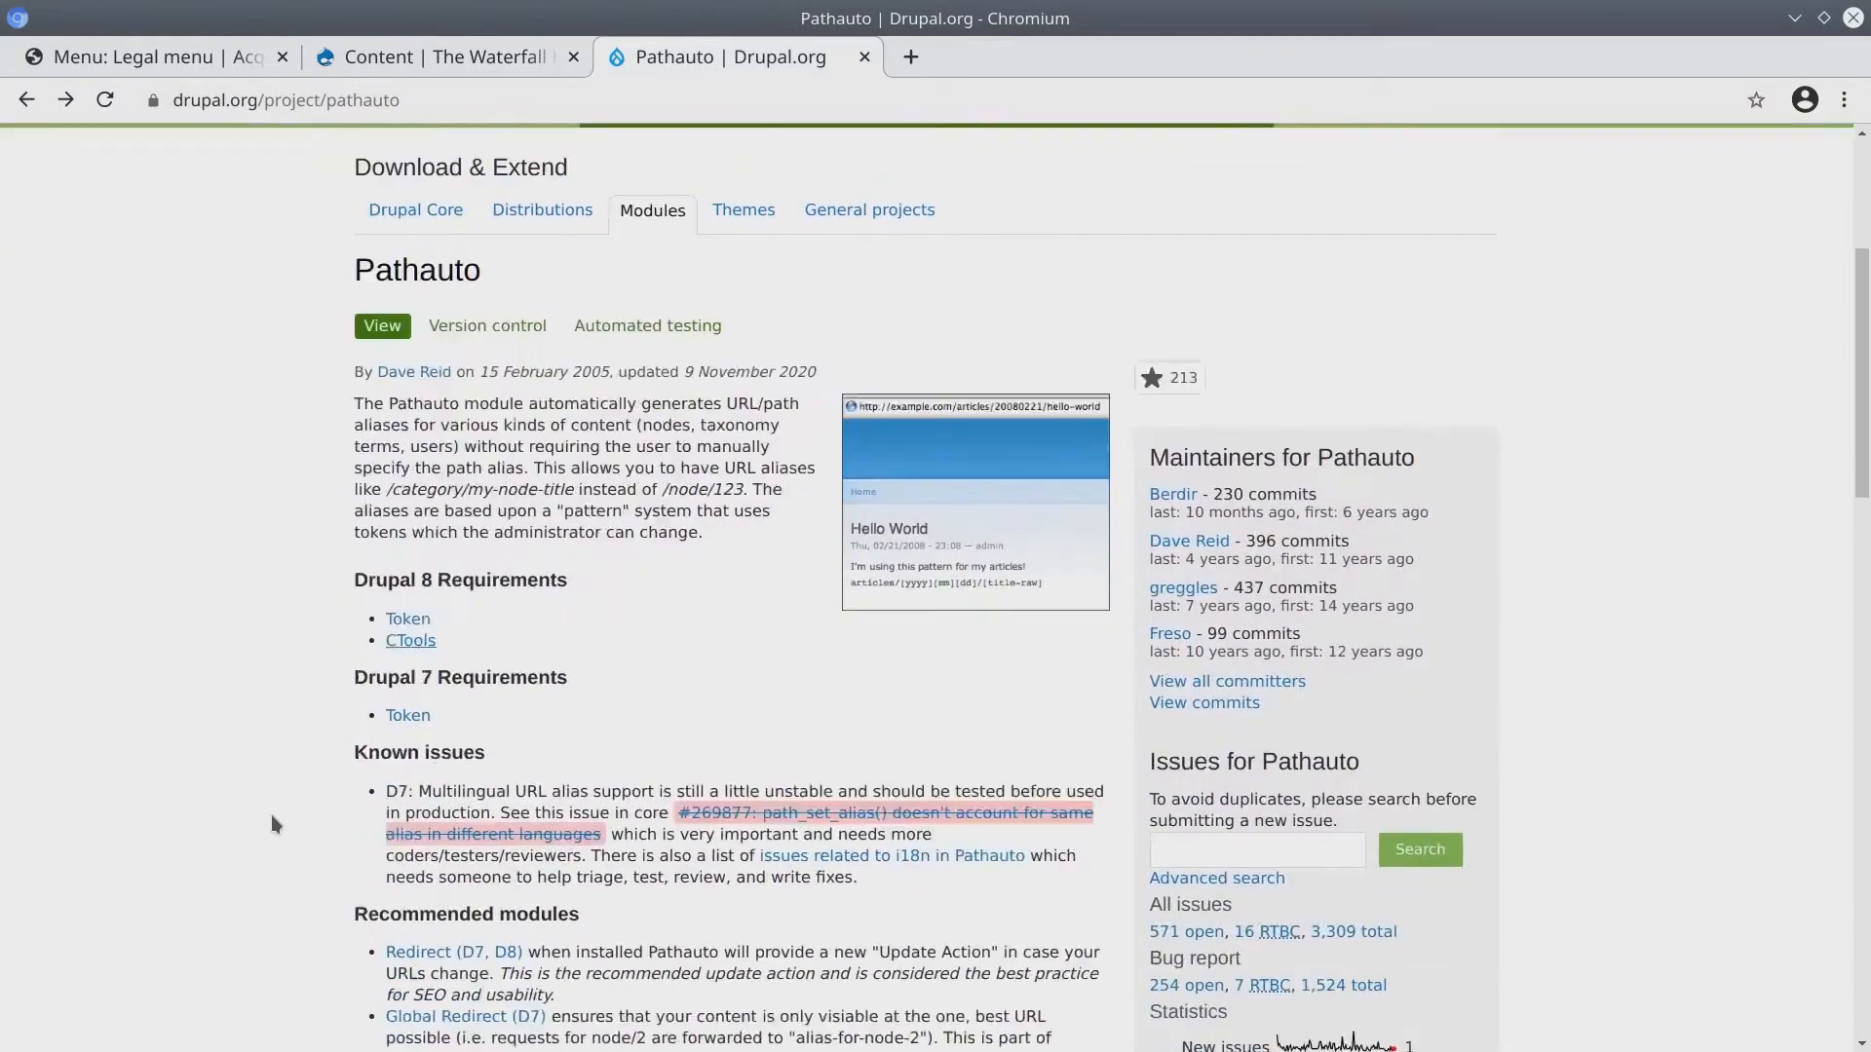
{"action": "scroll", "scroll_direction": "down", "scroll_amount": 3}
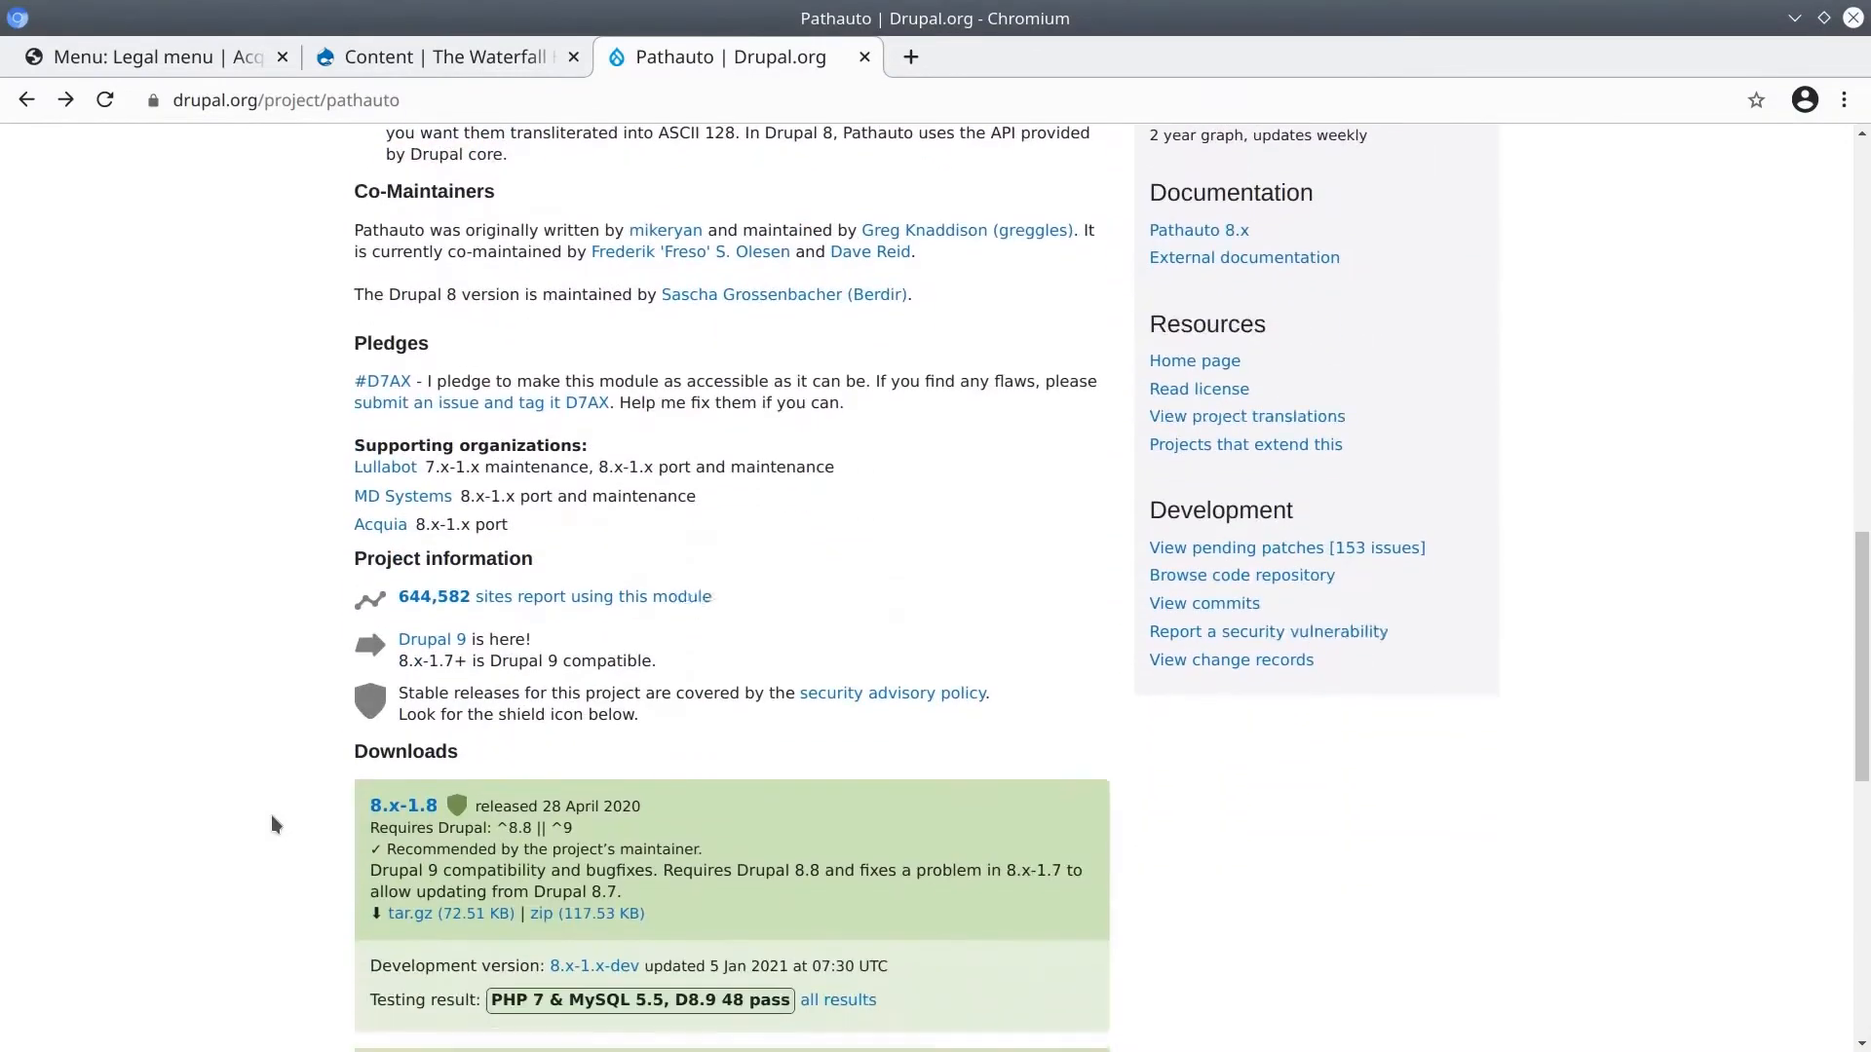
{"action": "scroll", "scroll_direction": "down", "scroll_amount": 3}
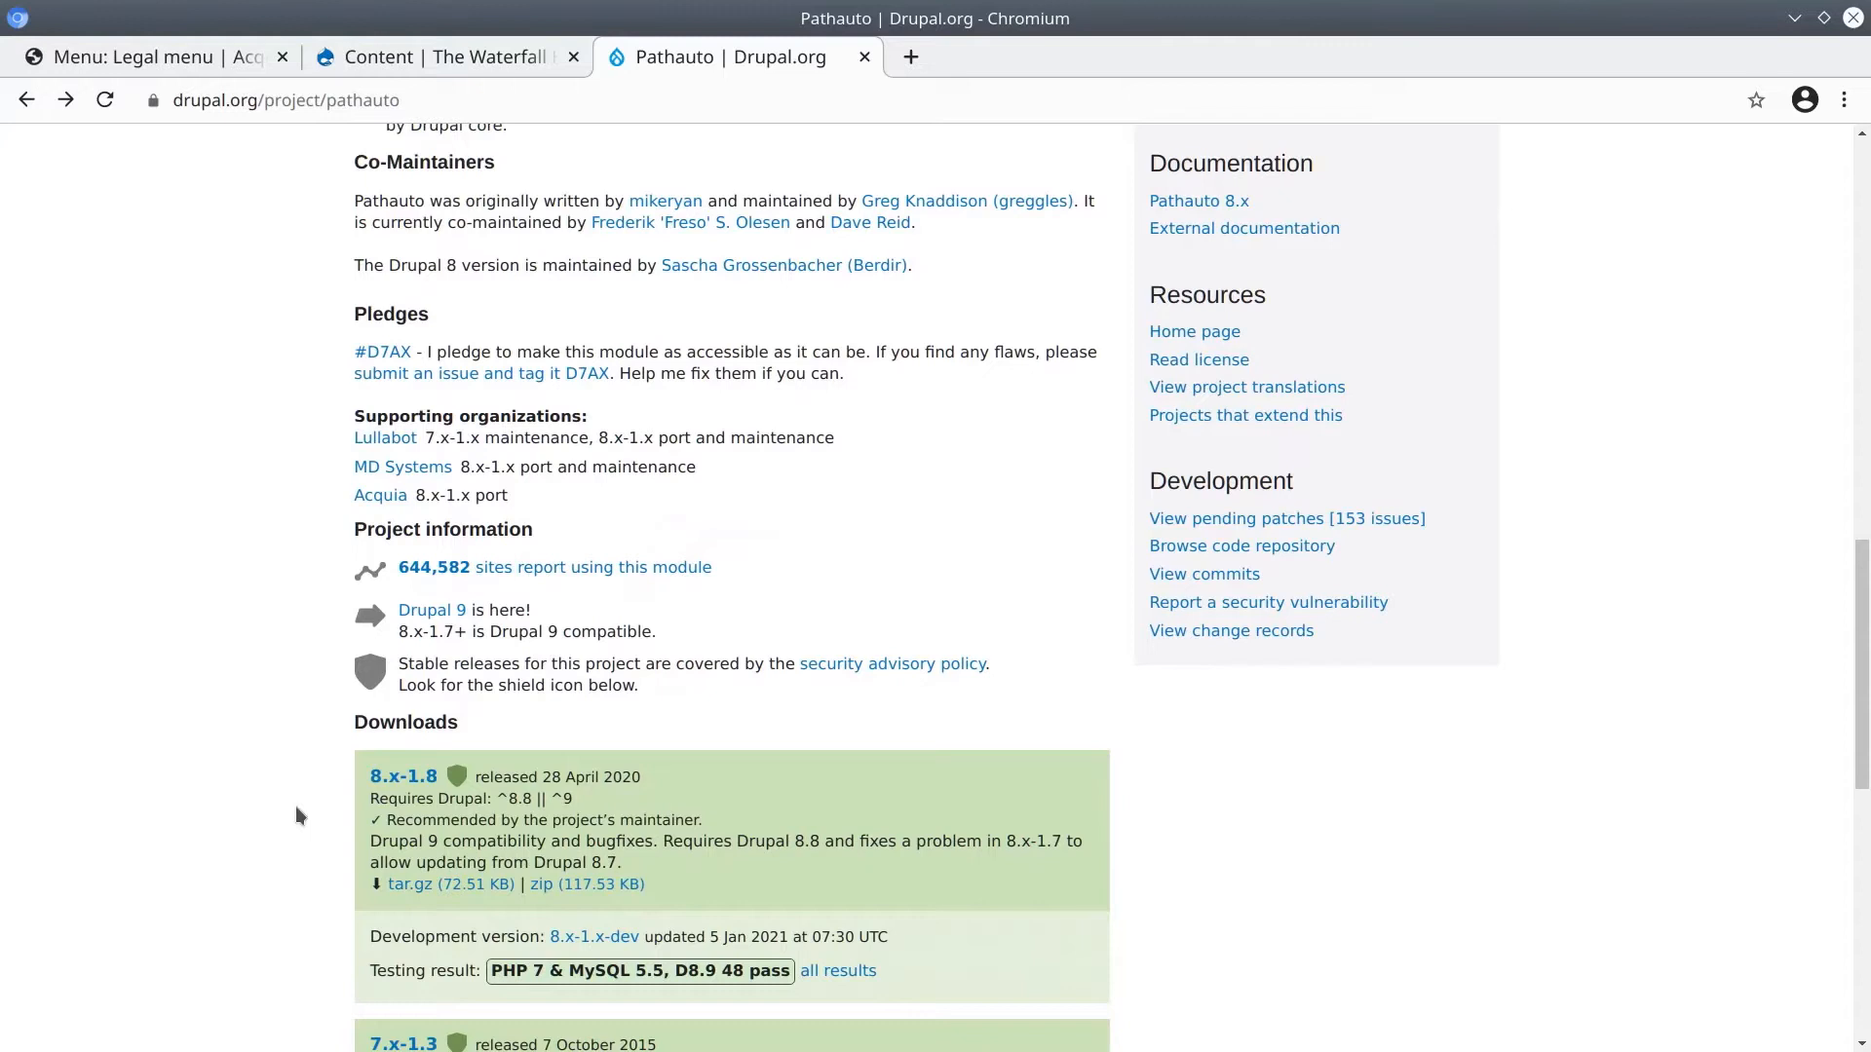
{"action": "scroll", "scroll_direction": "down", "scroll_amount": 3}
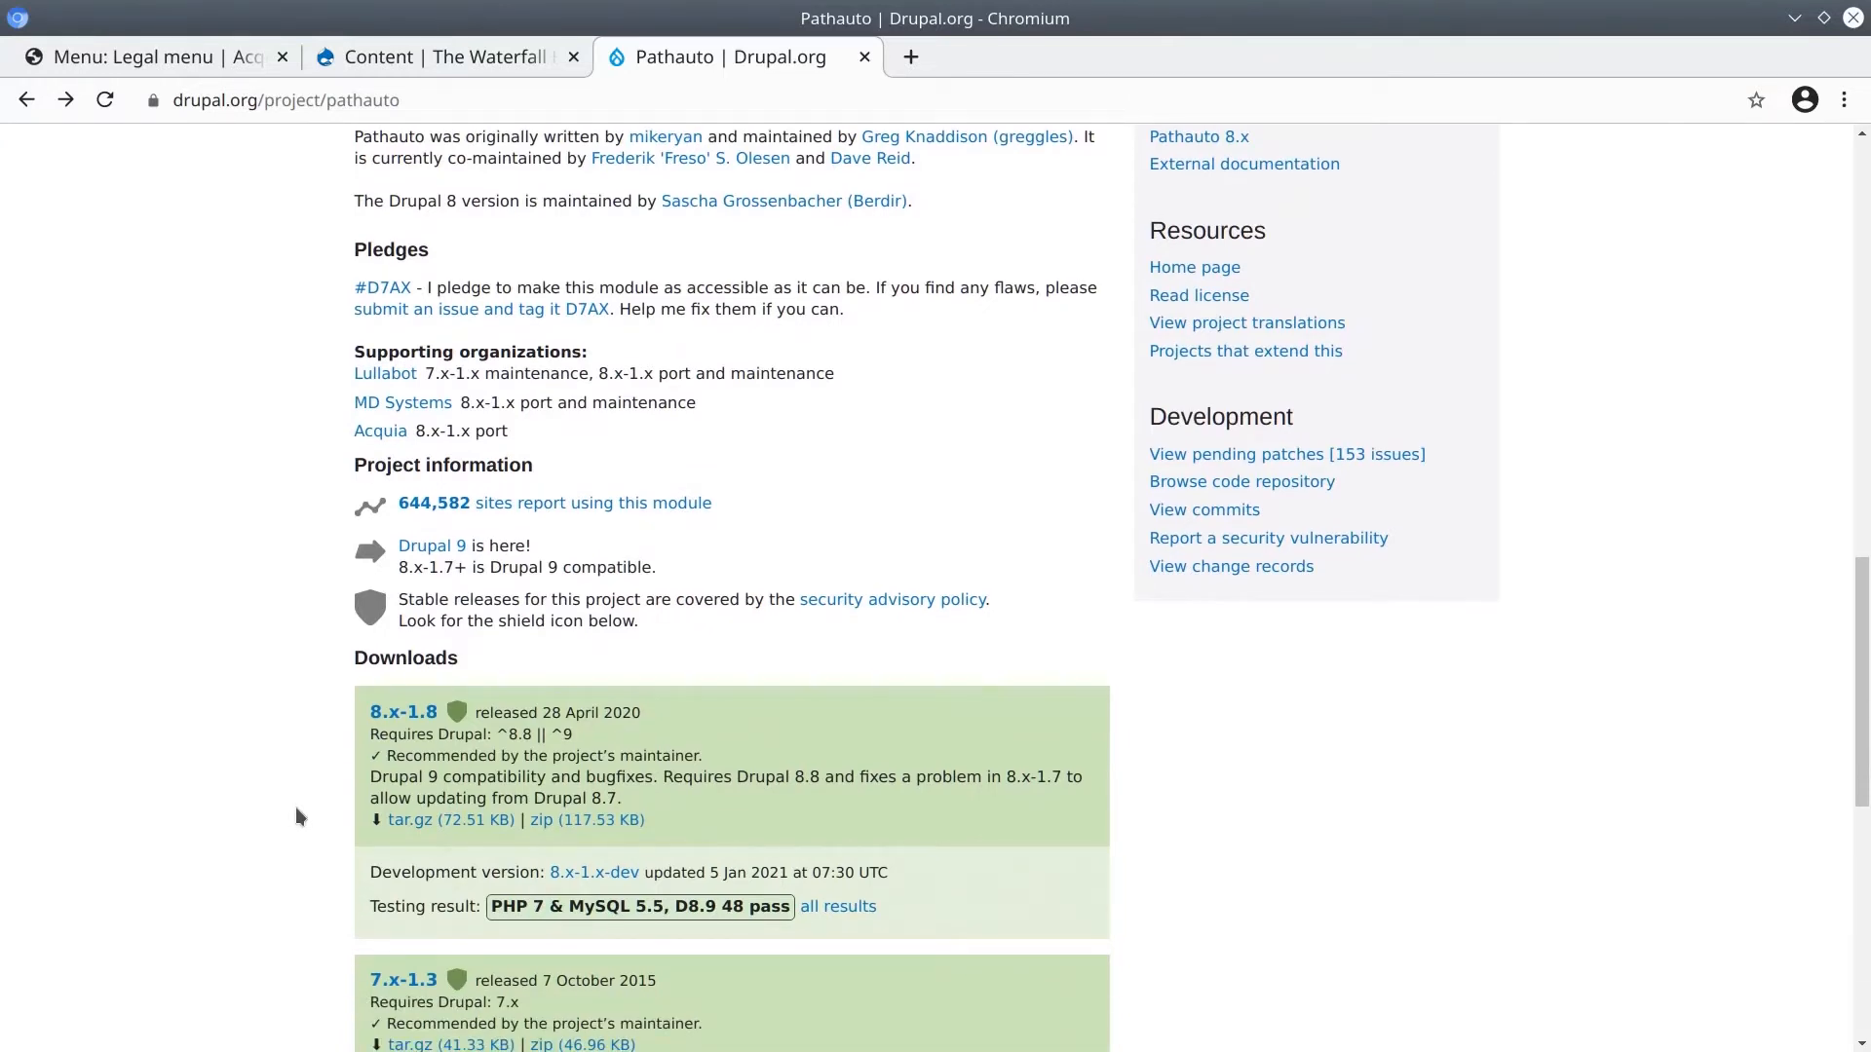
{"action": "scroll", "scroll_direction": "down", "scroll_amount": 3}
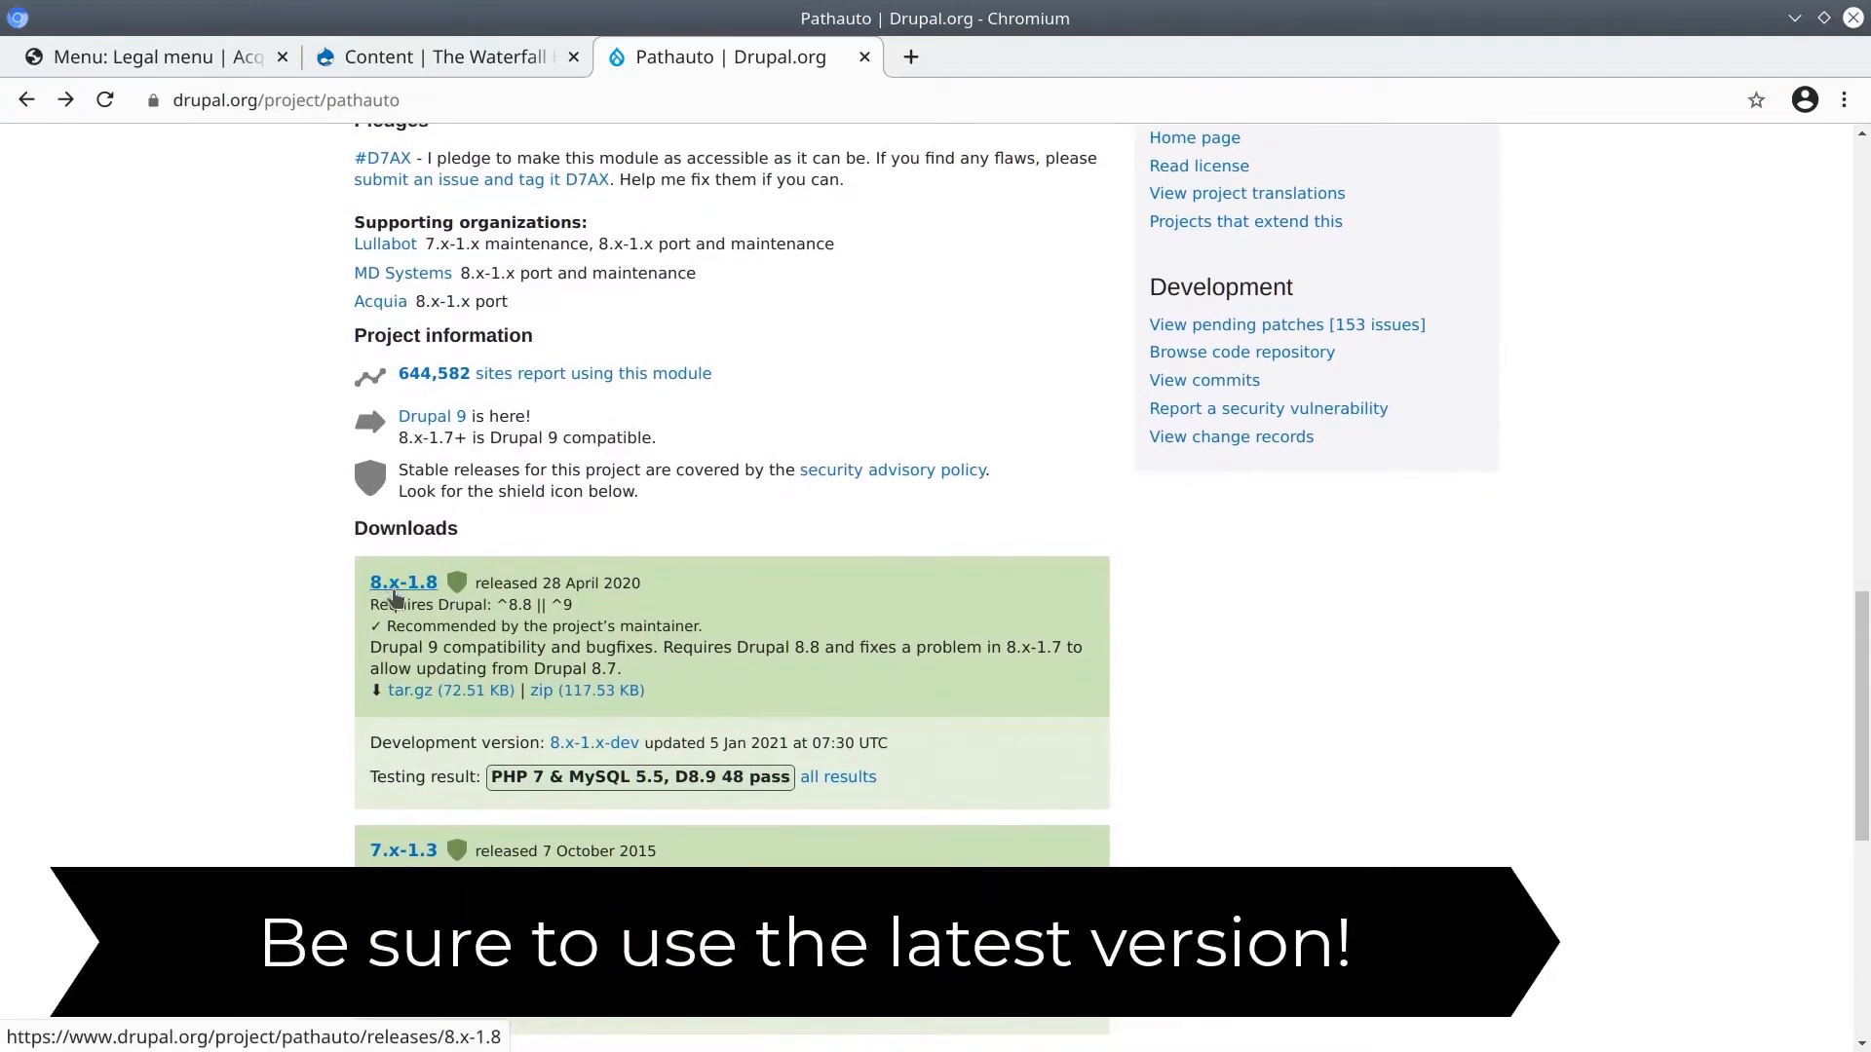
Copy 'composer require drupal/pathauto:^1.8' from the 8.x-1.8 release page
{"action": "left_click", "coordinate": [403, 583]}
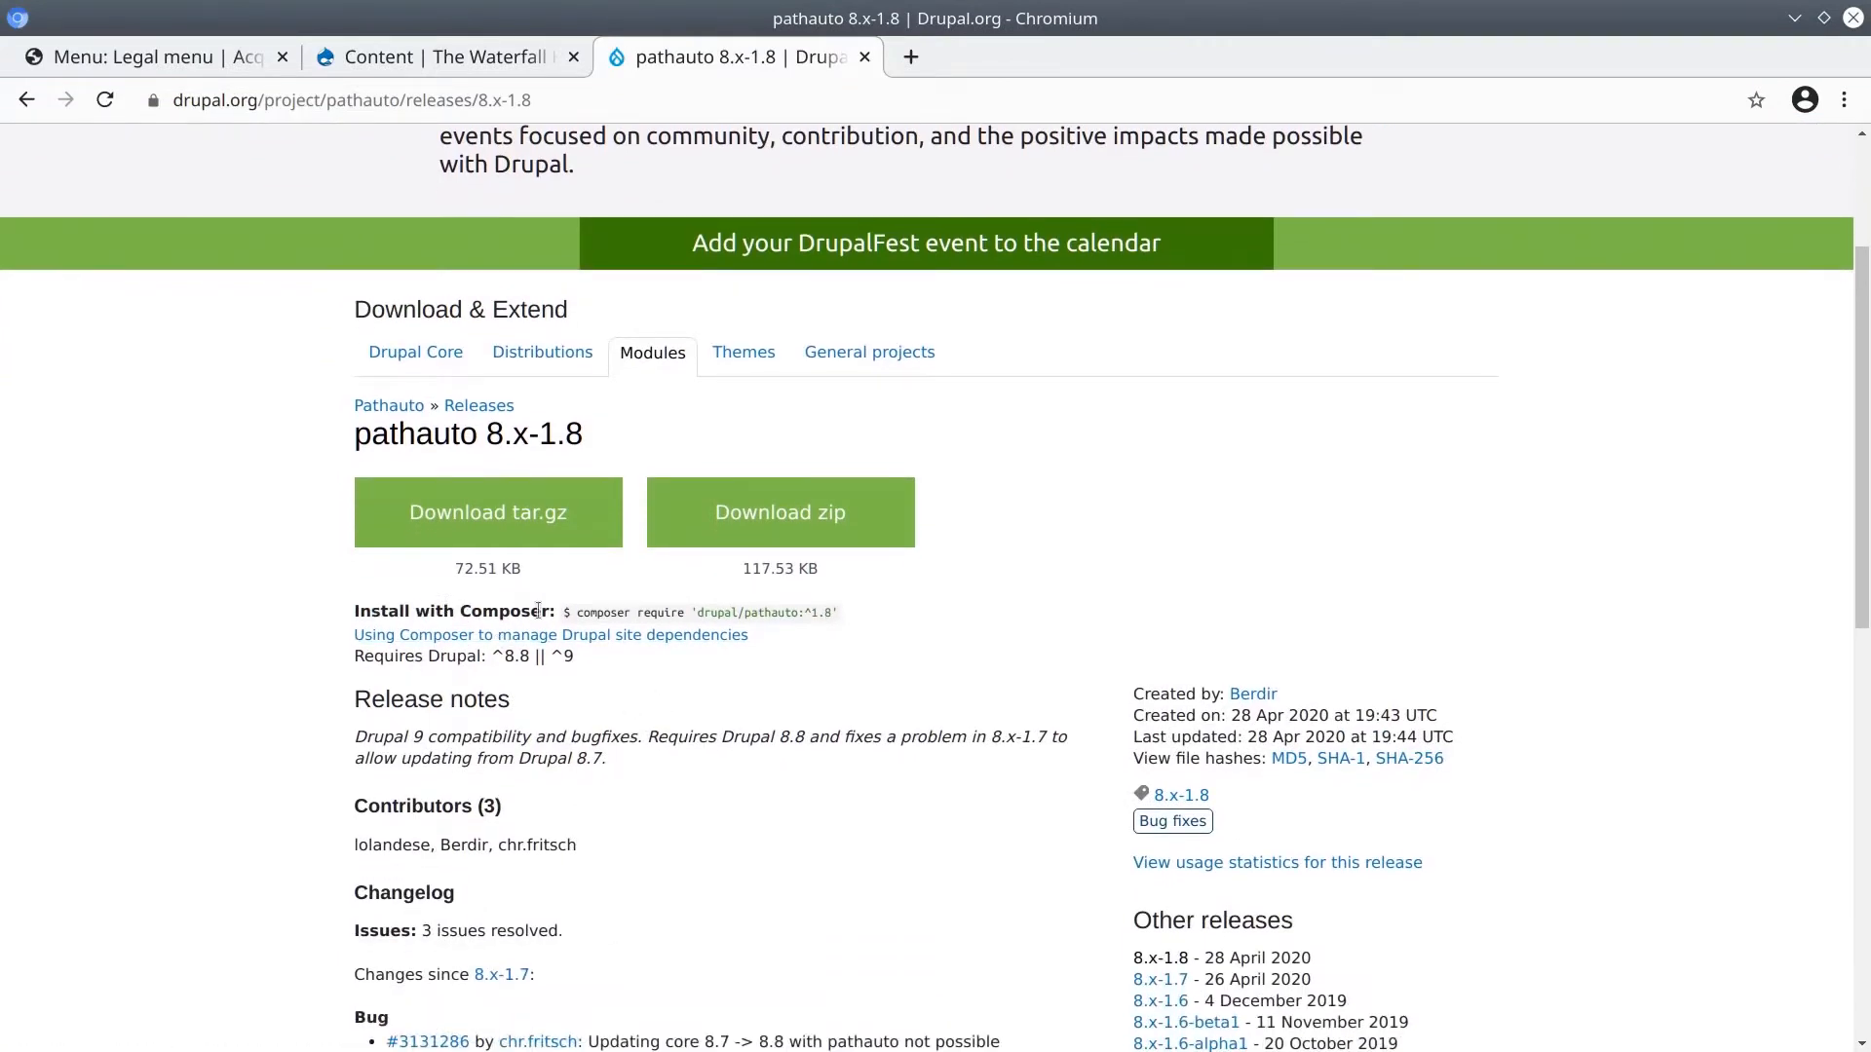
{"action": "left_click_drag", "start_coordinate": [579, 612], "coordinate": [746, 611]}
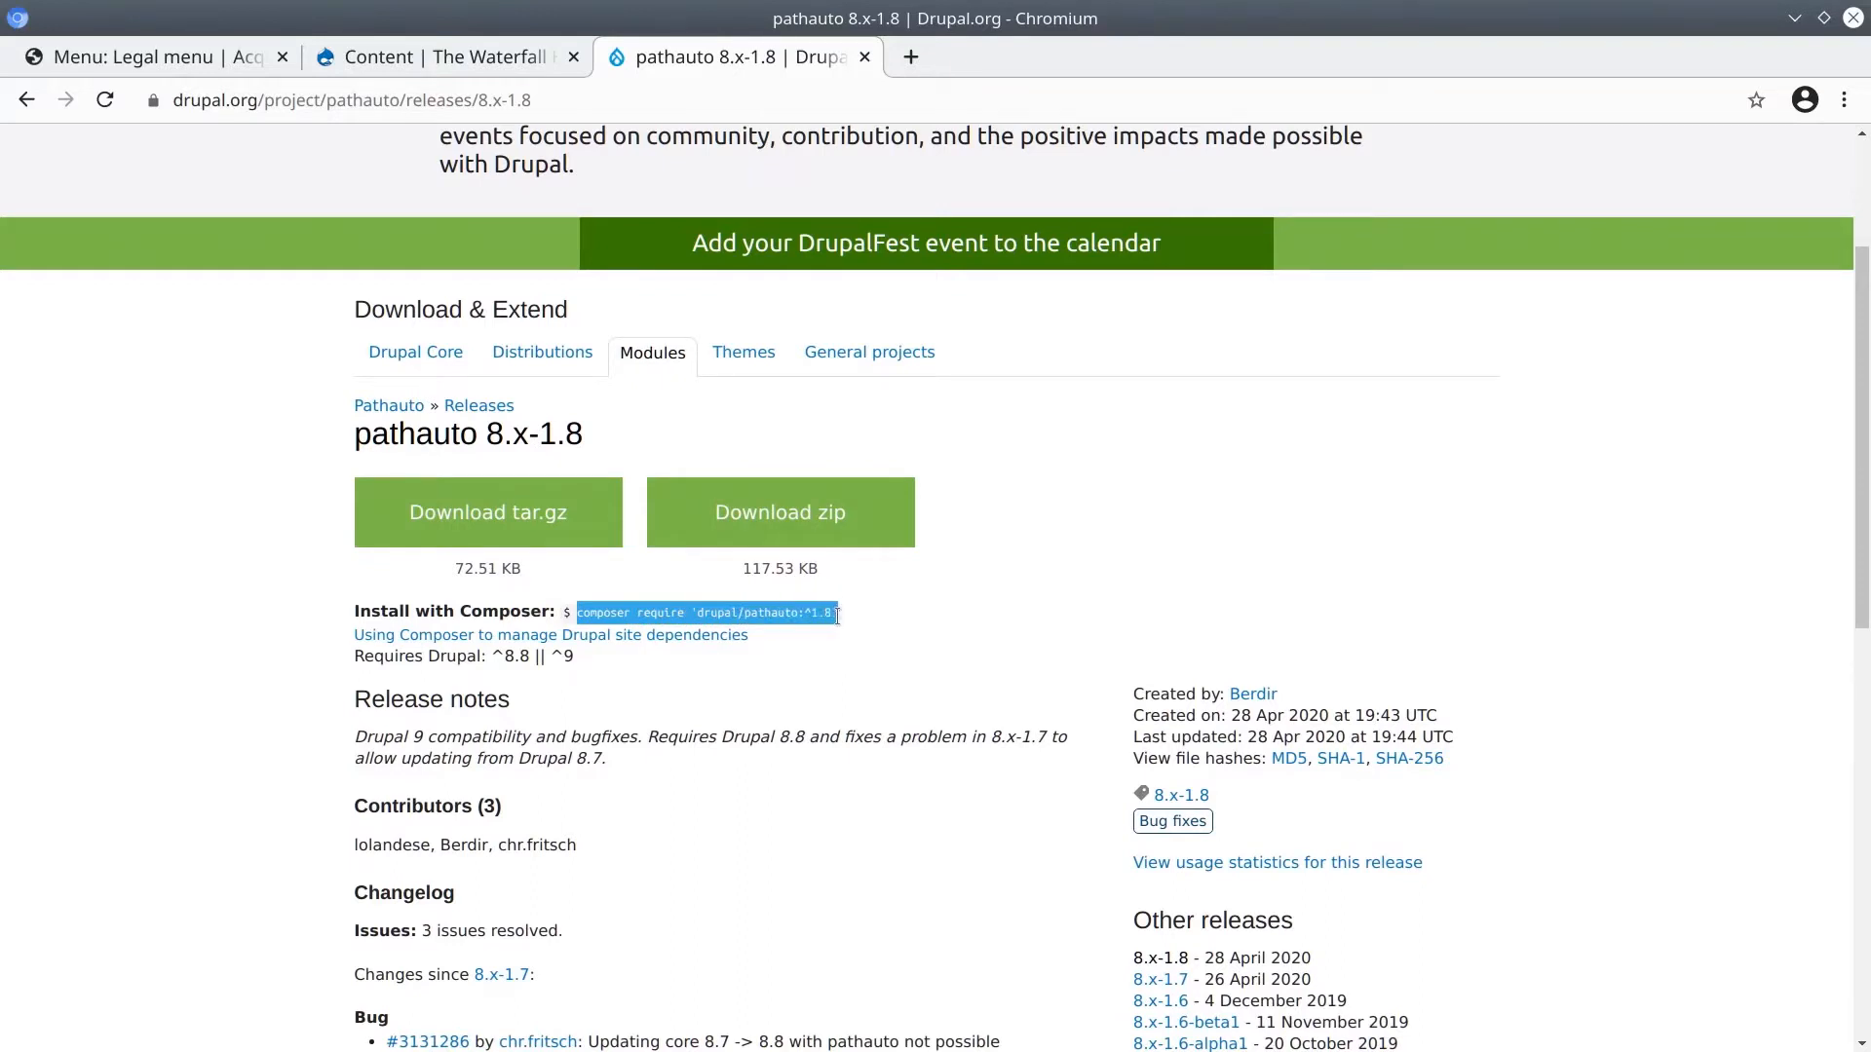
{"action": "right_click", "coordinate": [708, 612]}
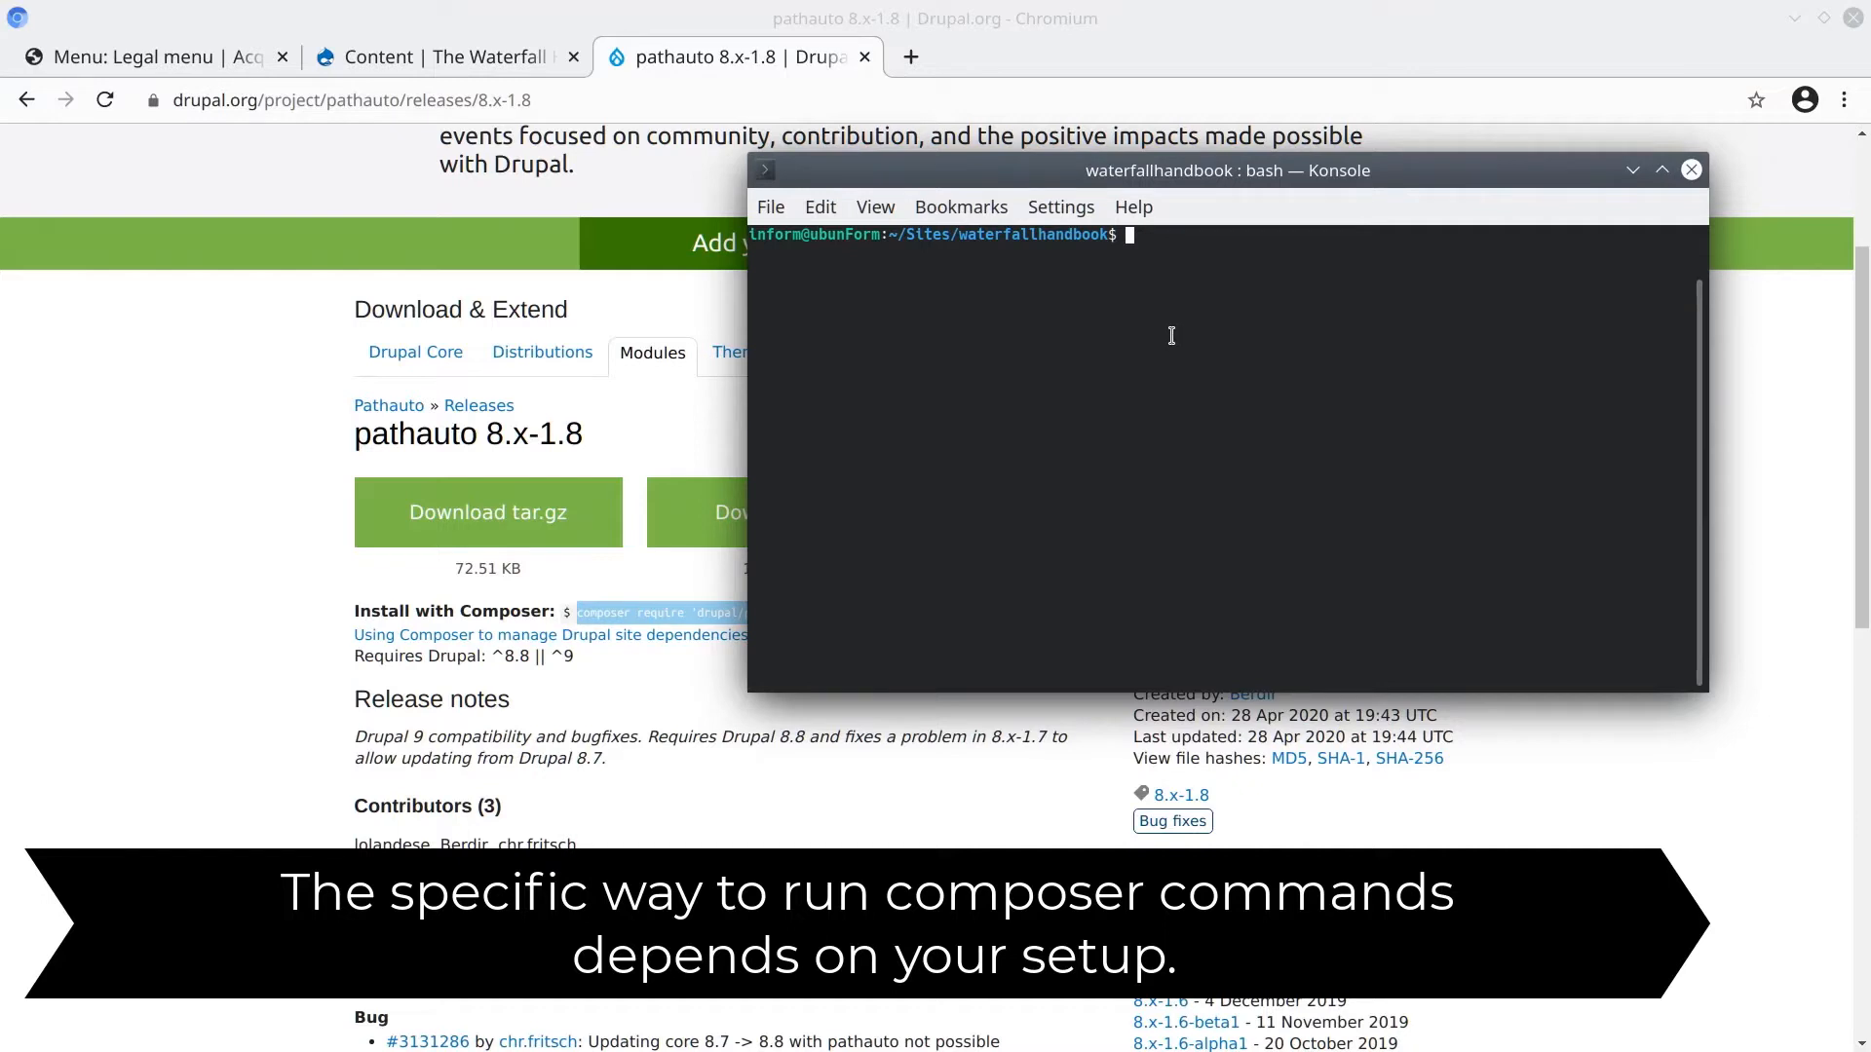
Run ddev composer require drupal/pathauto:^1.8, installing Pathauto, Token and CTools
{"action": "type", "text": "ddev"}
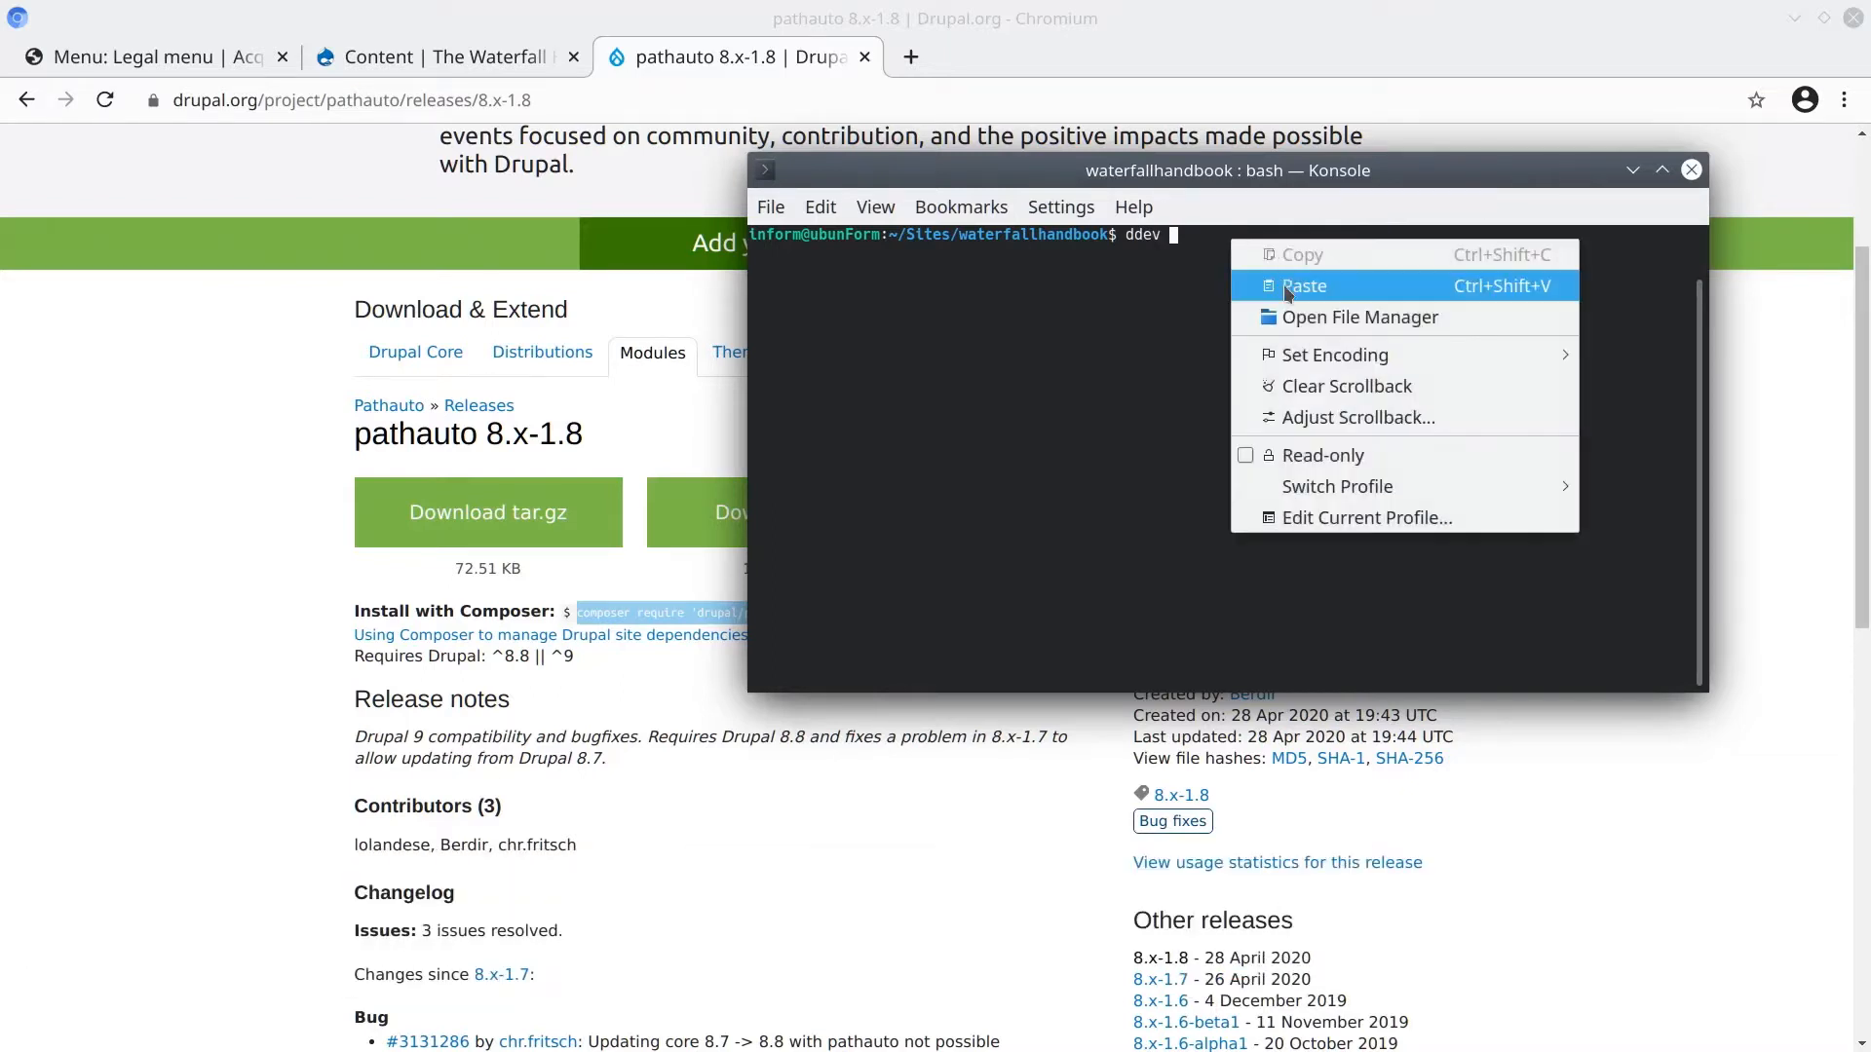
{"action": "left_click", "coordinate": [1304, 284]}
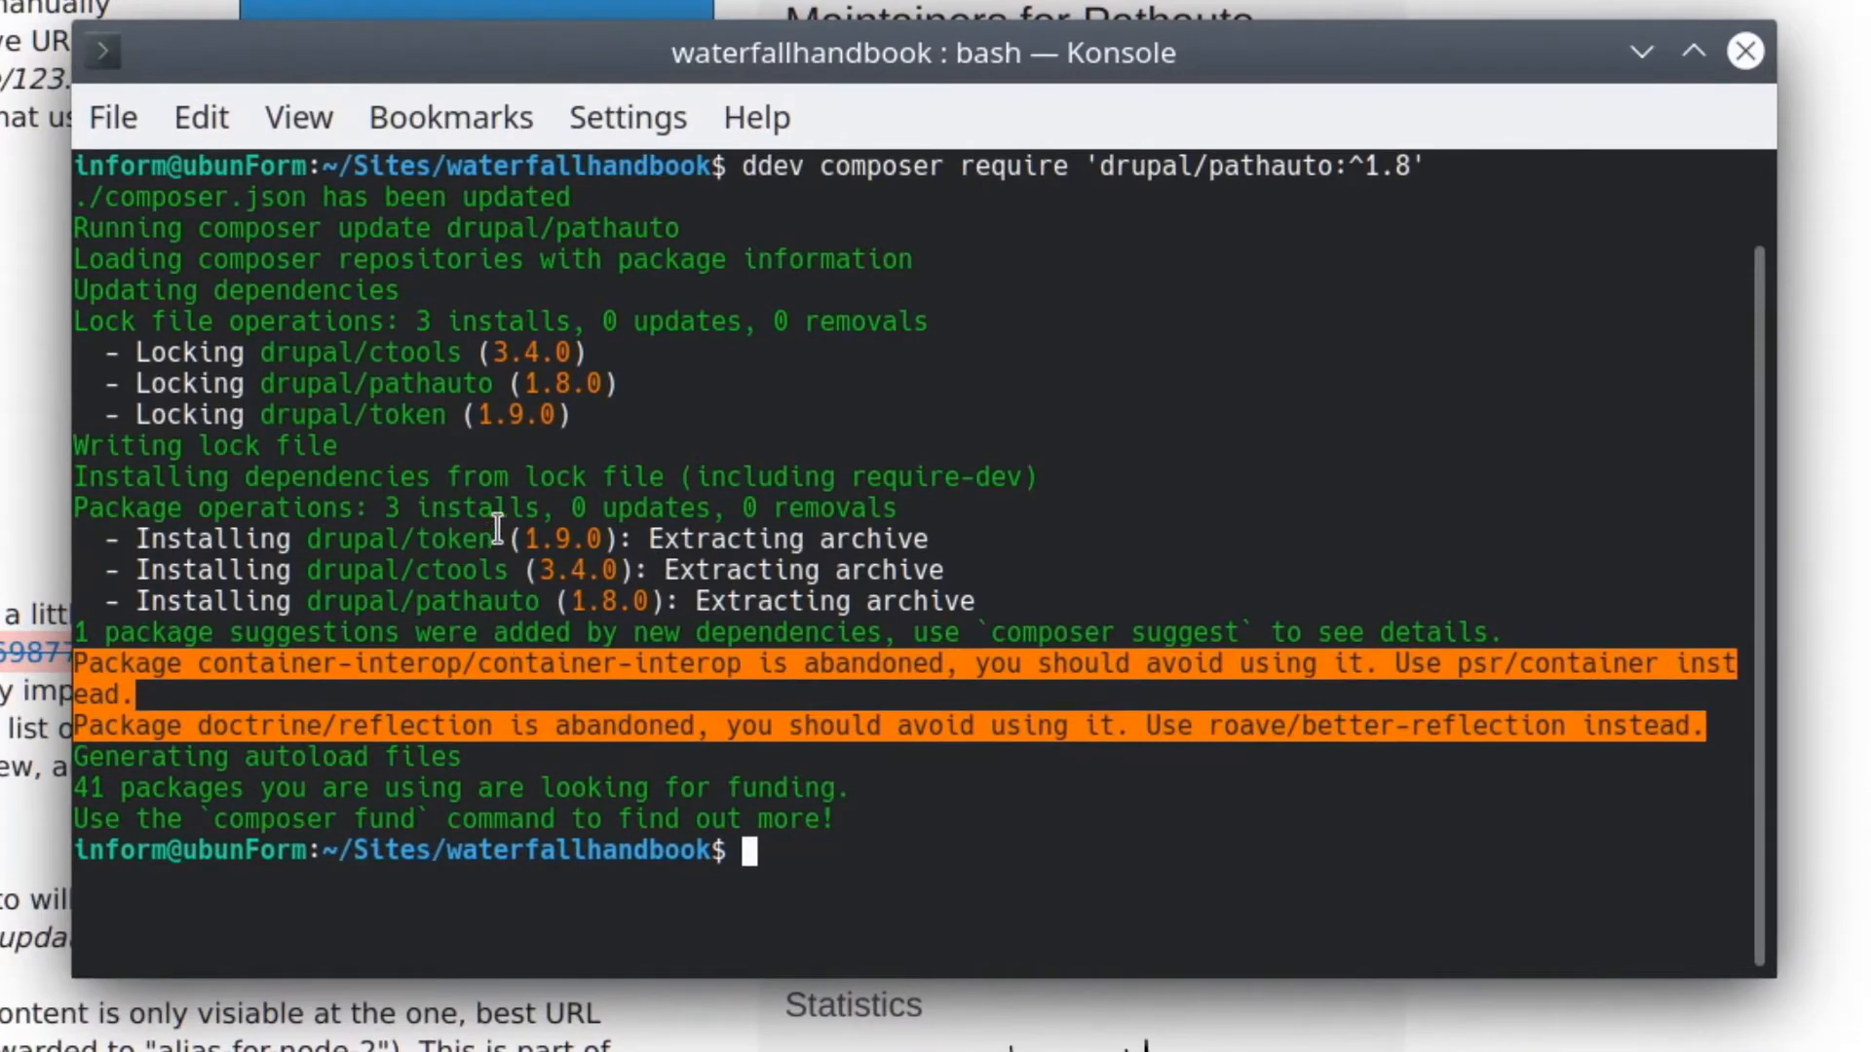
{"action": "double_click", "coordinate": [406, 572]}
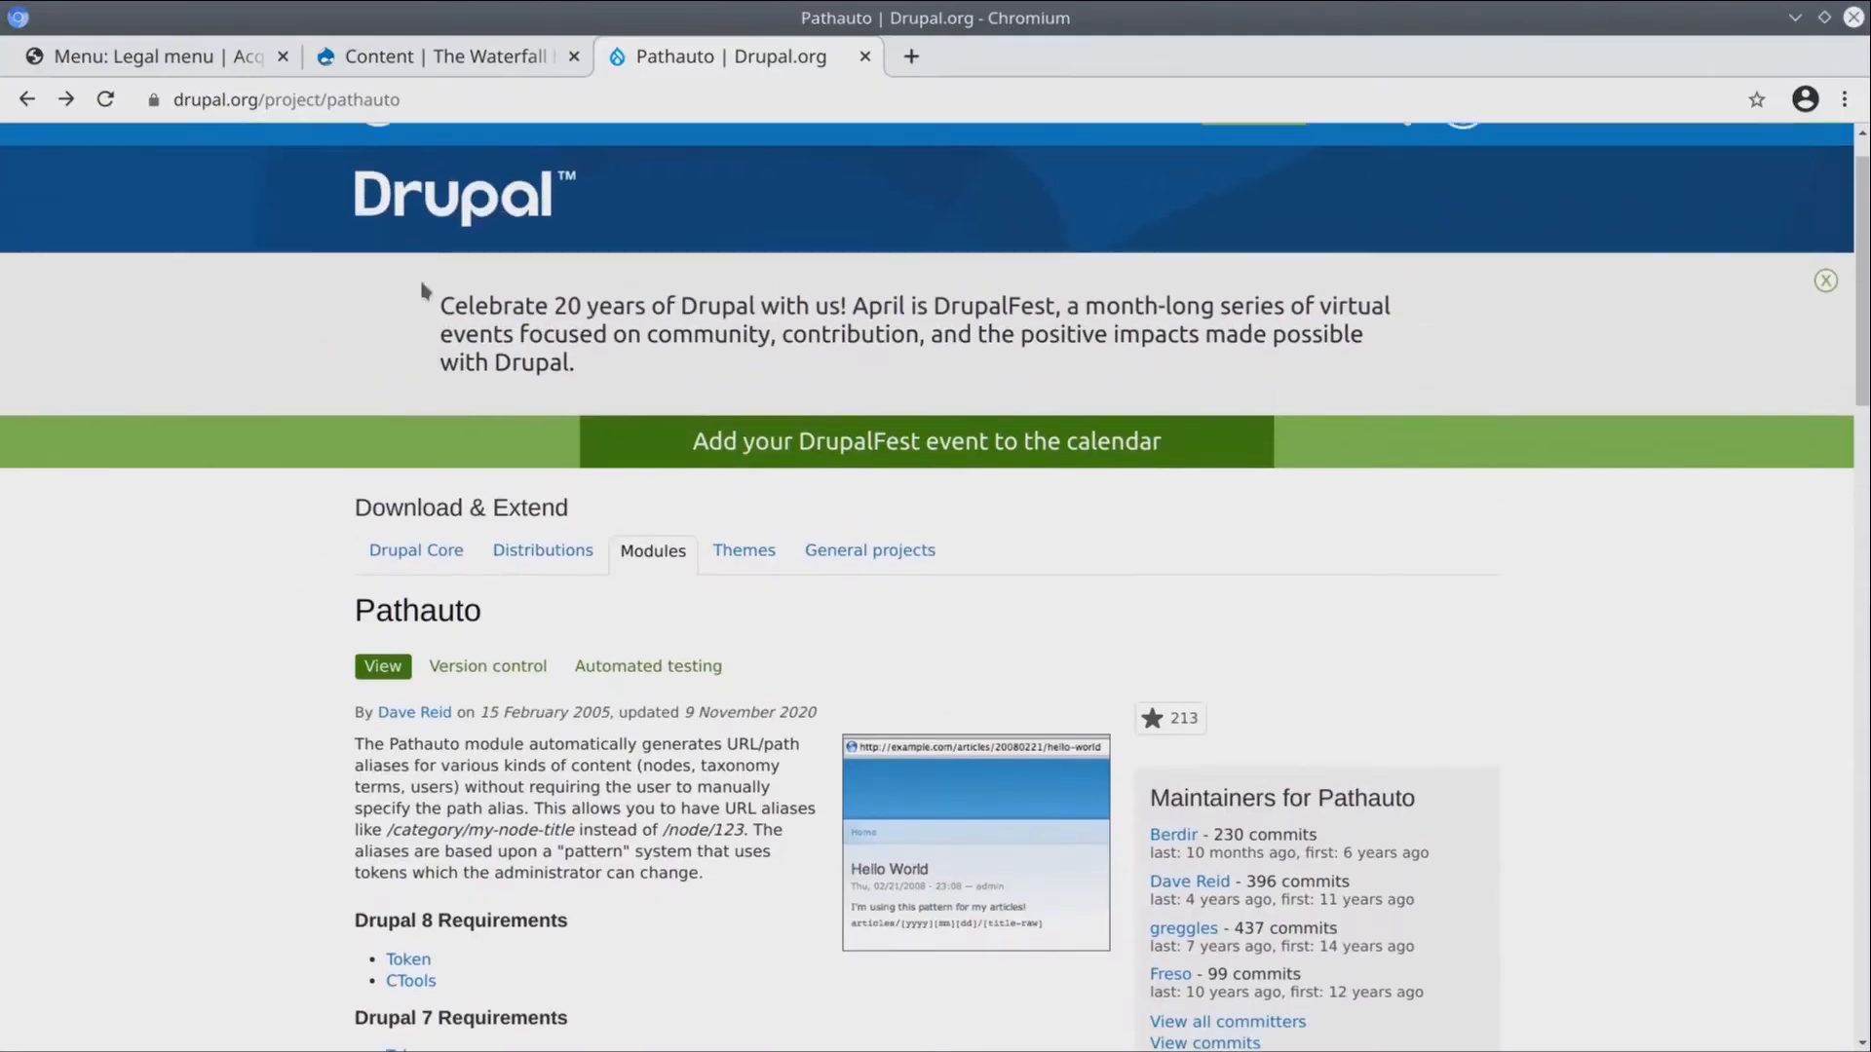
Filter the Extend module list for 'pathauto', noting Token is still disabled
{"action": "left_click", "coordinate": [442, 57]}
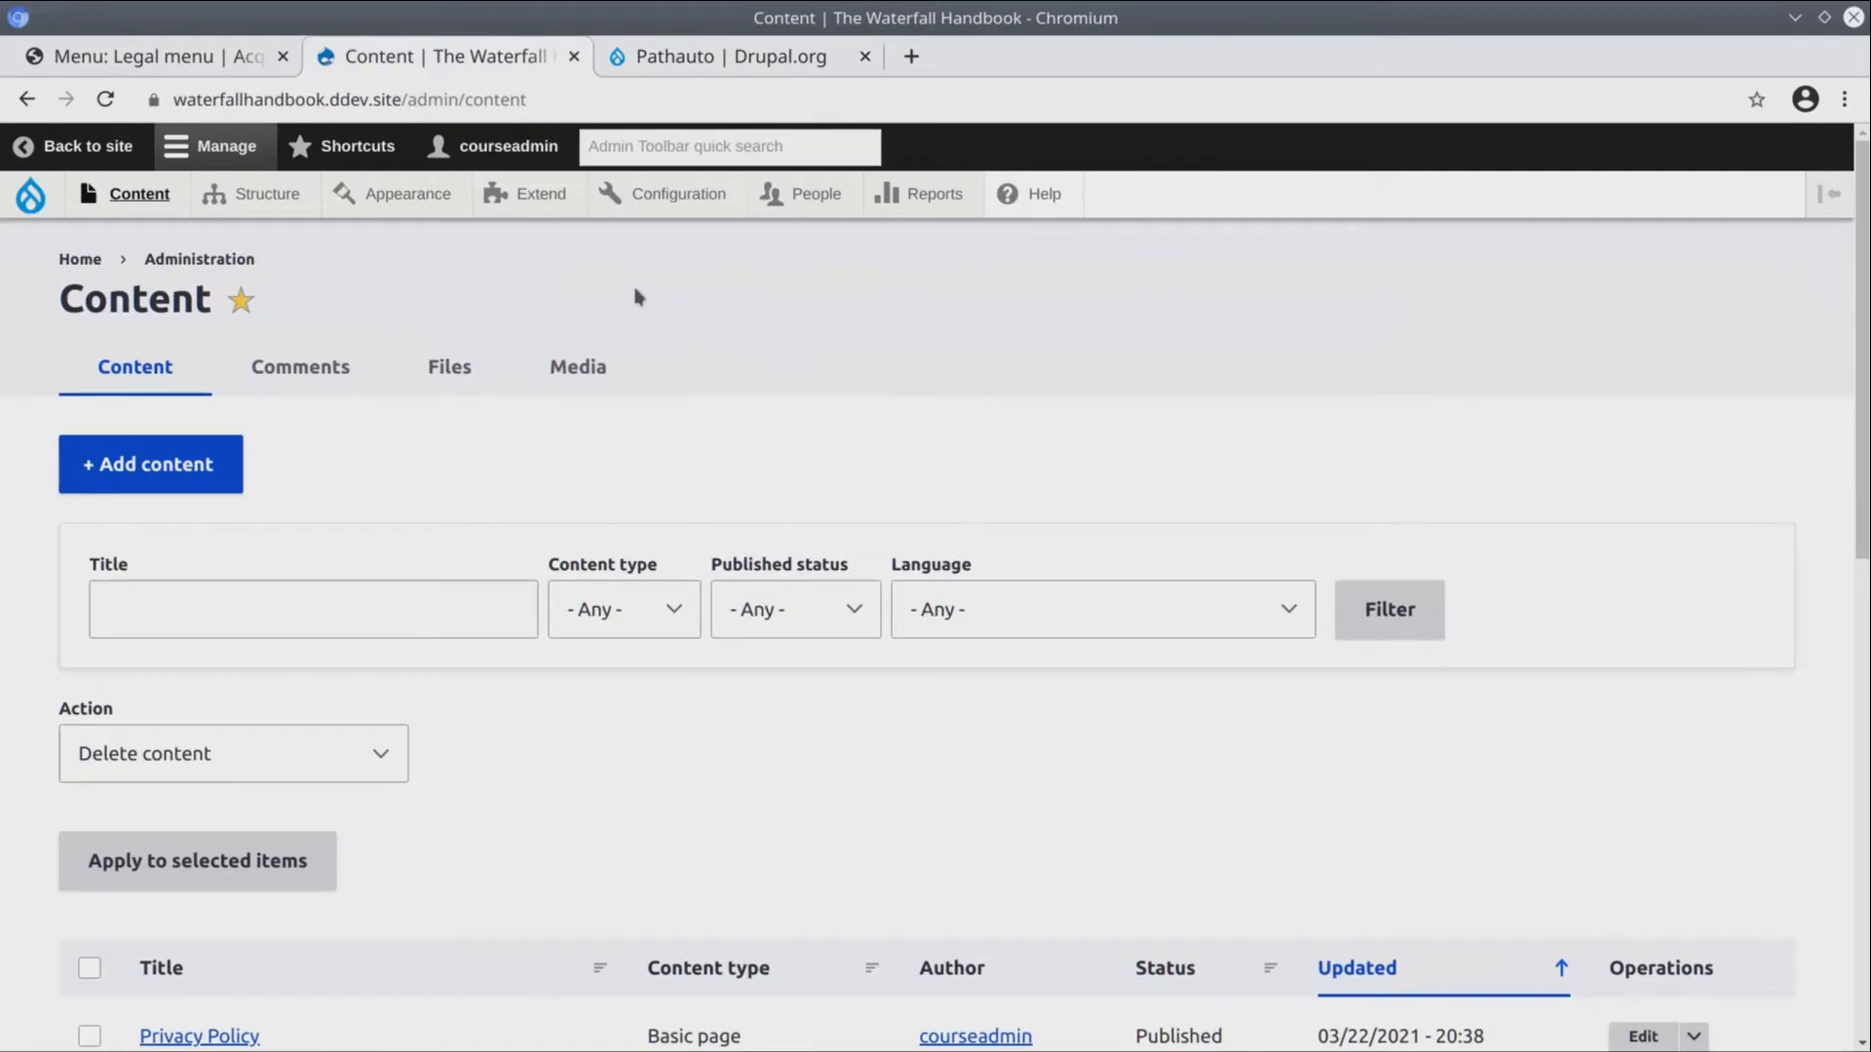
{"action": "left_click", "coordinate": [540, 193]}
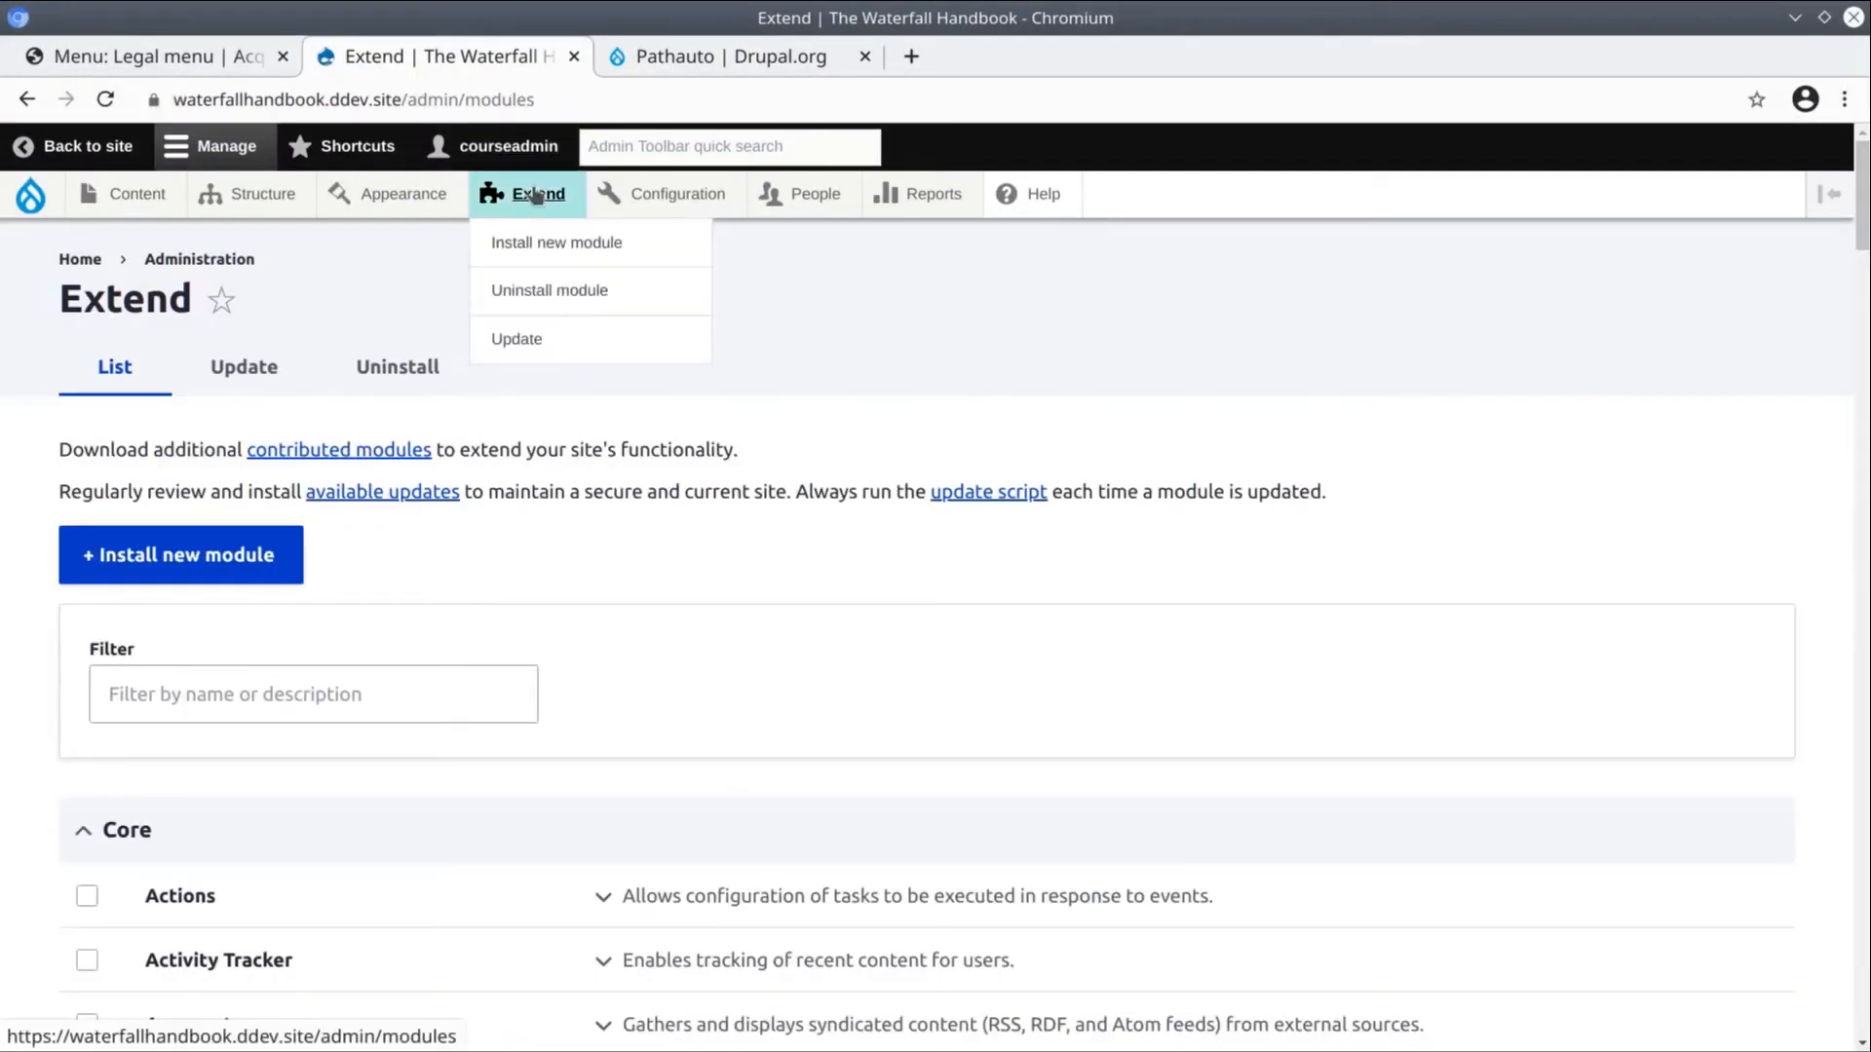
{"action": "left_click", "coordinate": [312, 694]}
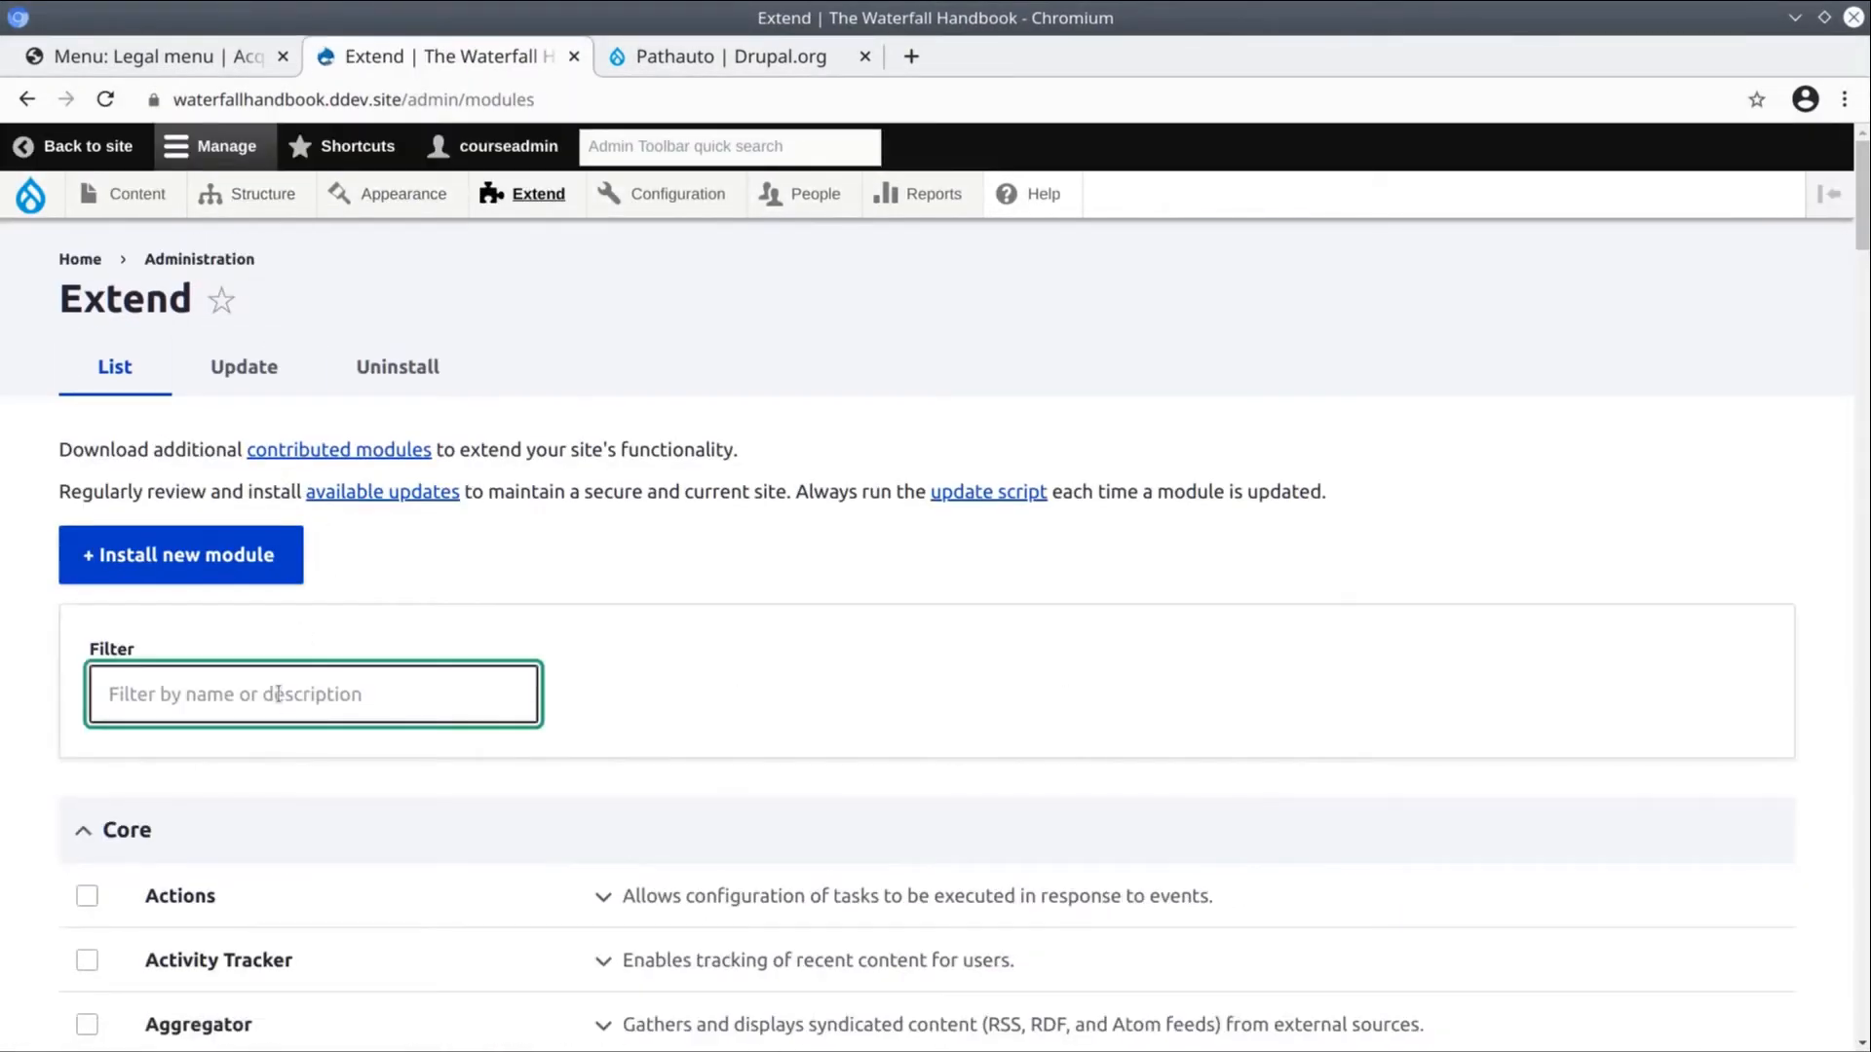
{"action": "type", "text": "pathauto"}
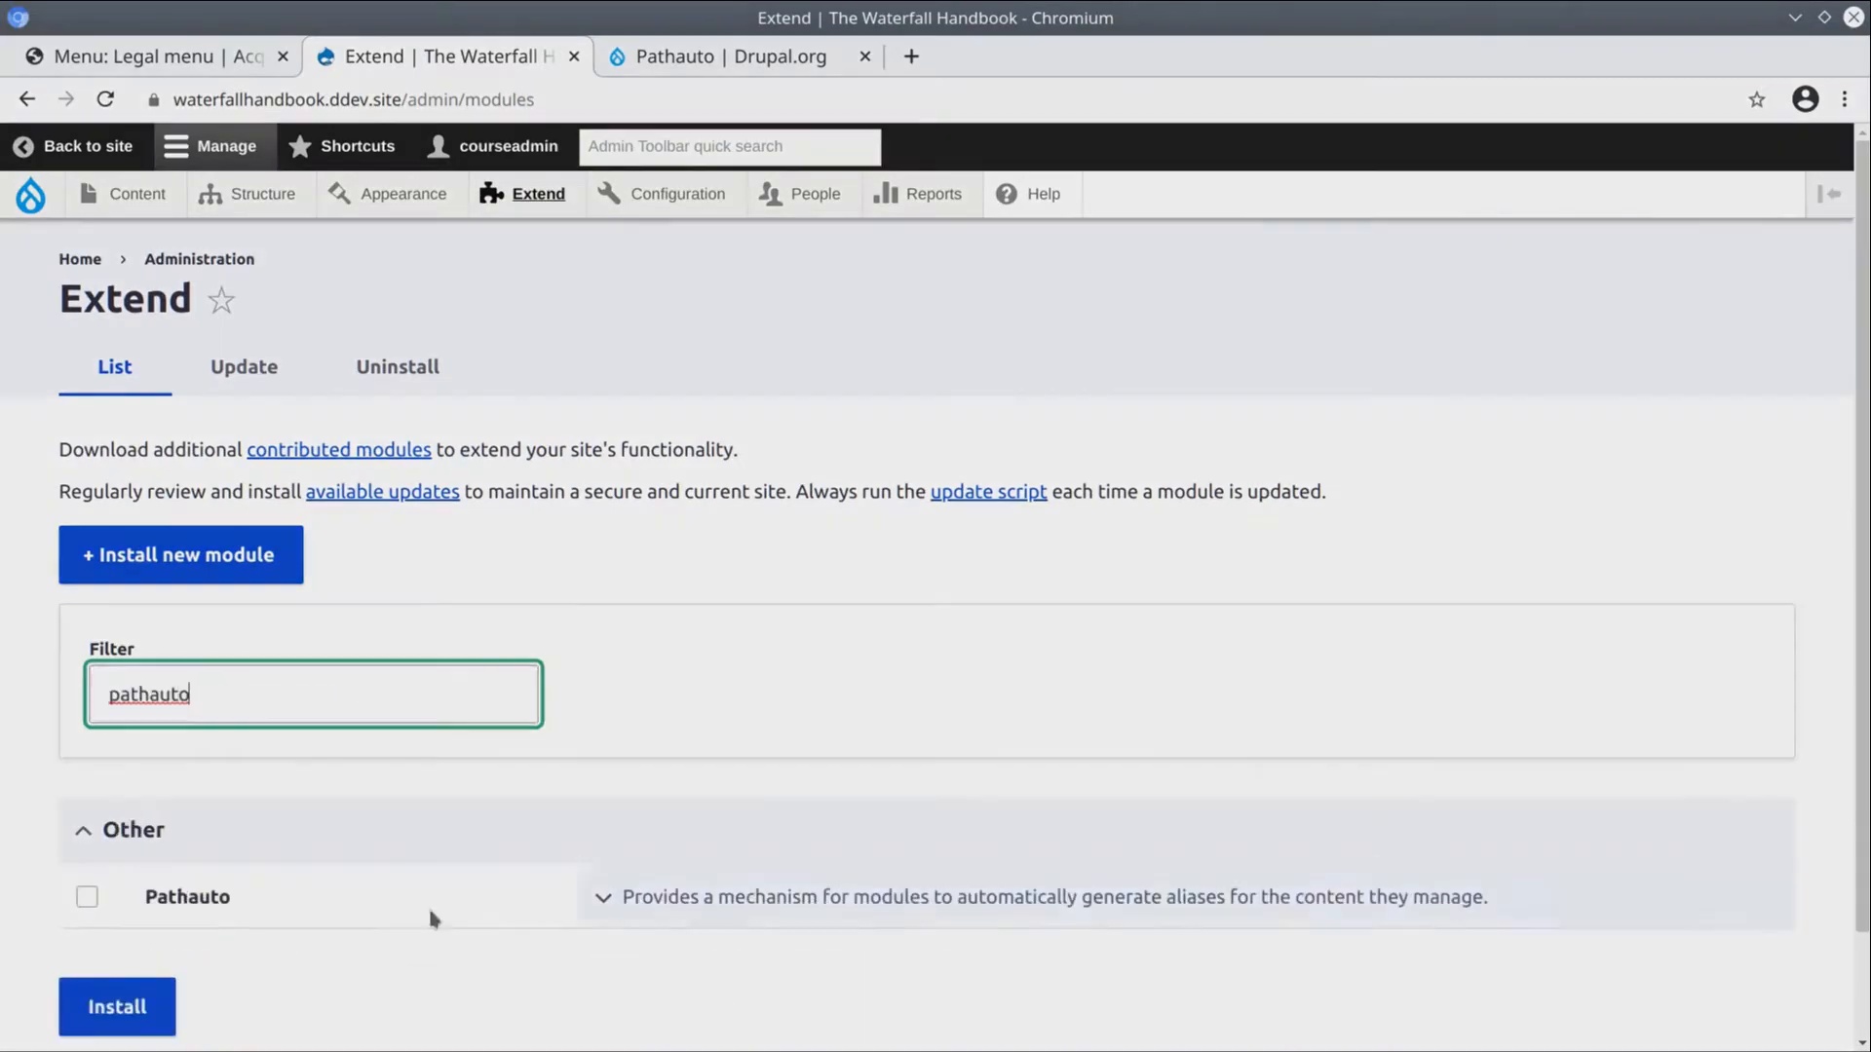
{"action": "scroll", "scroll_direction": "down", "scroll_amount": 3}
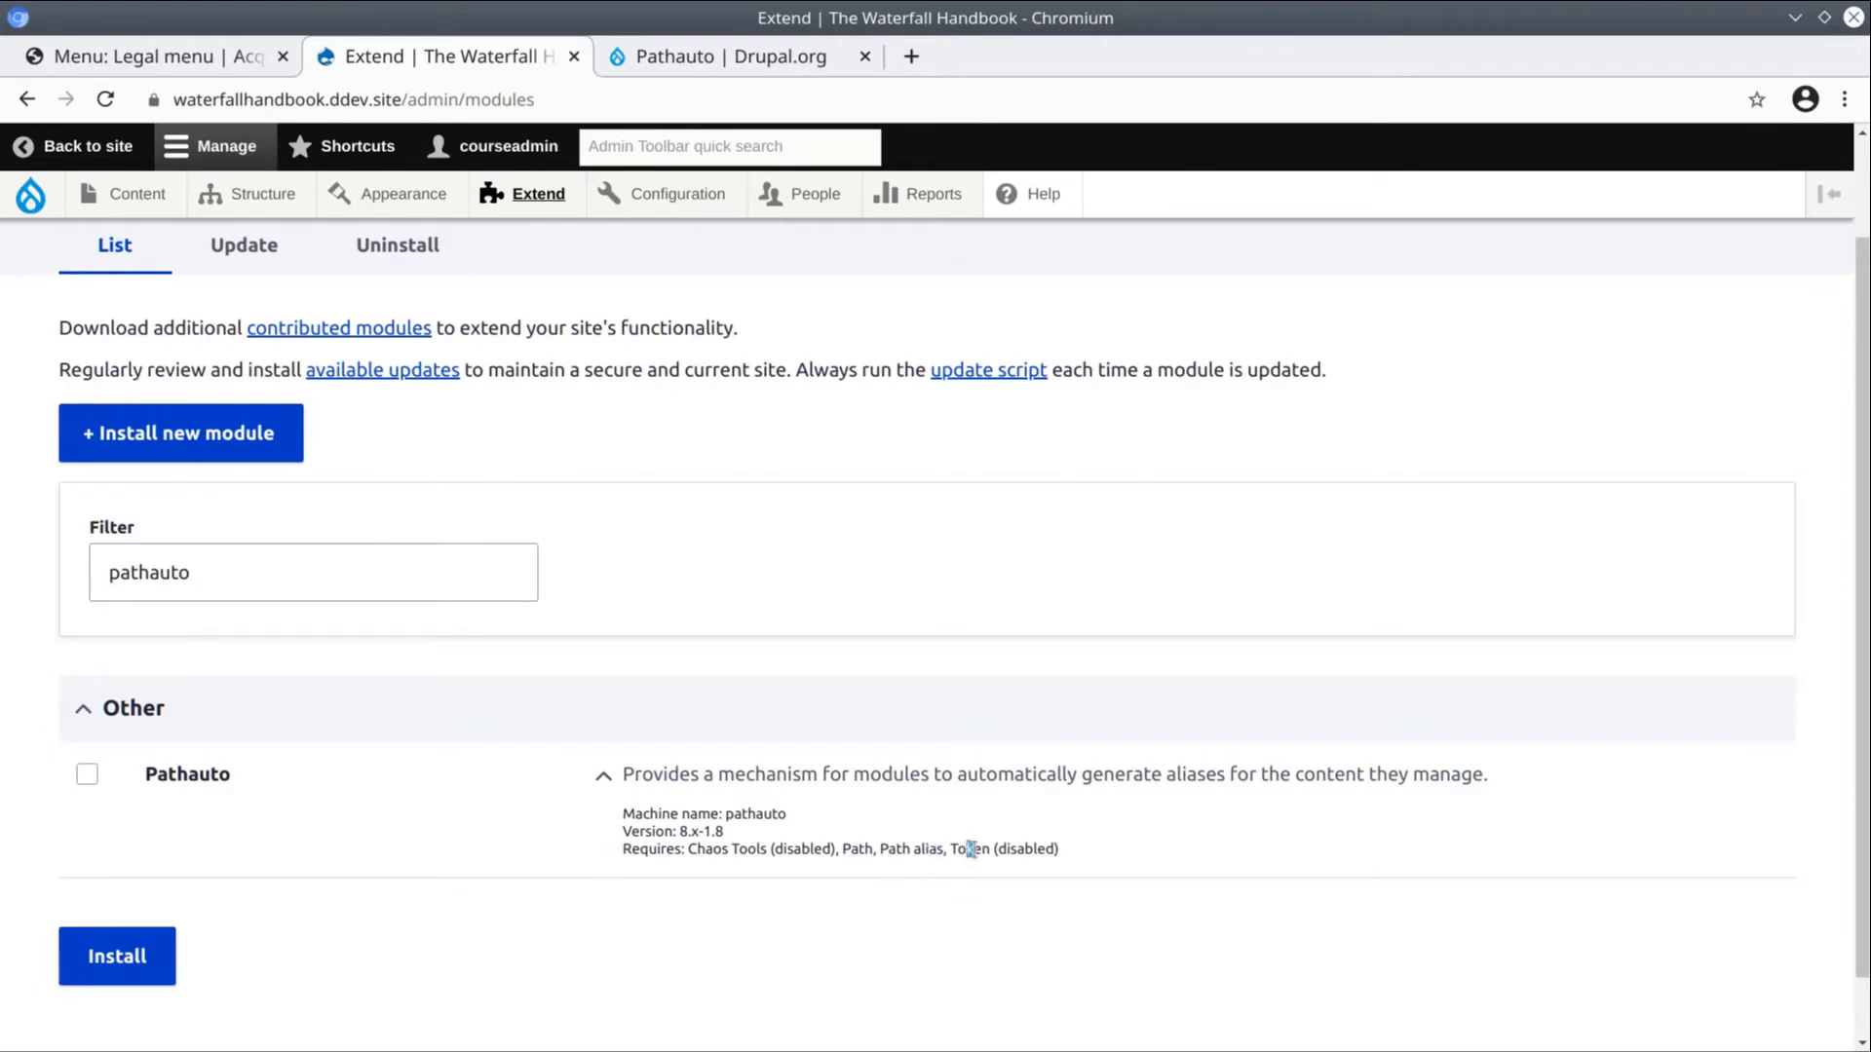
{"action": "mouse_move", "coordinate": [774, 873]}
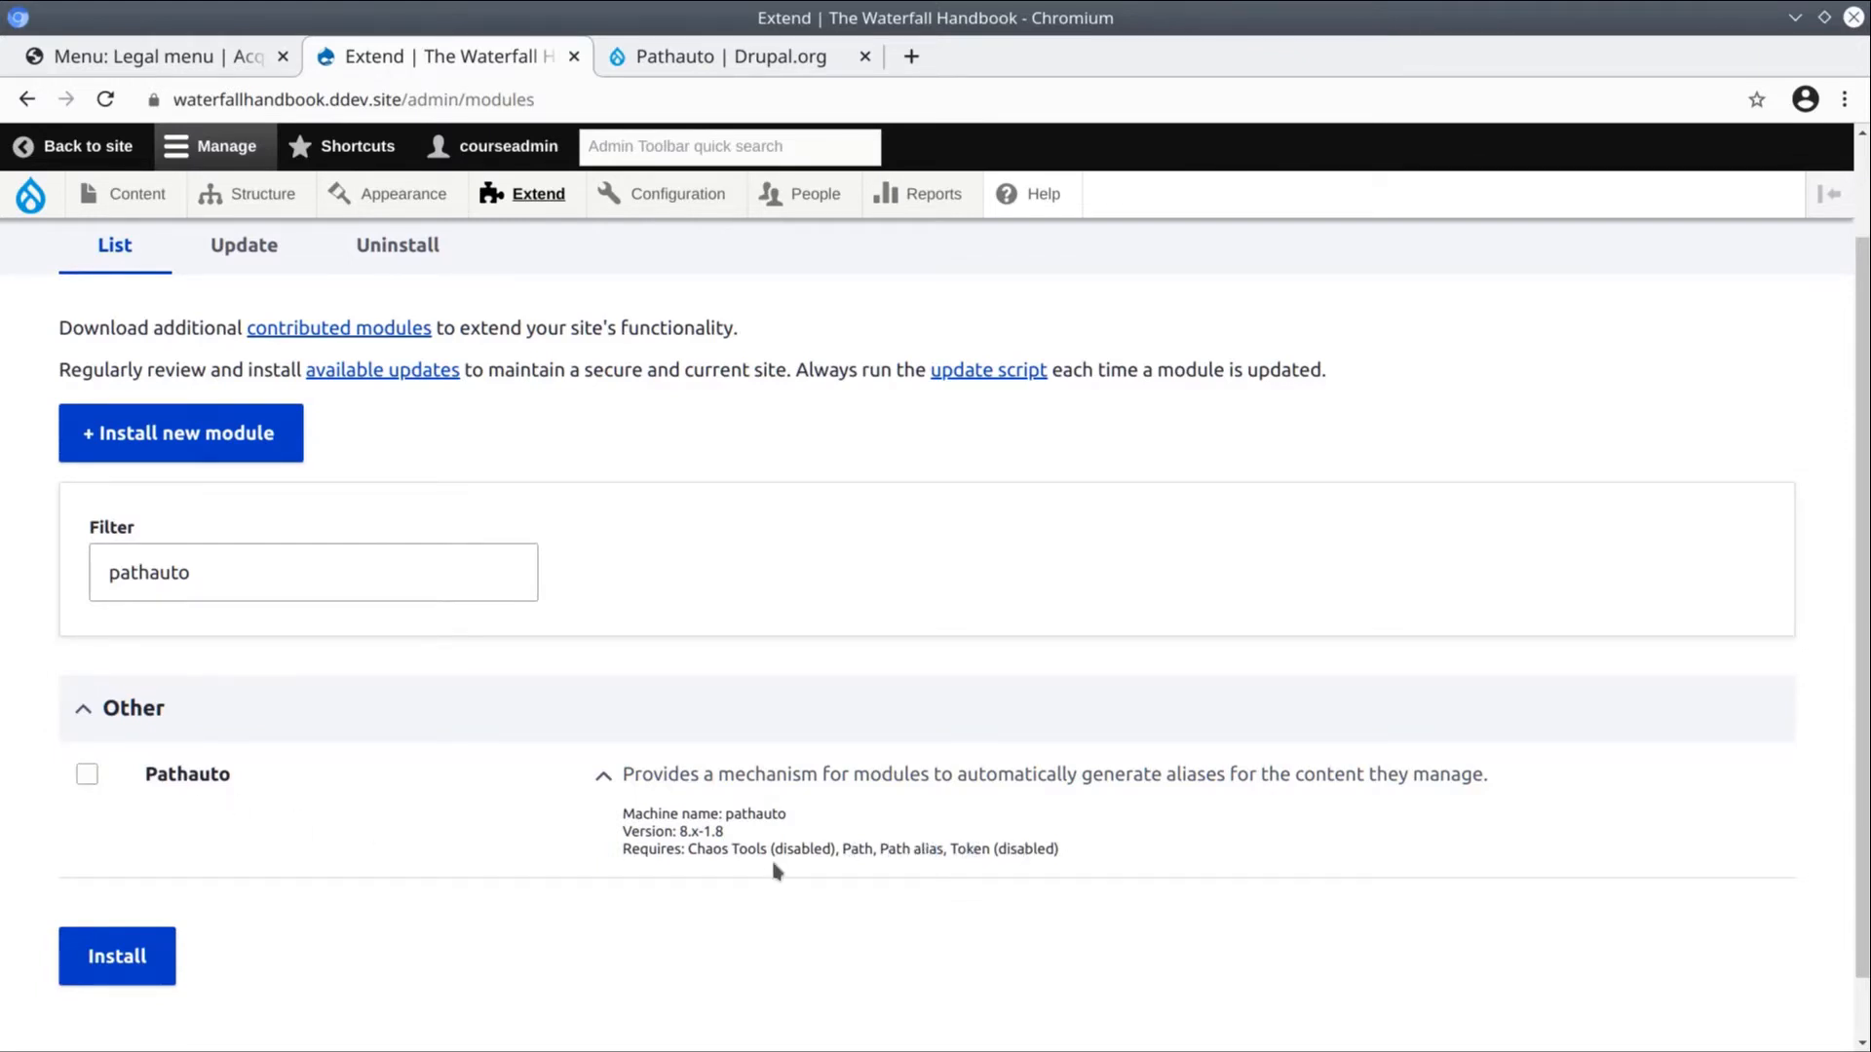
{"action": "double_click", "coordinate": [748, 848]}
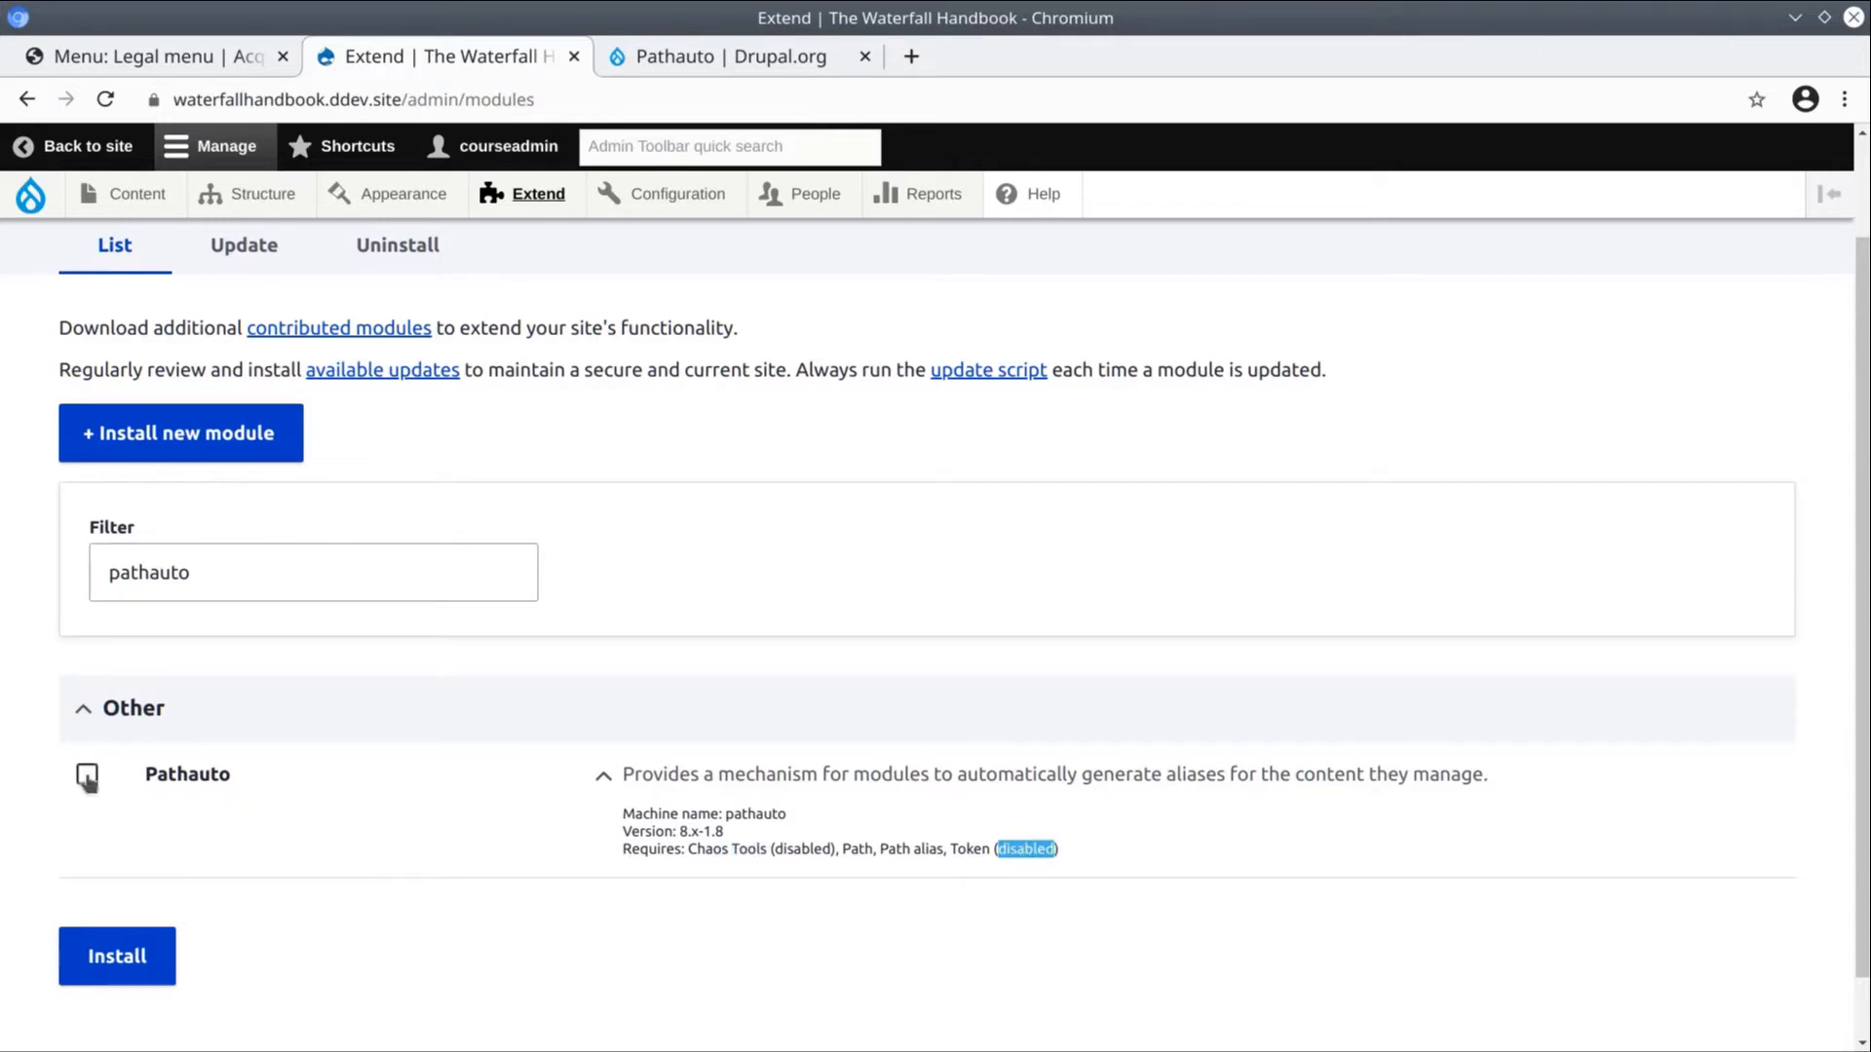
Install Pathauto and agree to also enable Chaos Tools and Token
{"action": "left_click", "coordinate": [86, 775]}
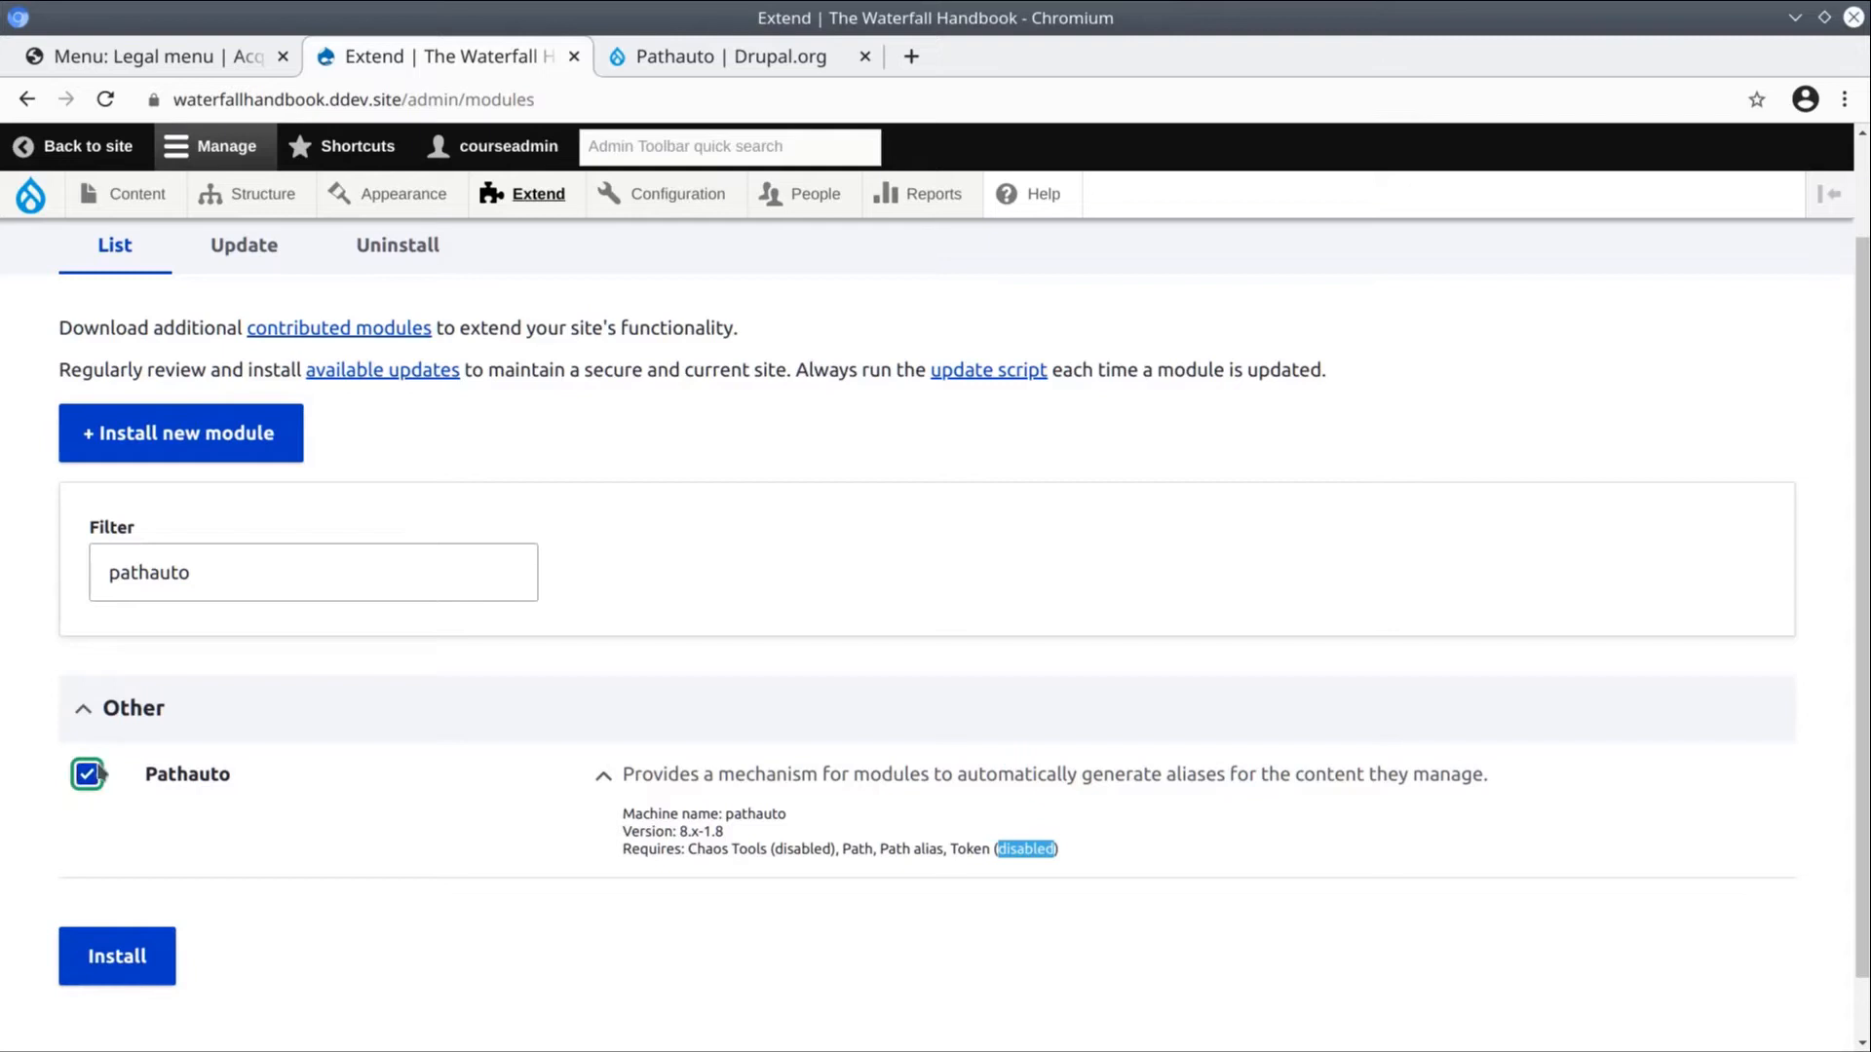
{"action": "left_click", "coordinate": [115, 955]}
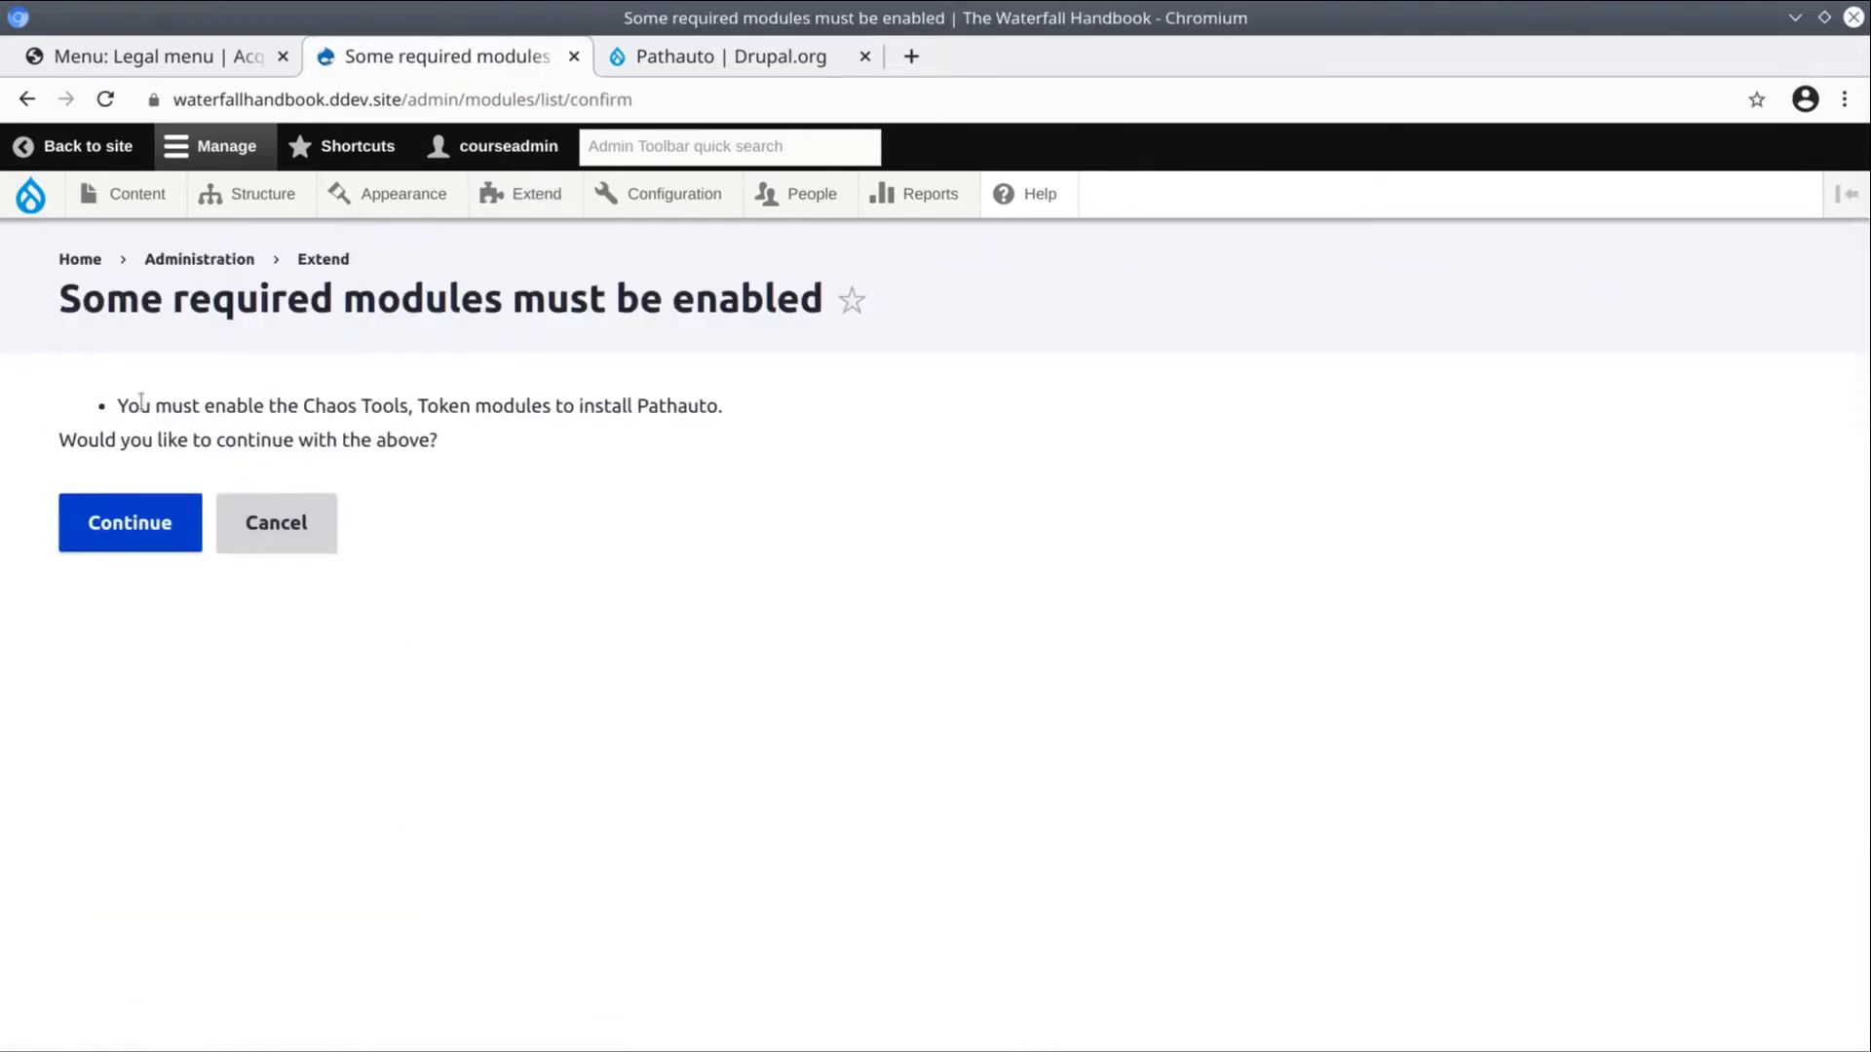
{"action": "double_click", "coordinate": [331, 405]}
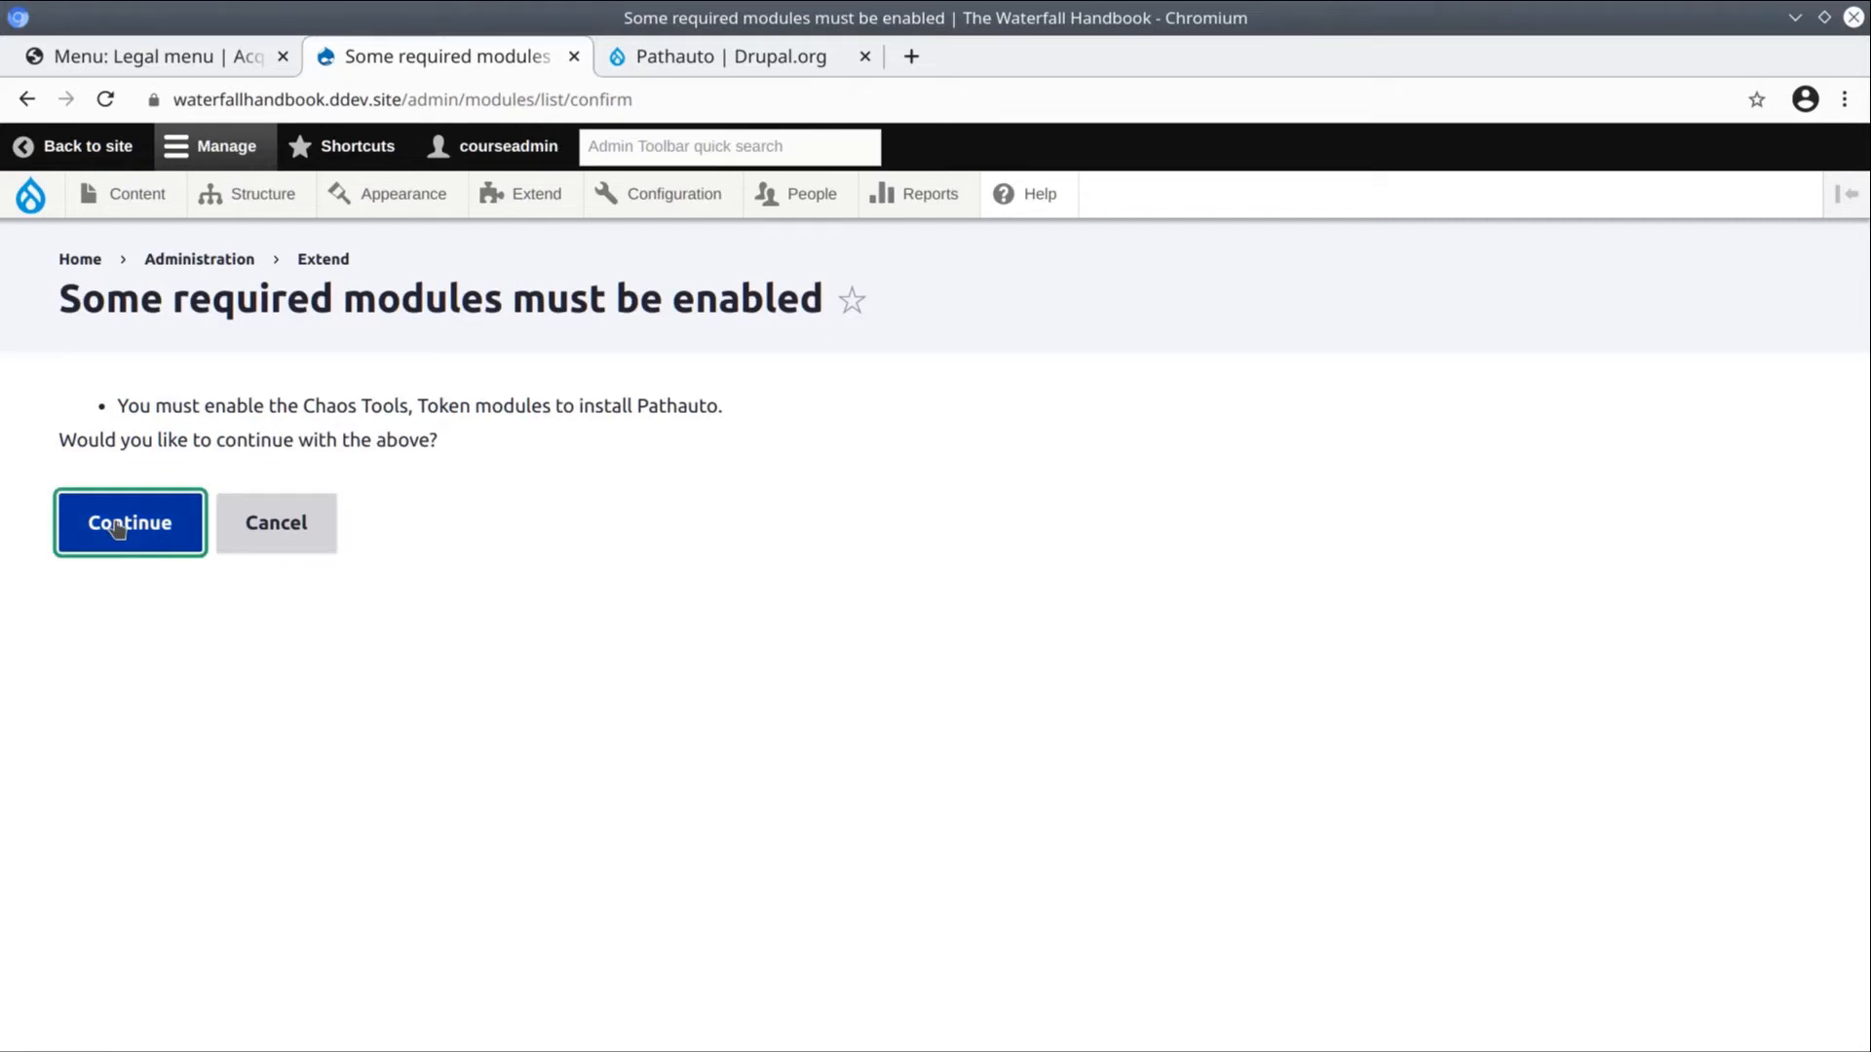
{"action": "left_click", "coordinate": [129, 523]}
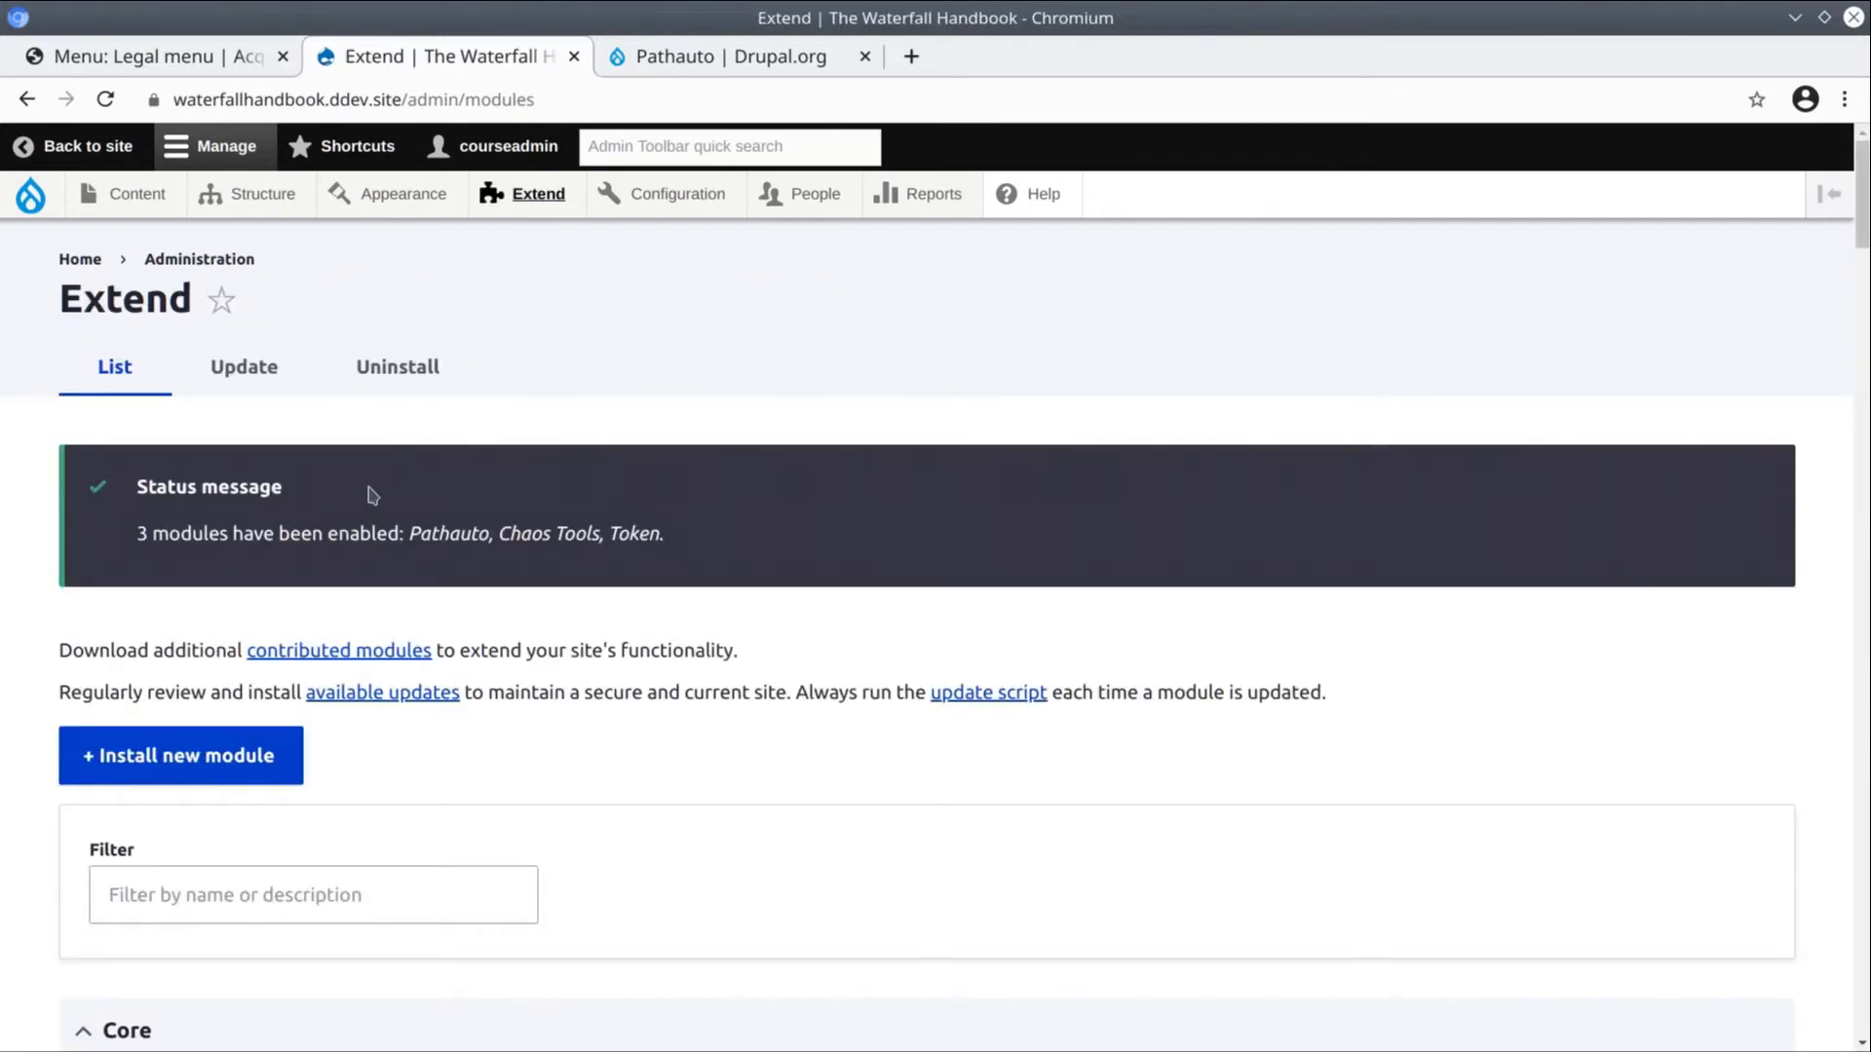
Review the /about-us, /privacy and /terms aliases under Configuration > URL aliases, then its Settings
{"action": "double_click", "coordinate": [448, 534]}
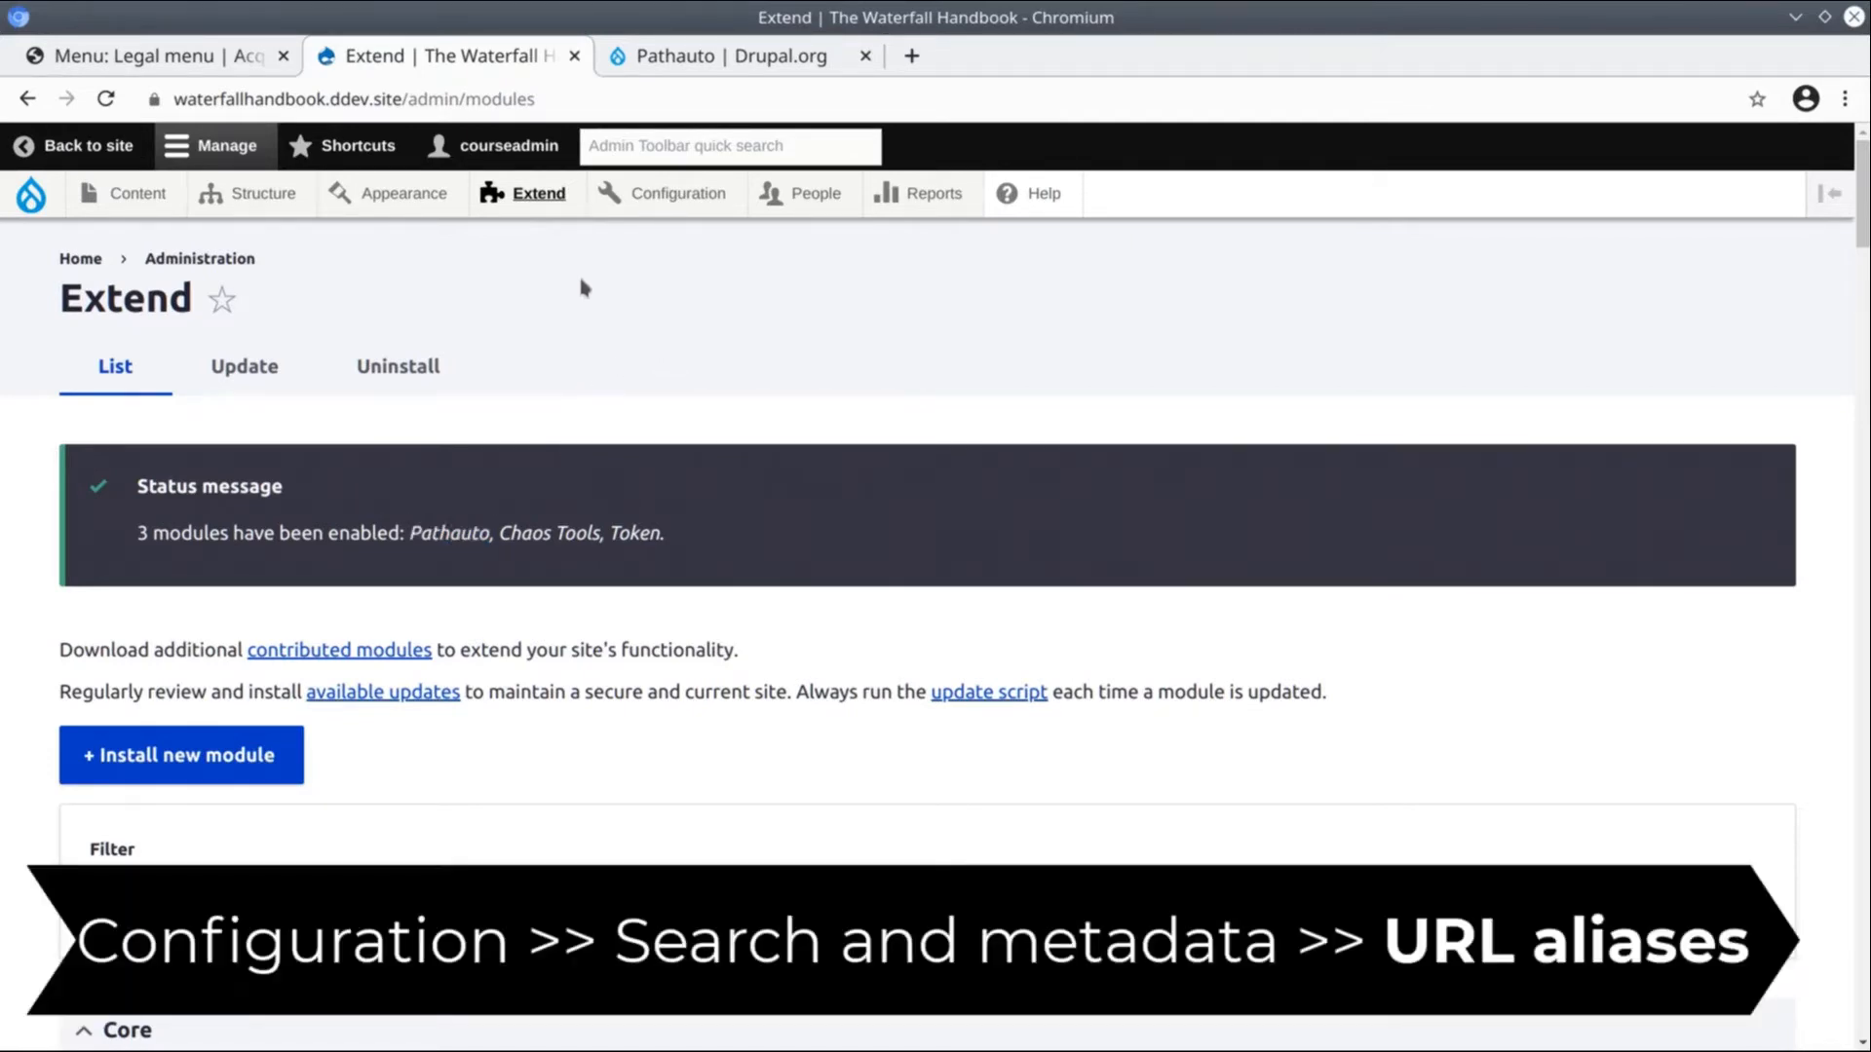
{"action": "left_click", "coordinate": [678, 193]}
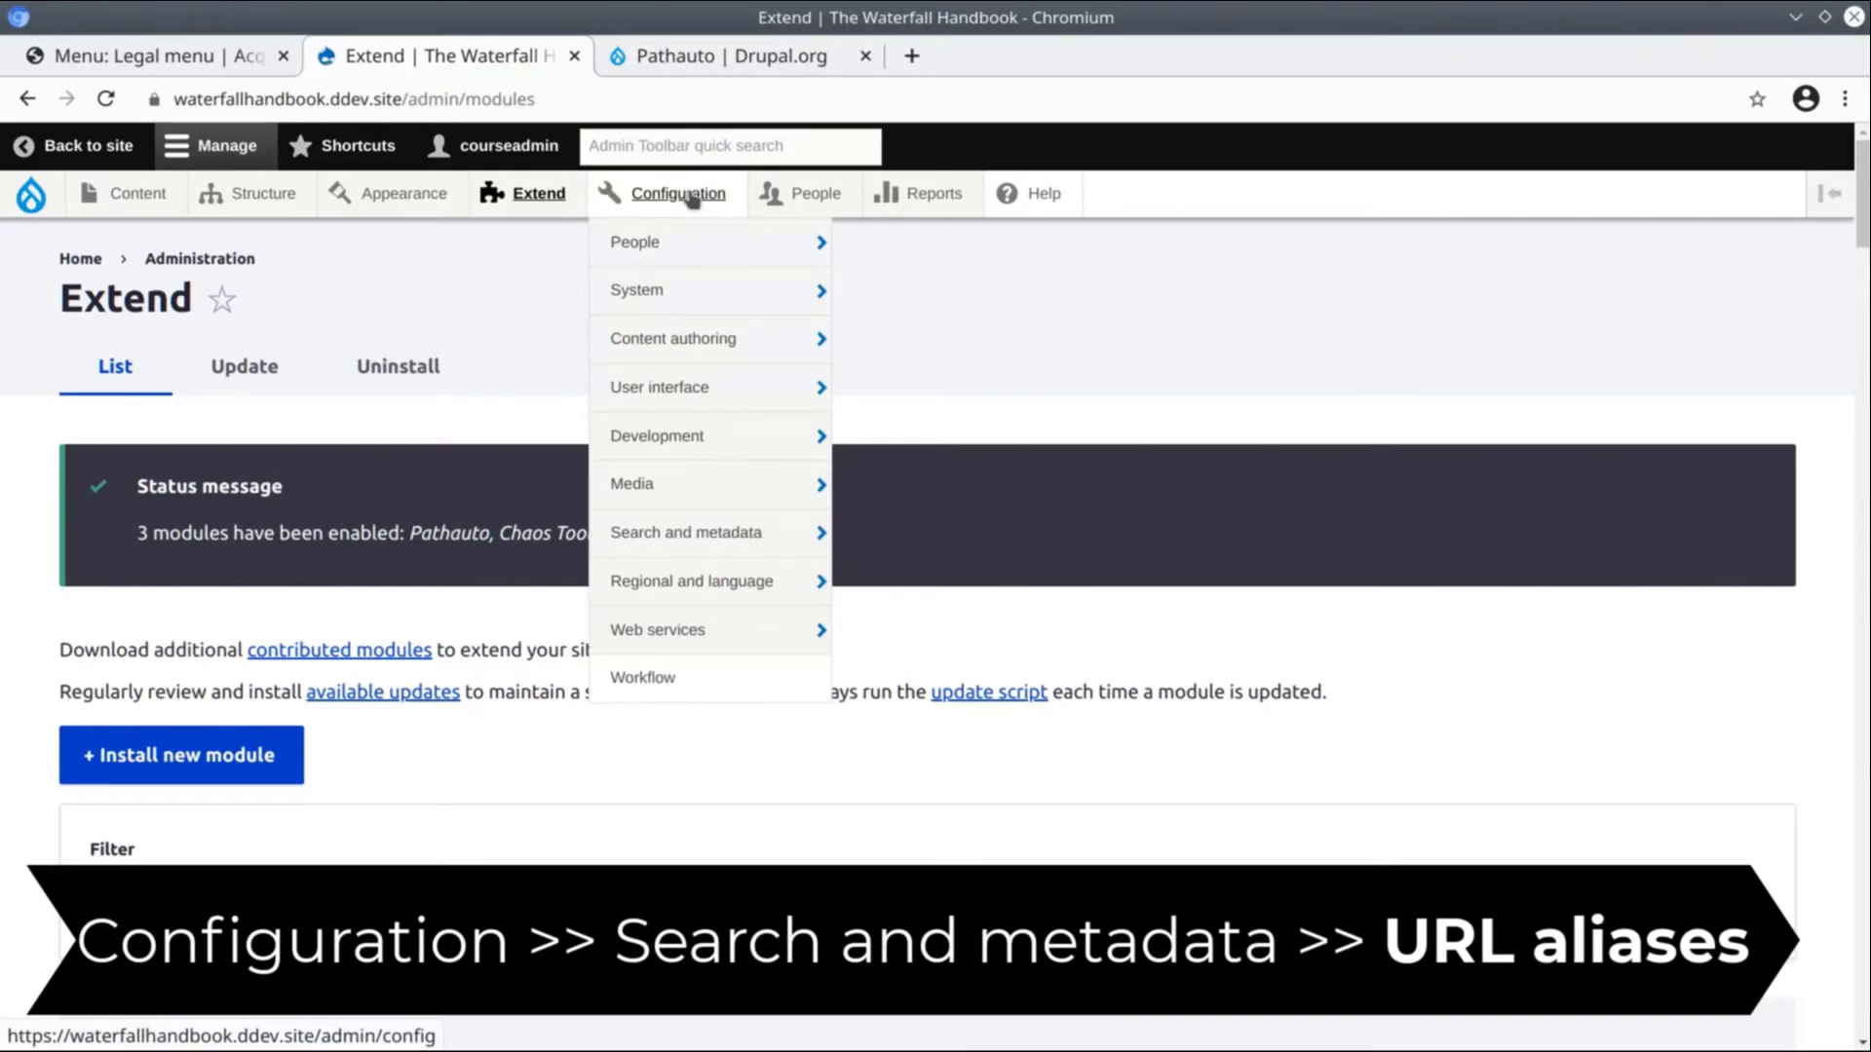
{"action": "mouse_move", "coordinate": [686, 532]}
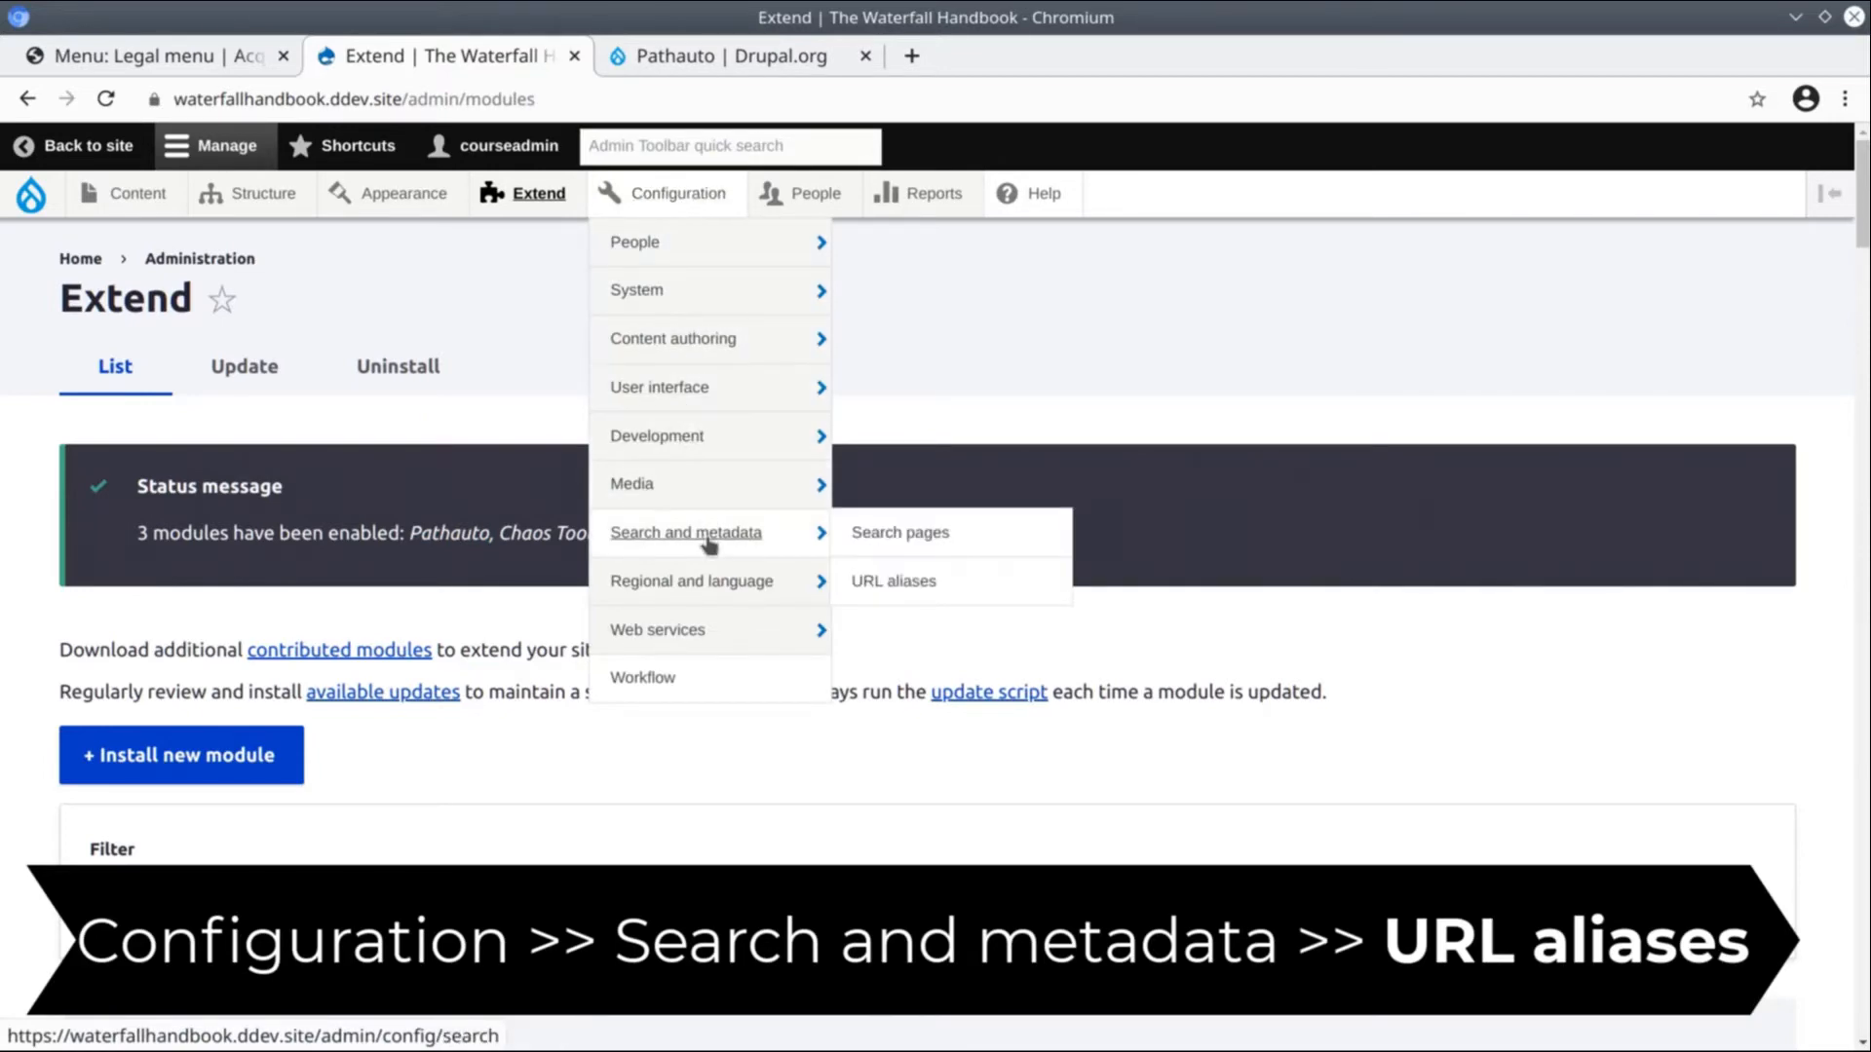
{"action": "mouse_move", "coordinate": [892, 581]}
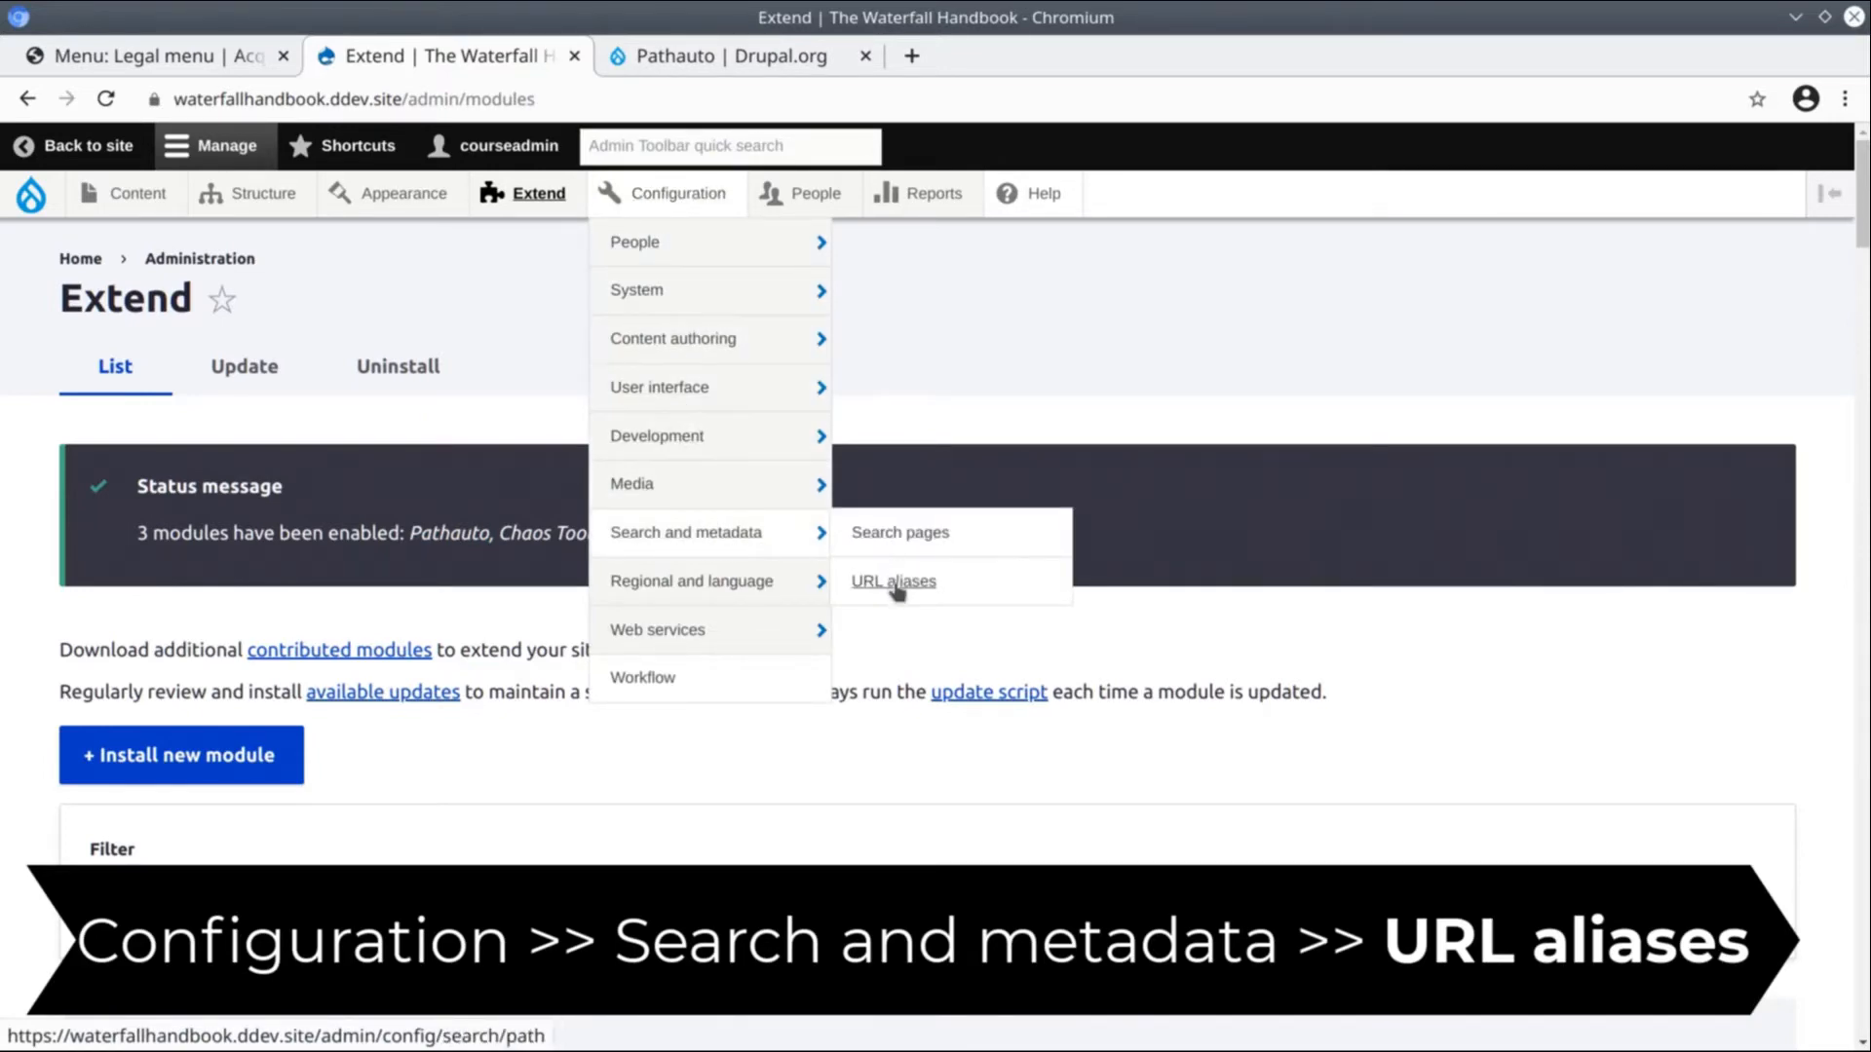
{"action": "left_click", "coordinate": [892, 581]}
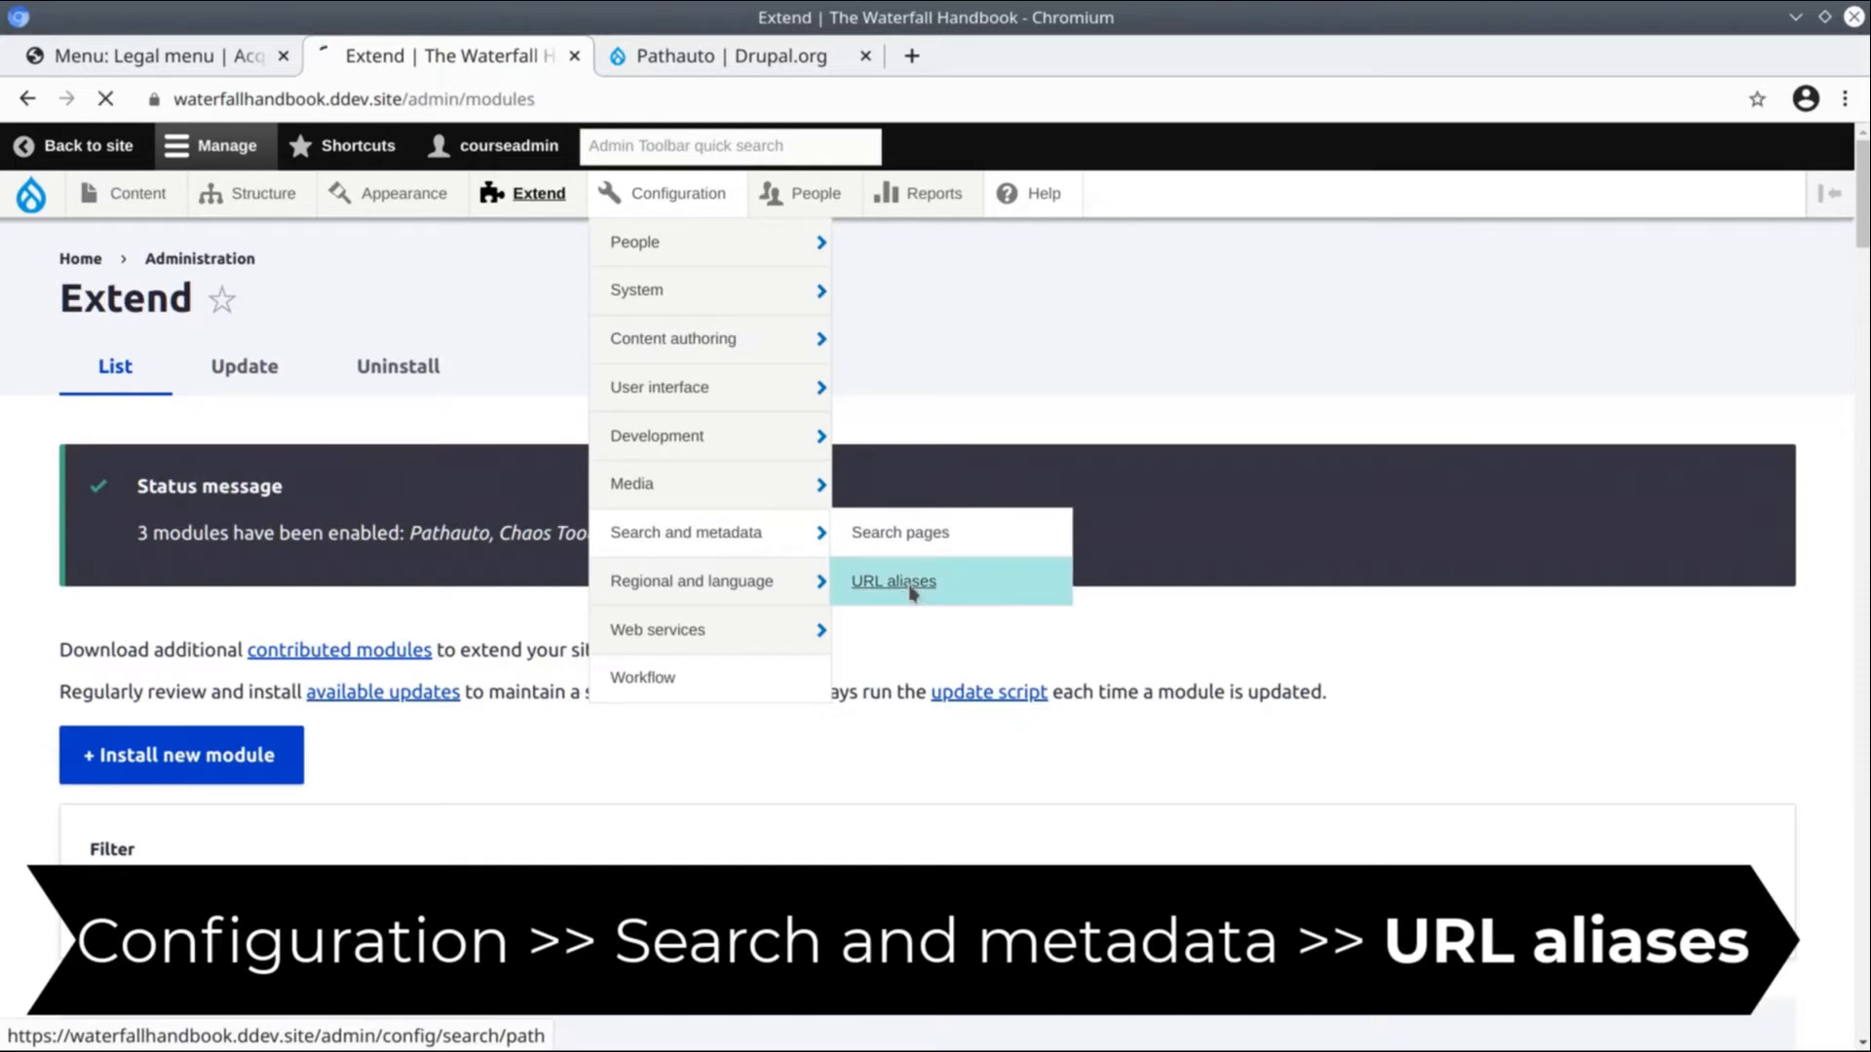
{"action": "left_click", "coordinate": [893, 581]}
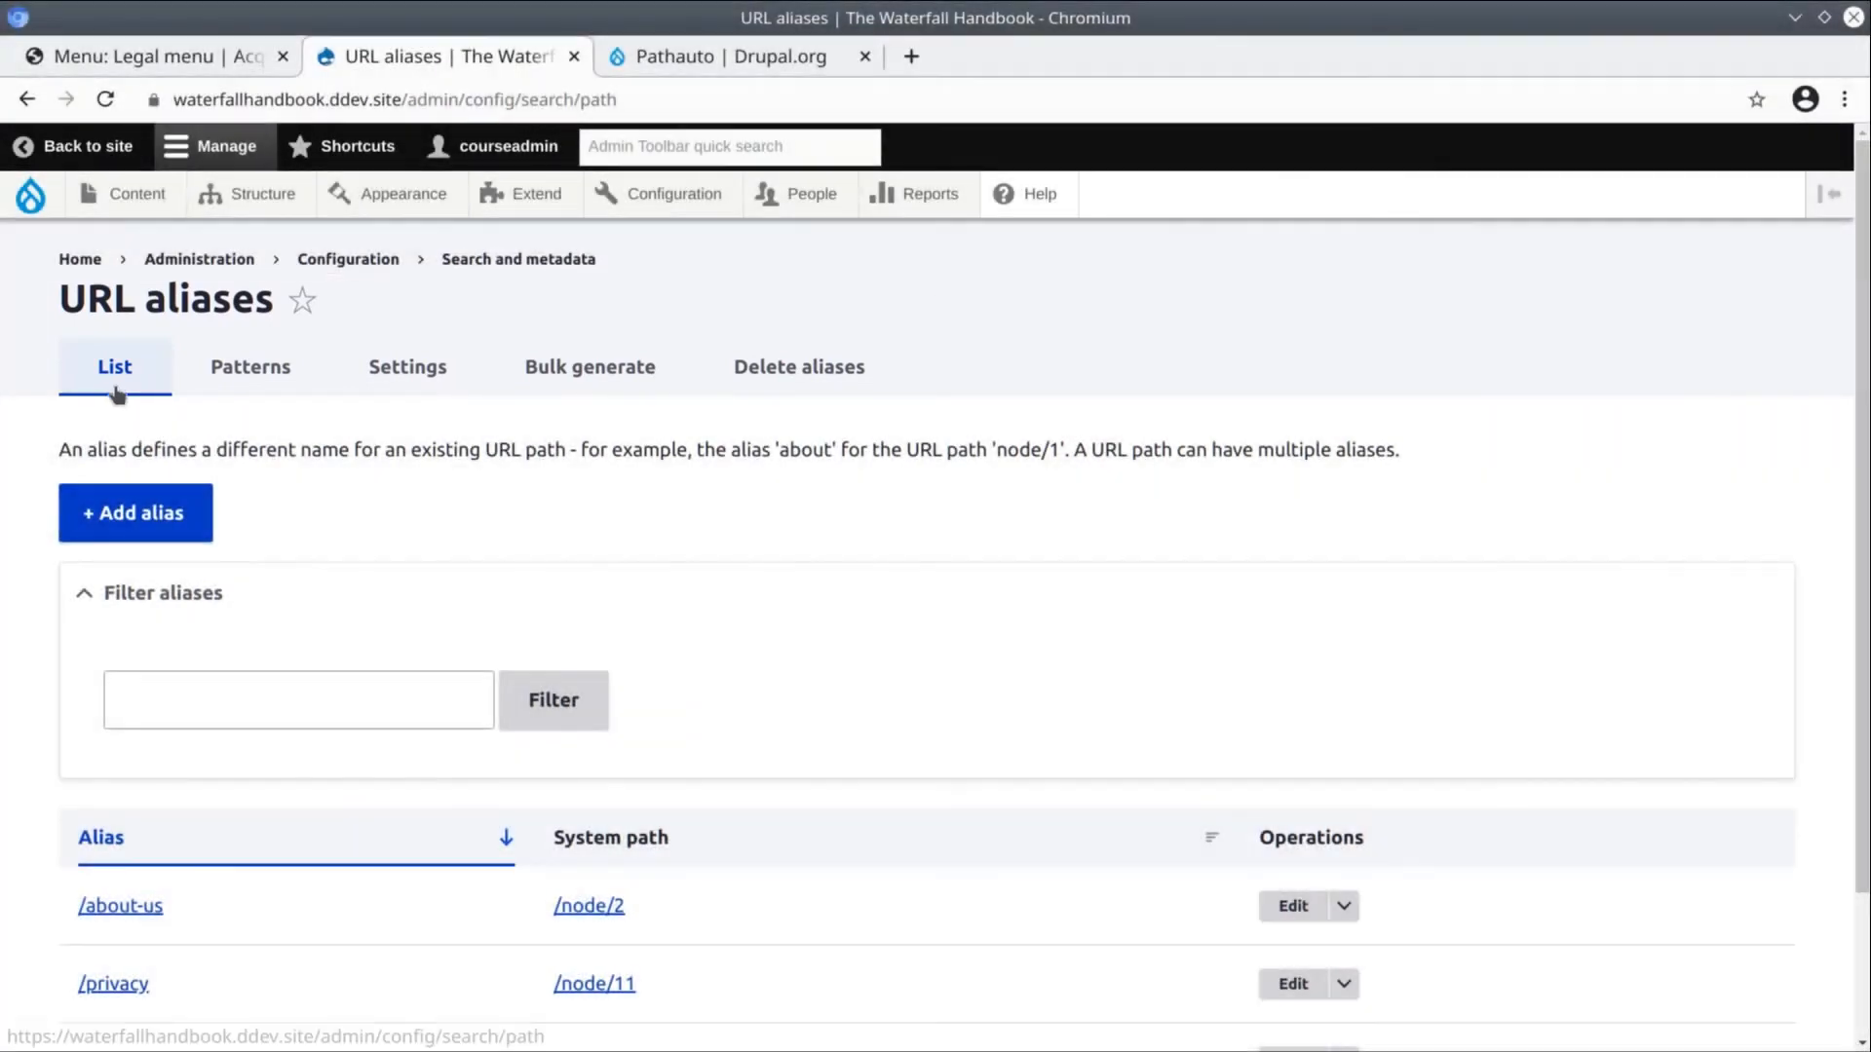
{"action": "scroll", "scroll_direction": "down", "scroll_amount": 3}
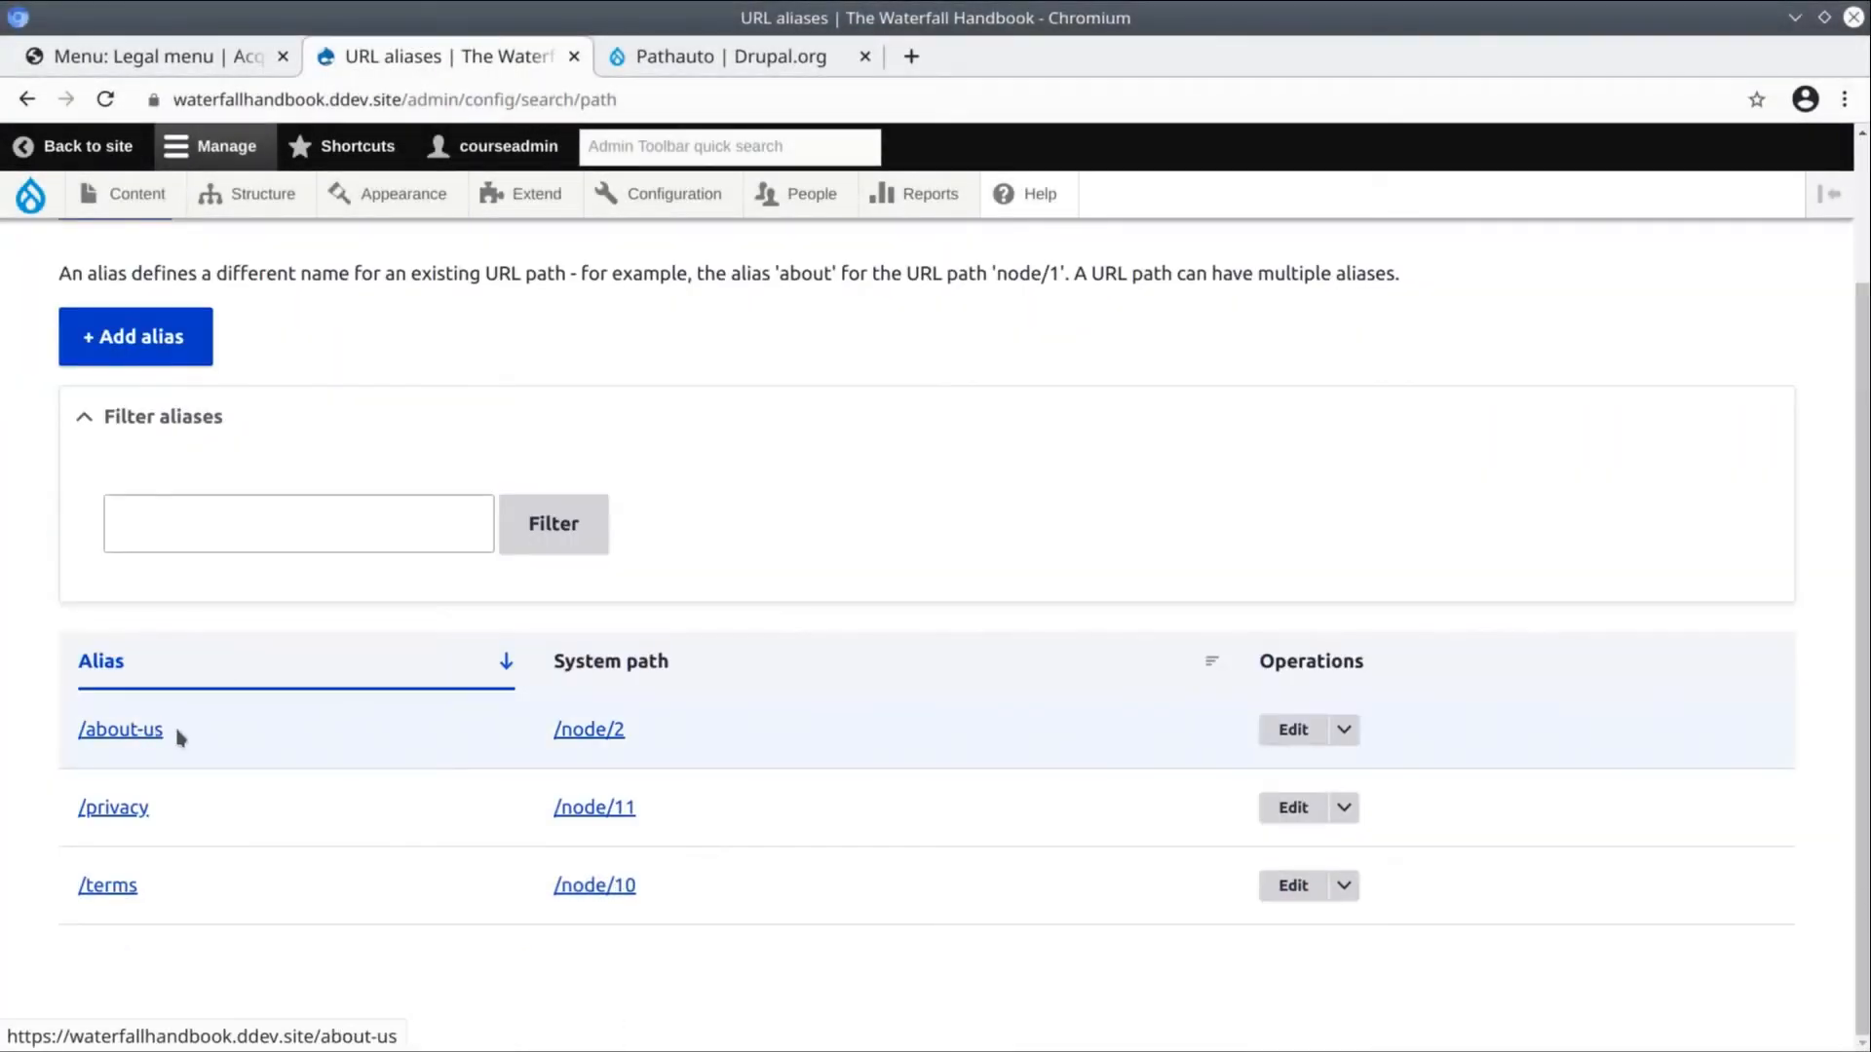
{"action": "mouse_move", "coordinate": [172, 912]}
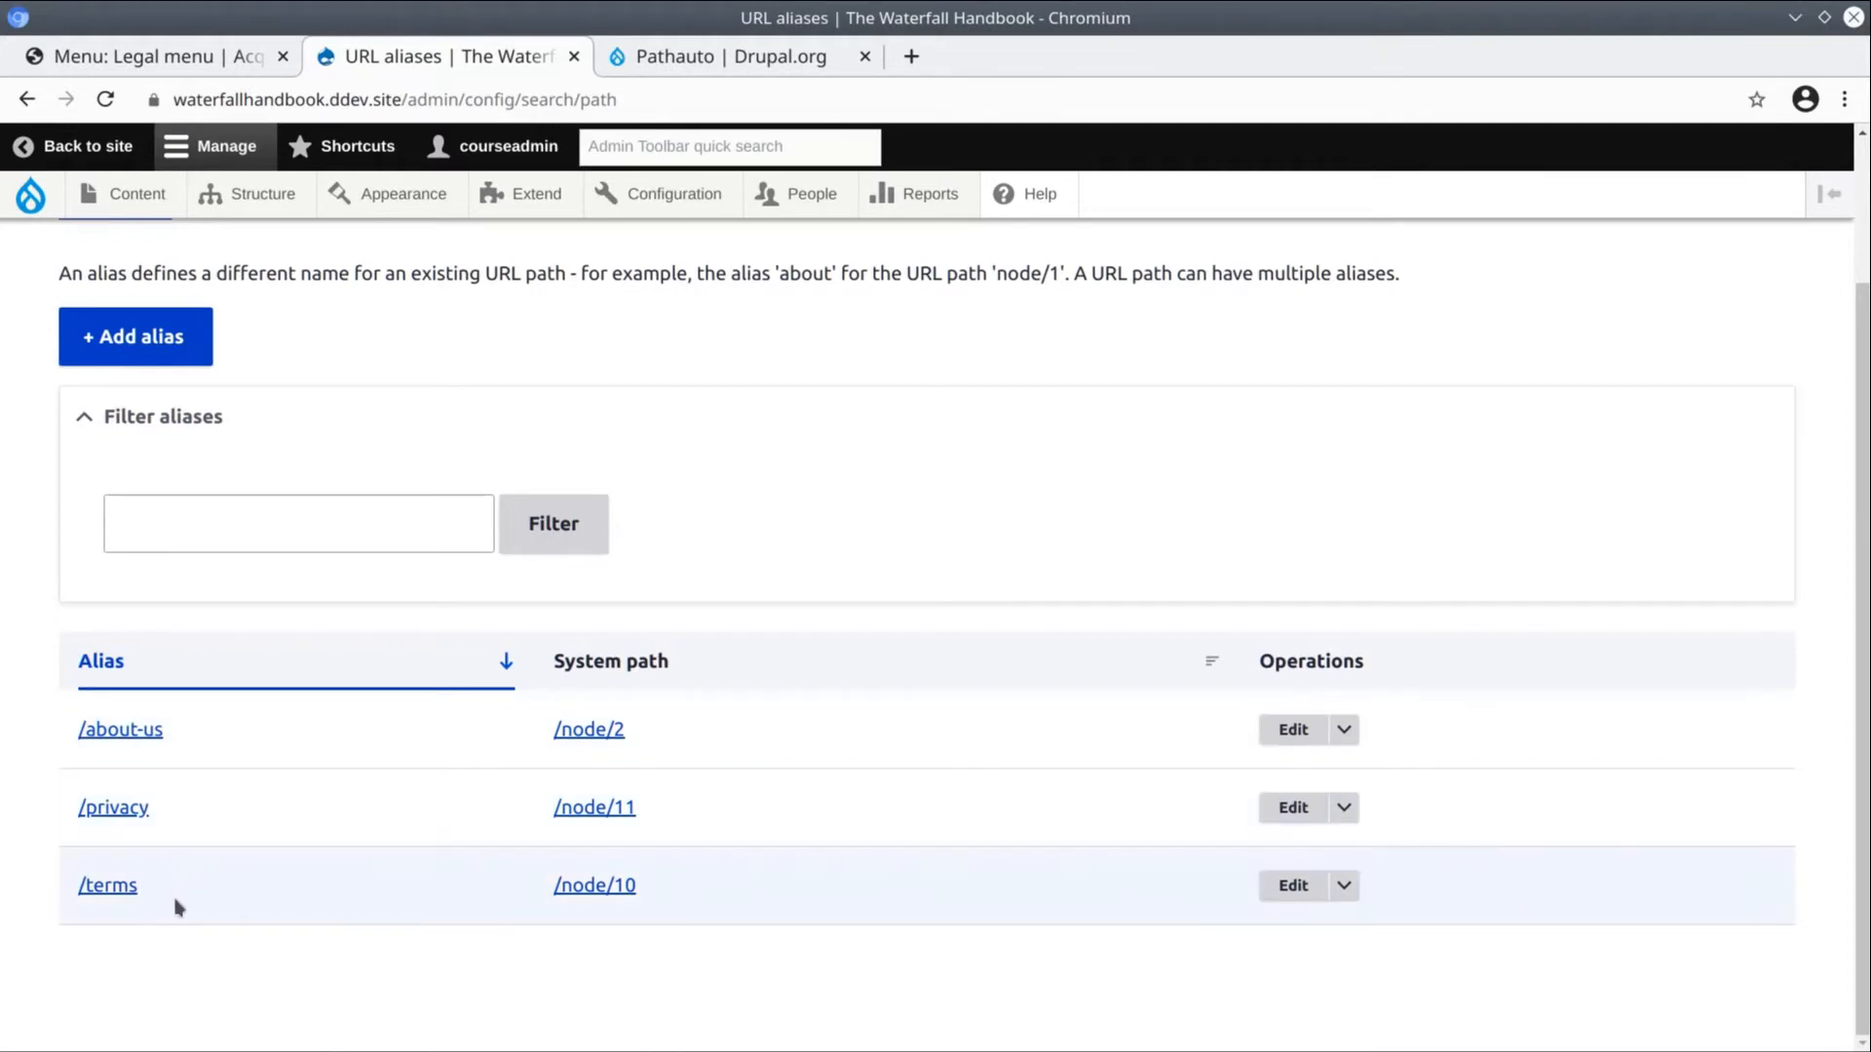
{"action": "mouse_move", "coordinate": [119, 729]}
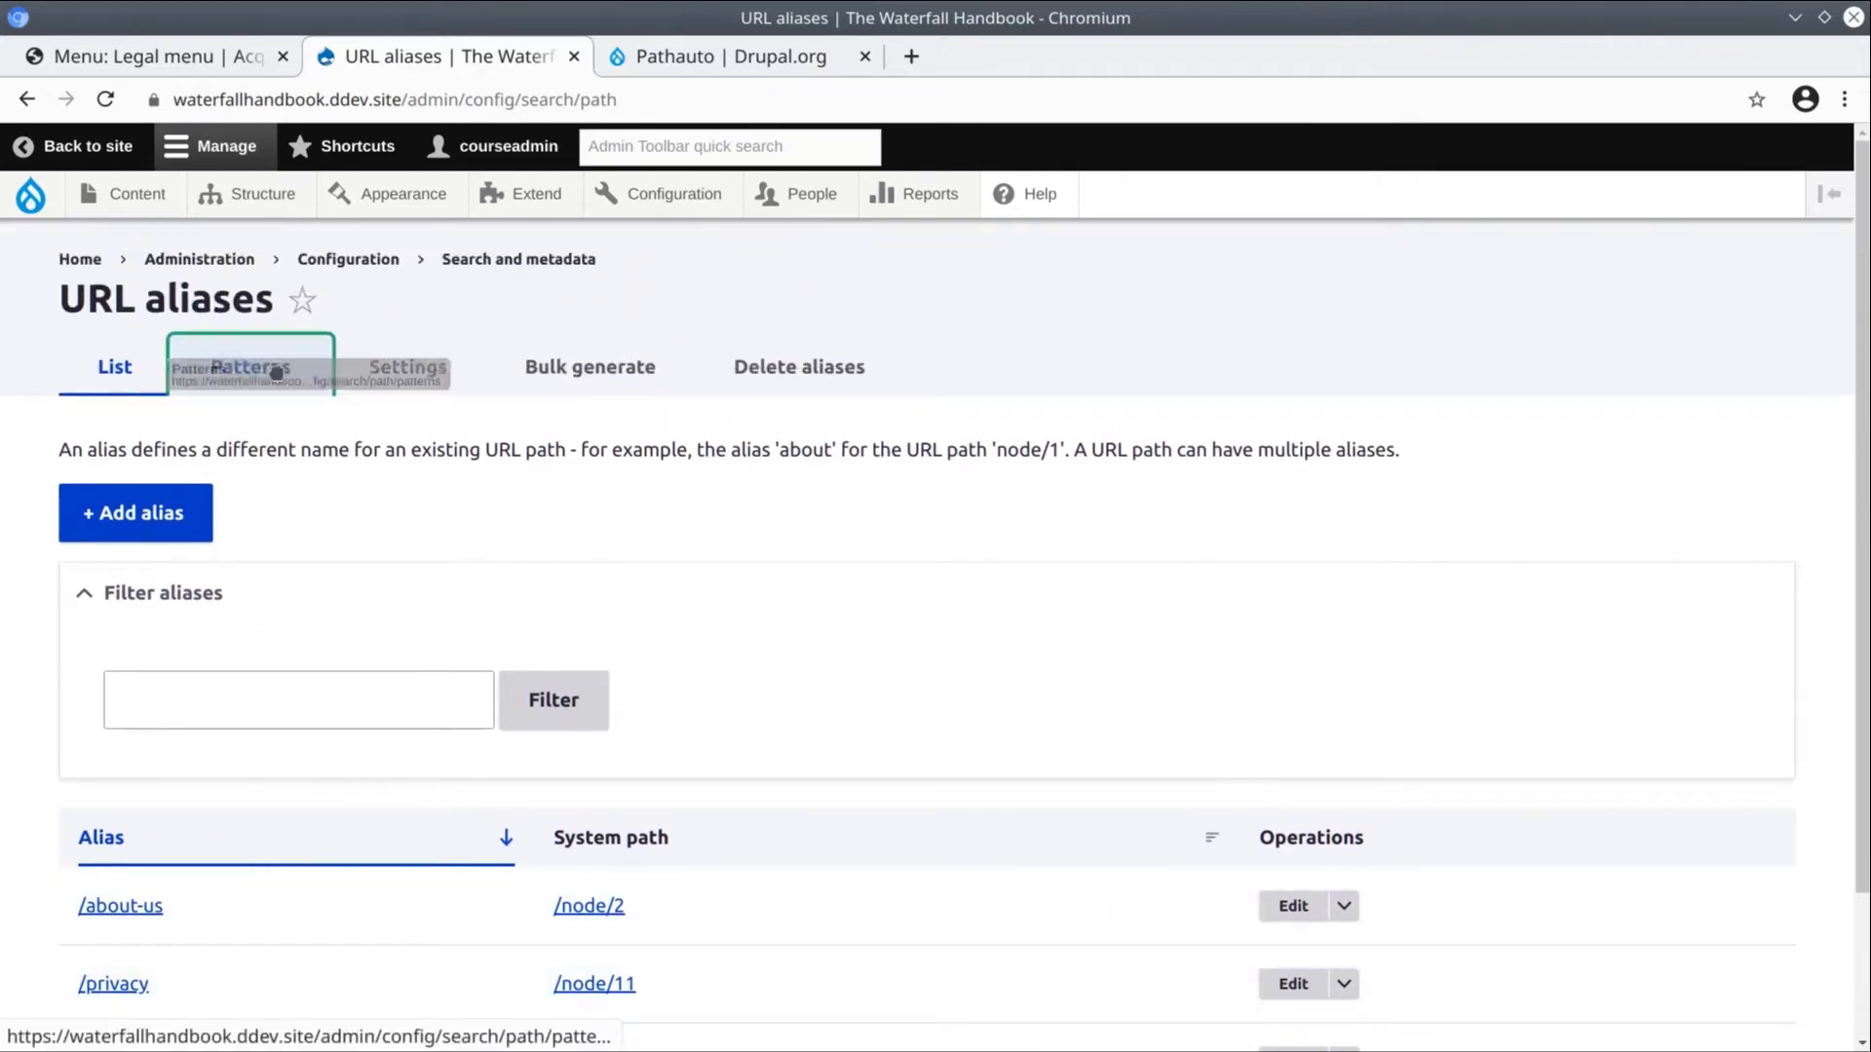
{"action": "mouse_move", "coordinate": [589, 367]}
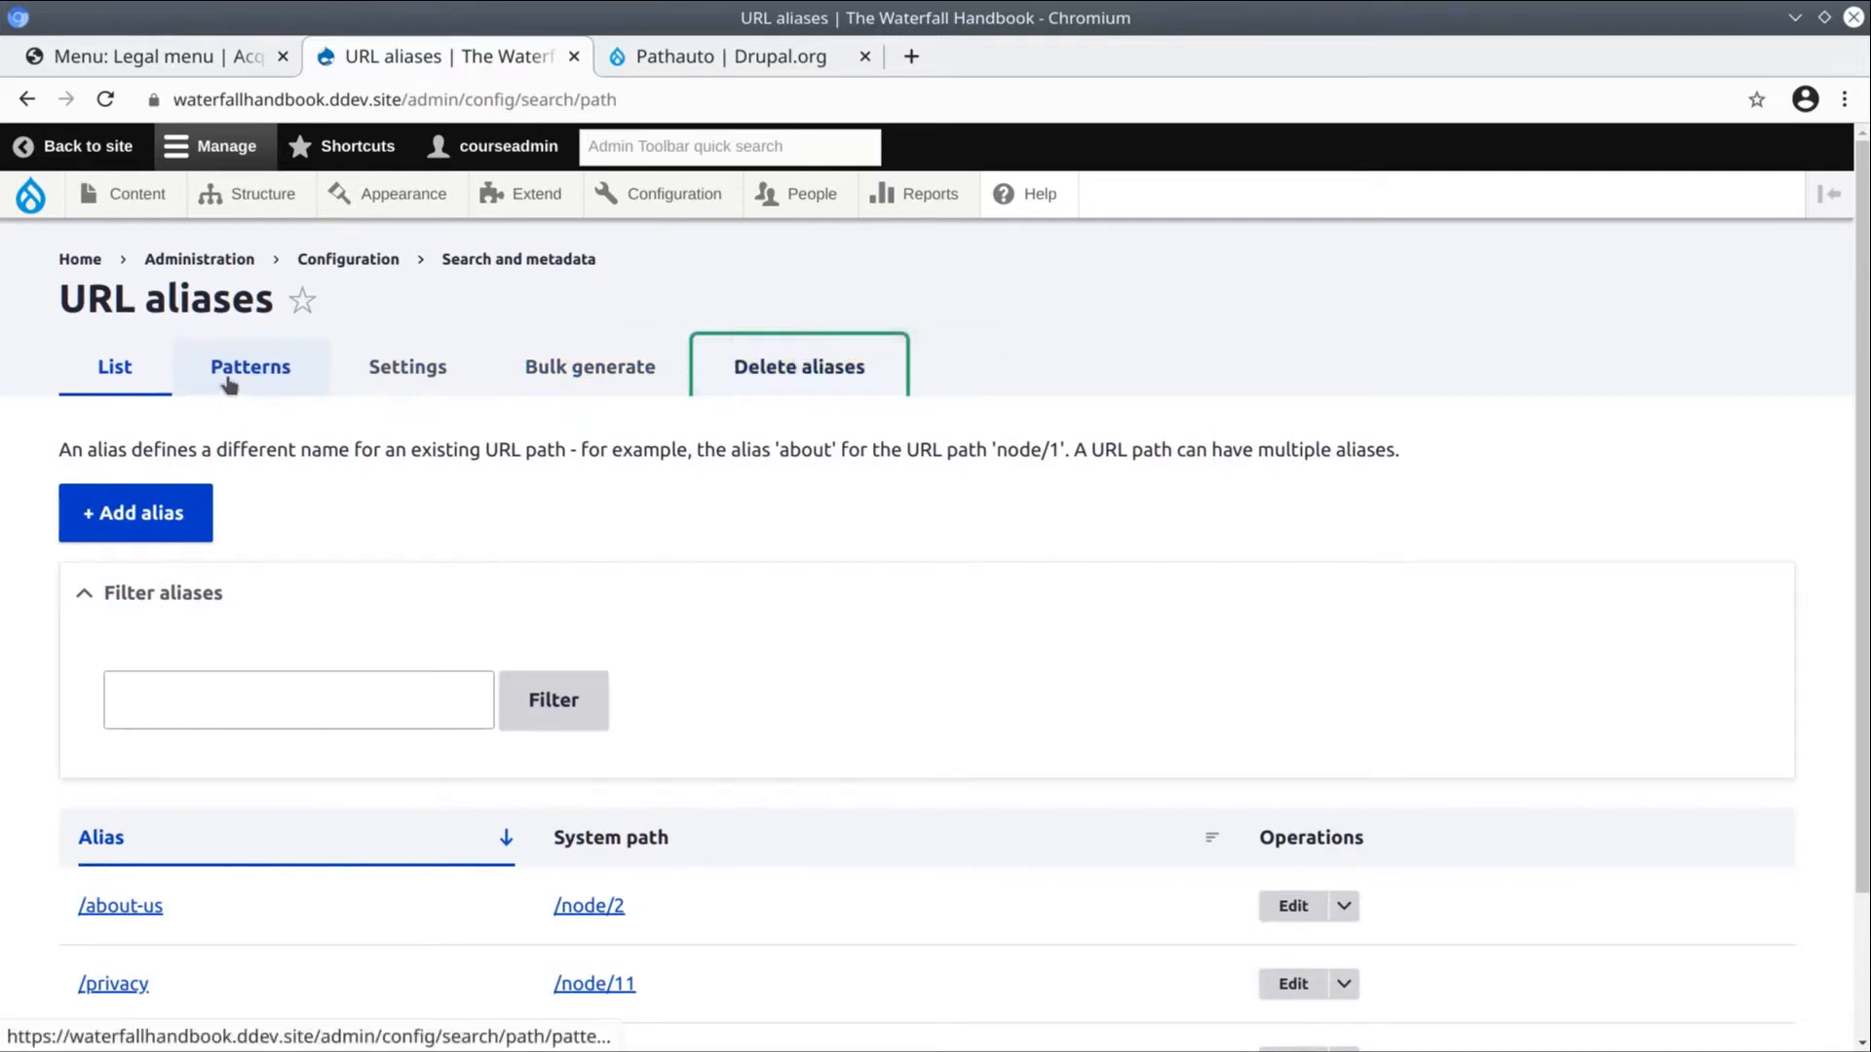
{"action": "left_click", "coordinate": [407, 366]}
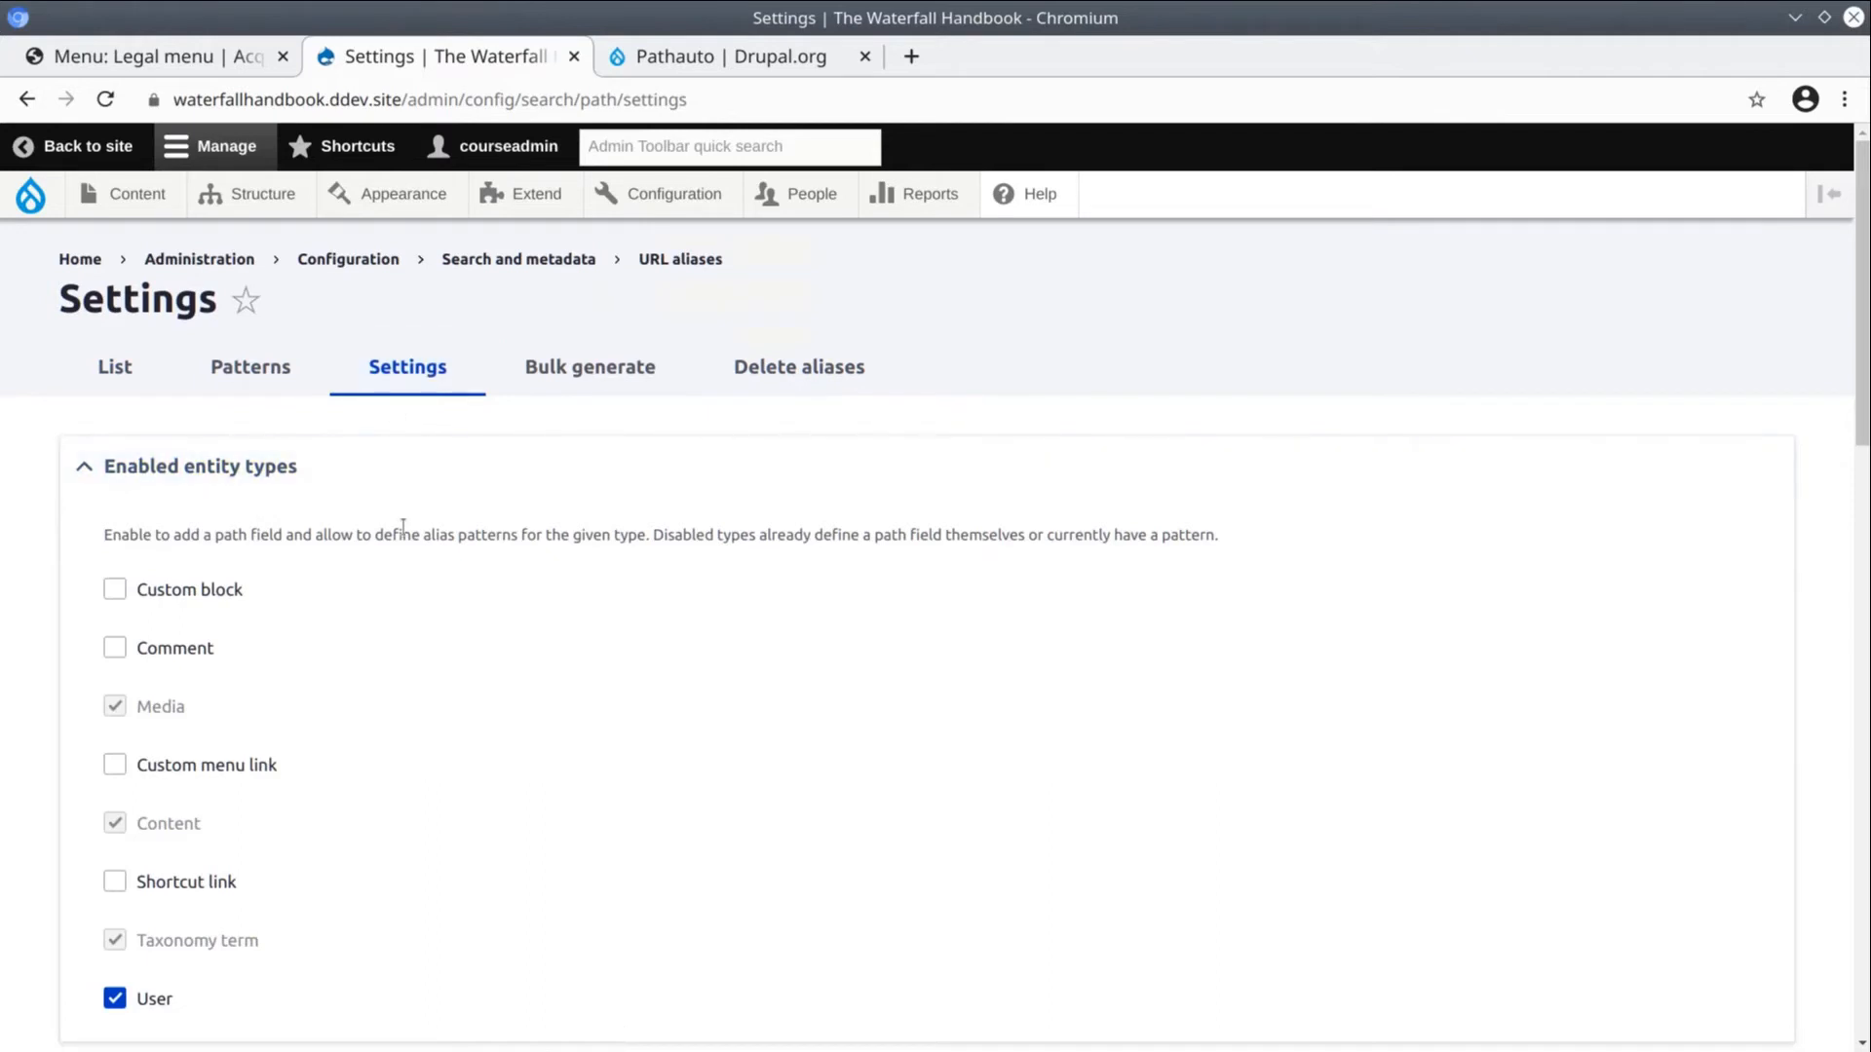
Review the enabled entity types in the alias settings and move to the Patterns list
{"action": "scroll", "scroll_direction": "down", "scroll_amount": 3}
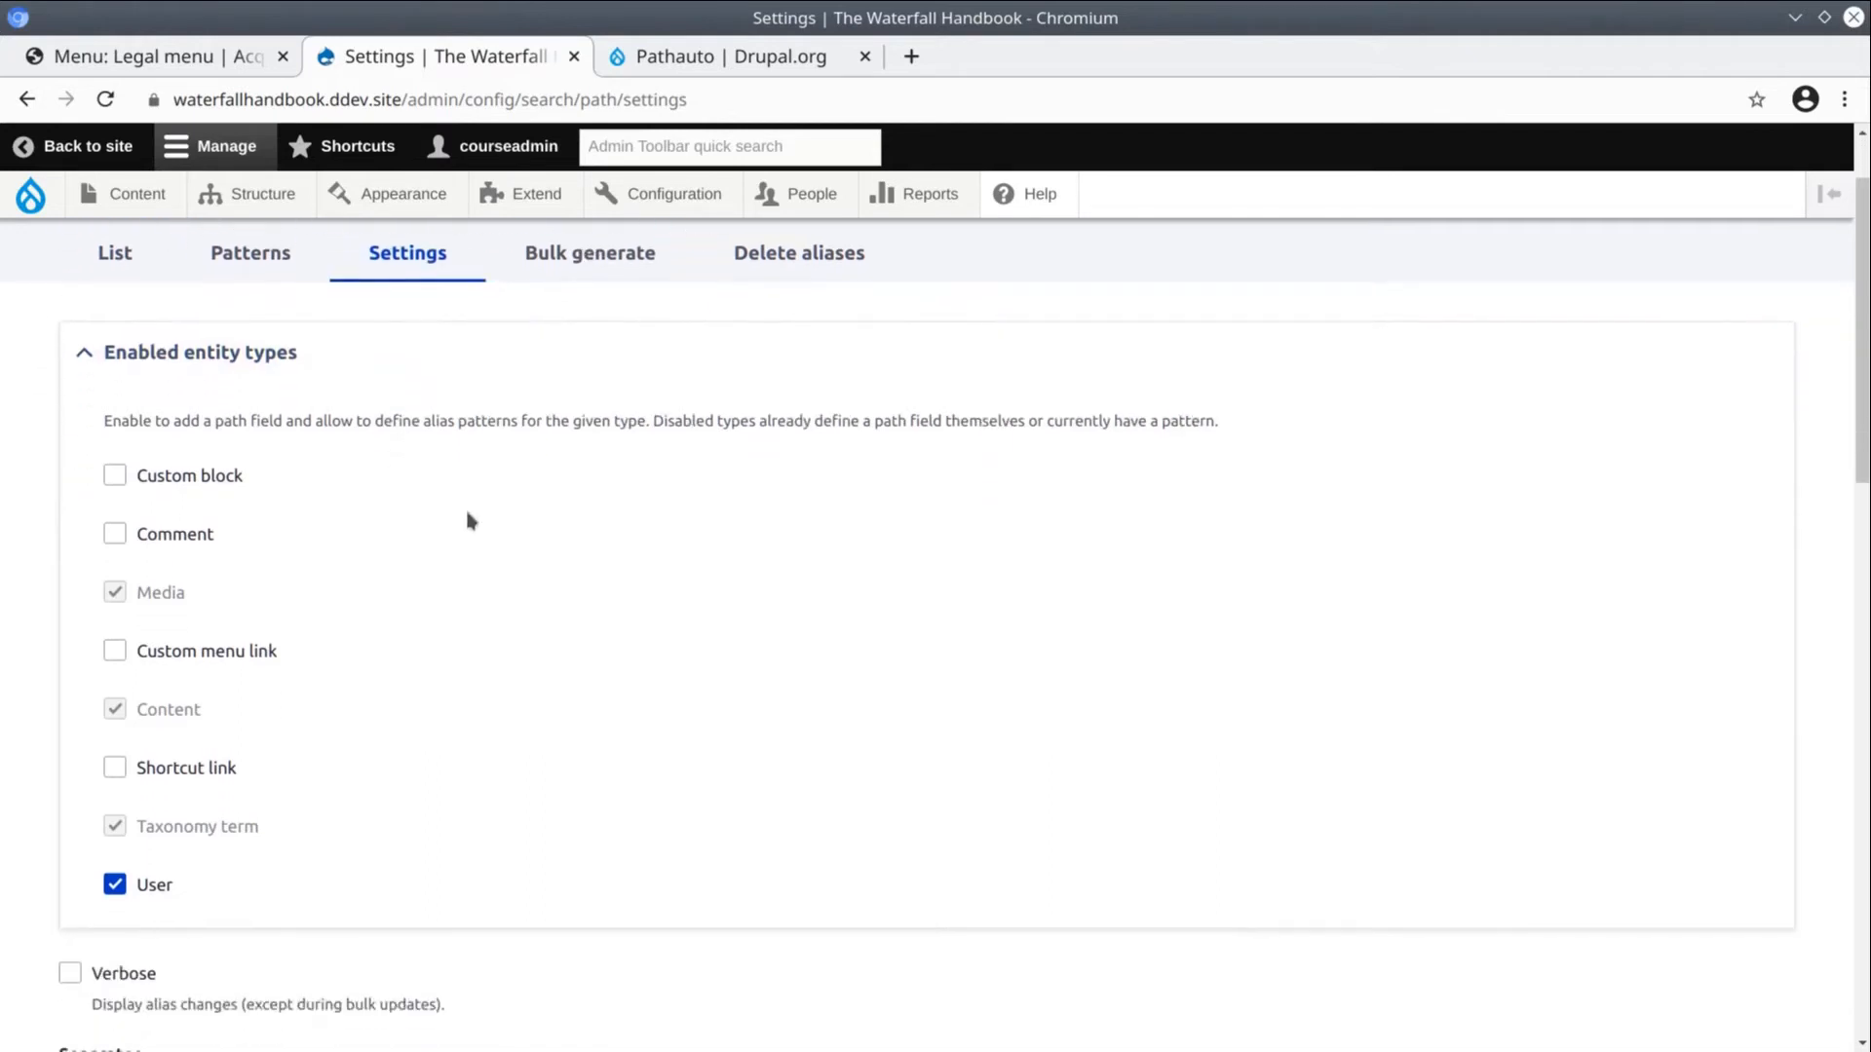
{"action": "scroll", "scroll_direction": "down", "scroll_amount": 3}
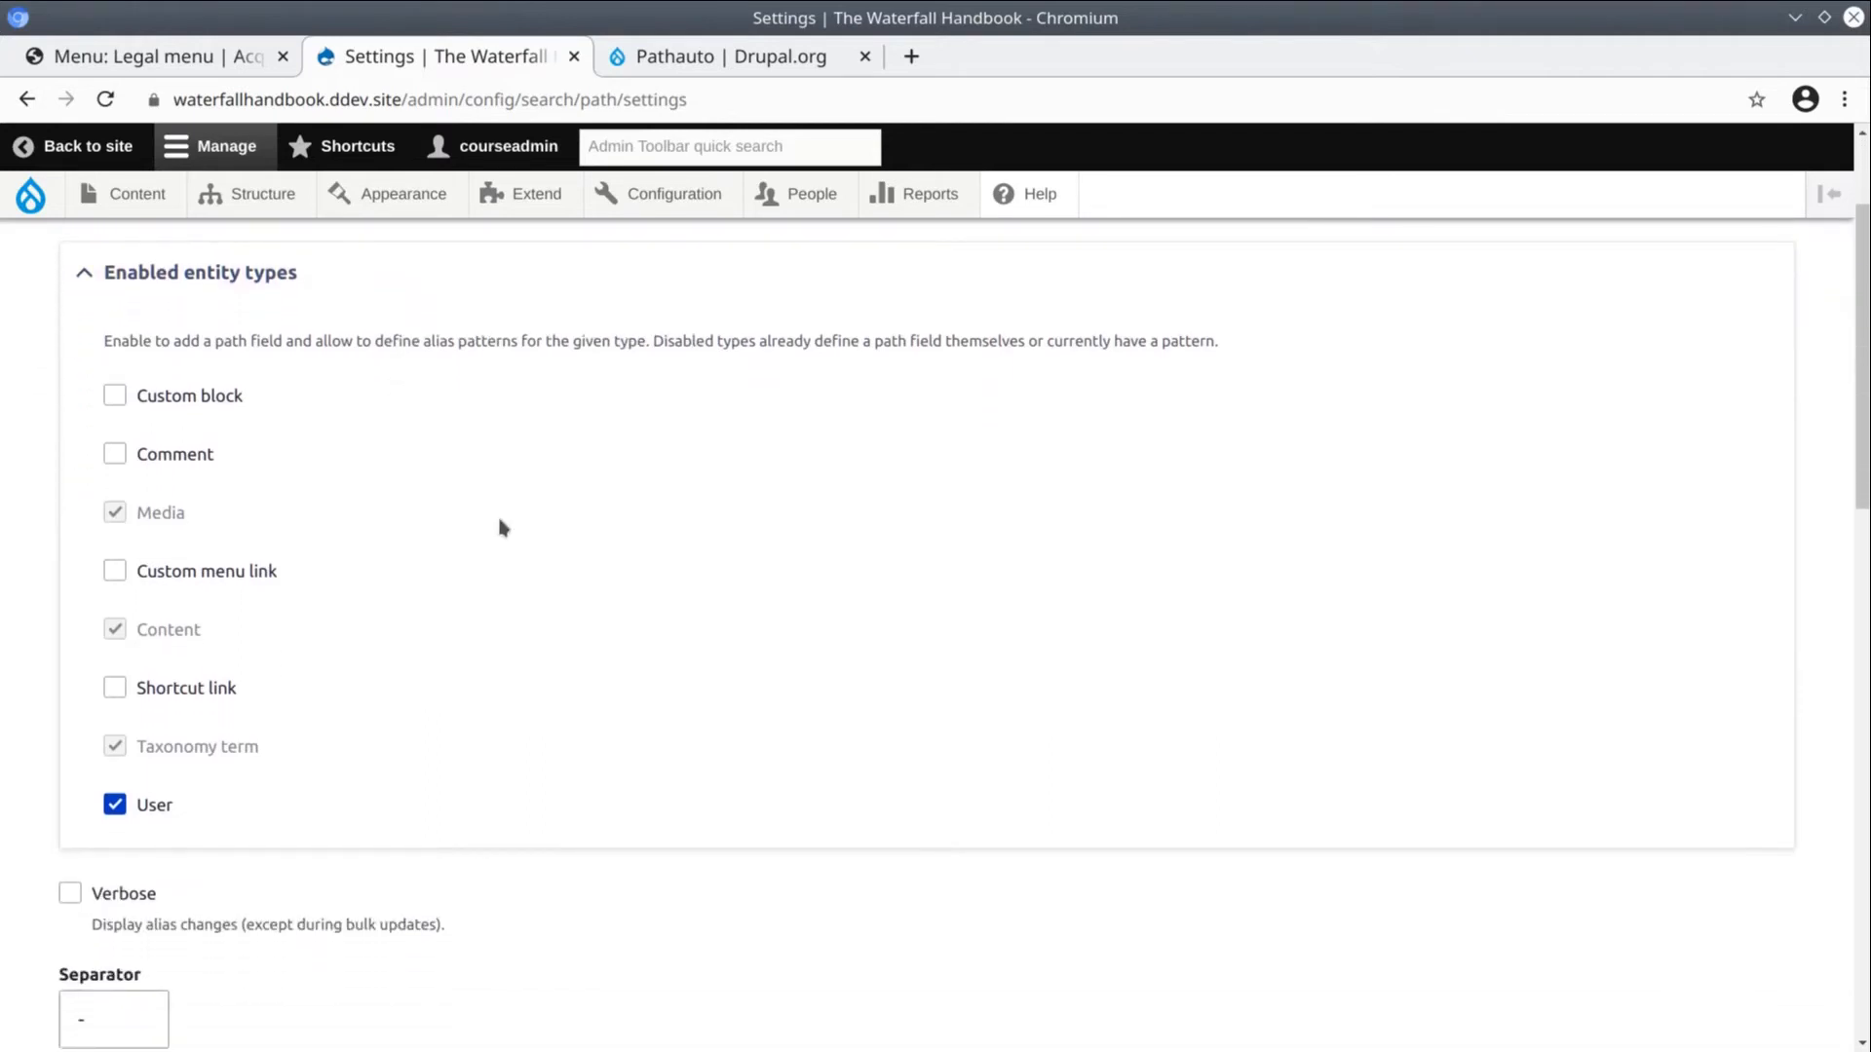
{"action": "scroll", "scroll_direction": "down", "scroll_amount": 3}
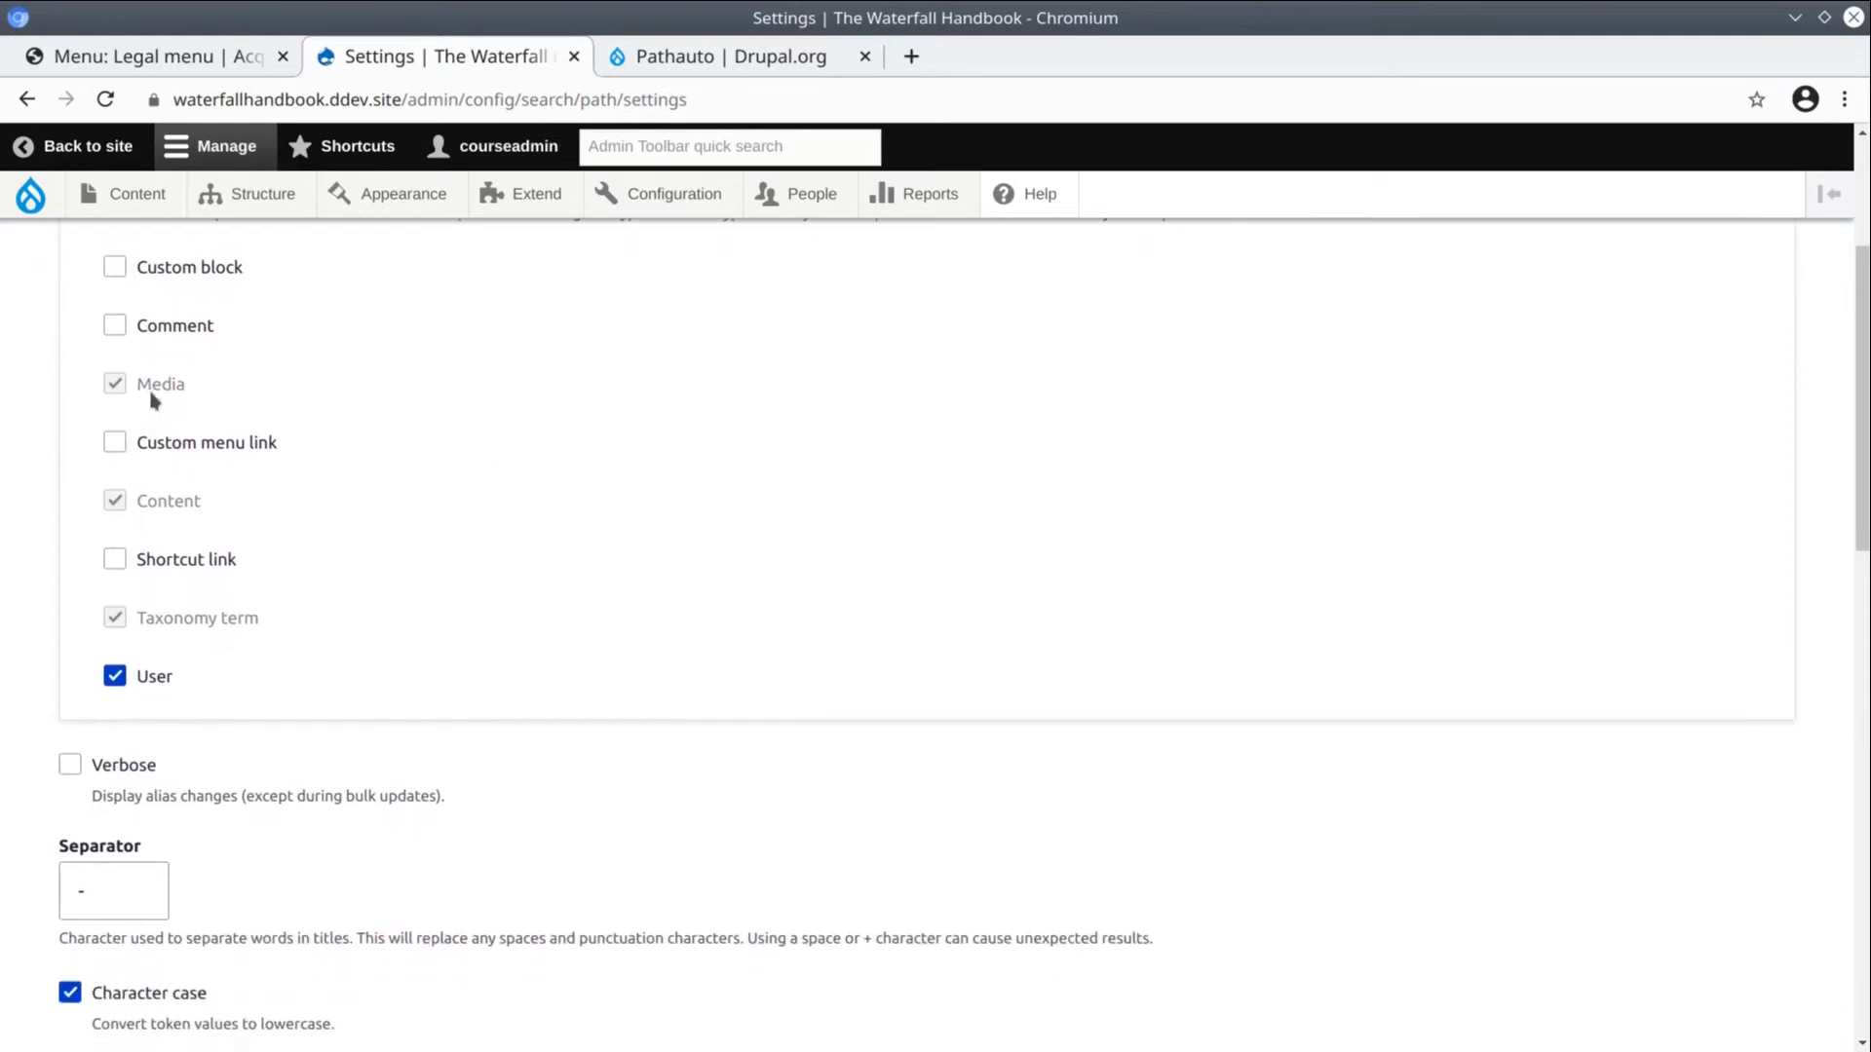
{"action": "scroll", "scroll_direction": "down", "scroll_amount": 3}
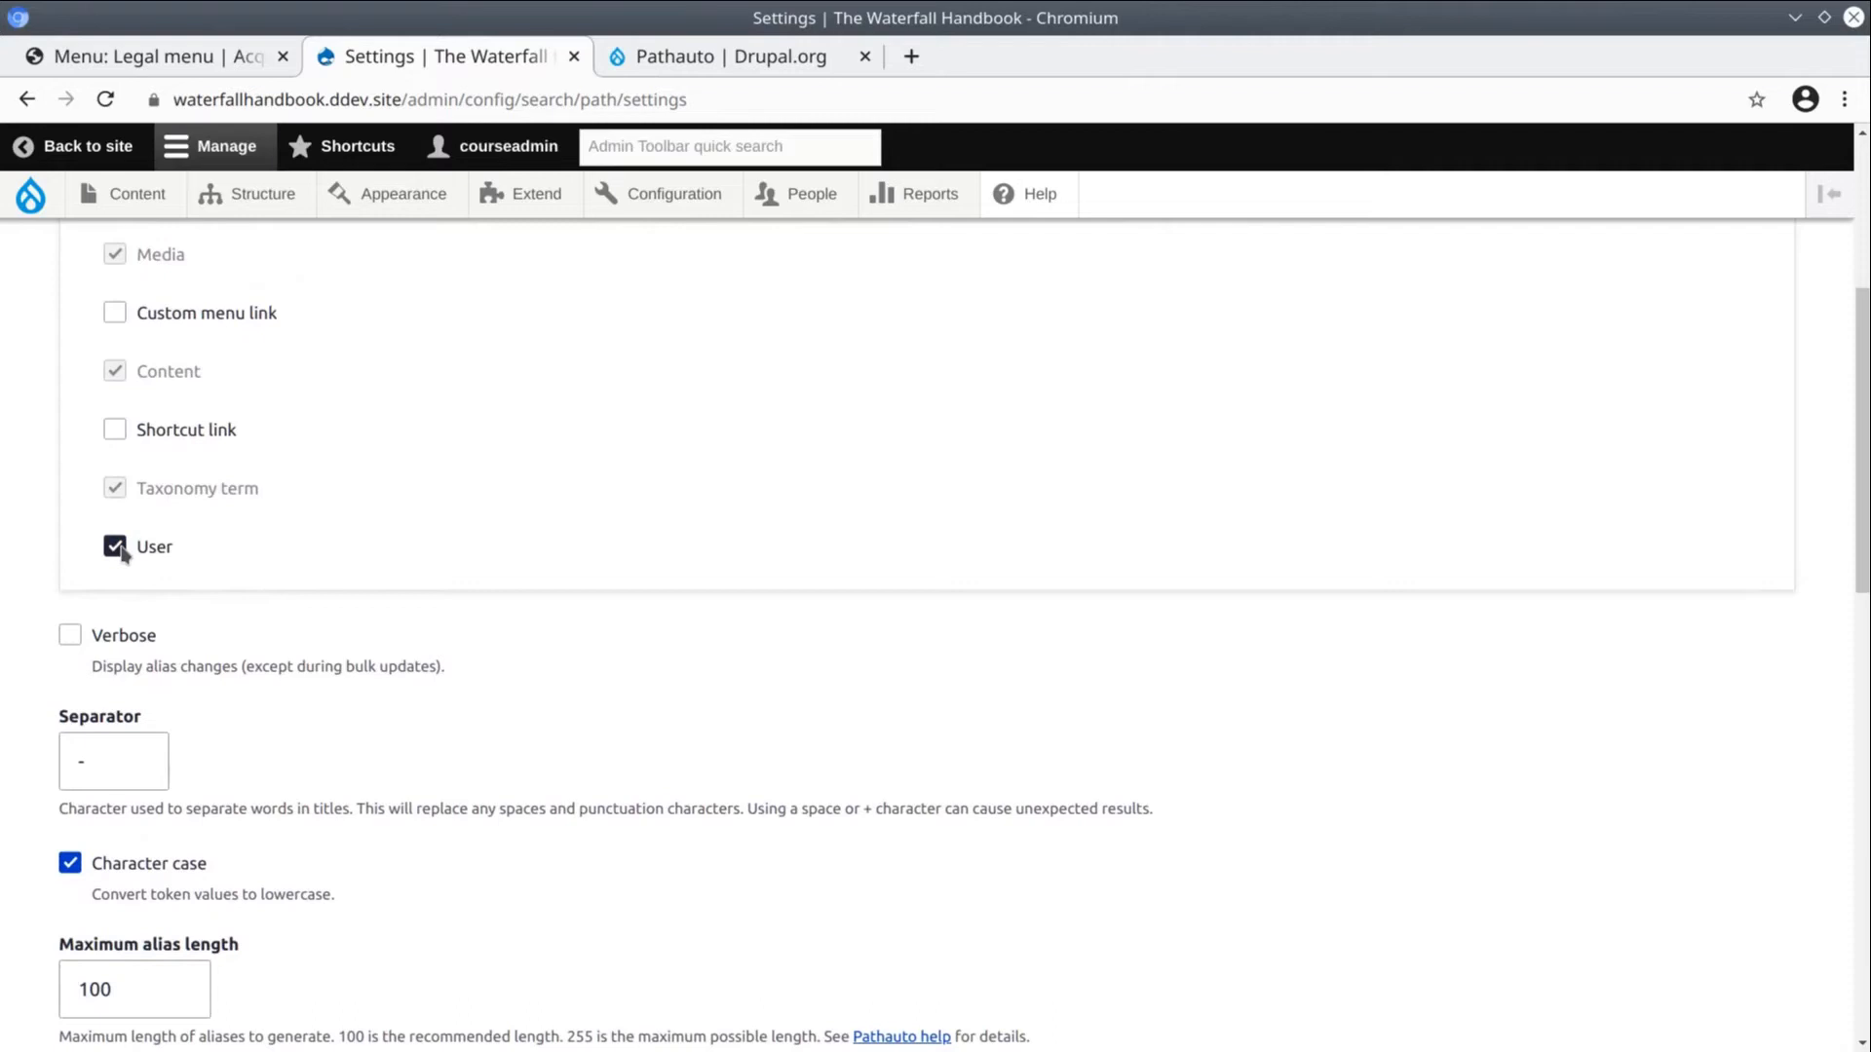
{"action": "scroll", "scroll_direction": "down", "scroll_amount": 3}
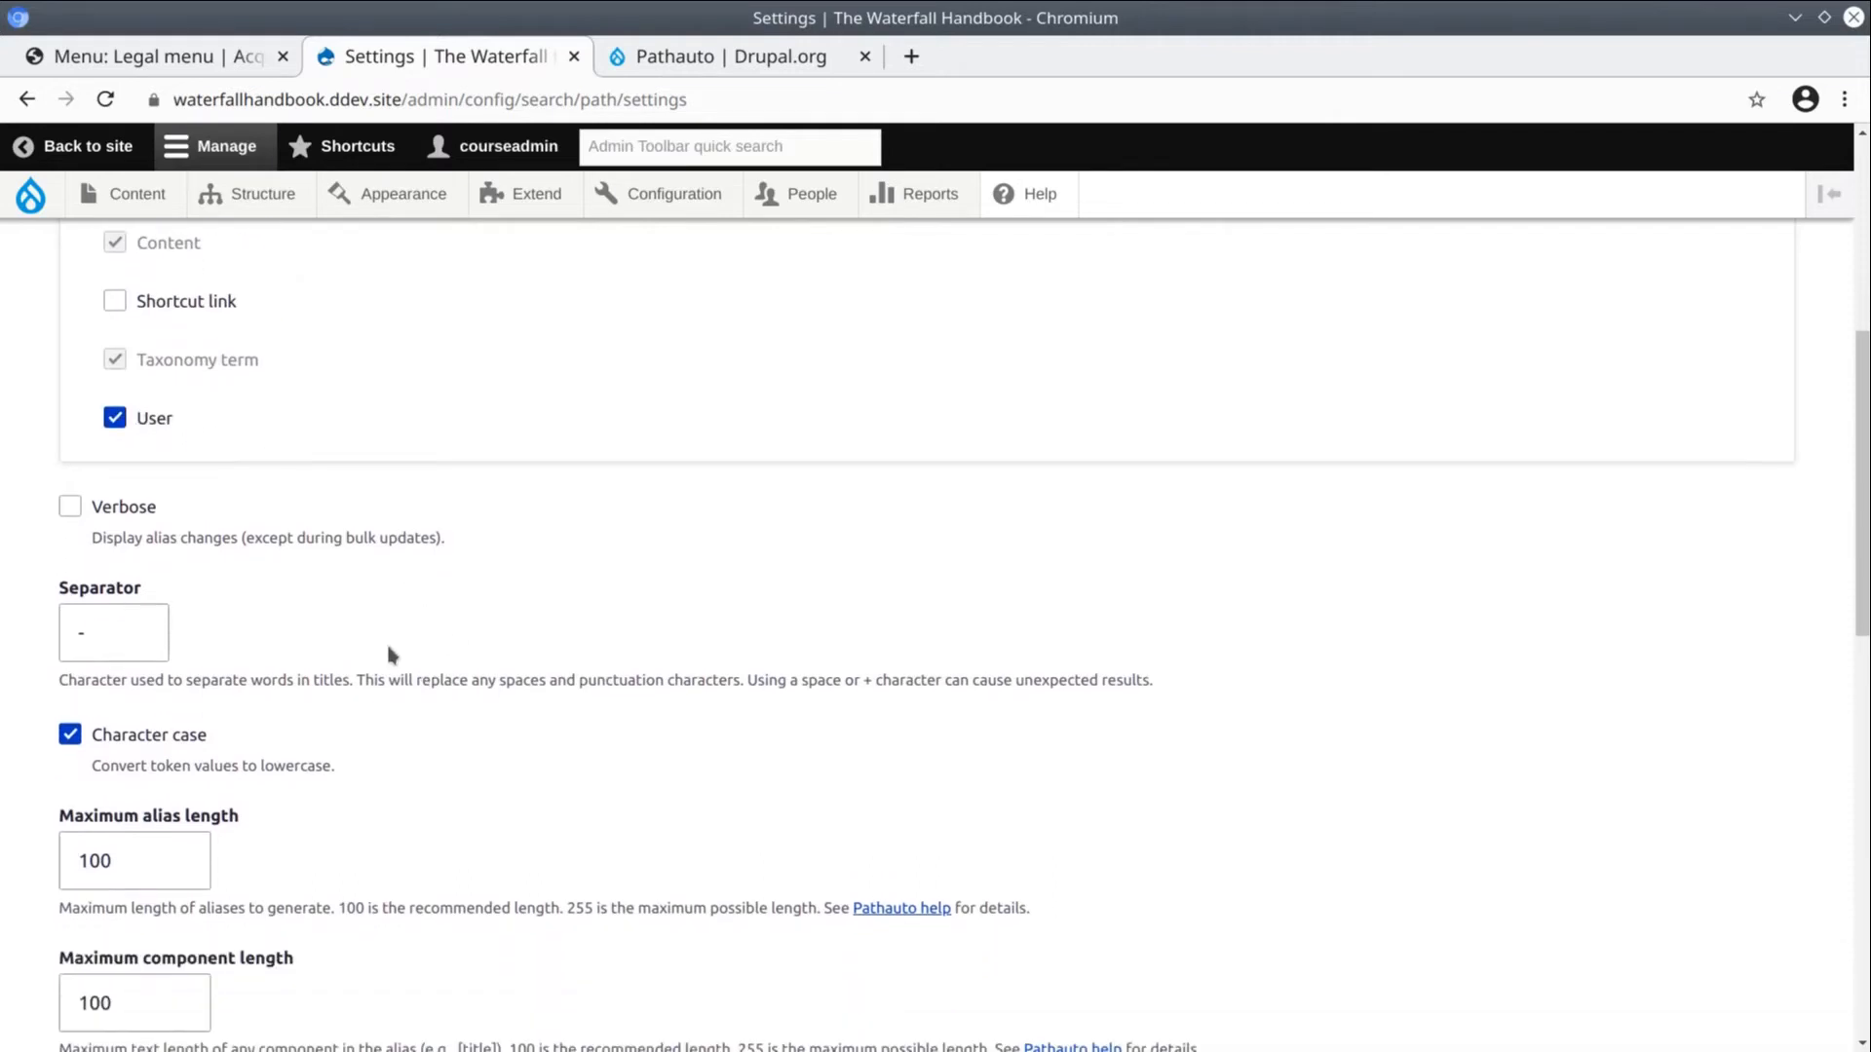
{"action": "scroll", "scroll_direction": "down", "scroll_amount": 3}
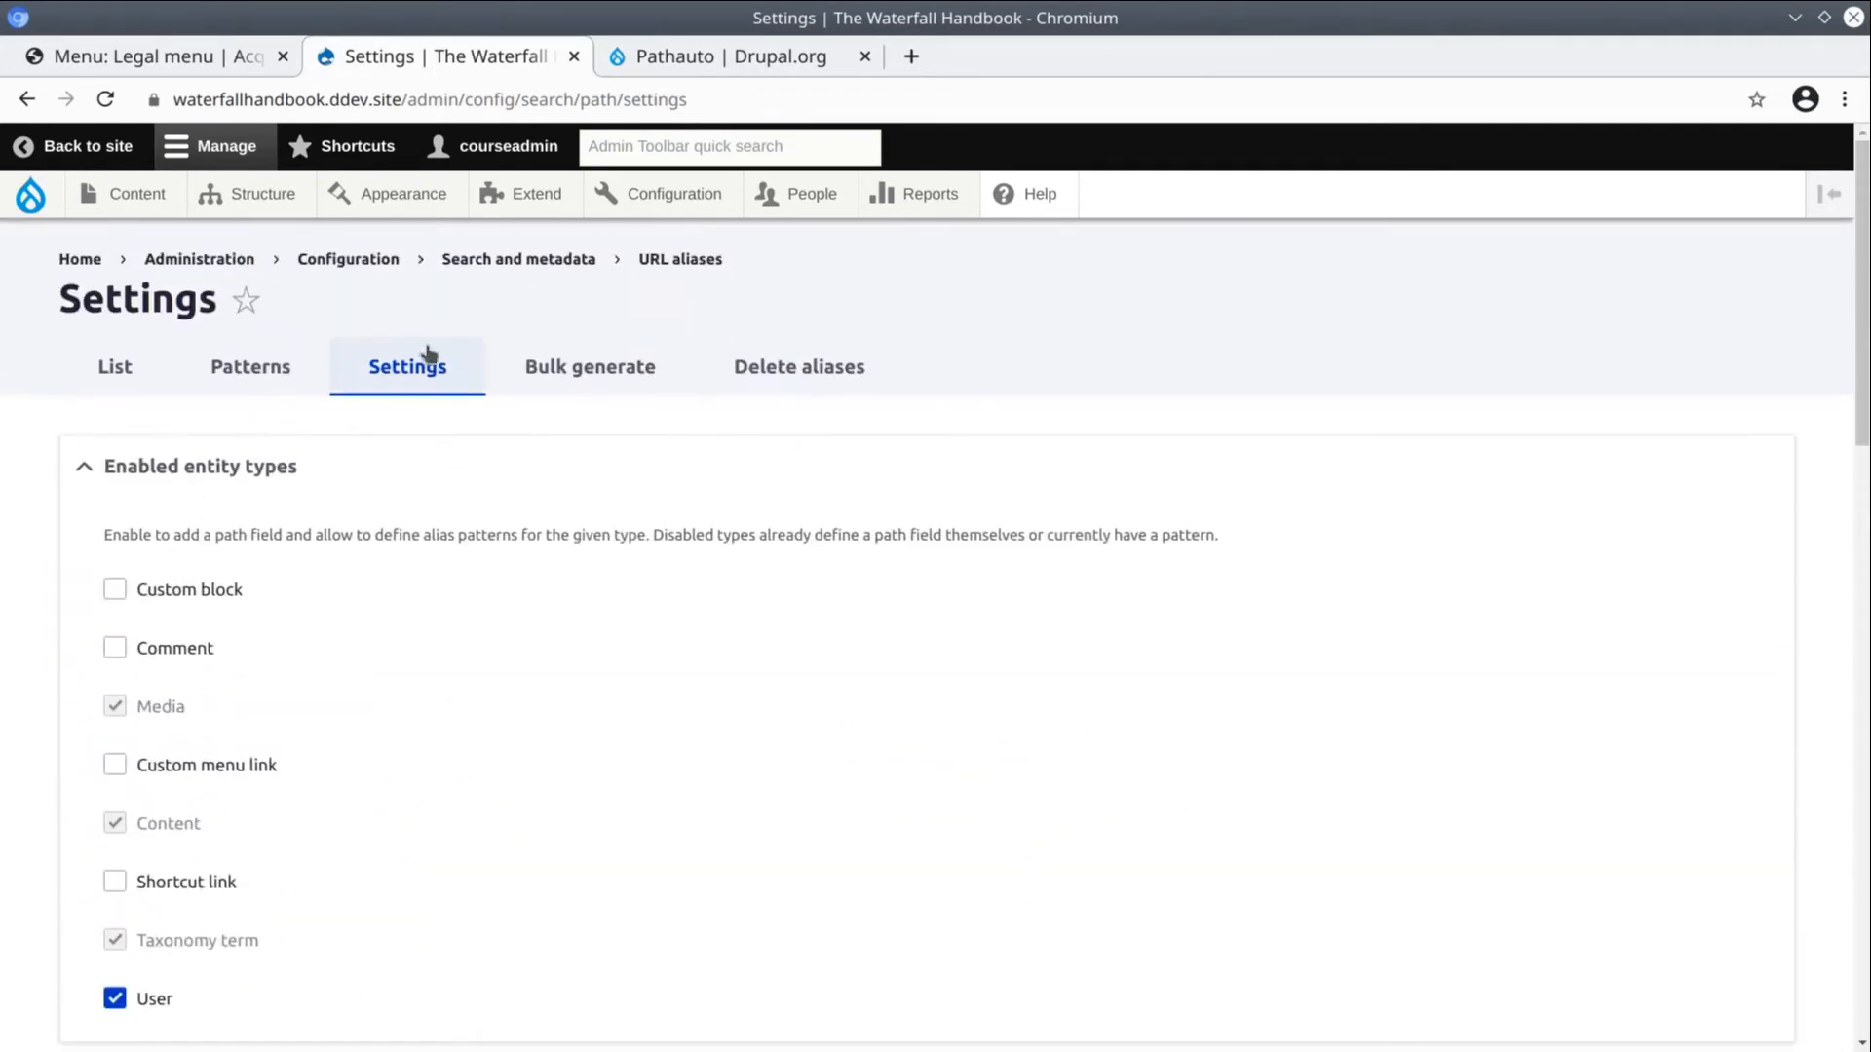
{"action": "mouse_move", "coordinate": [251, 366]}
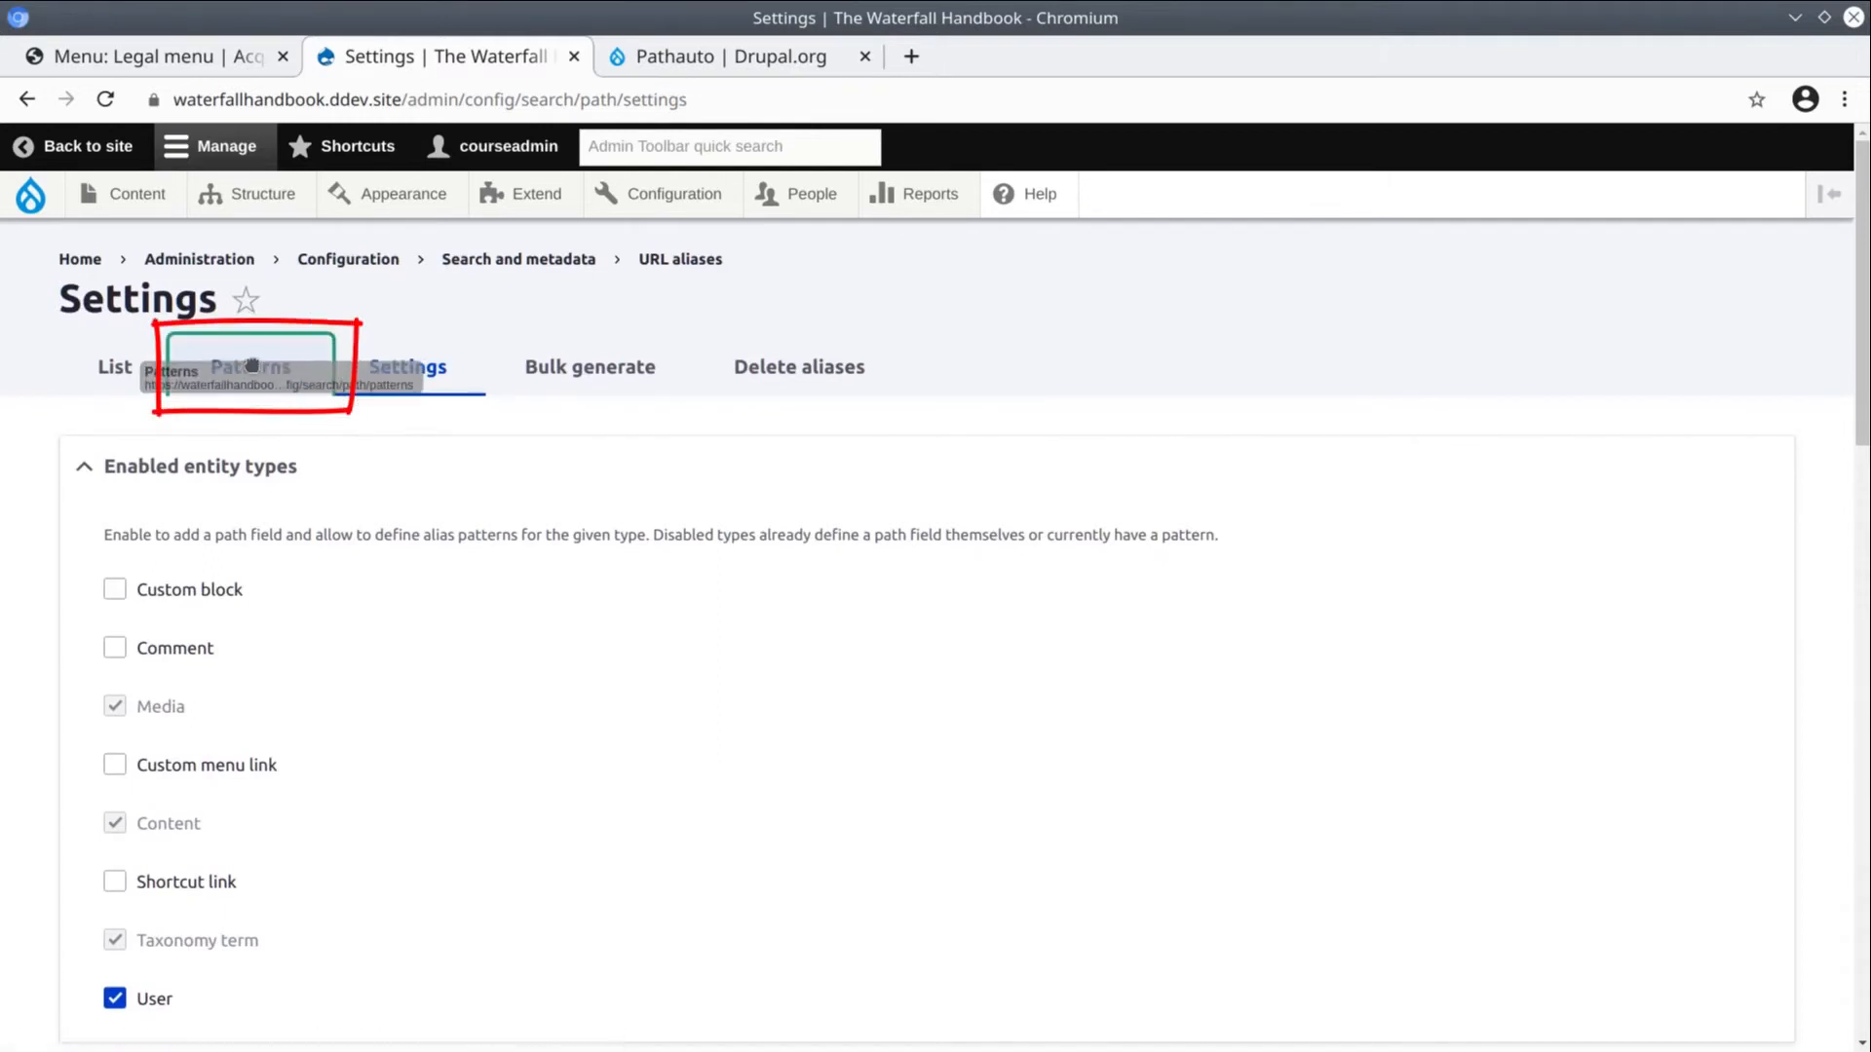
{"action": "left_click", "coordinate": [249, 366]}
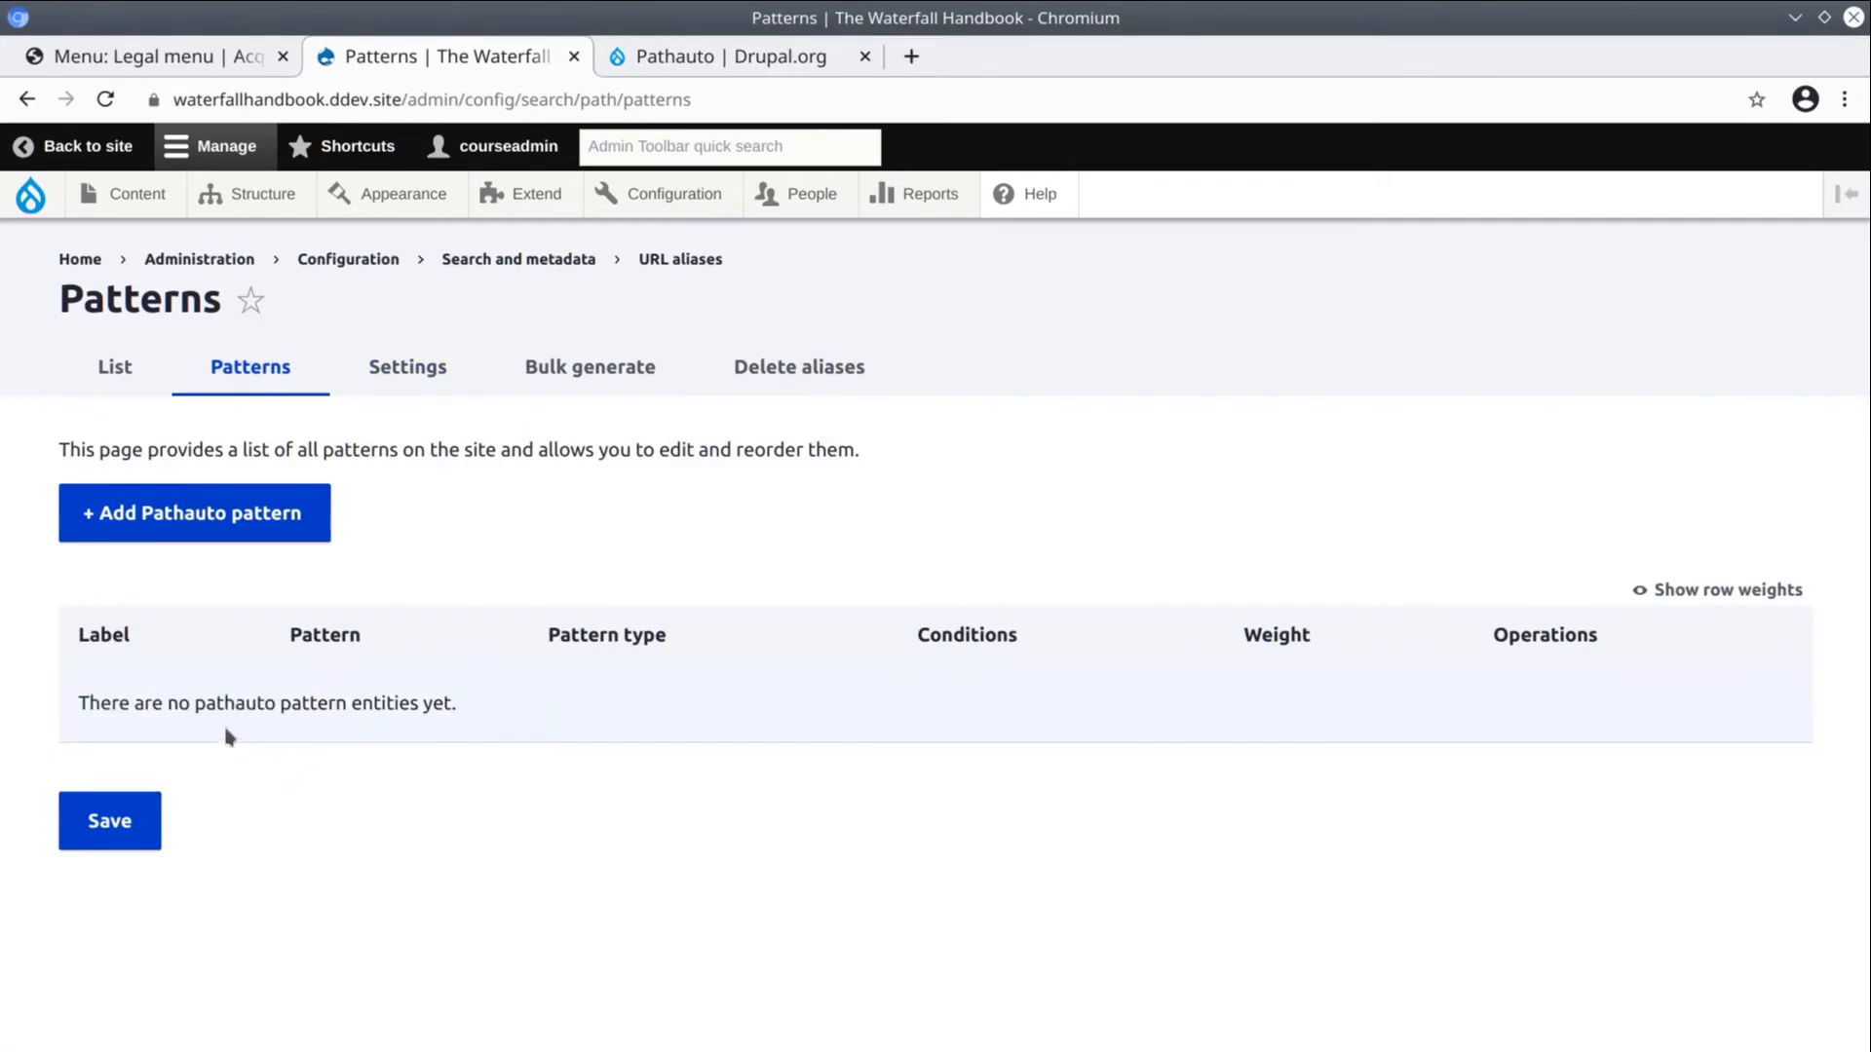
Note that no patterns exist yet and start adding a new Pathauto pattern
{"action": "left_click_drag", "start_coordinate": [177, 704], "coordinate": [411, 703]}
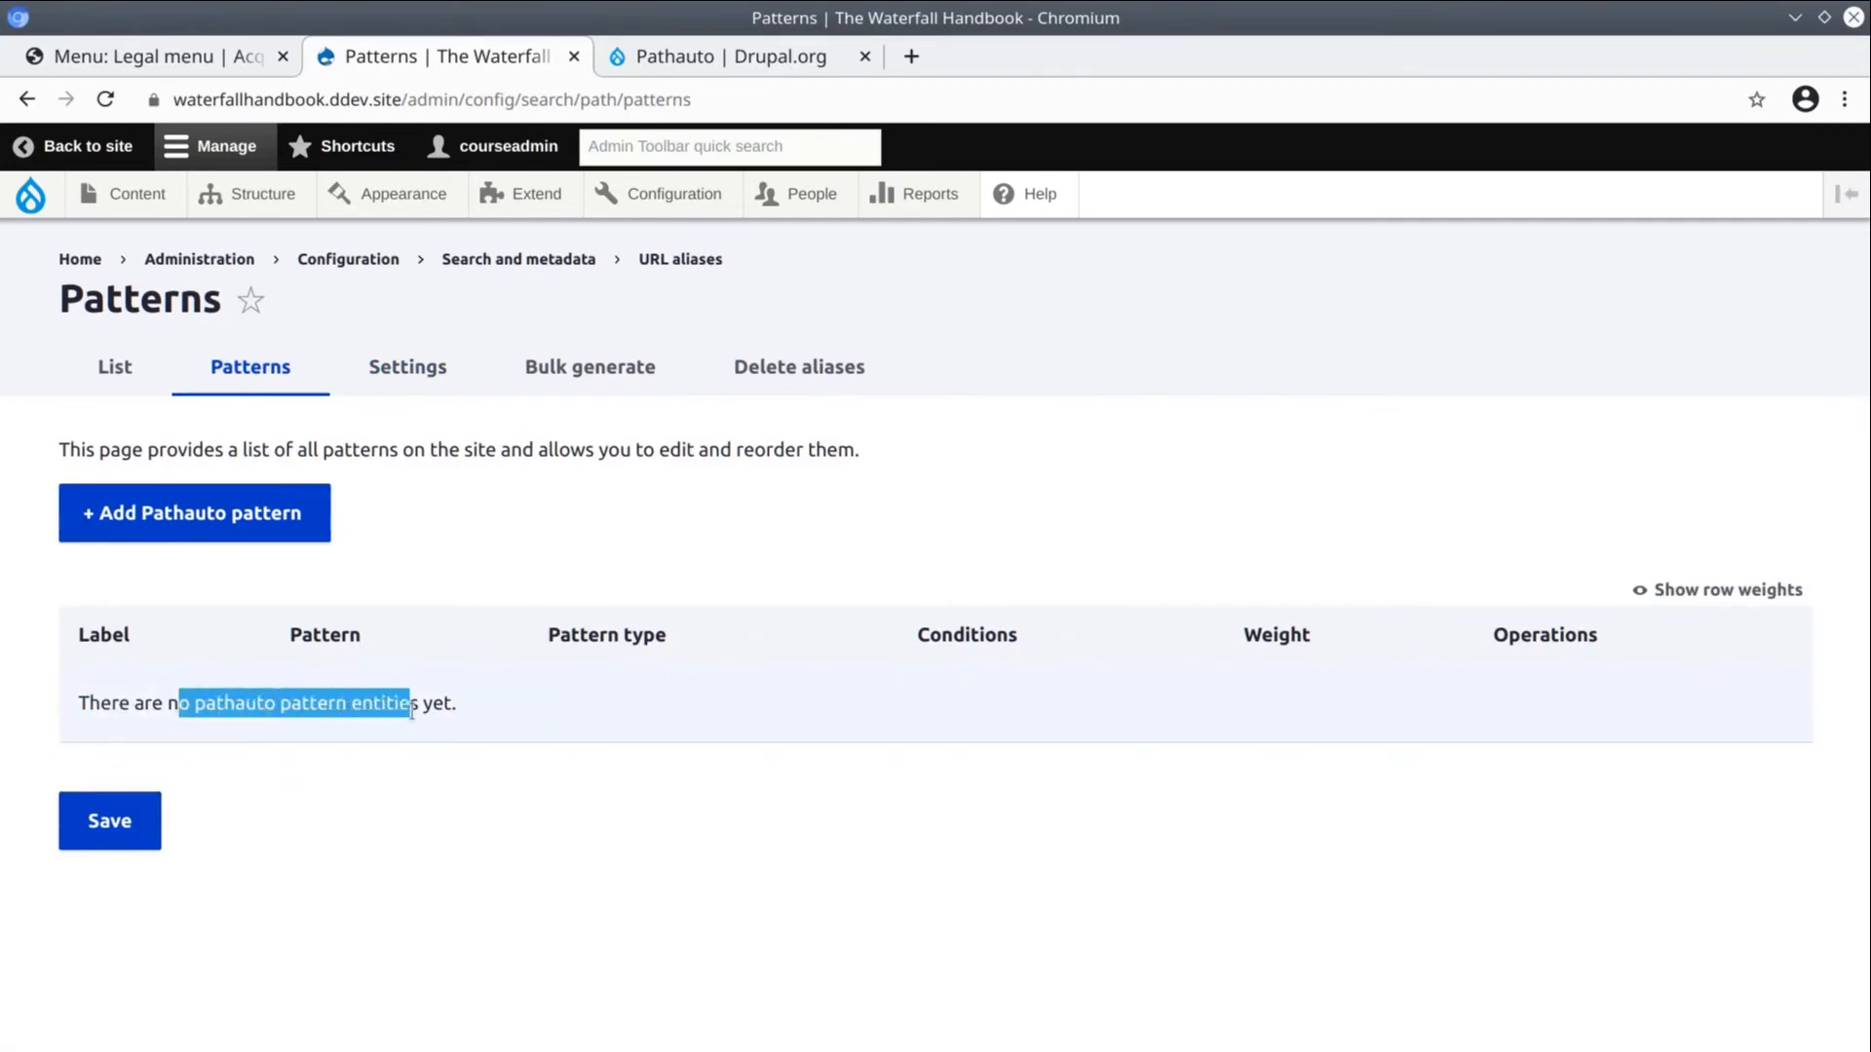
{"action": "left_click", "coordinate": [549, 930]}
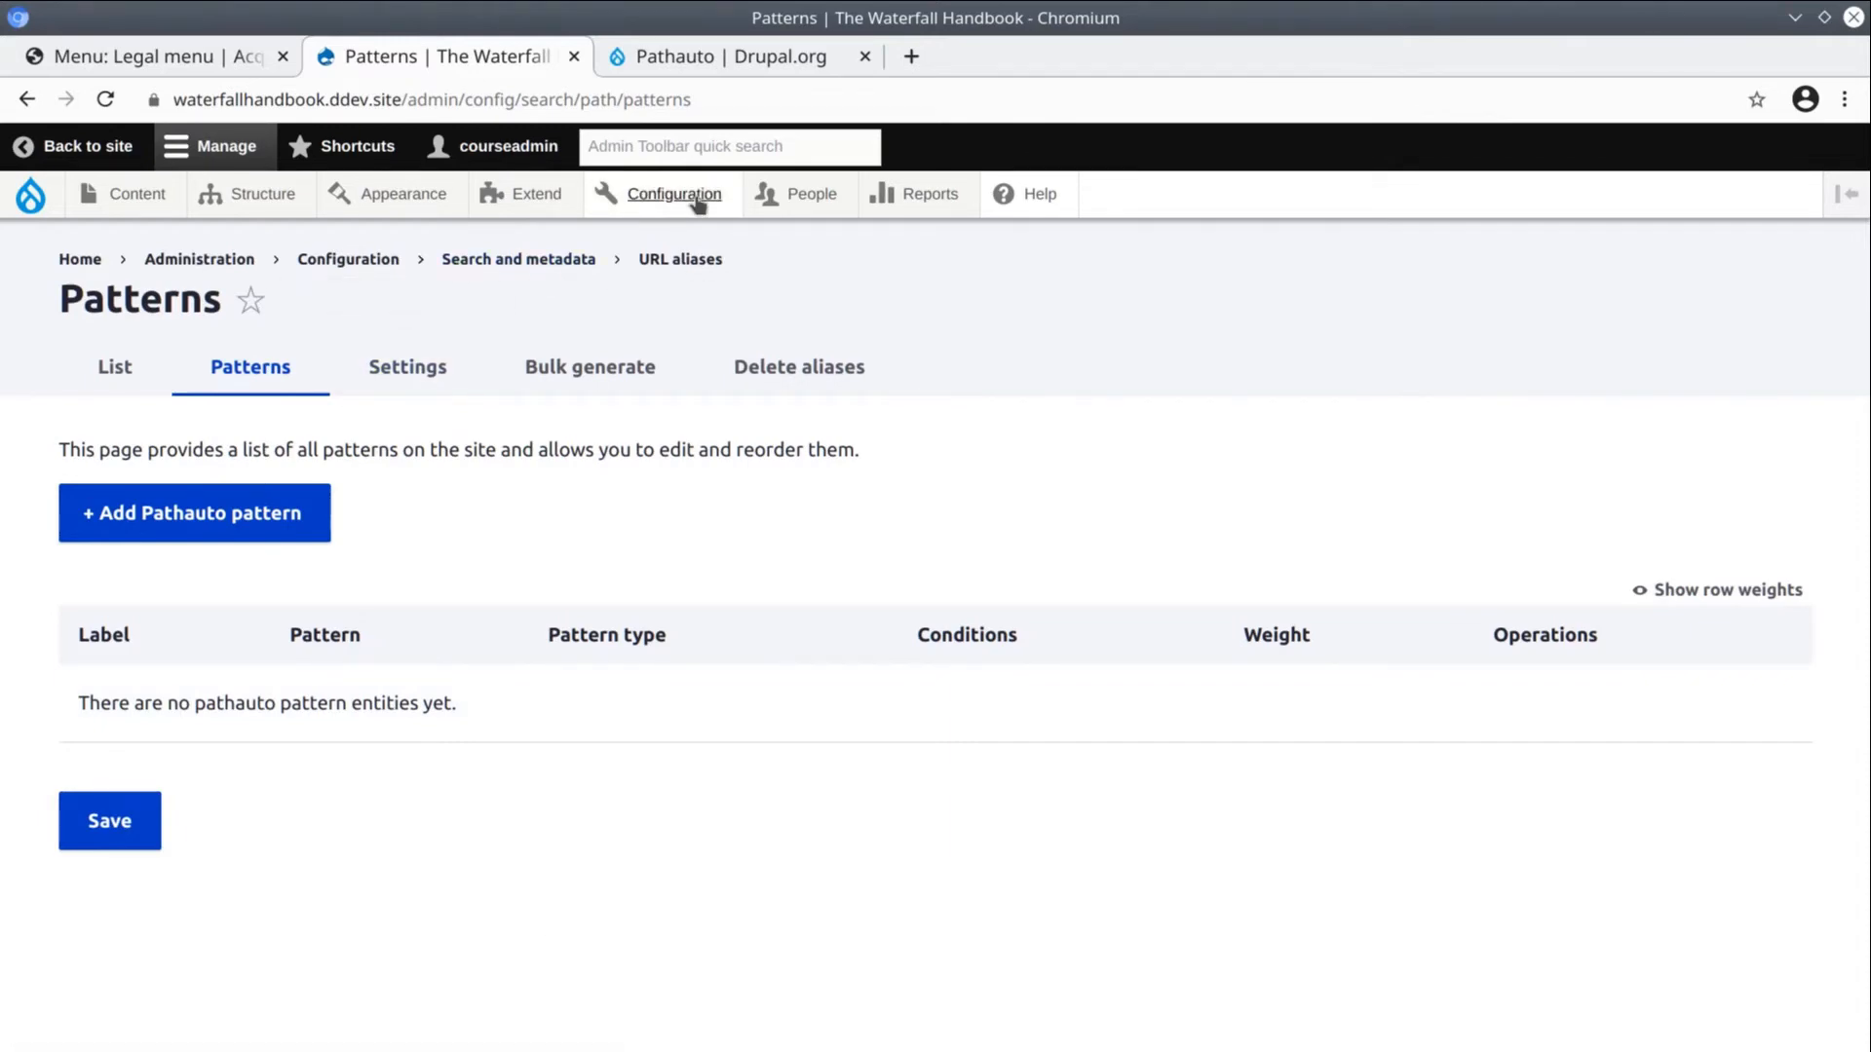
{"action": "left_click", "coordinate": [675, 193]}
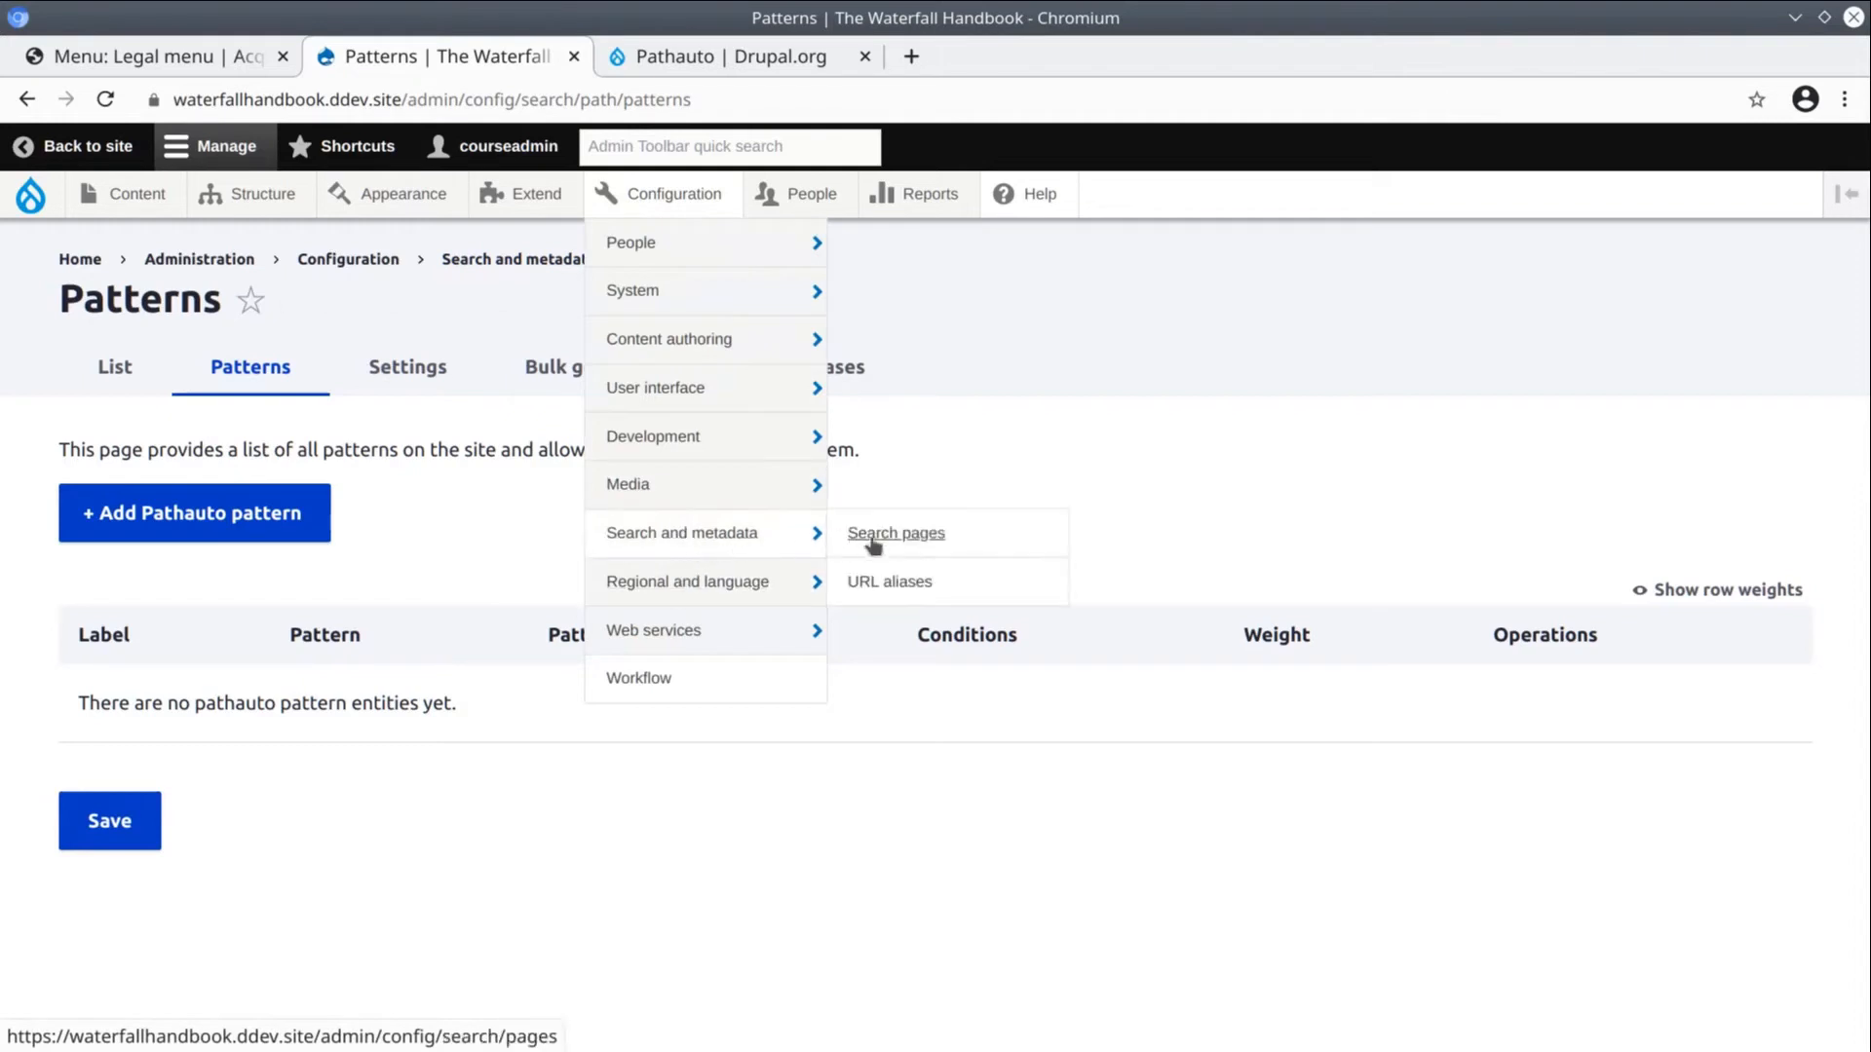
{"action": "mouse_move", "coordinate": [889, 581]}
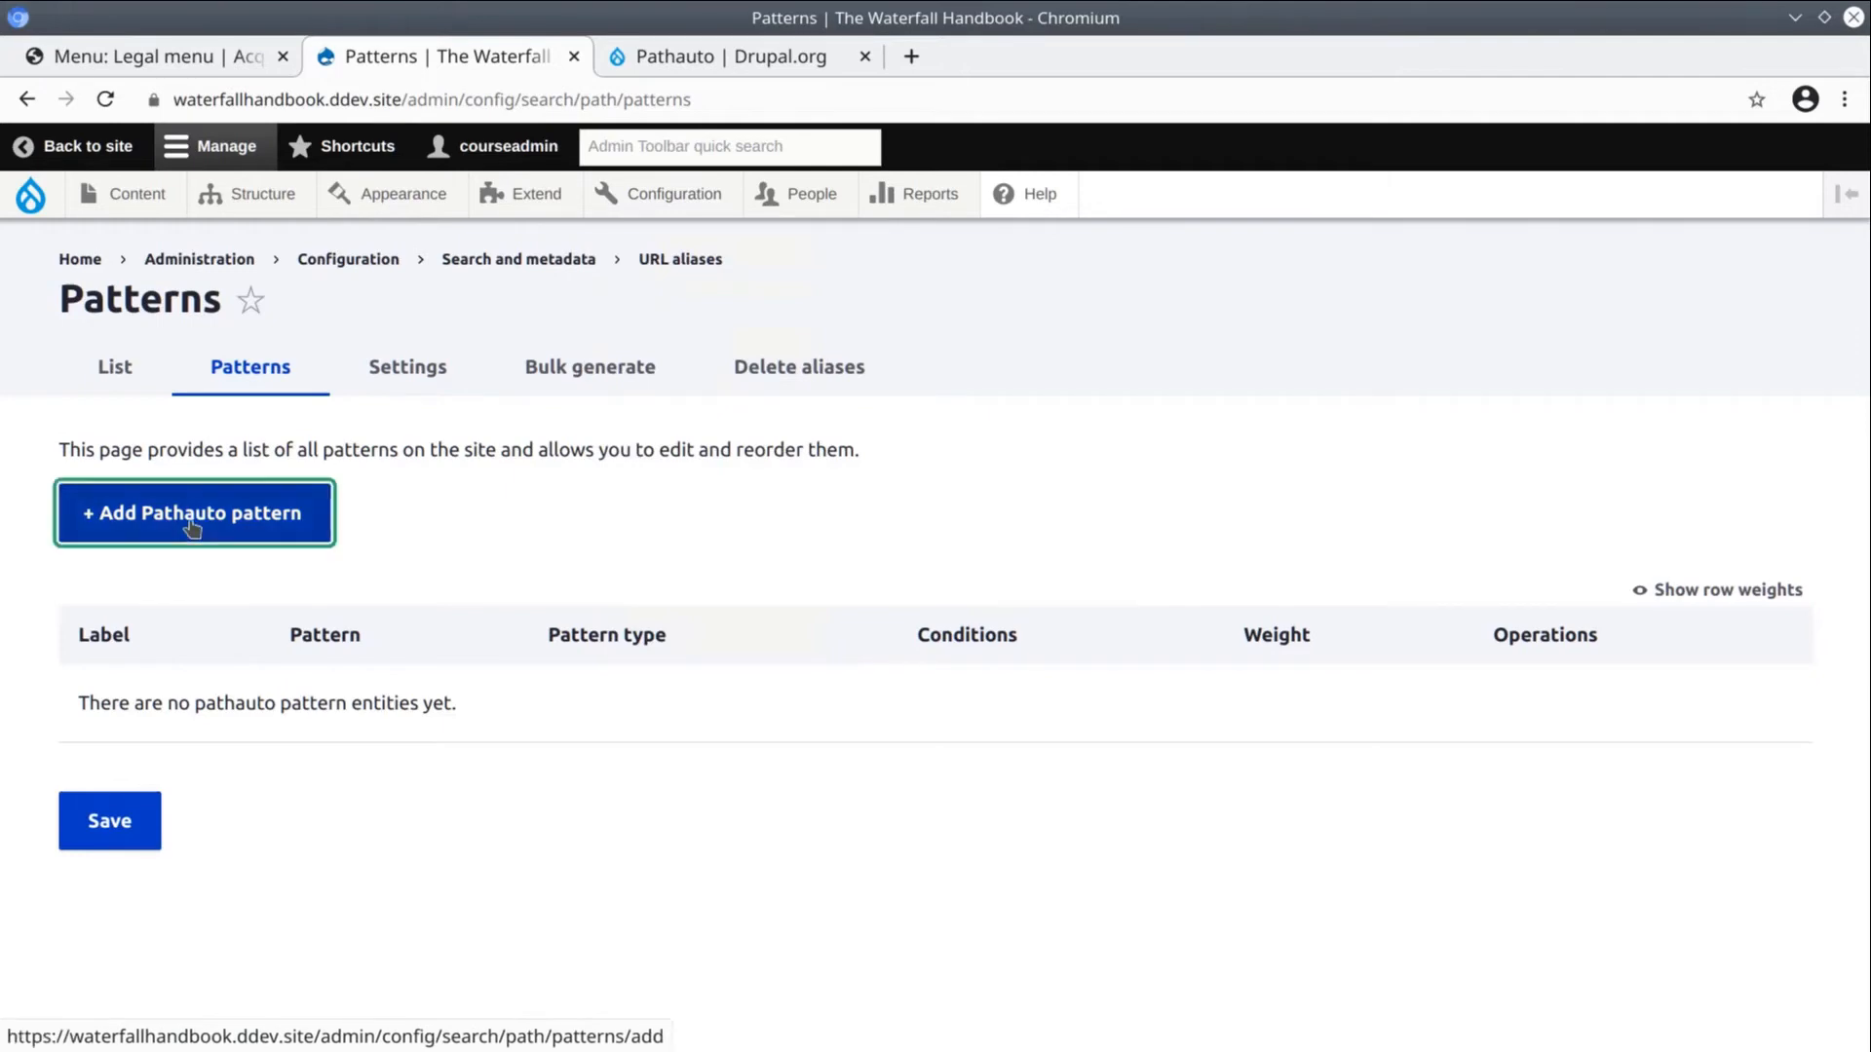
{"action": "left_click", "coordinate": [195, 512]}
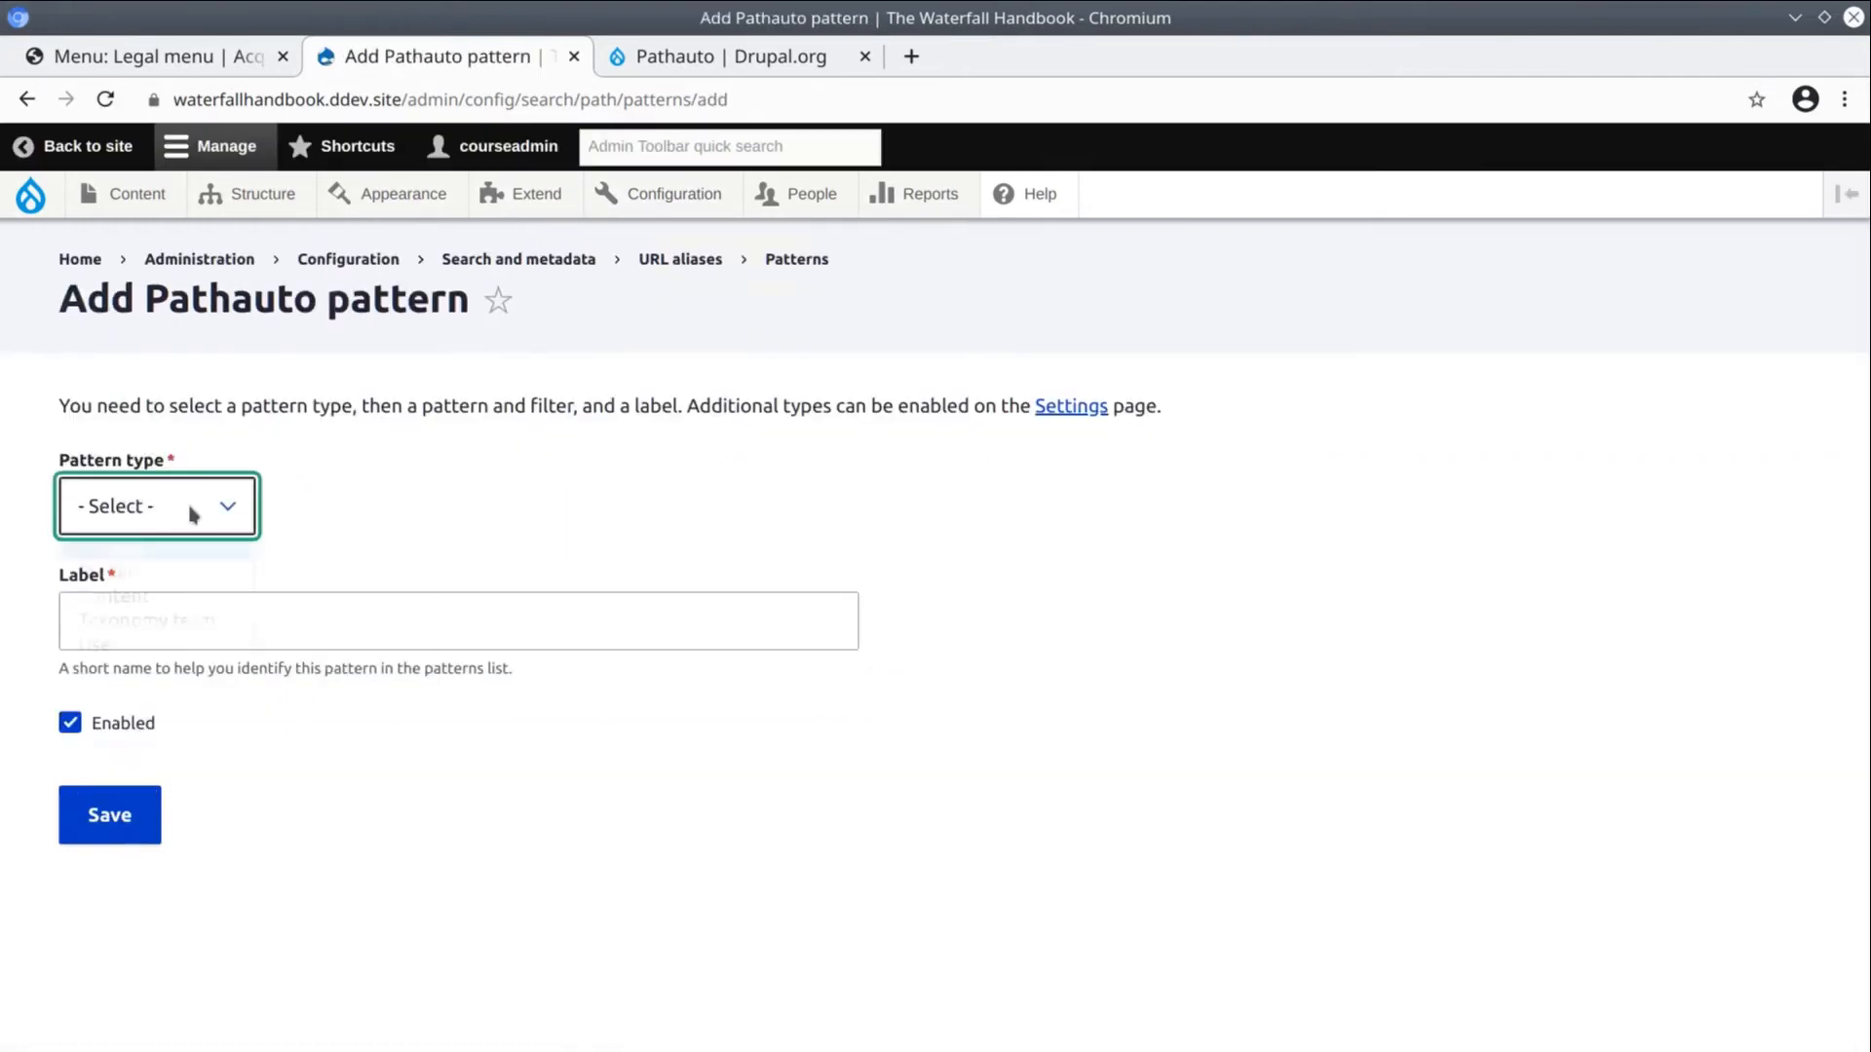
Set the pattern type to Content and begin the path pattern with /waterfall/
{"action": "left_click", "coordinate": [155, 507]}
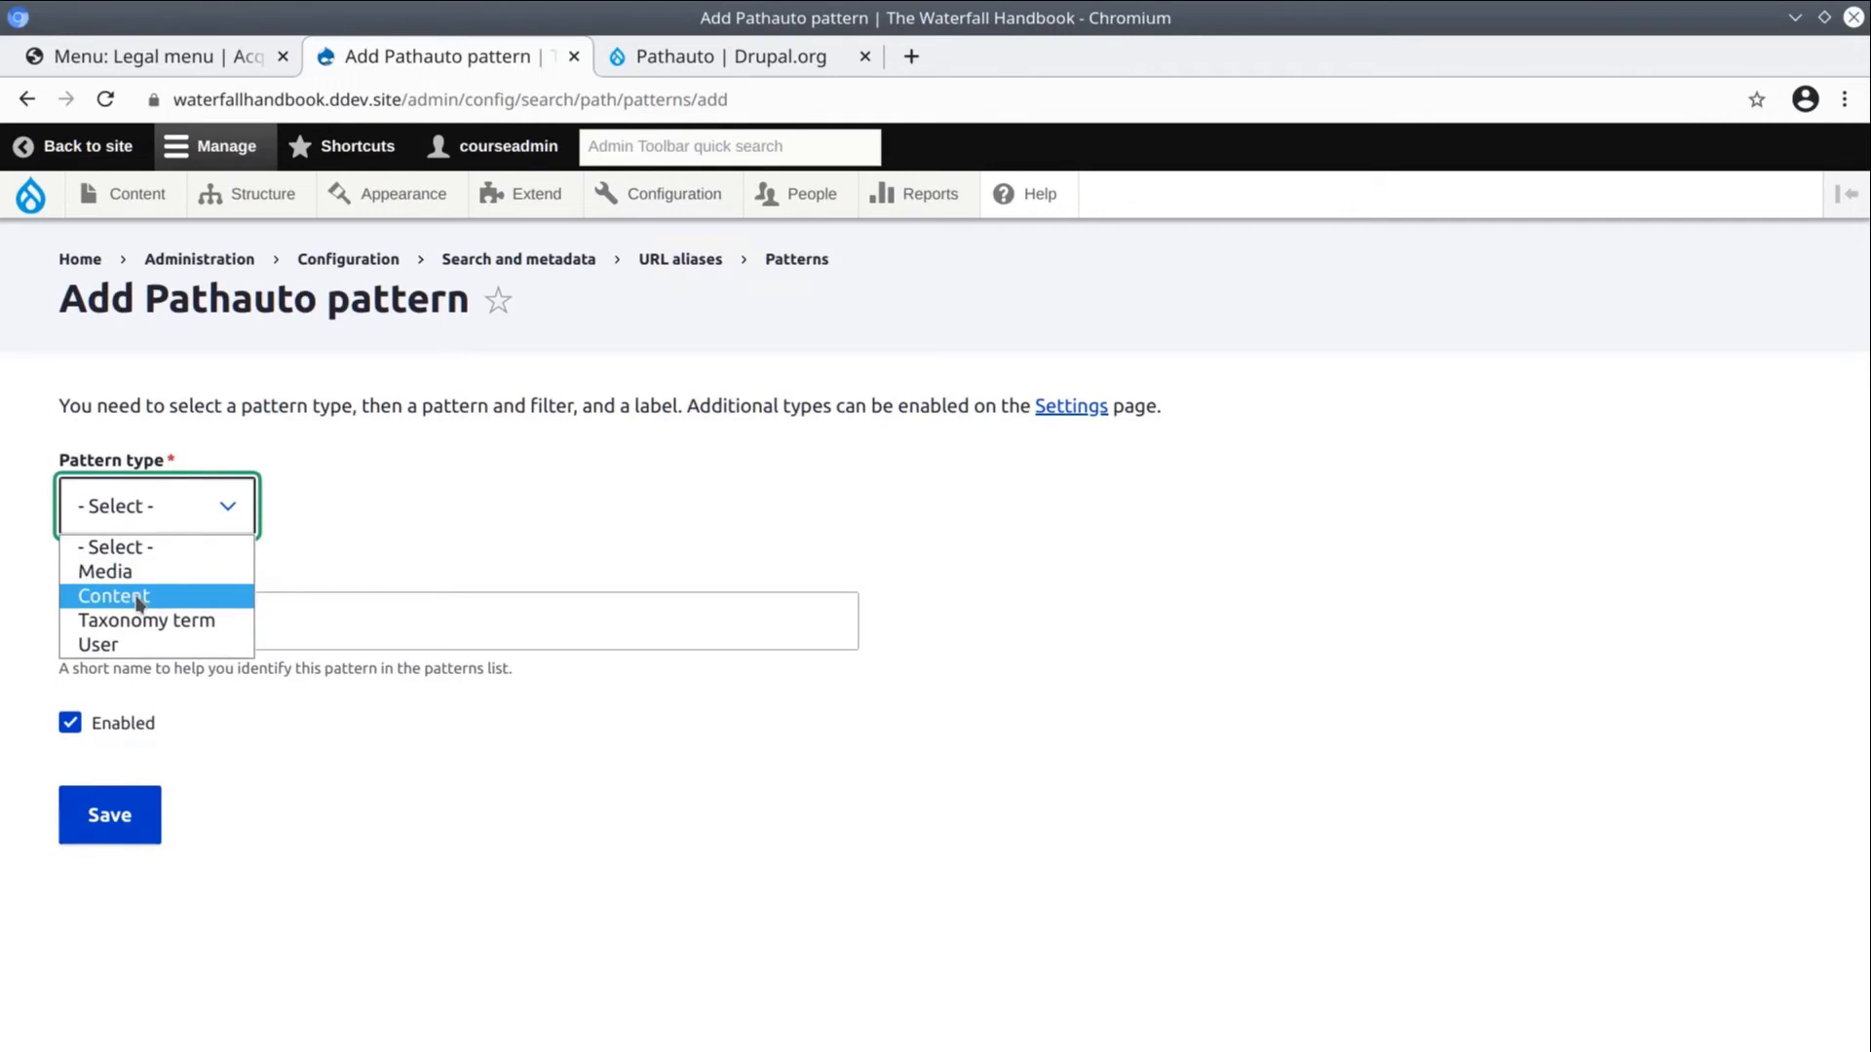
{"action": "left_click", "coordinate": [113, 596]}
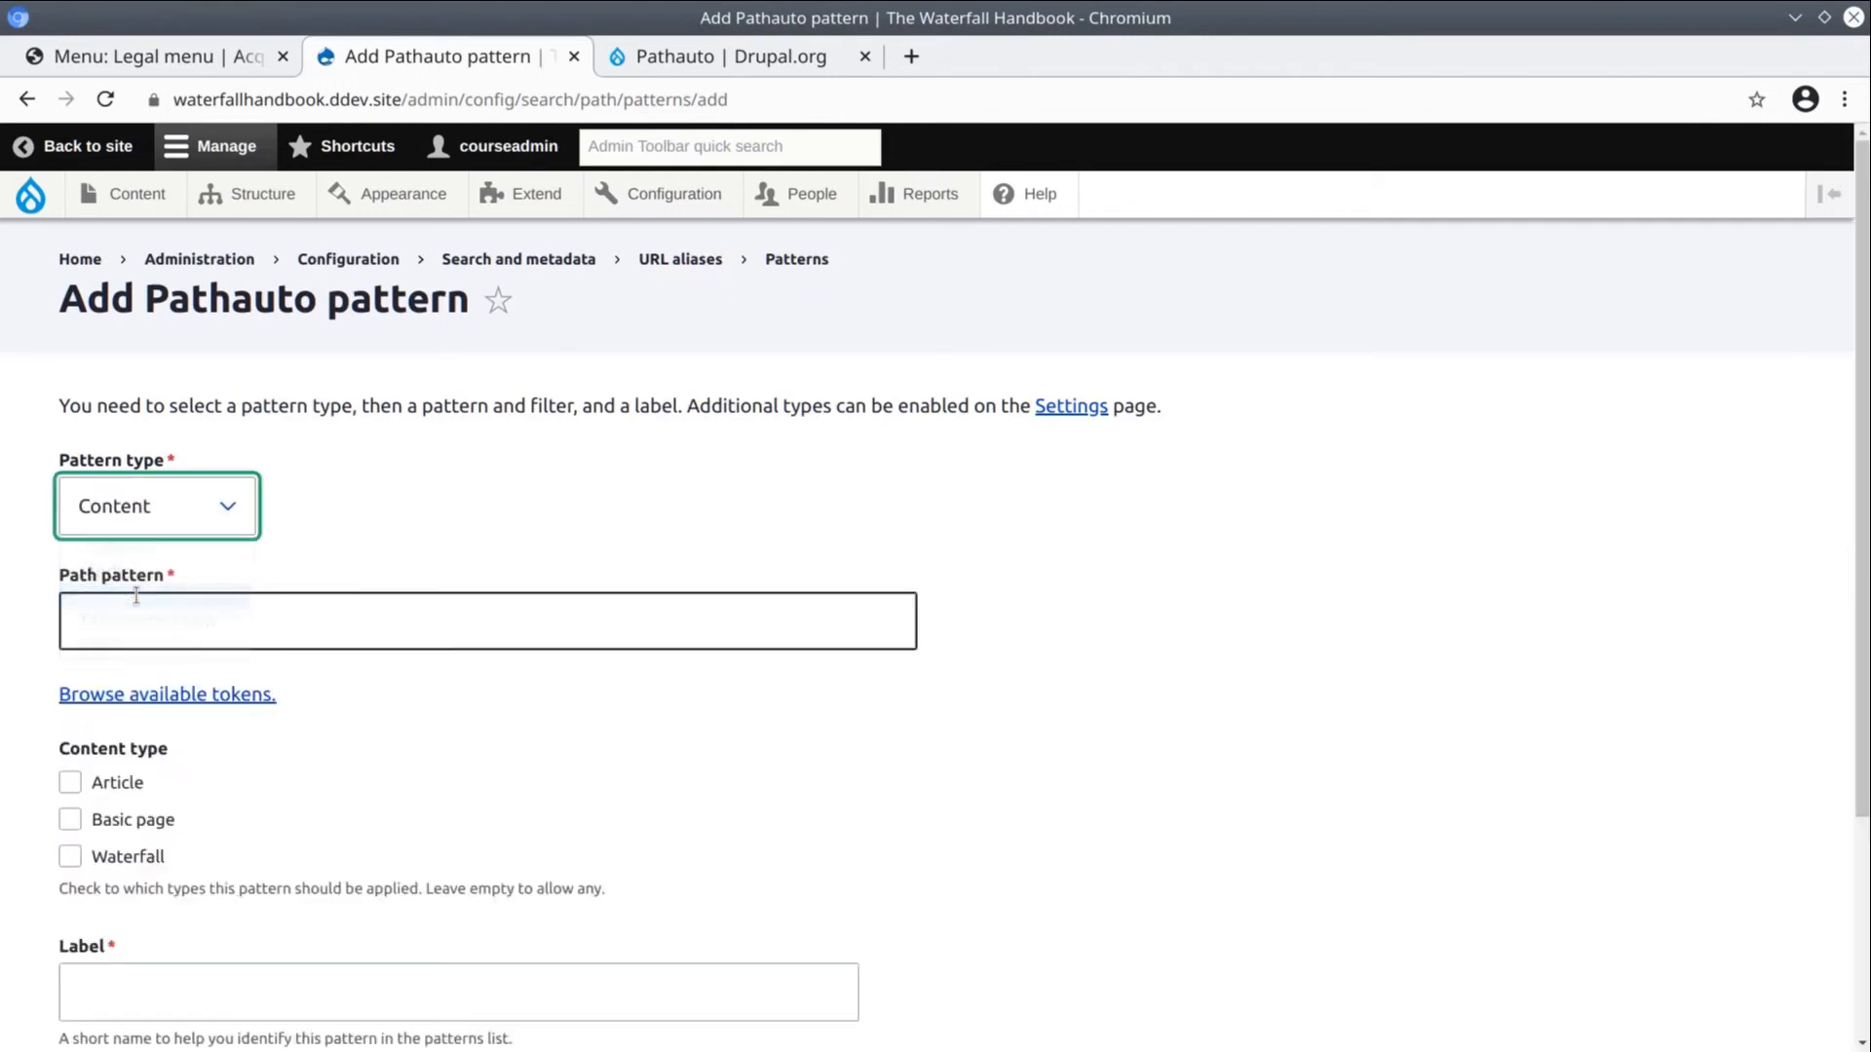
{"action": "left_click", "coordinate": [487, 620]}
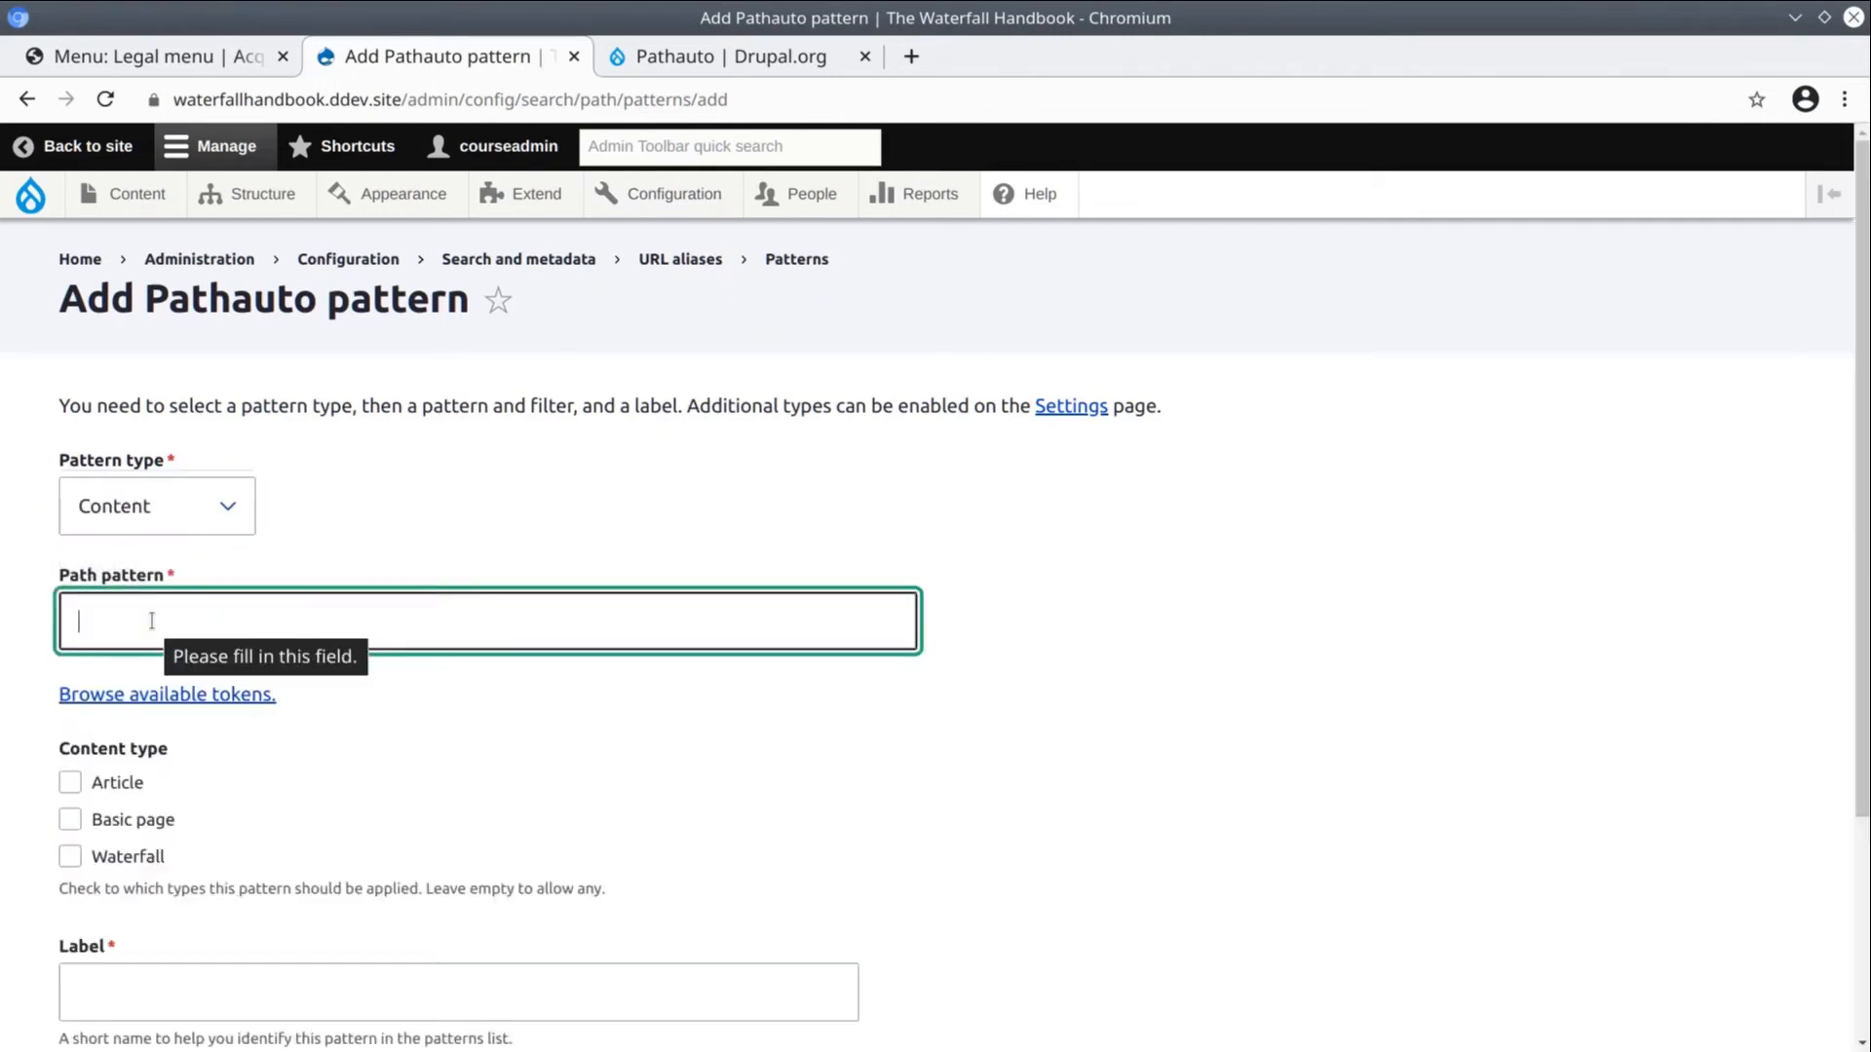
{"action": "type", "text": "/waterfall/"}
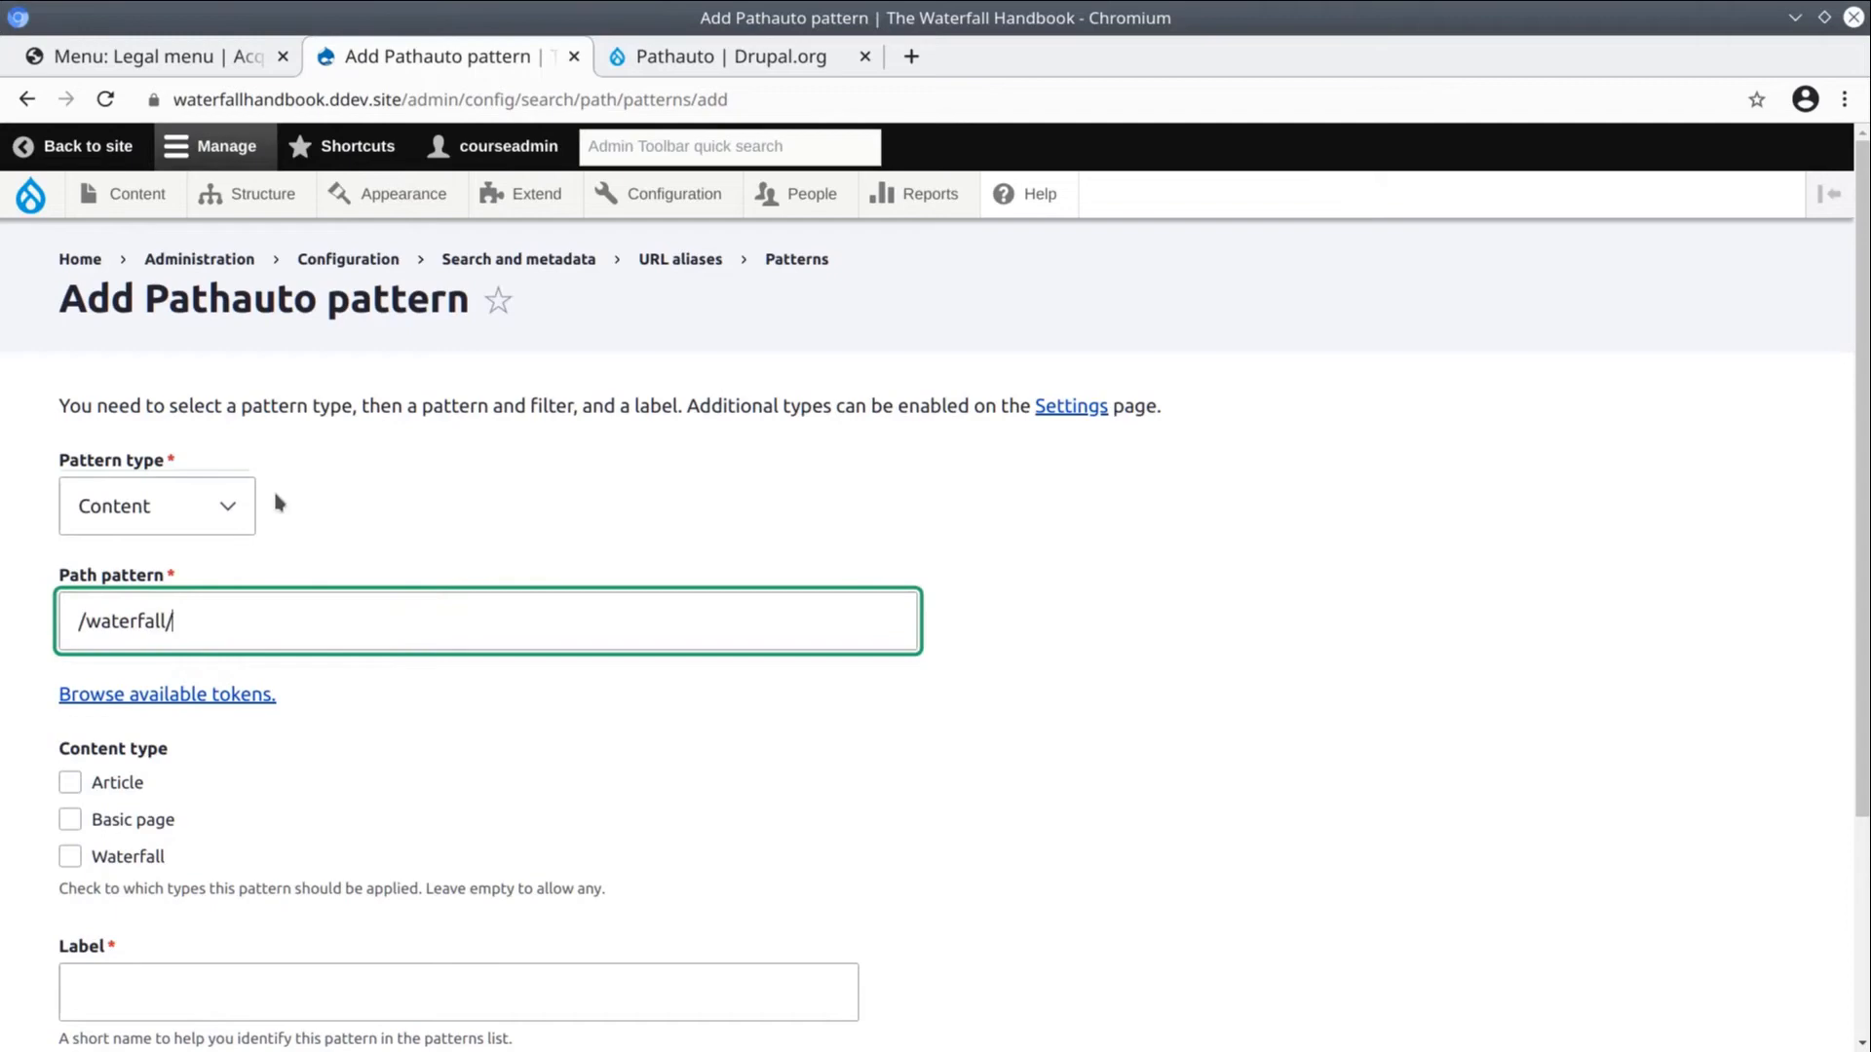
{"action": "left_click", "coordinate": [166, 694]}
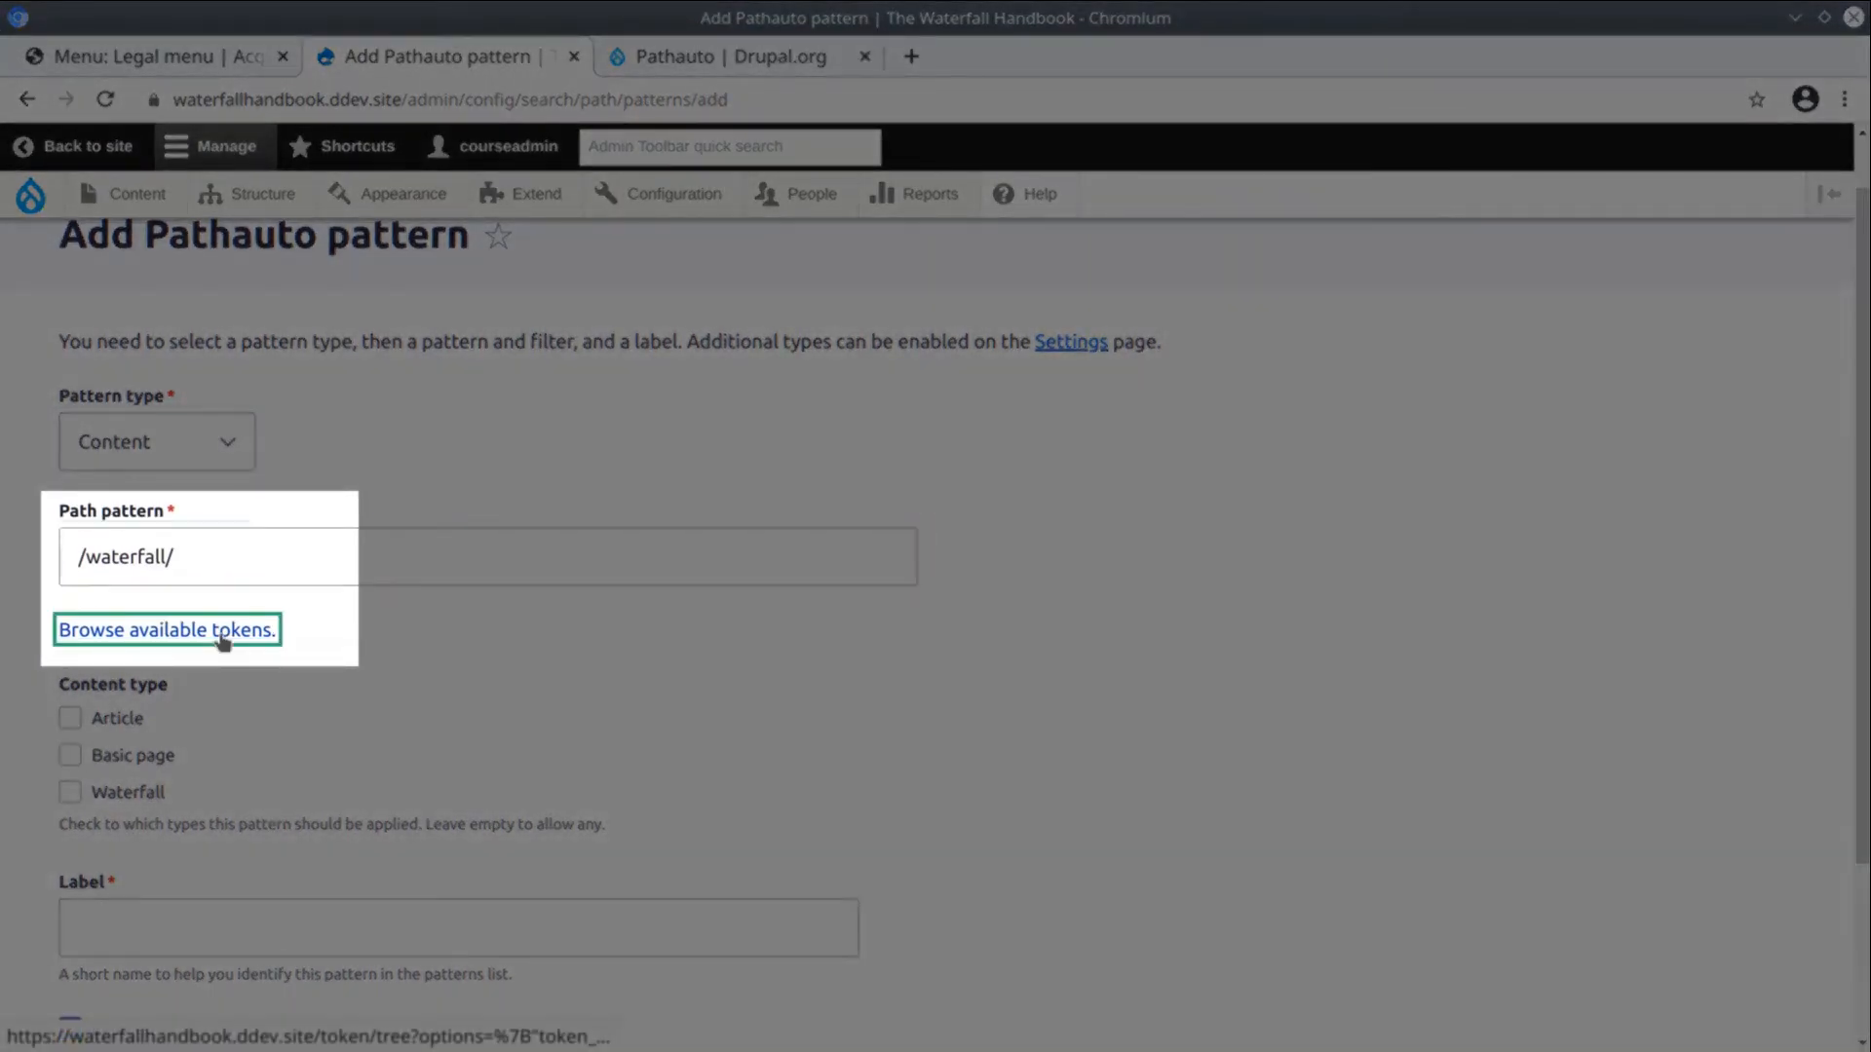
{"action": "left_click", "coordinate": [168, 630]}
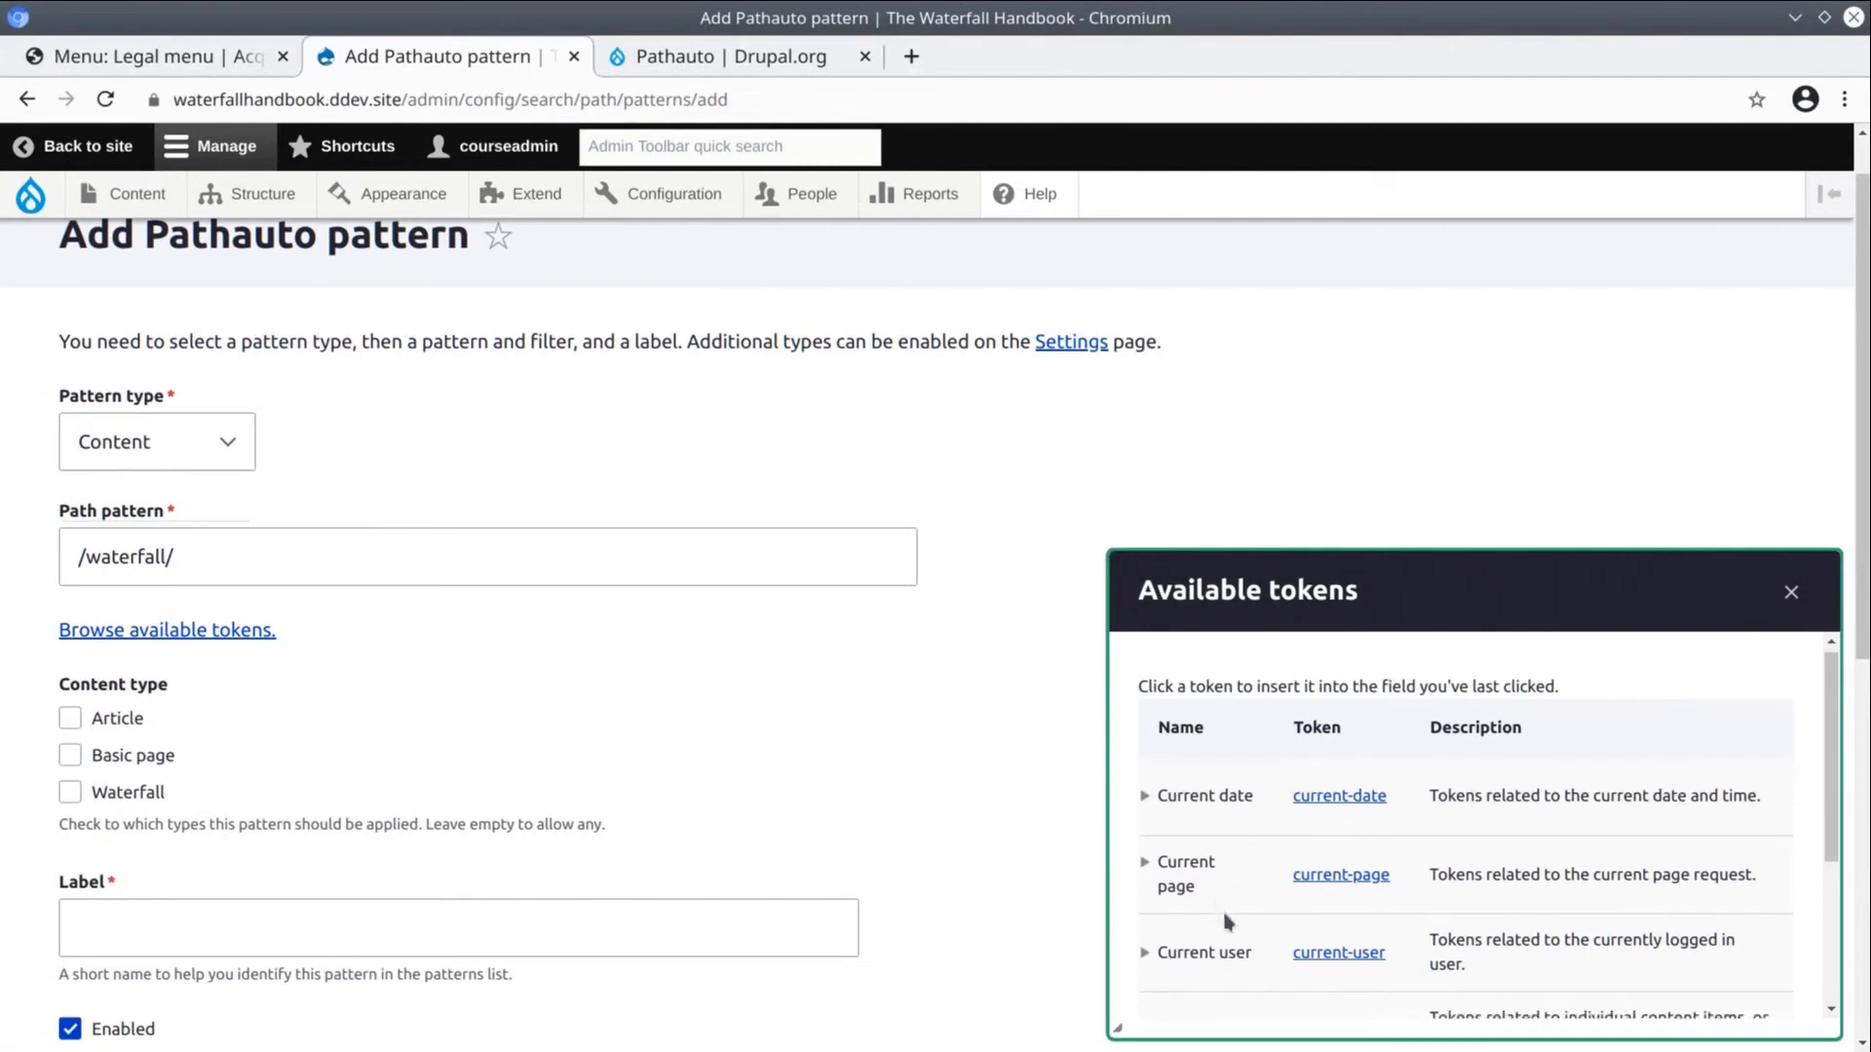
Insert [node:title] from the Nodes tokens so the pattern reads /waterfall/[node:title]
{"action": "scroll", "scroll_direction": "down", "scroll_amount": 3}
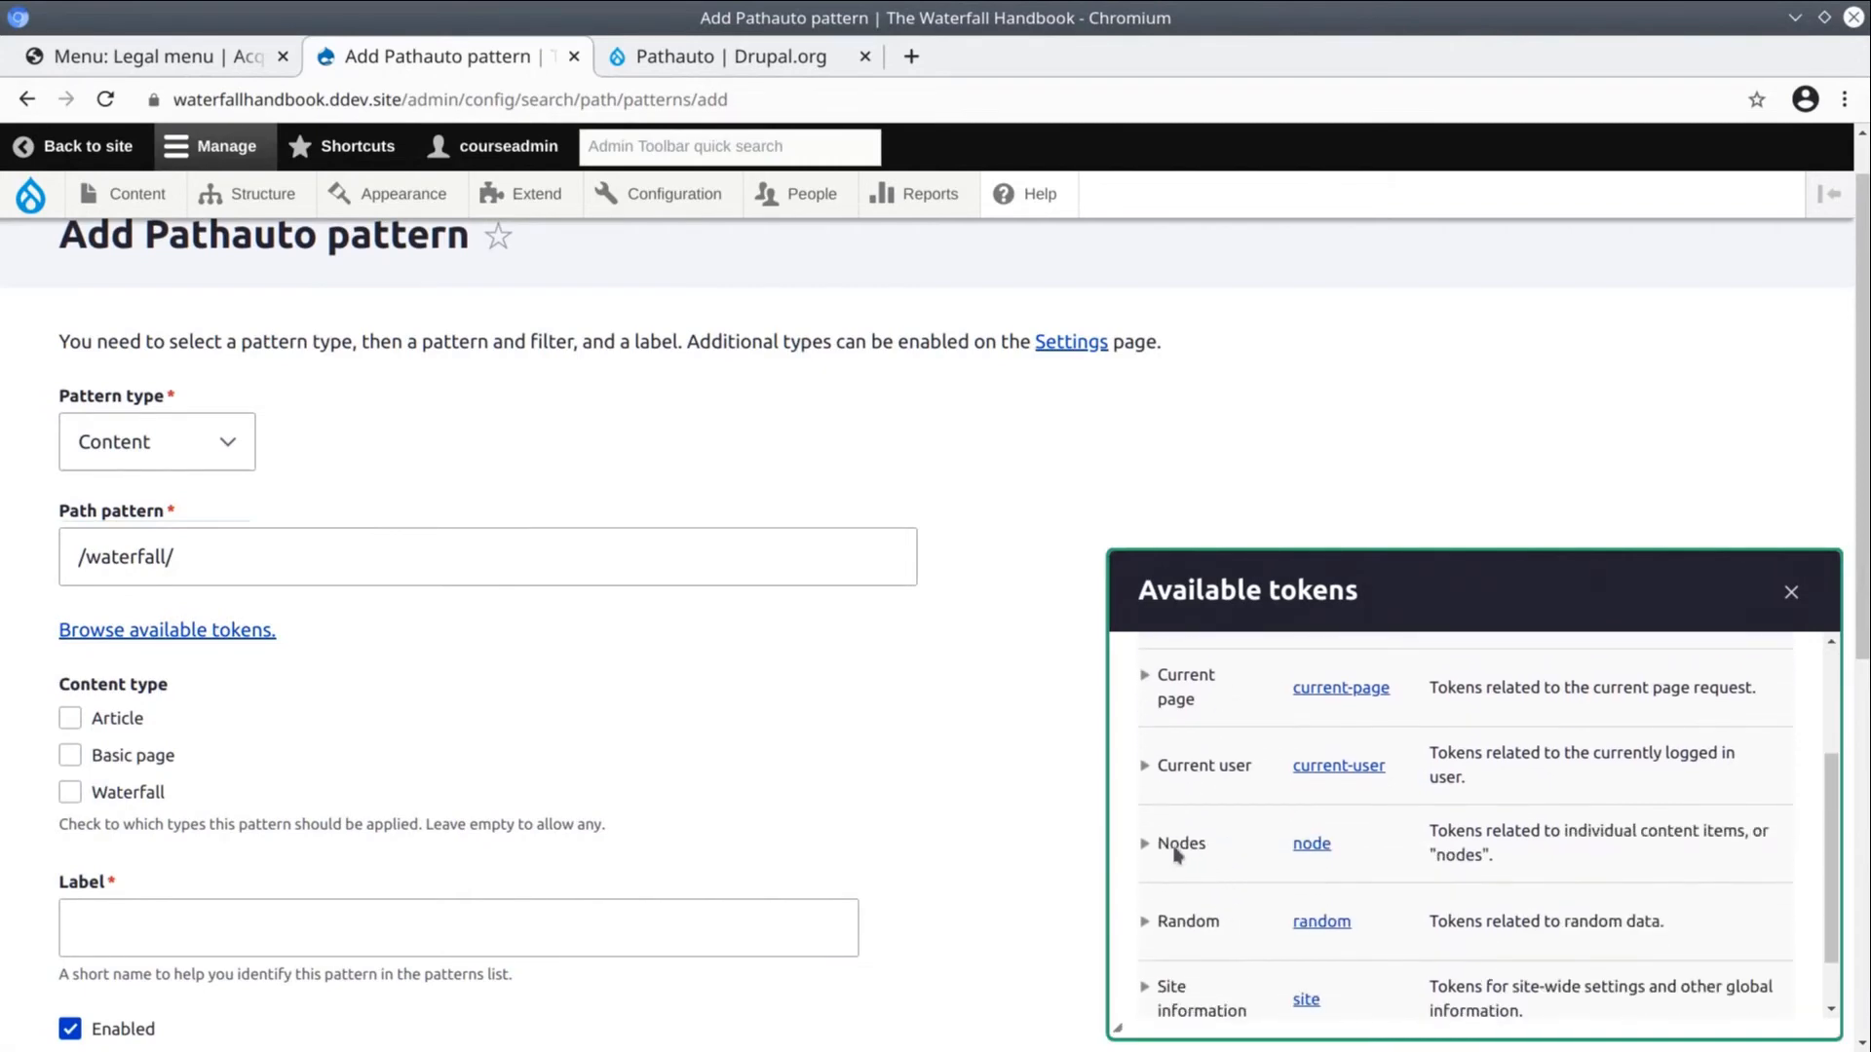
{"action": "left_click", "coordinate": [1144, 848]}
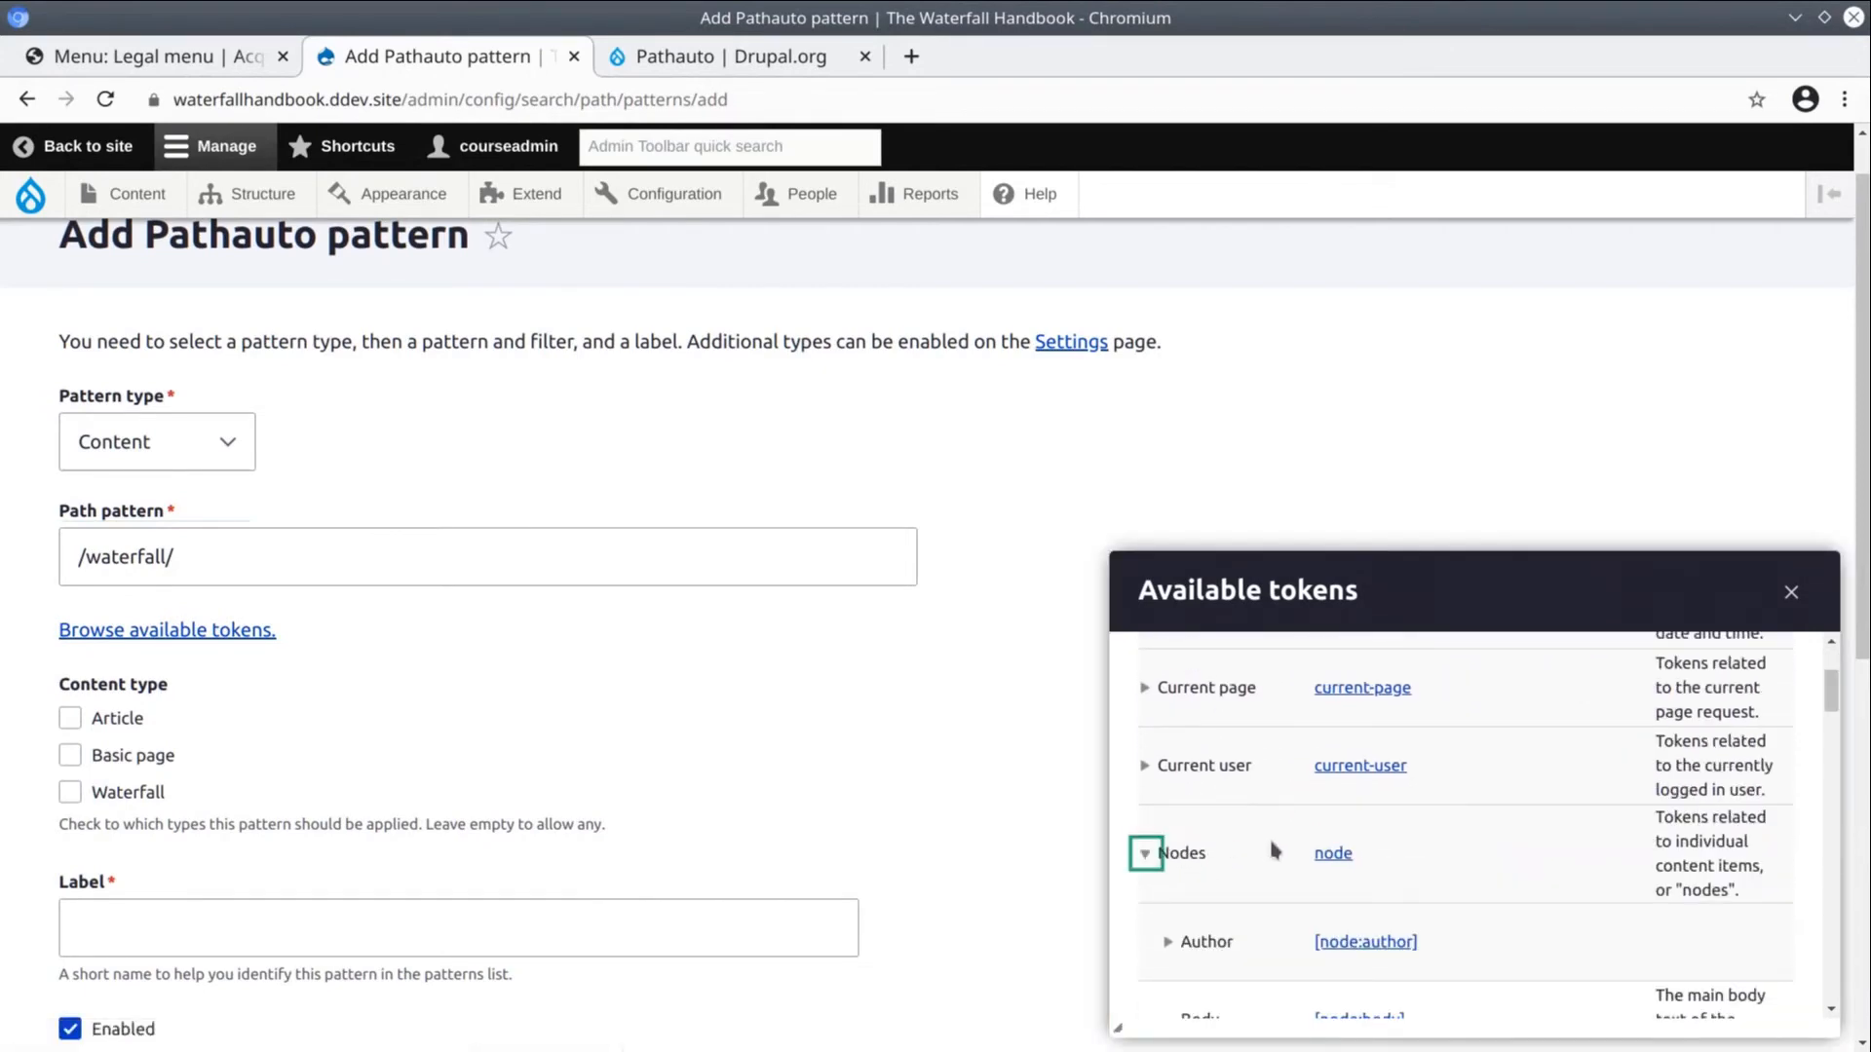
{"action": "scroll", "scroll_direction": "down", "scroll_amount": 3}
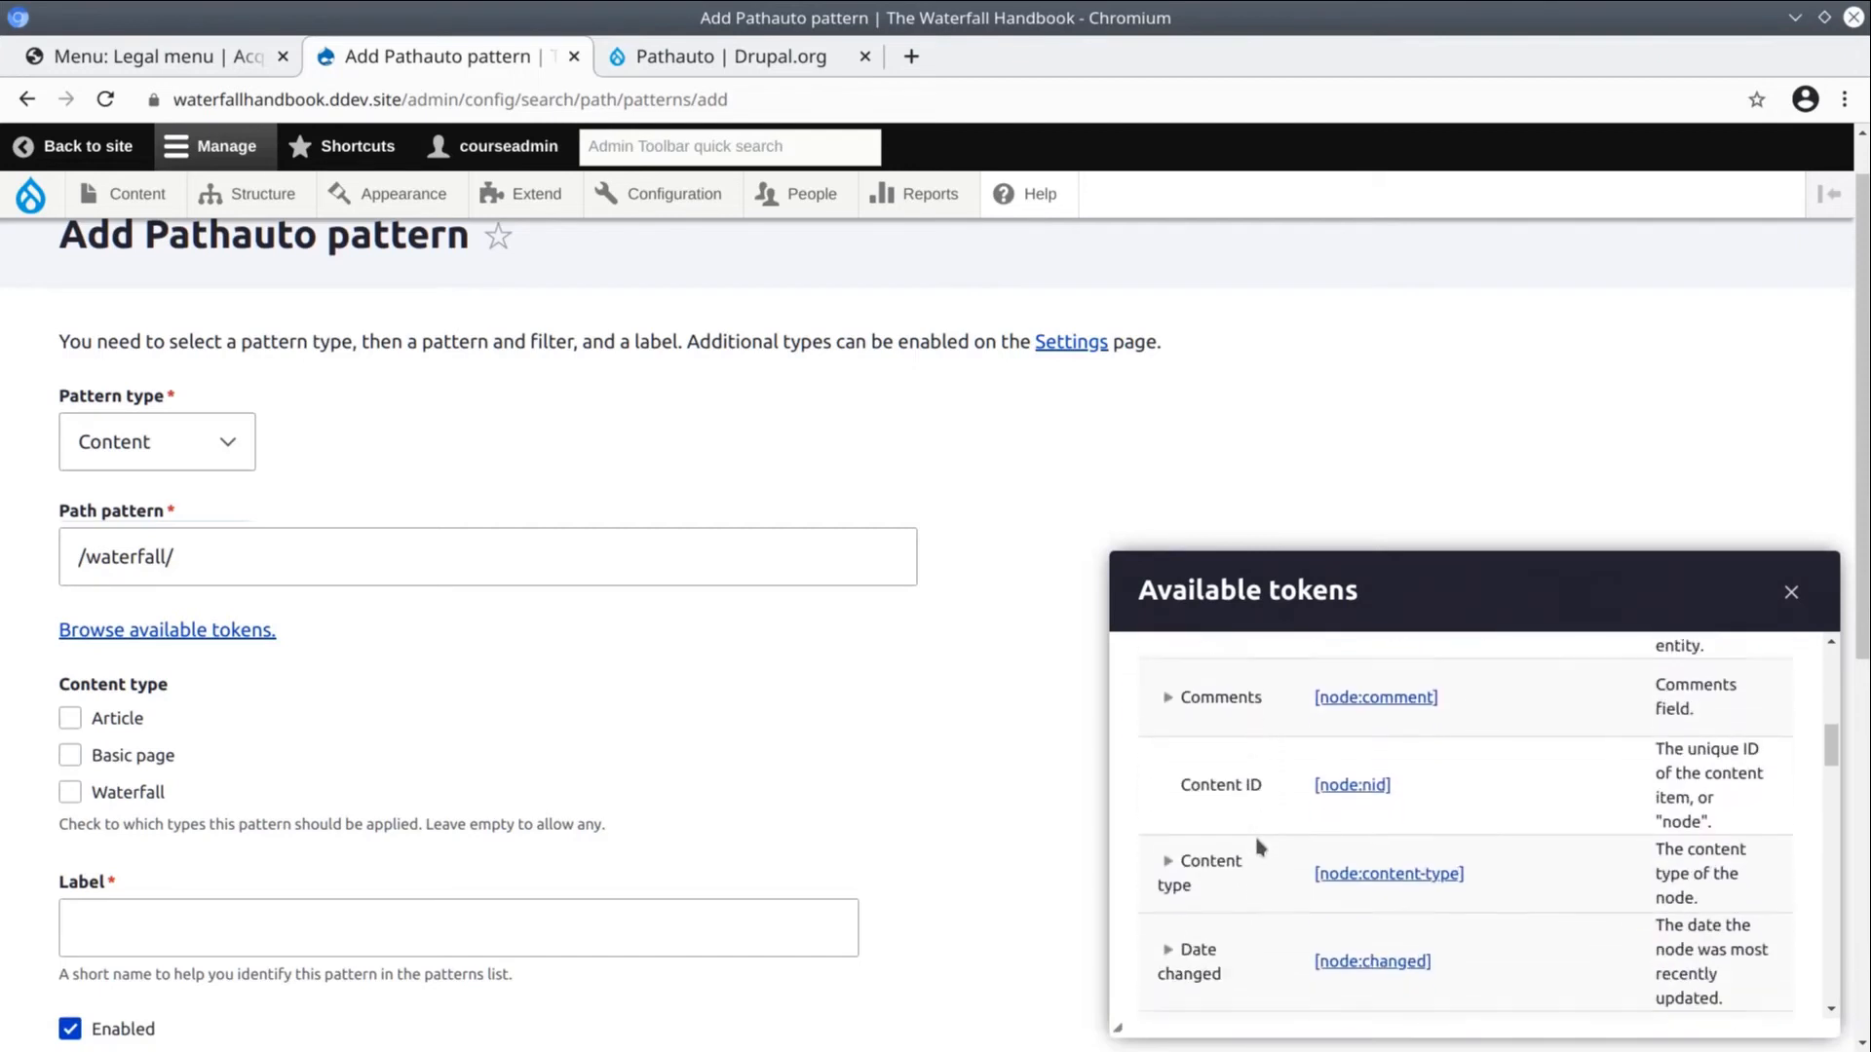
{"action": "scroll", "scroll_direction": "down", "scroll_amount": 3}
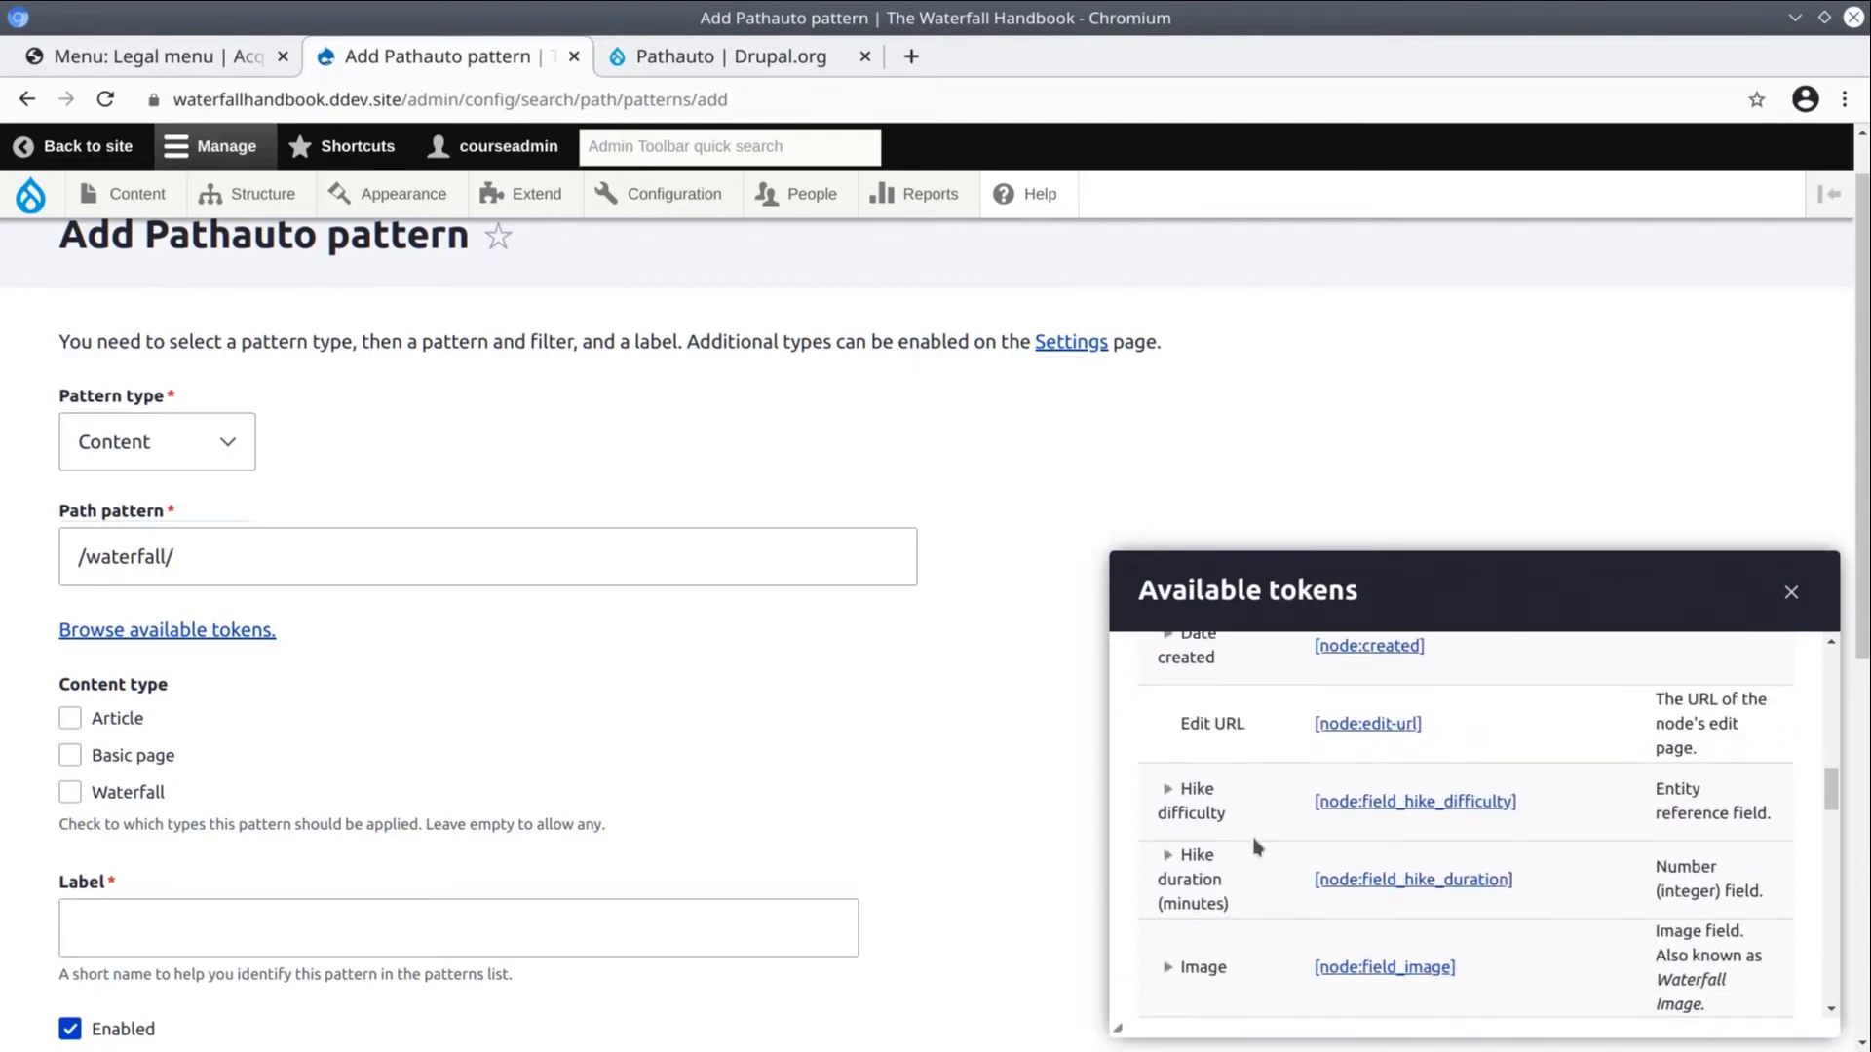
{"action": "scroll", "scroll_direction": "down", "scroll_amount": 3}
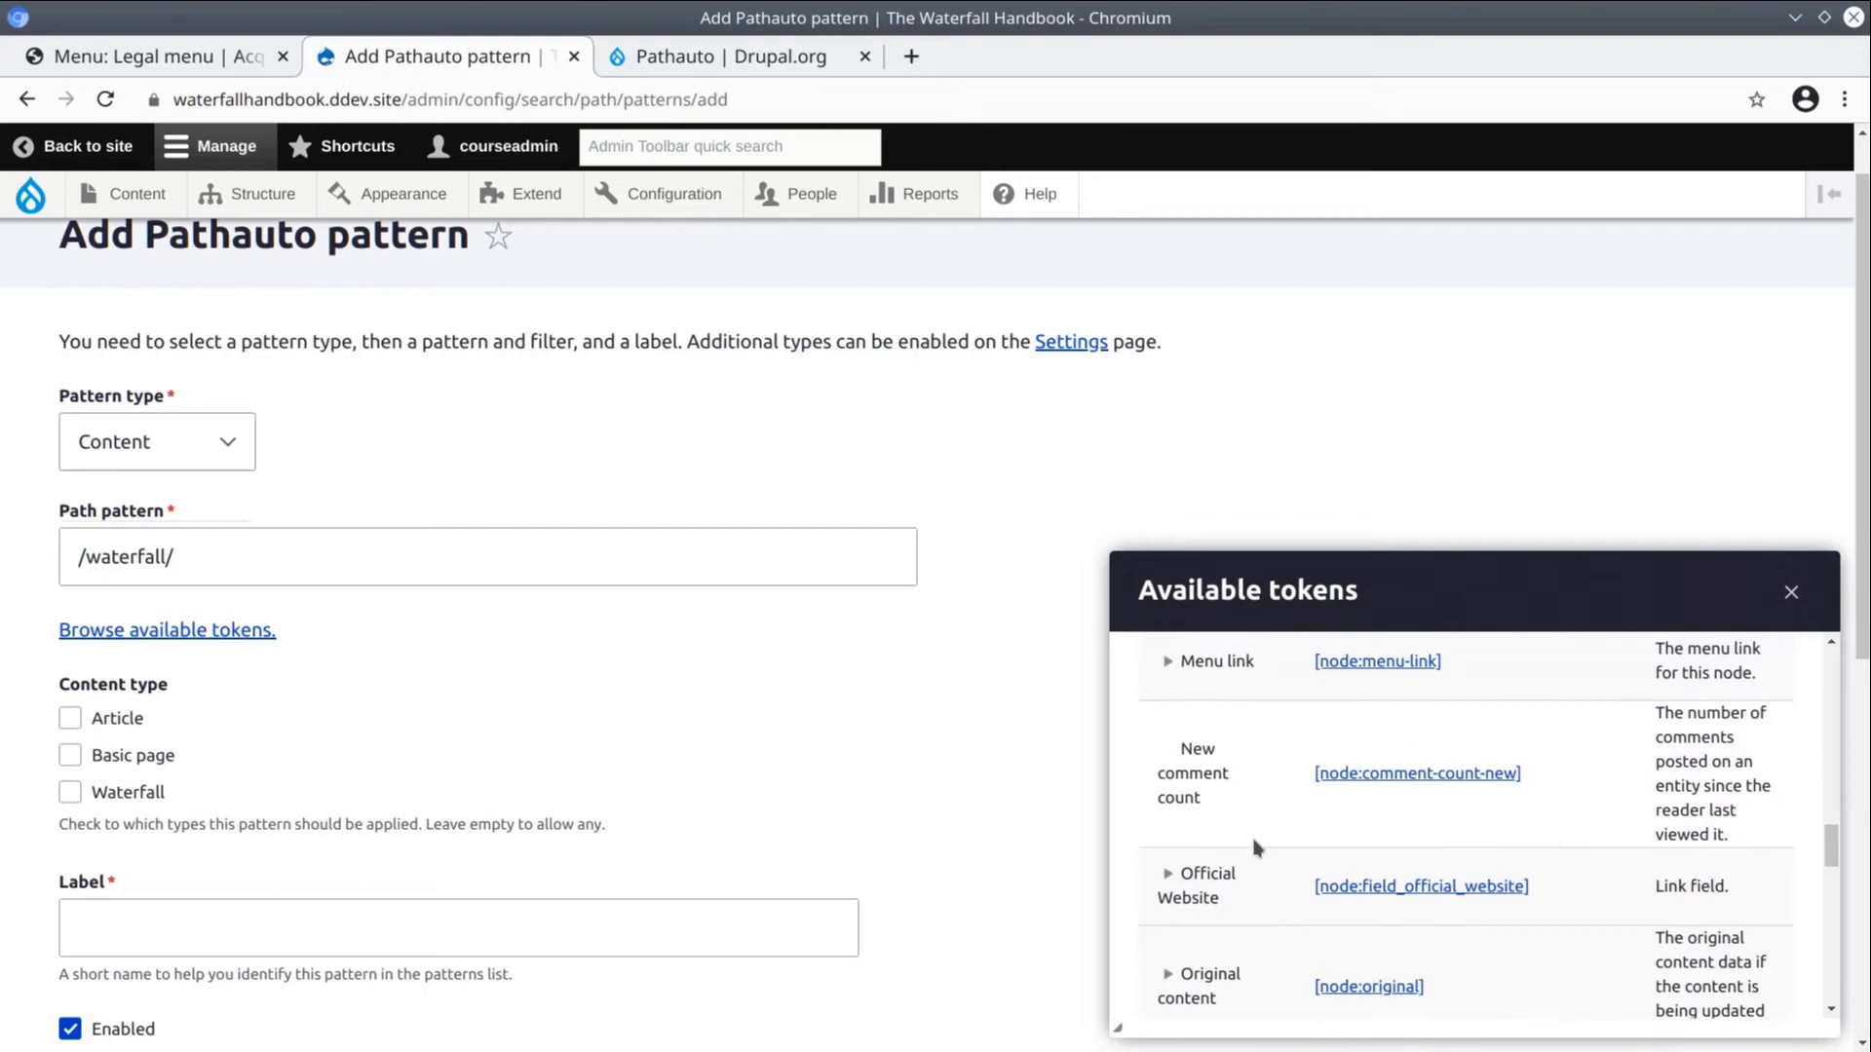
{"action": "scroll", "scroll_direction": "down", "scroll_amount": 3}
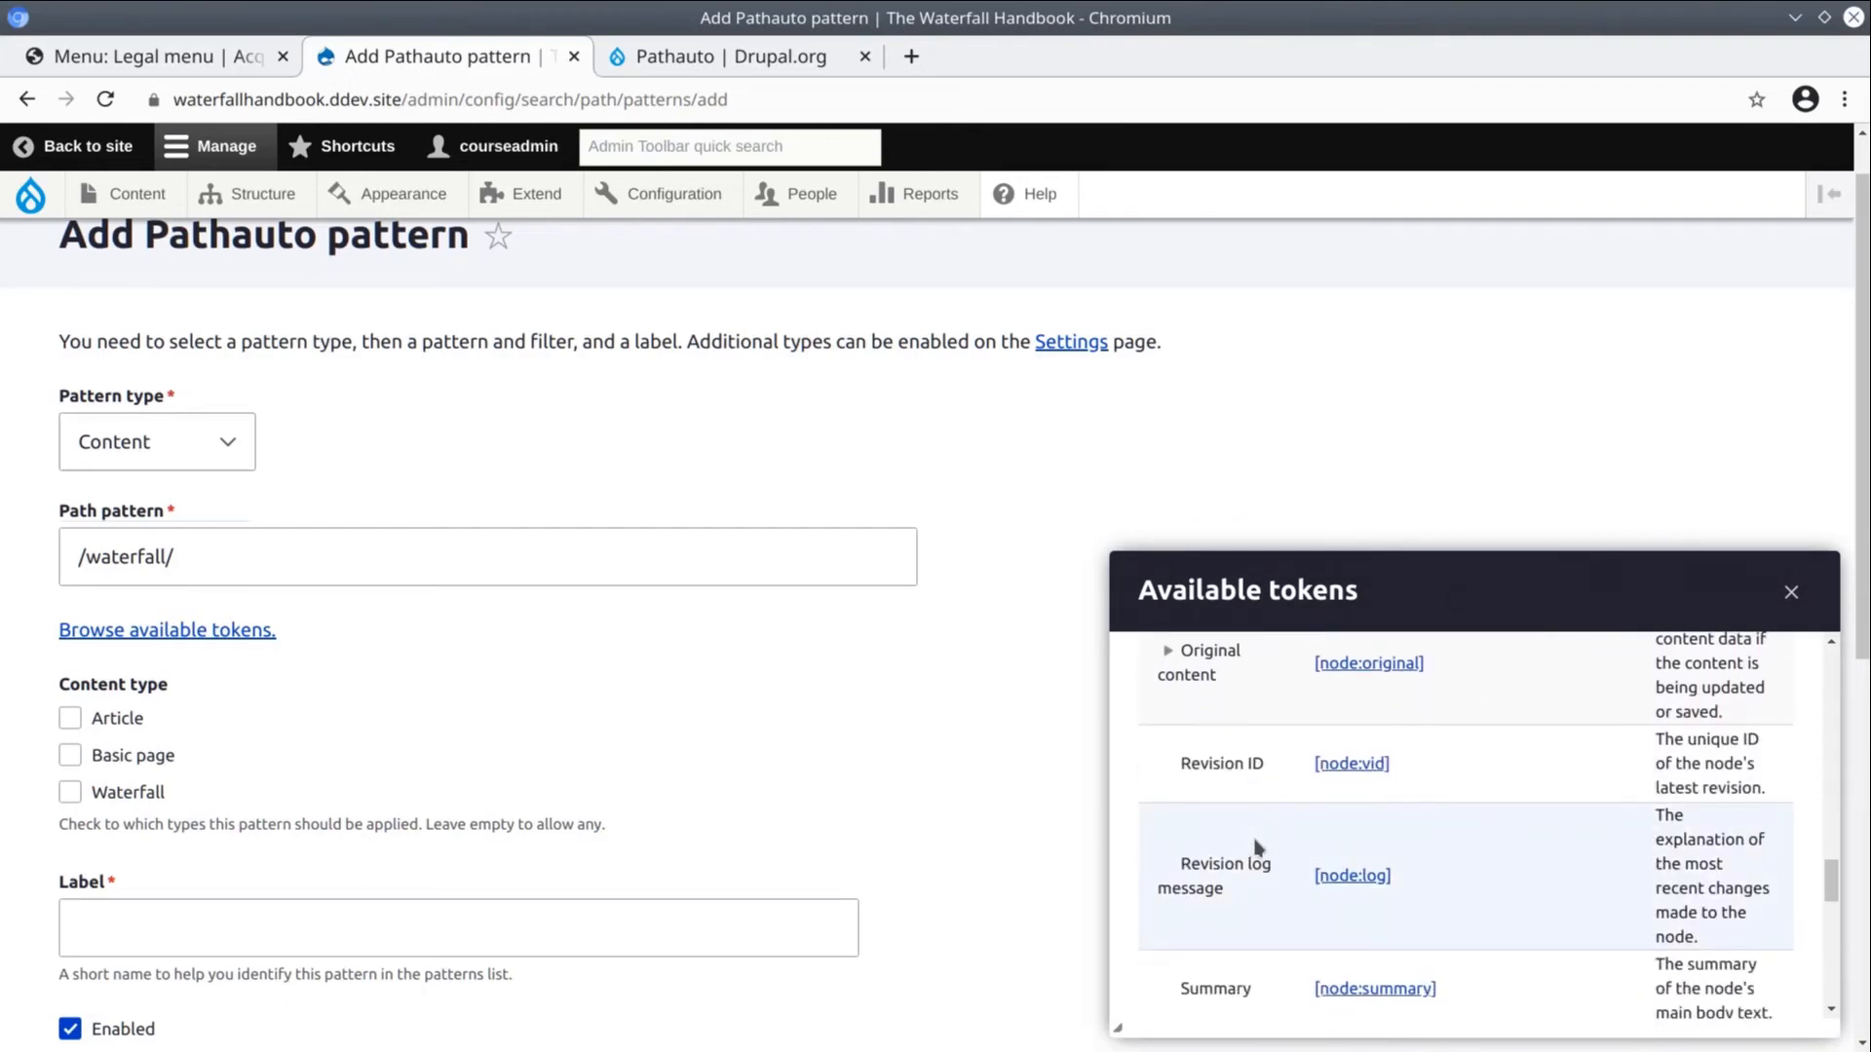
{"action": "scroll", "scroll_direction": "down", "scroll_amount": 3}
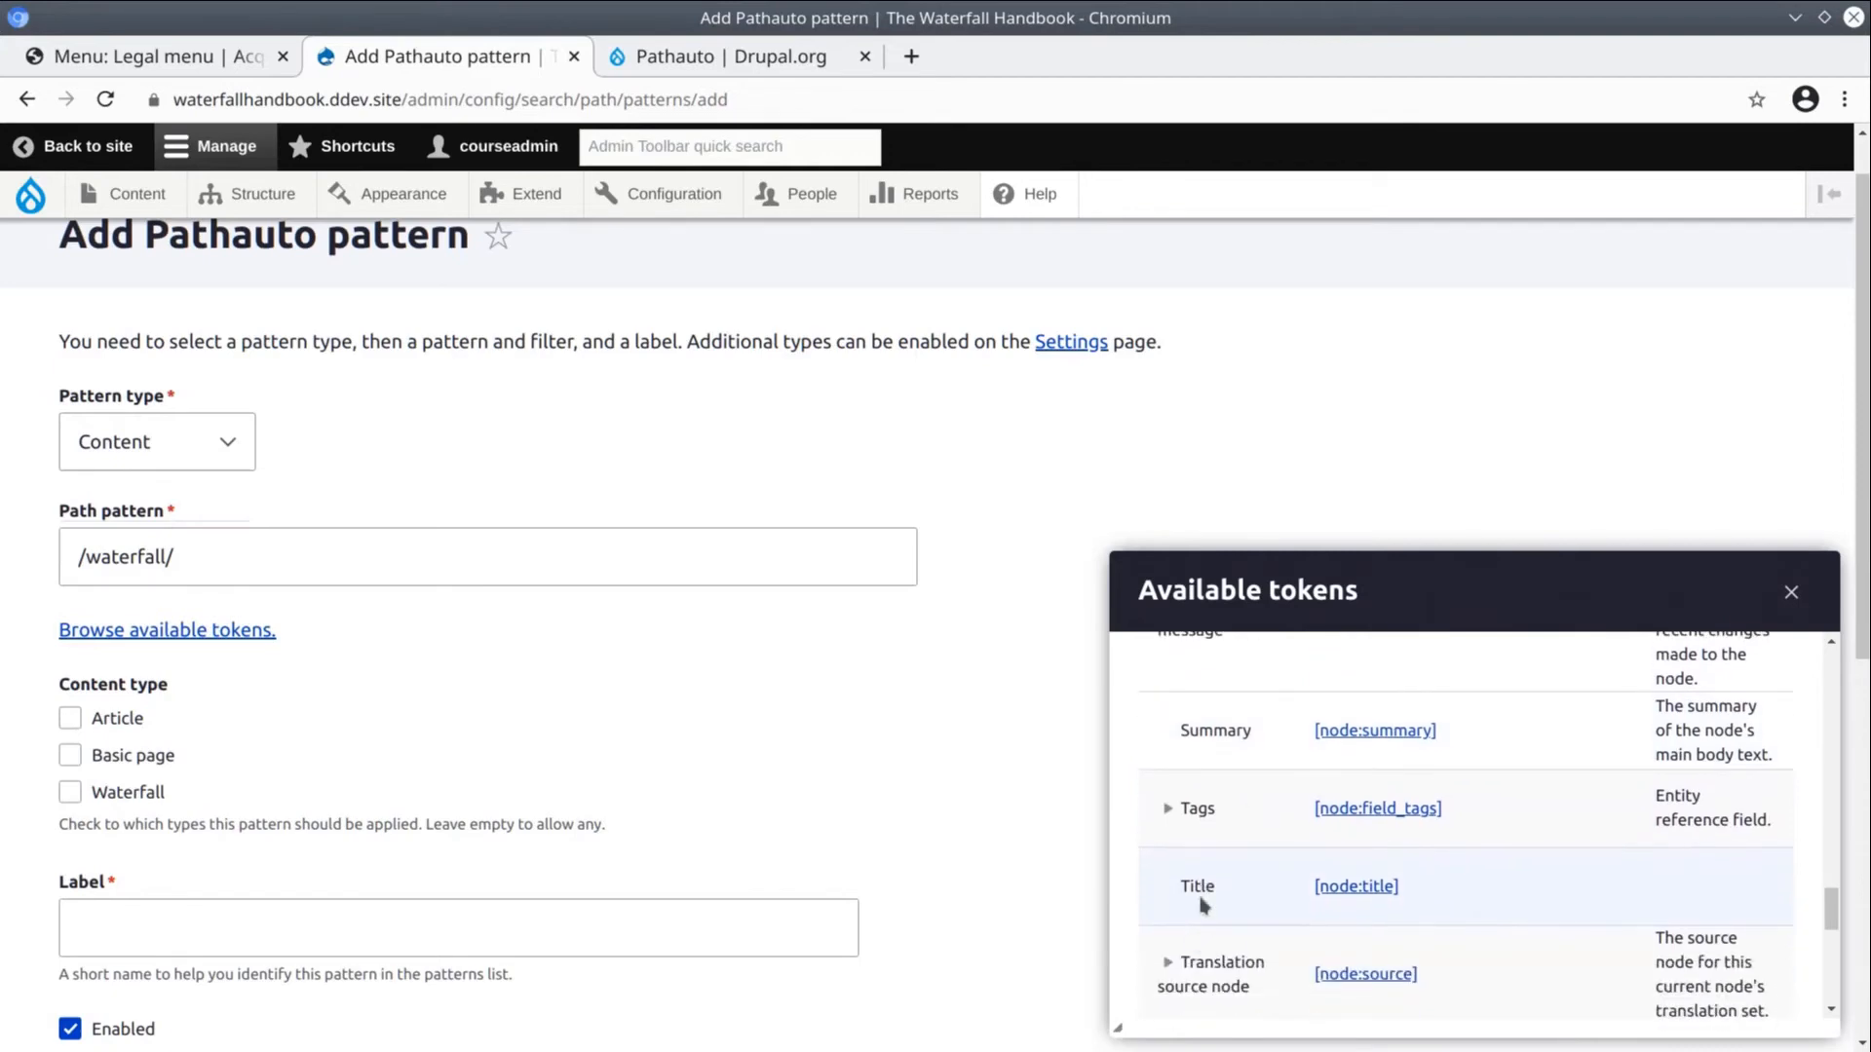
{"action": "mouse_move", "coordinate": [1251, 900]}
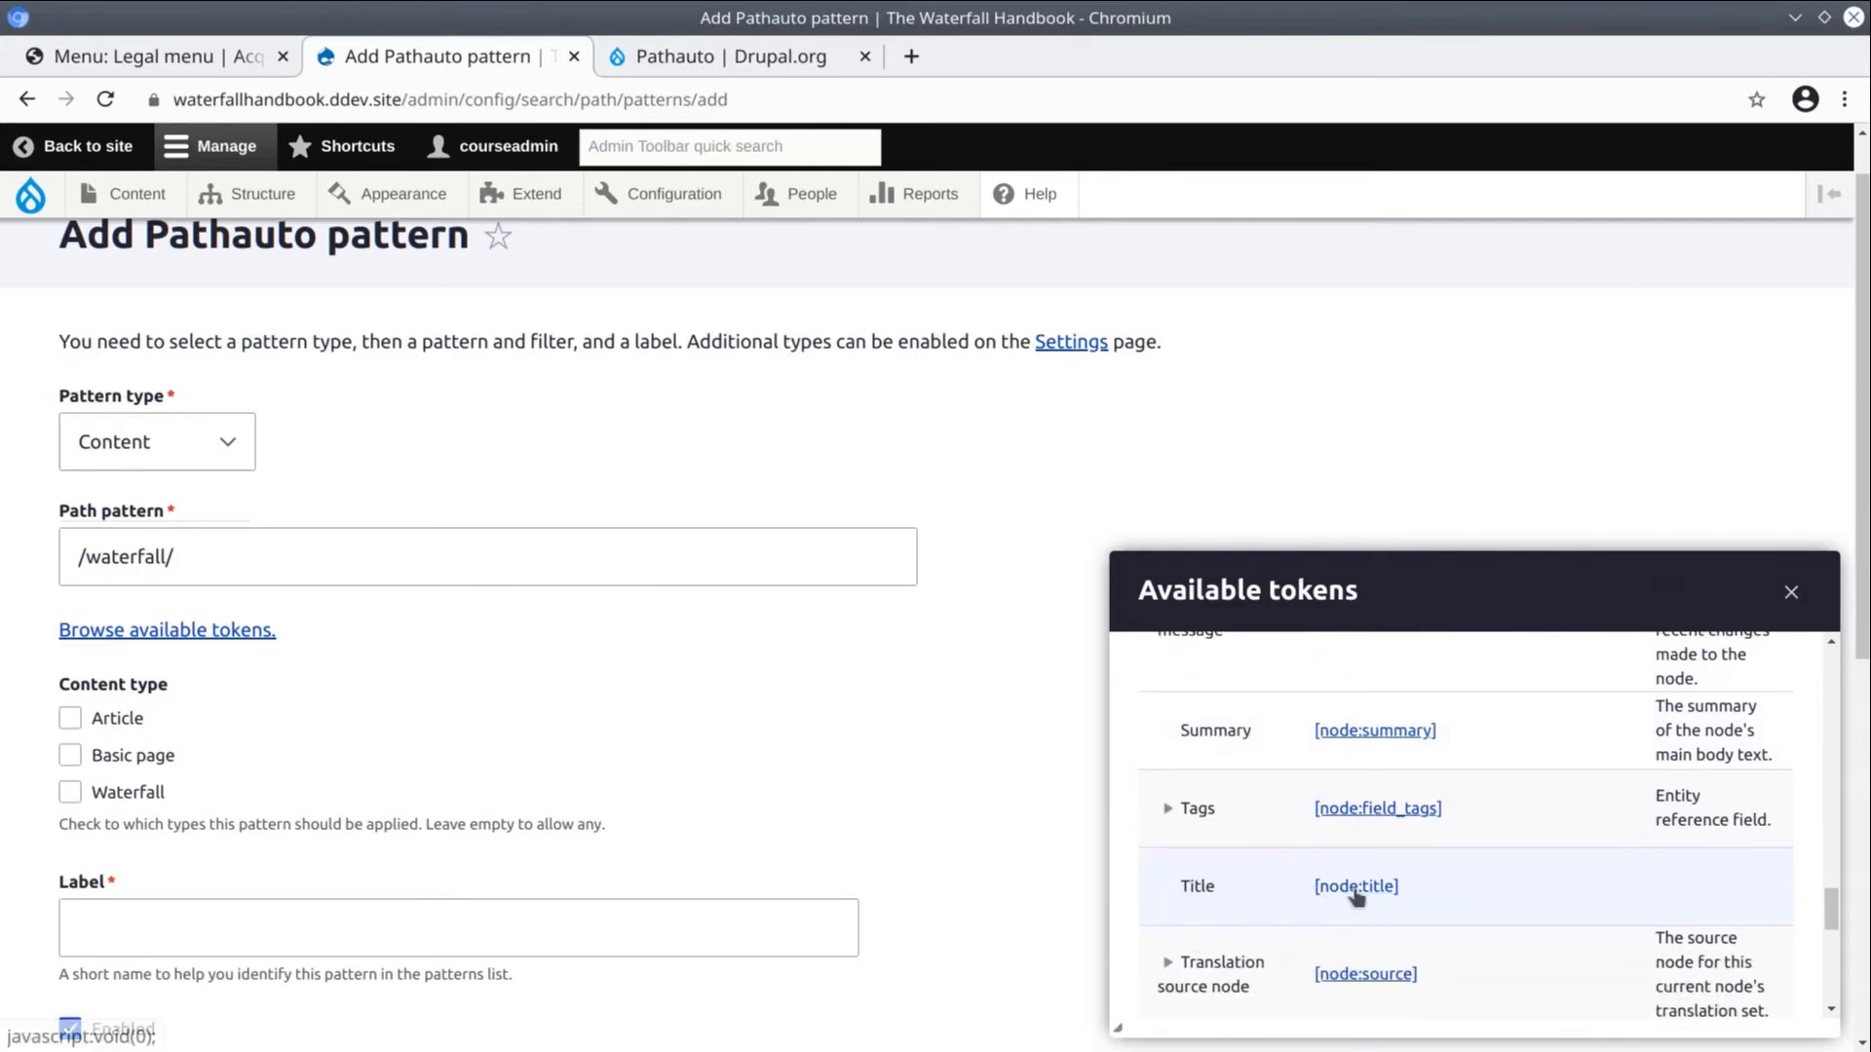
{"action": "mouse_move", "coordinate": [1355, 885]}
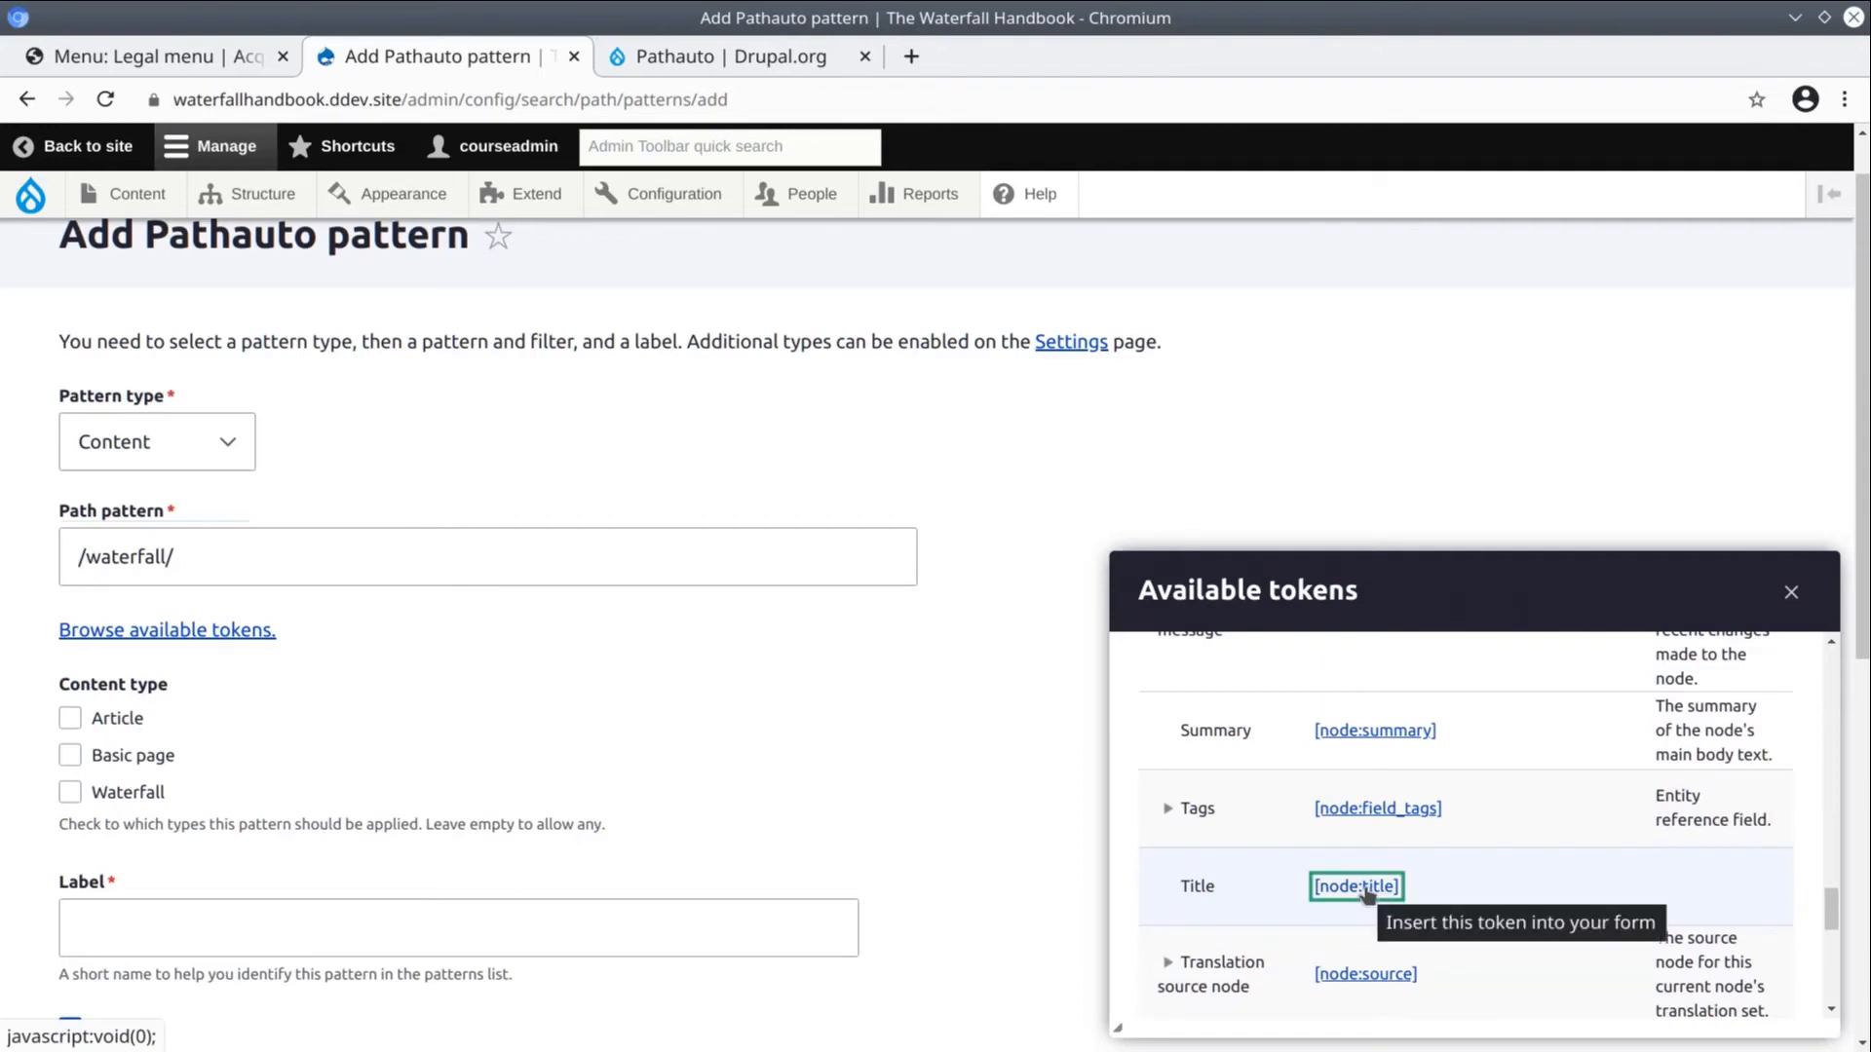
{"action": "left_click", "coordinate": [1357, 886]}
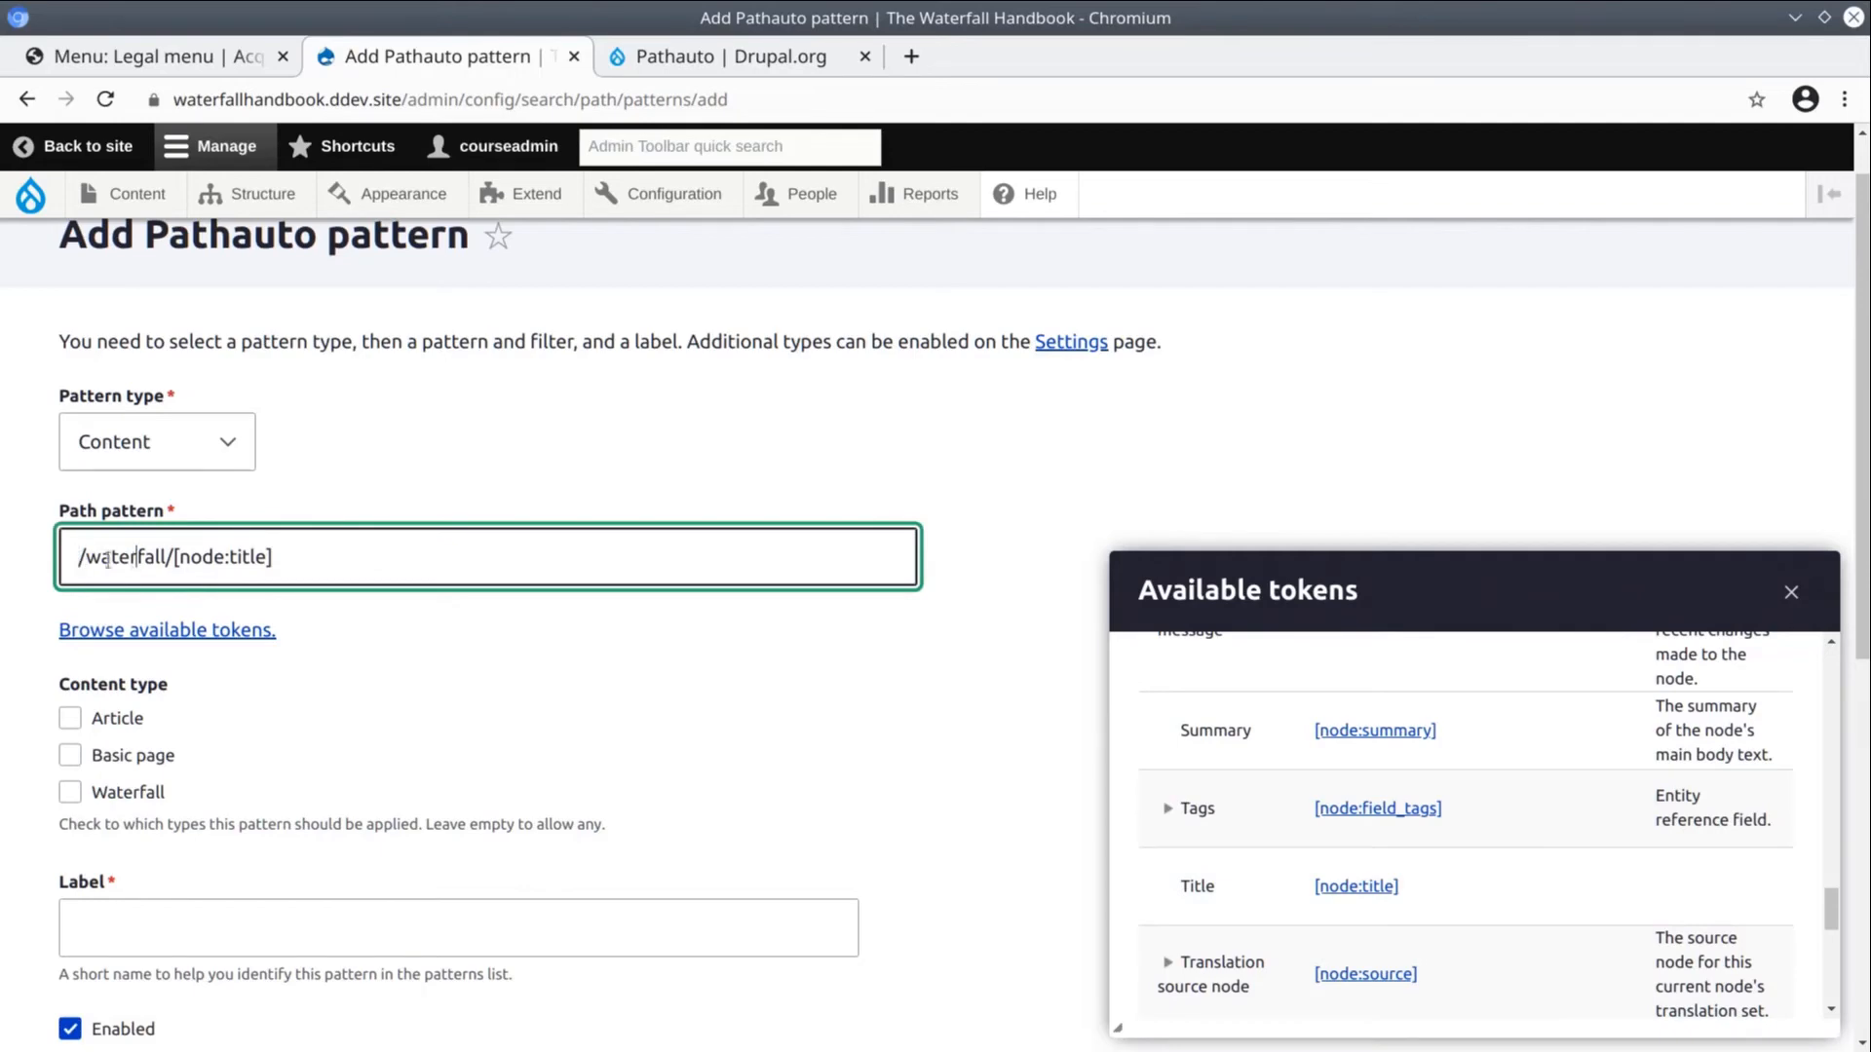
Enter the path pattern /waterfall/[node:title] and restrict it to the Waterfall content type
{"action": "left_click_drag", "start_coordinate": [82, 555], "coordinate": [156, 555]}
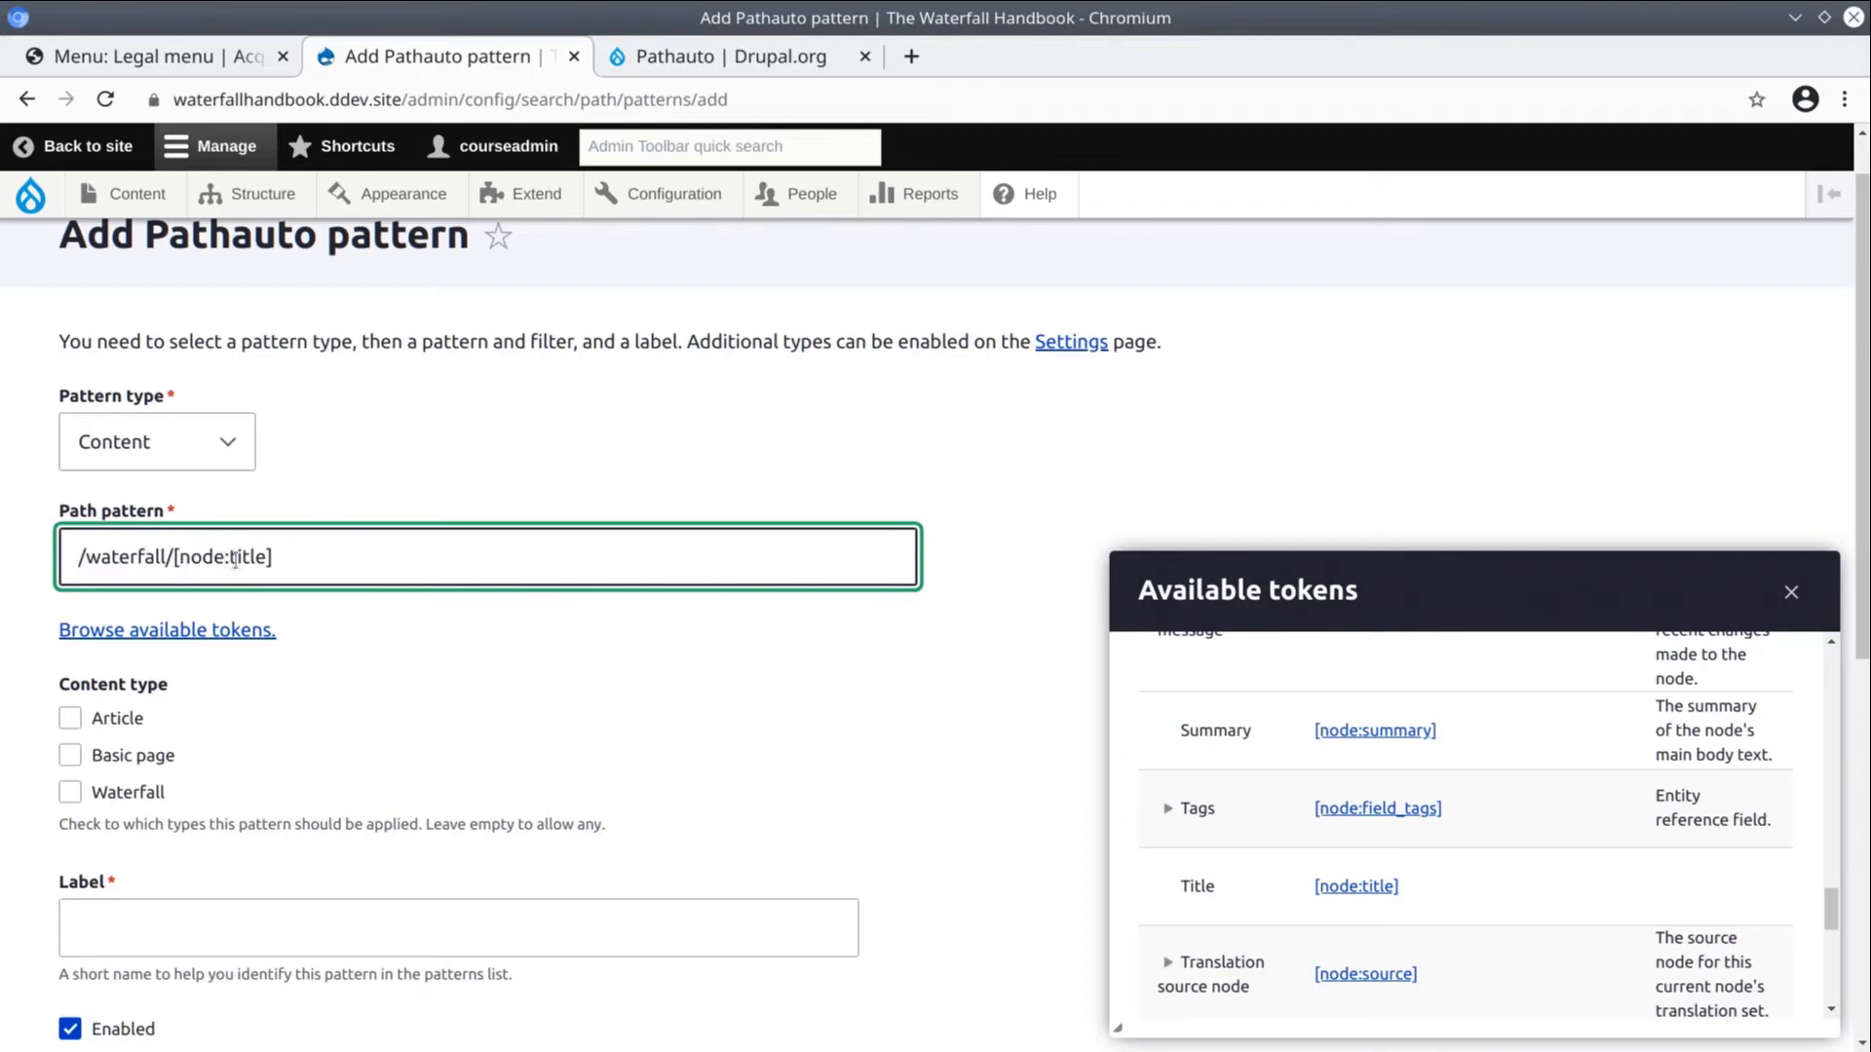
{"action": "double_click", "coordinate": [225, 557]}
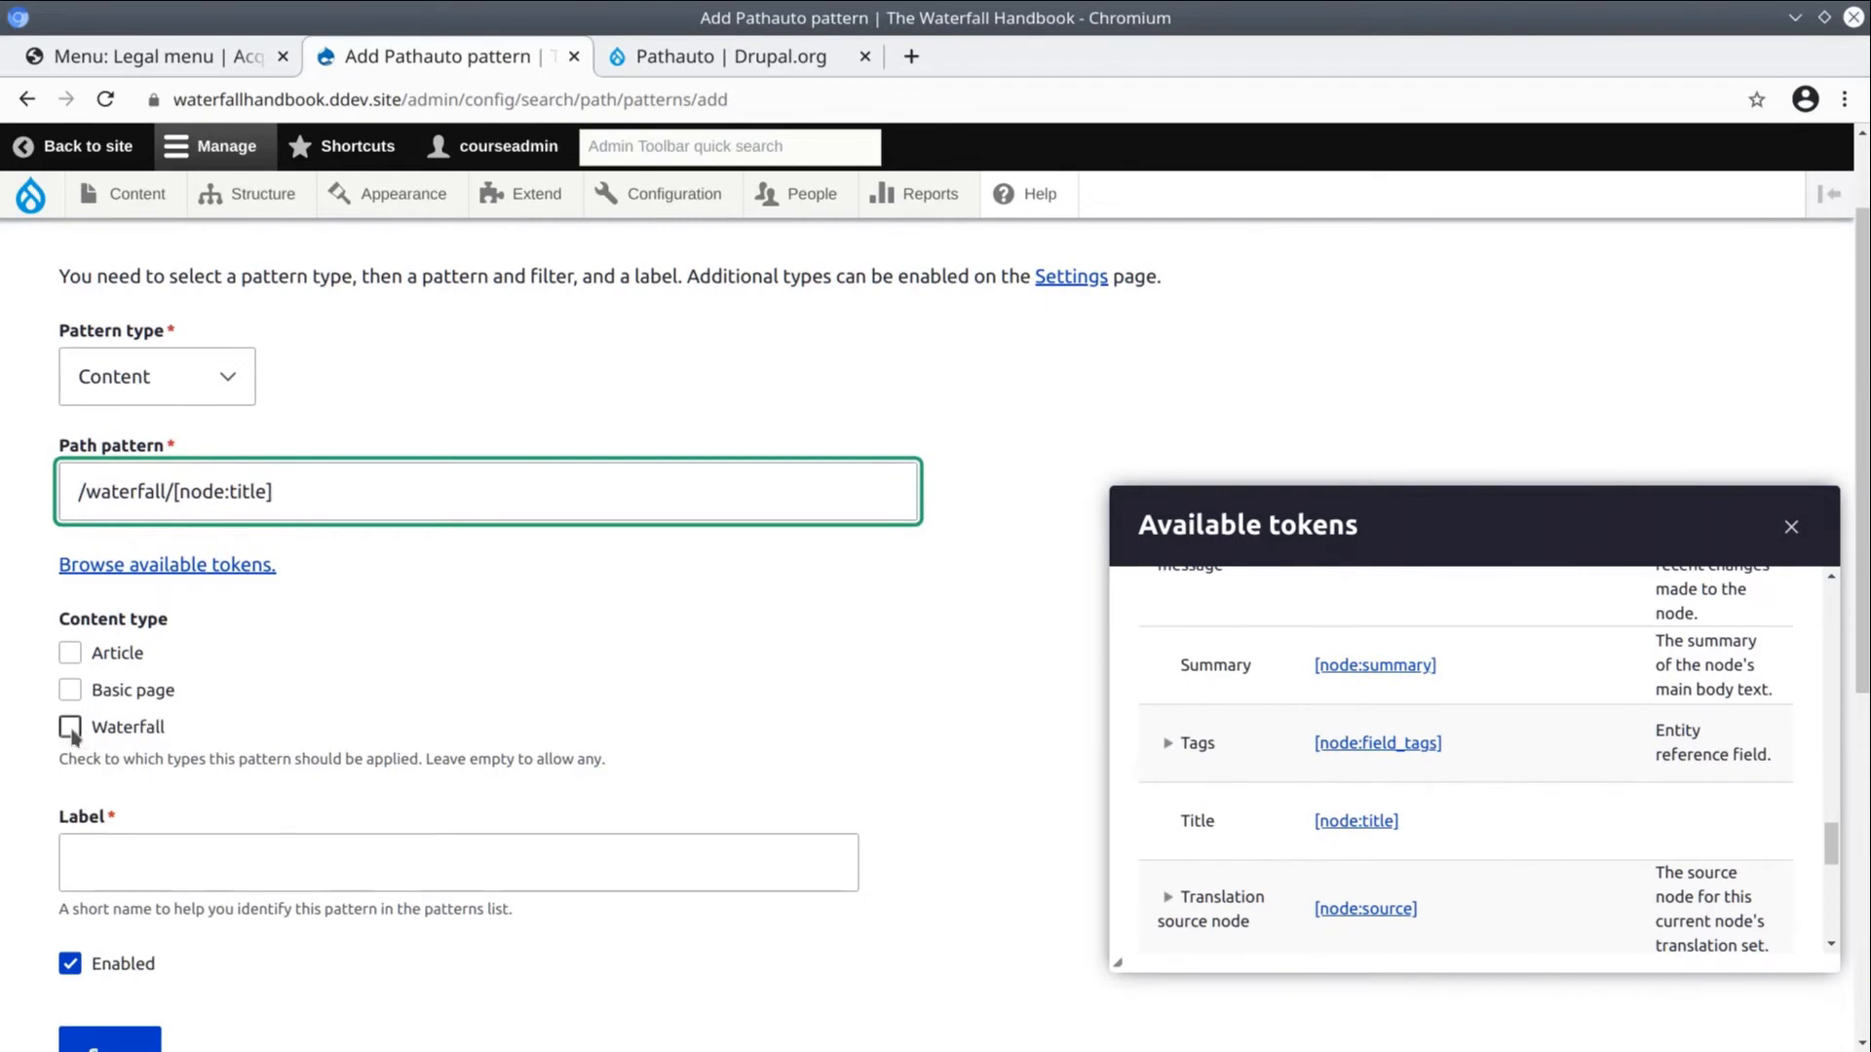
{"action": "left_click", "coordinate": [70, 727]}
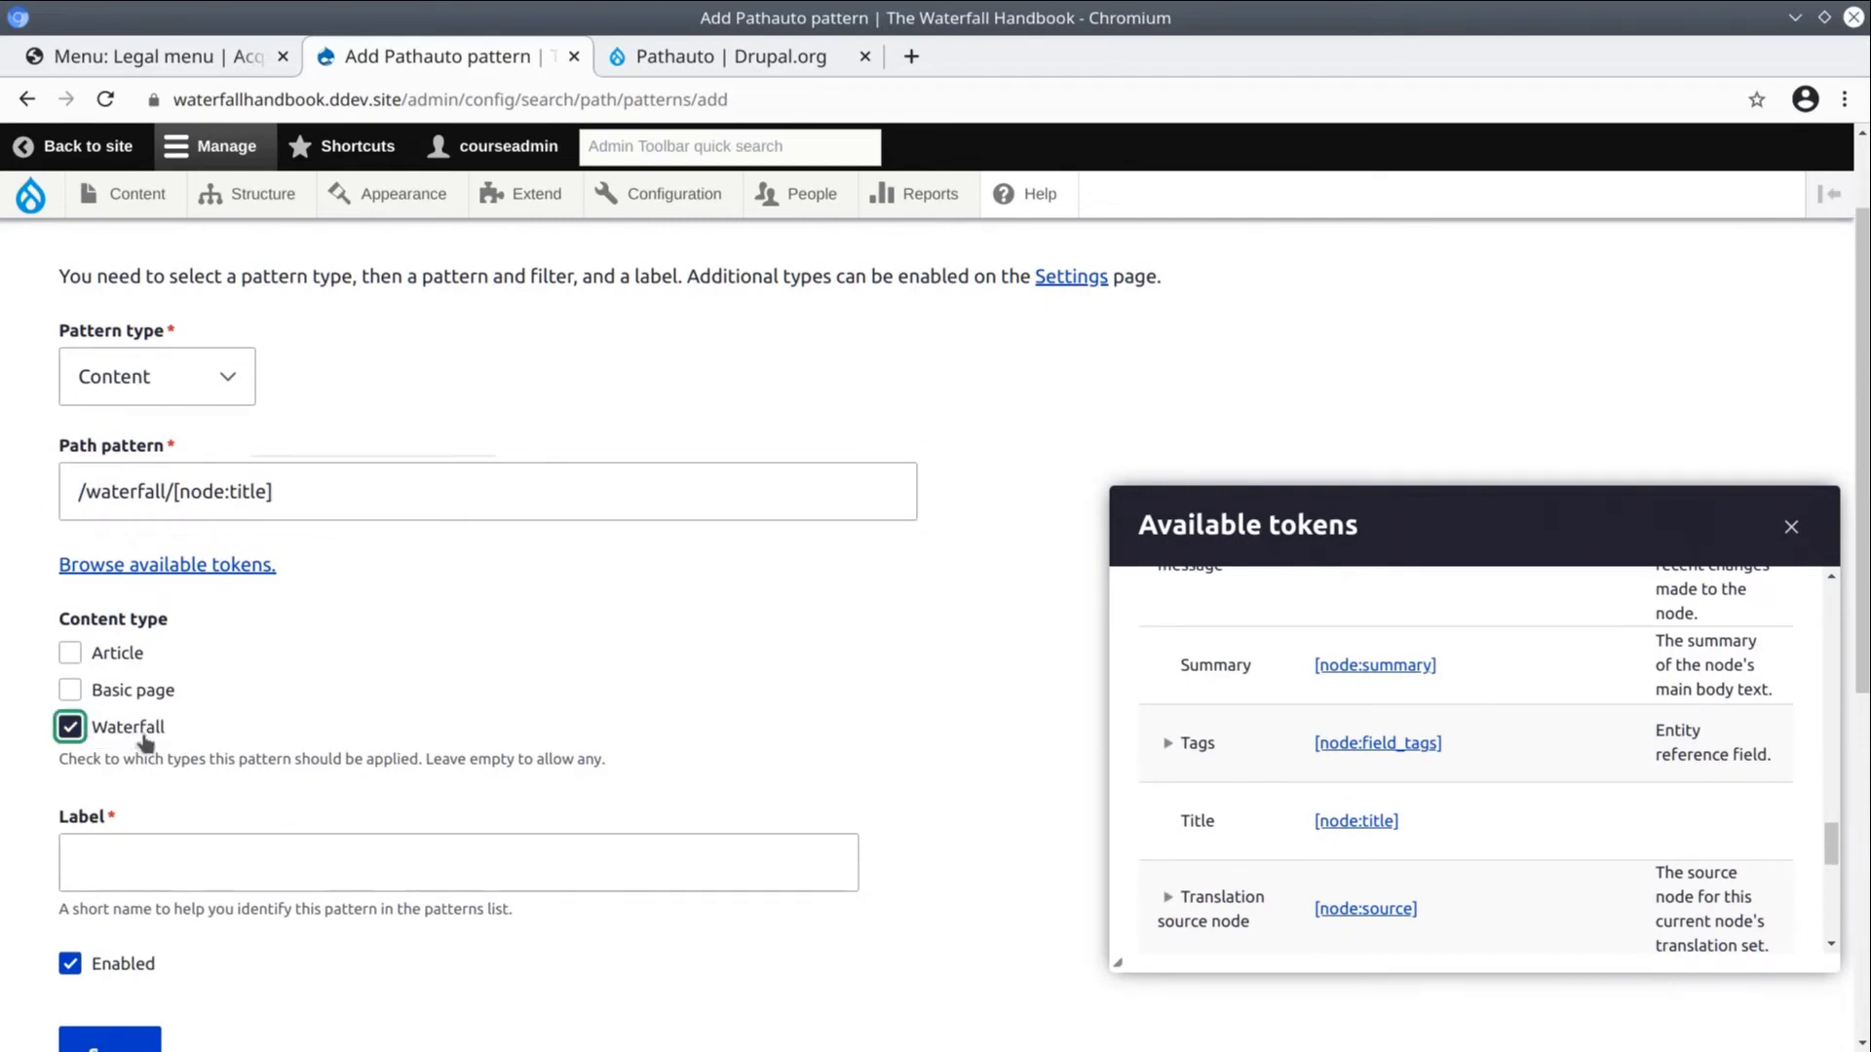
Label the pattern 'Waterfall URL' and dismiss the Available tokens dialog
{"action": "left_click", "coordinate": [456, 734]}
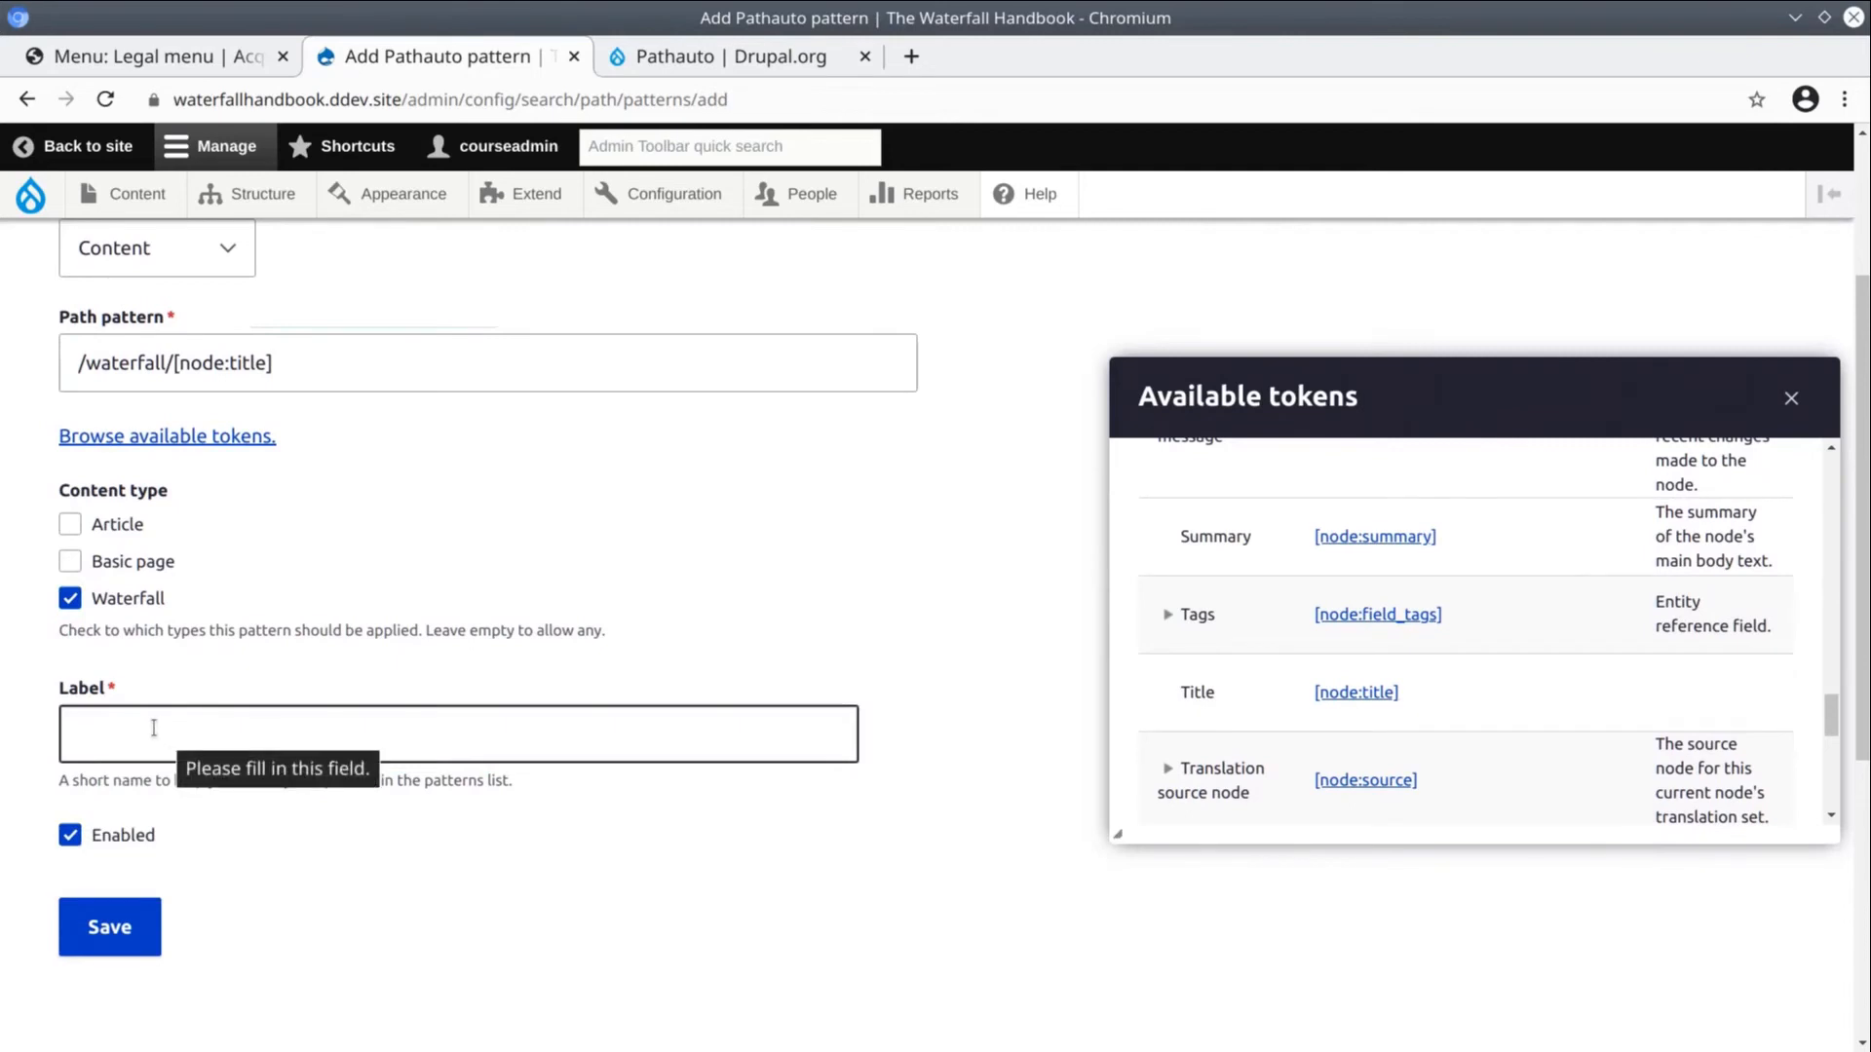
{"action": "type", "text": "Water"}
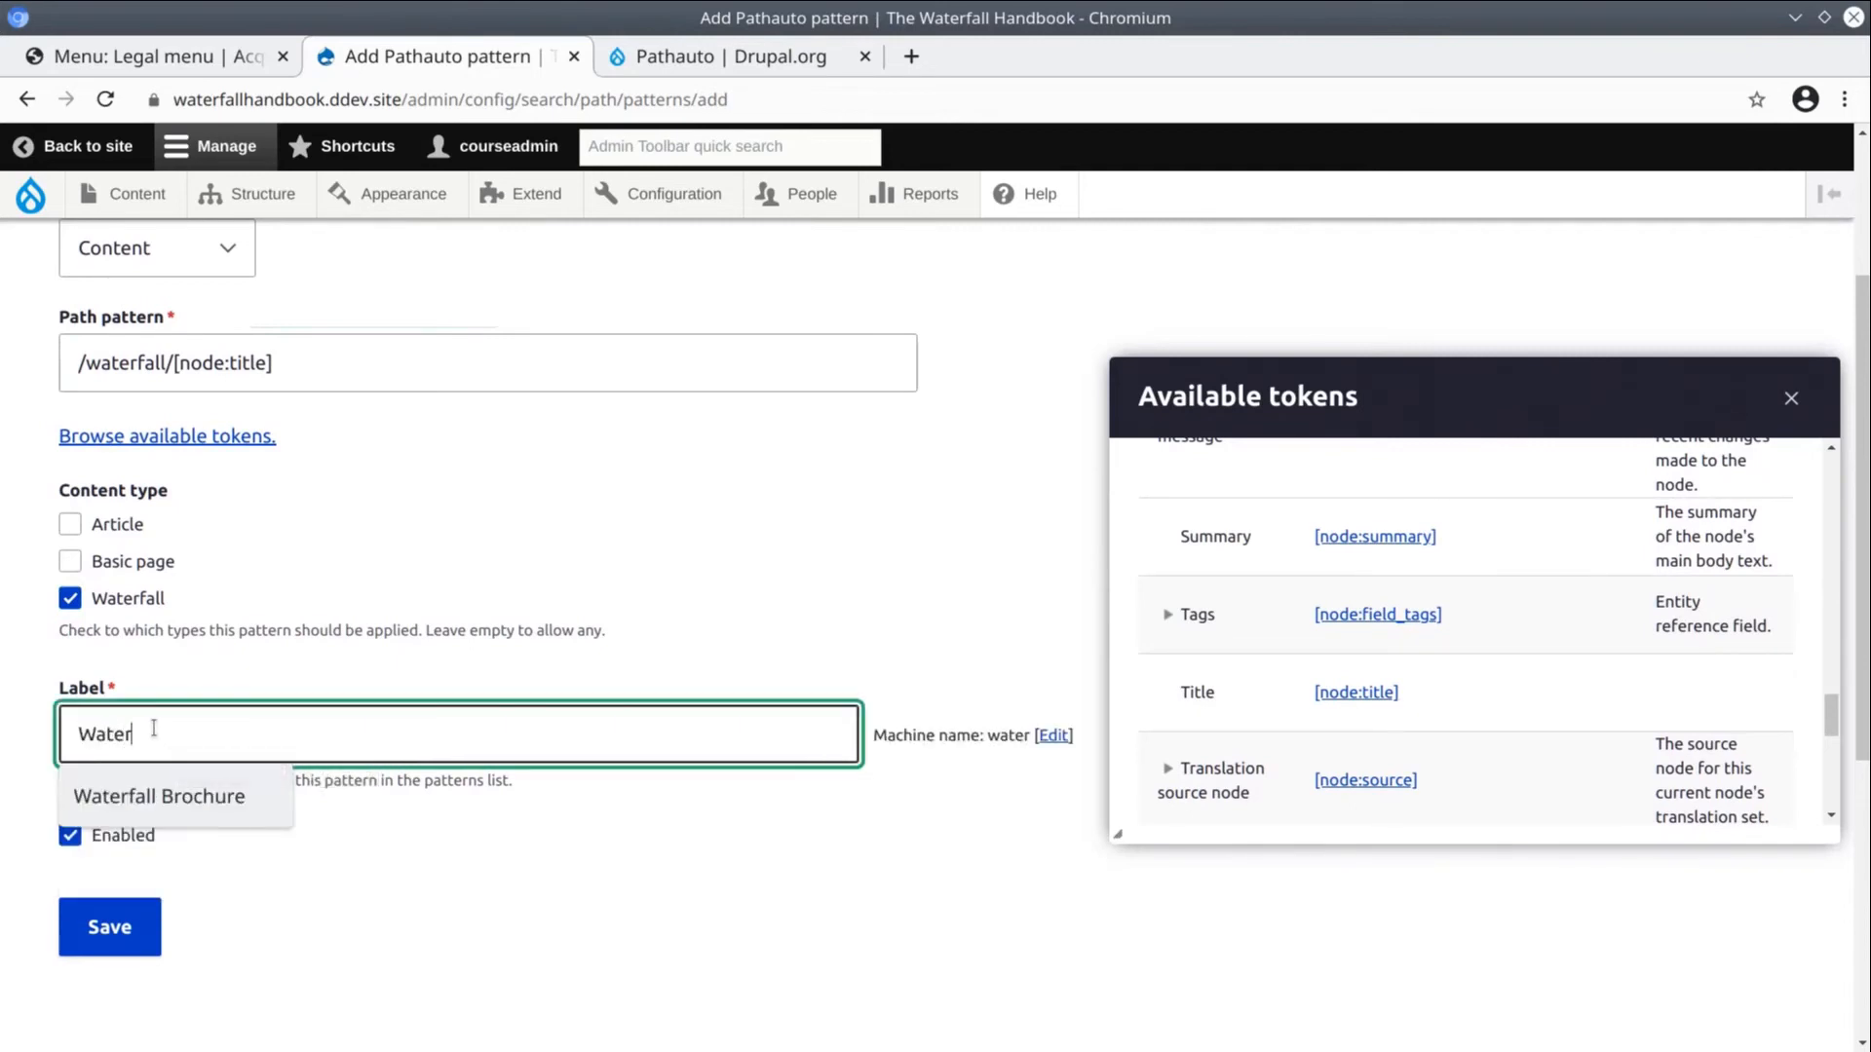
{"action": "type", "text": "Waterfall URL"}
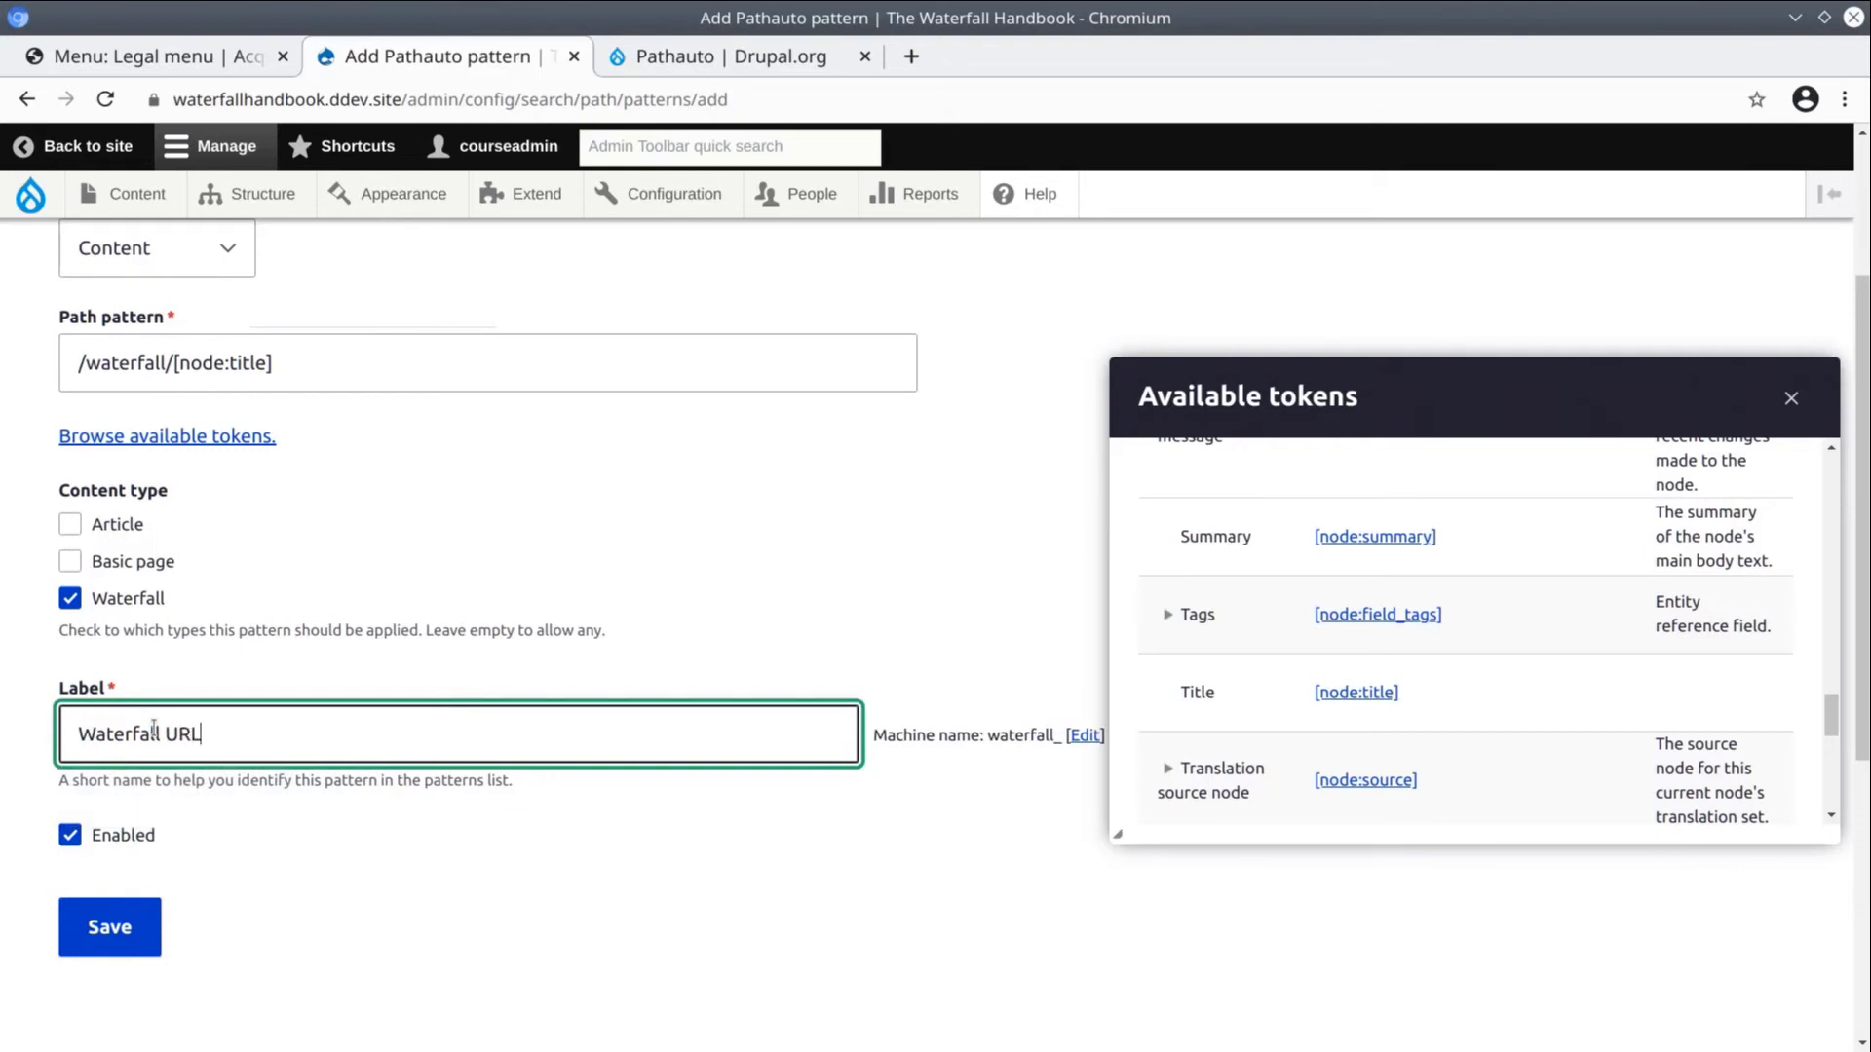
{"action": "left_click", "coordinate": [1791, 398]}
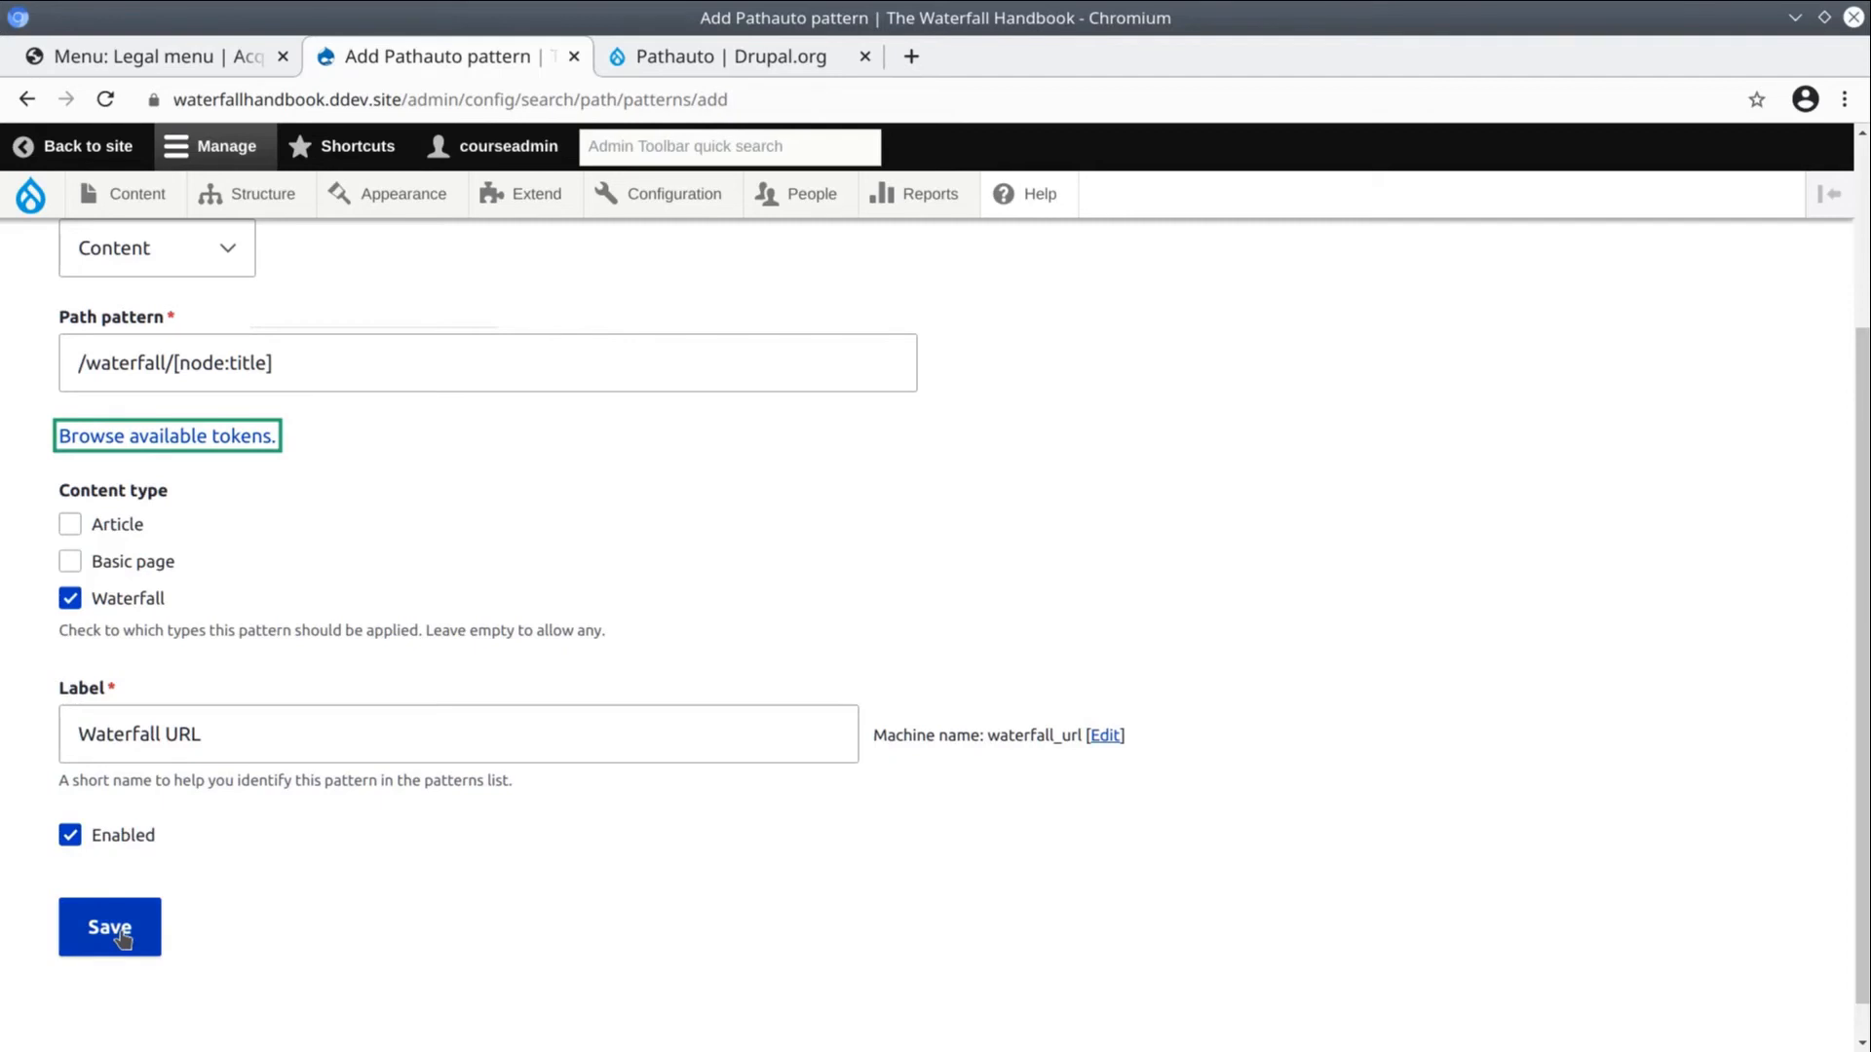
Save the Waterfall URL pattern and bring up the Content overview in a new browser tab
{"action": "left_click", "coordinate": [110, 928]}
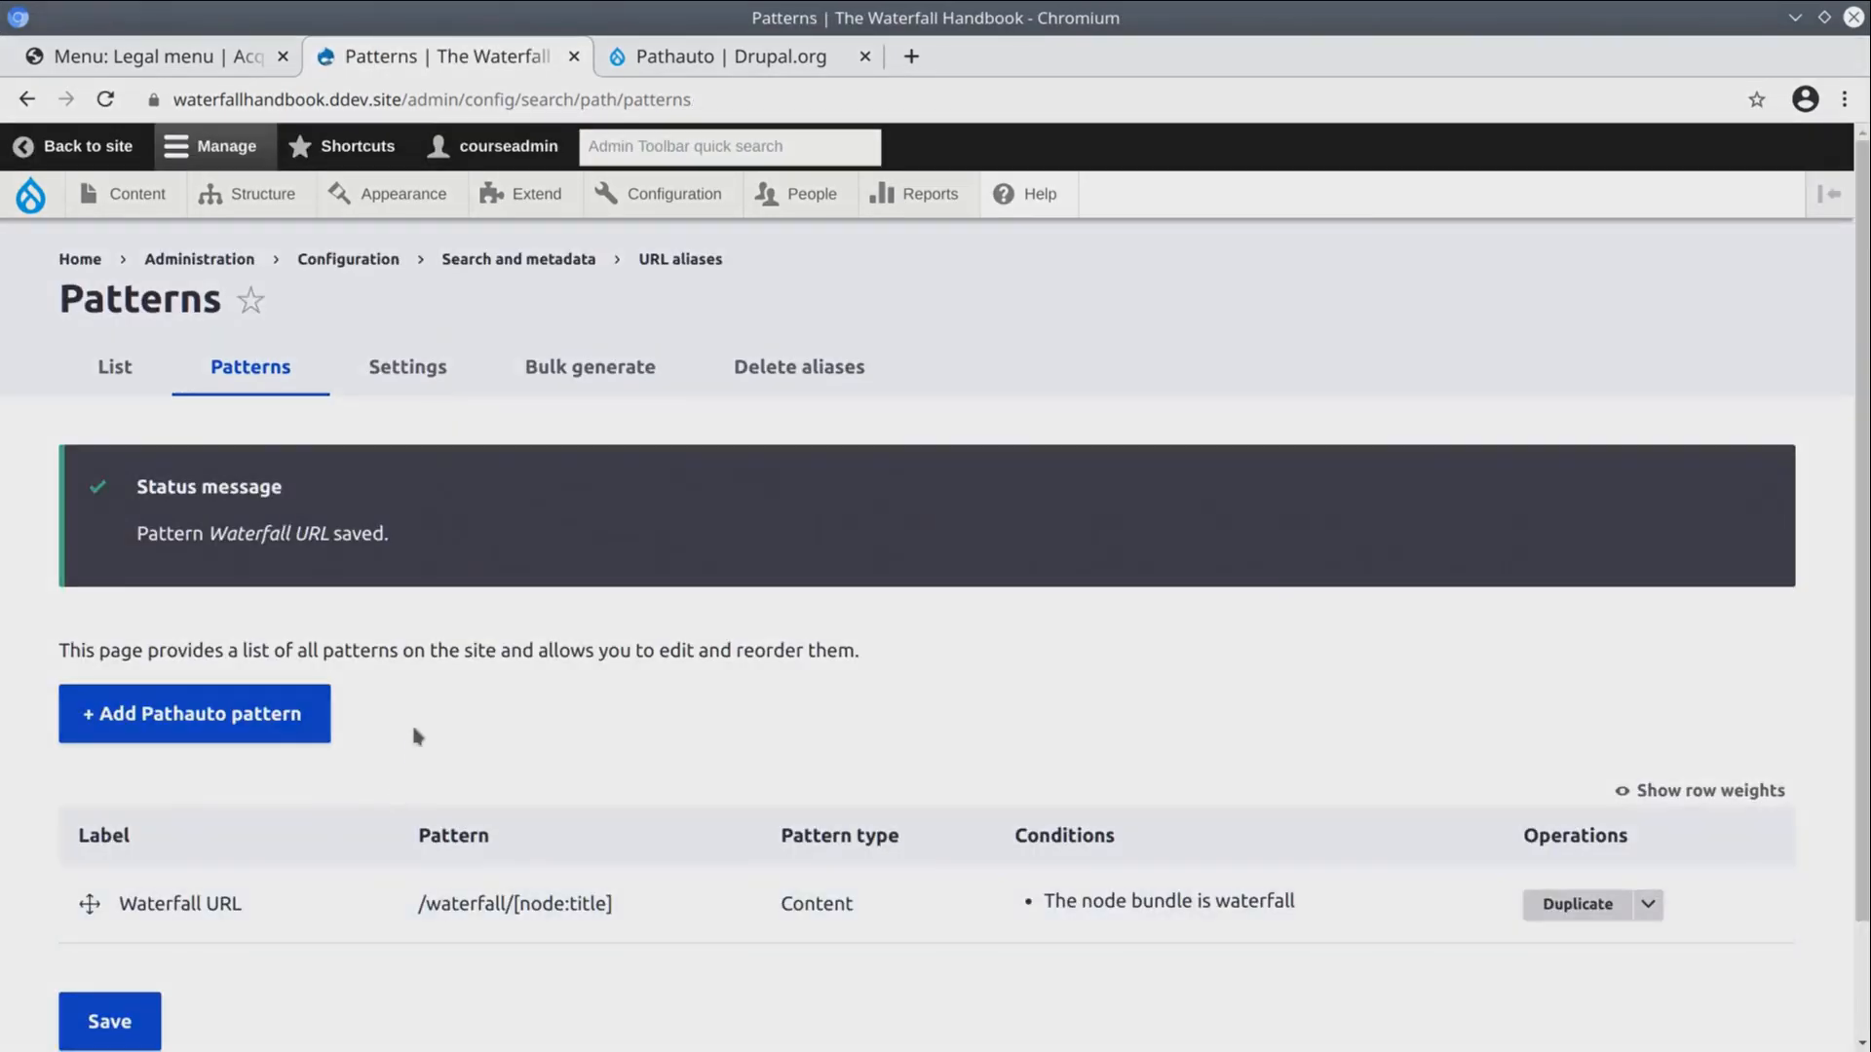
{"action": "scroll", "scroll_direction": "down", "scroll_amount": 3}
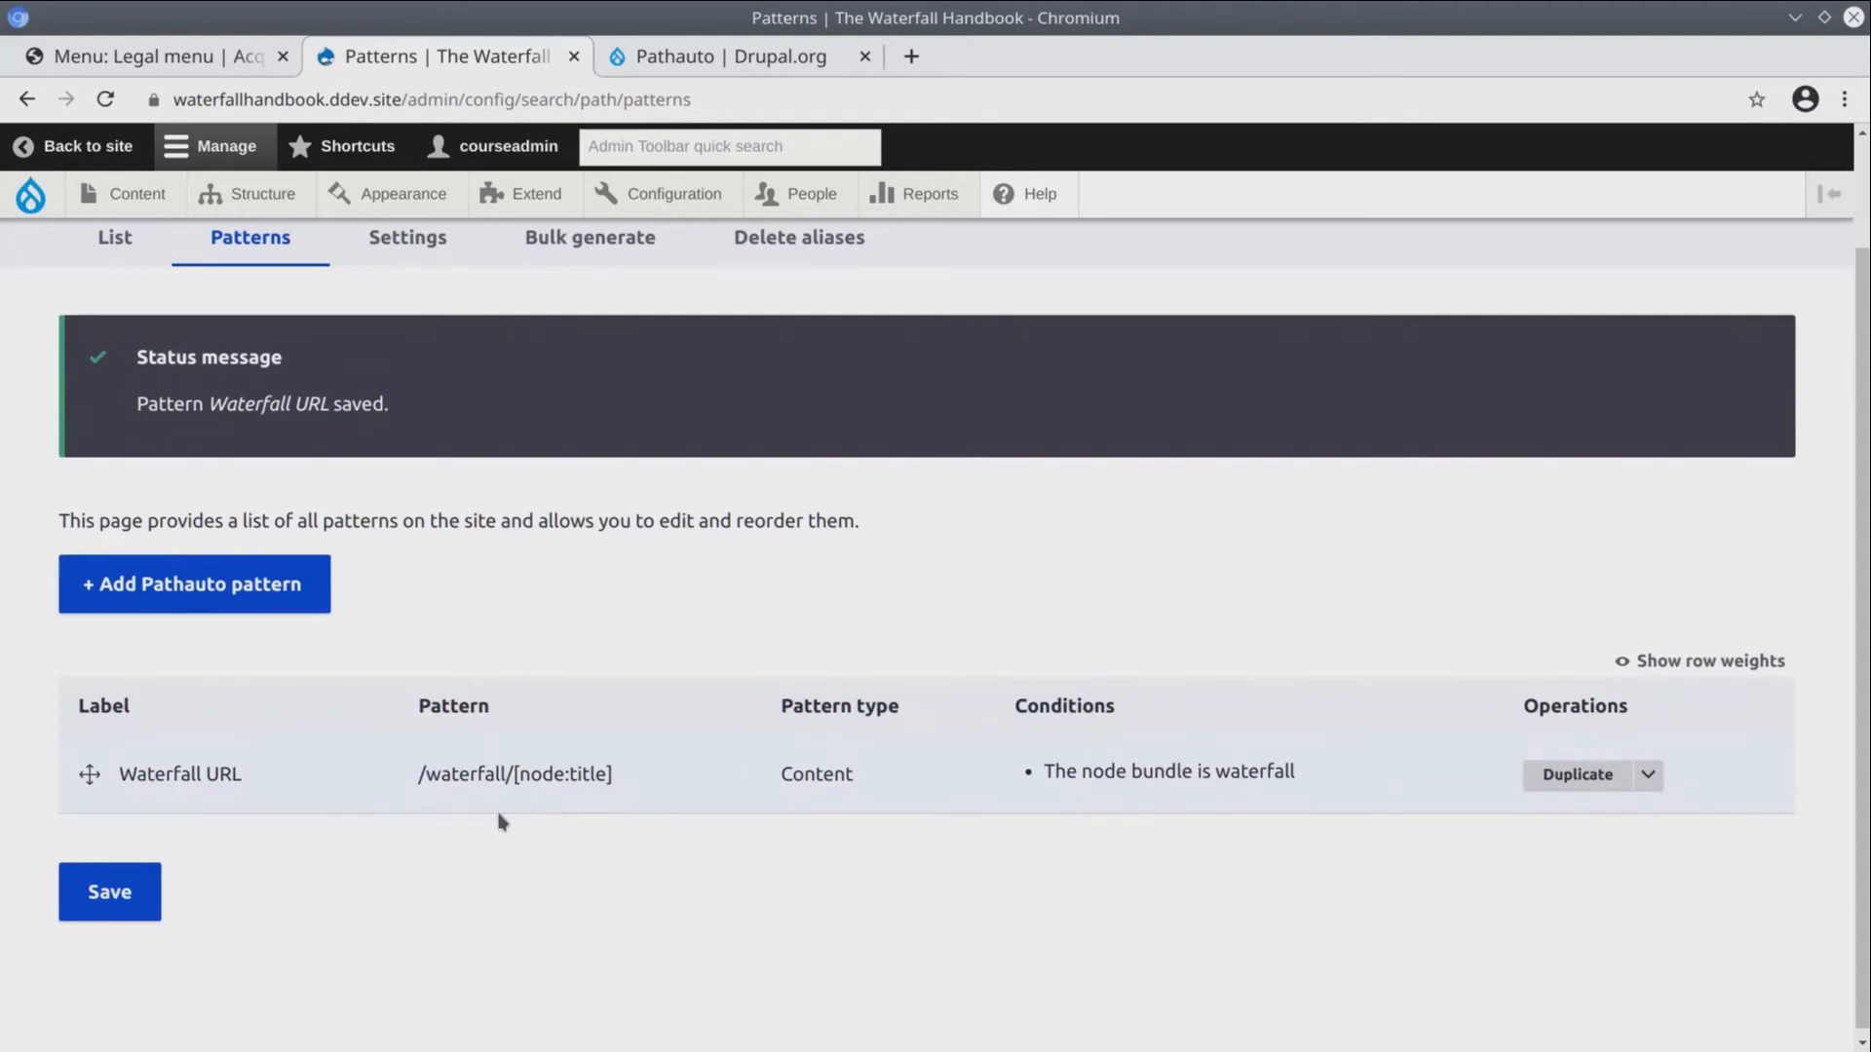
{"action": "left_click", "coordinate": [137, 193]}
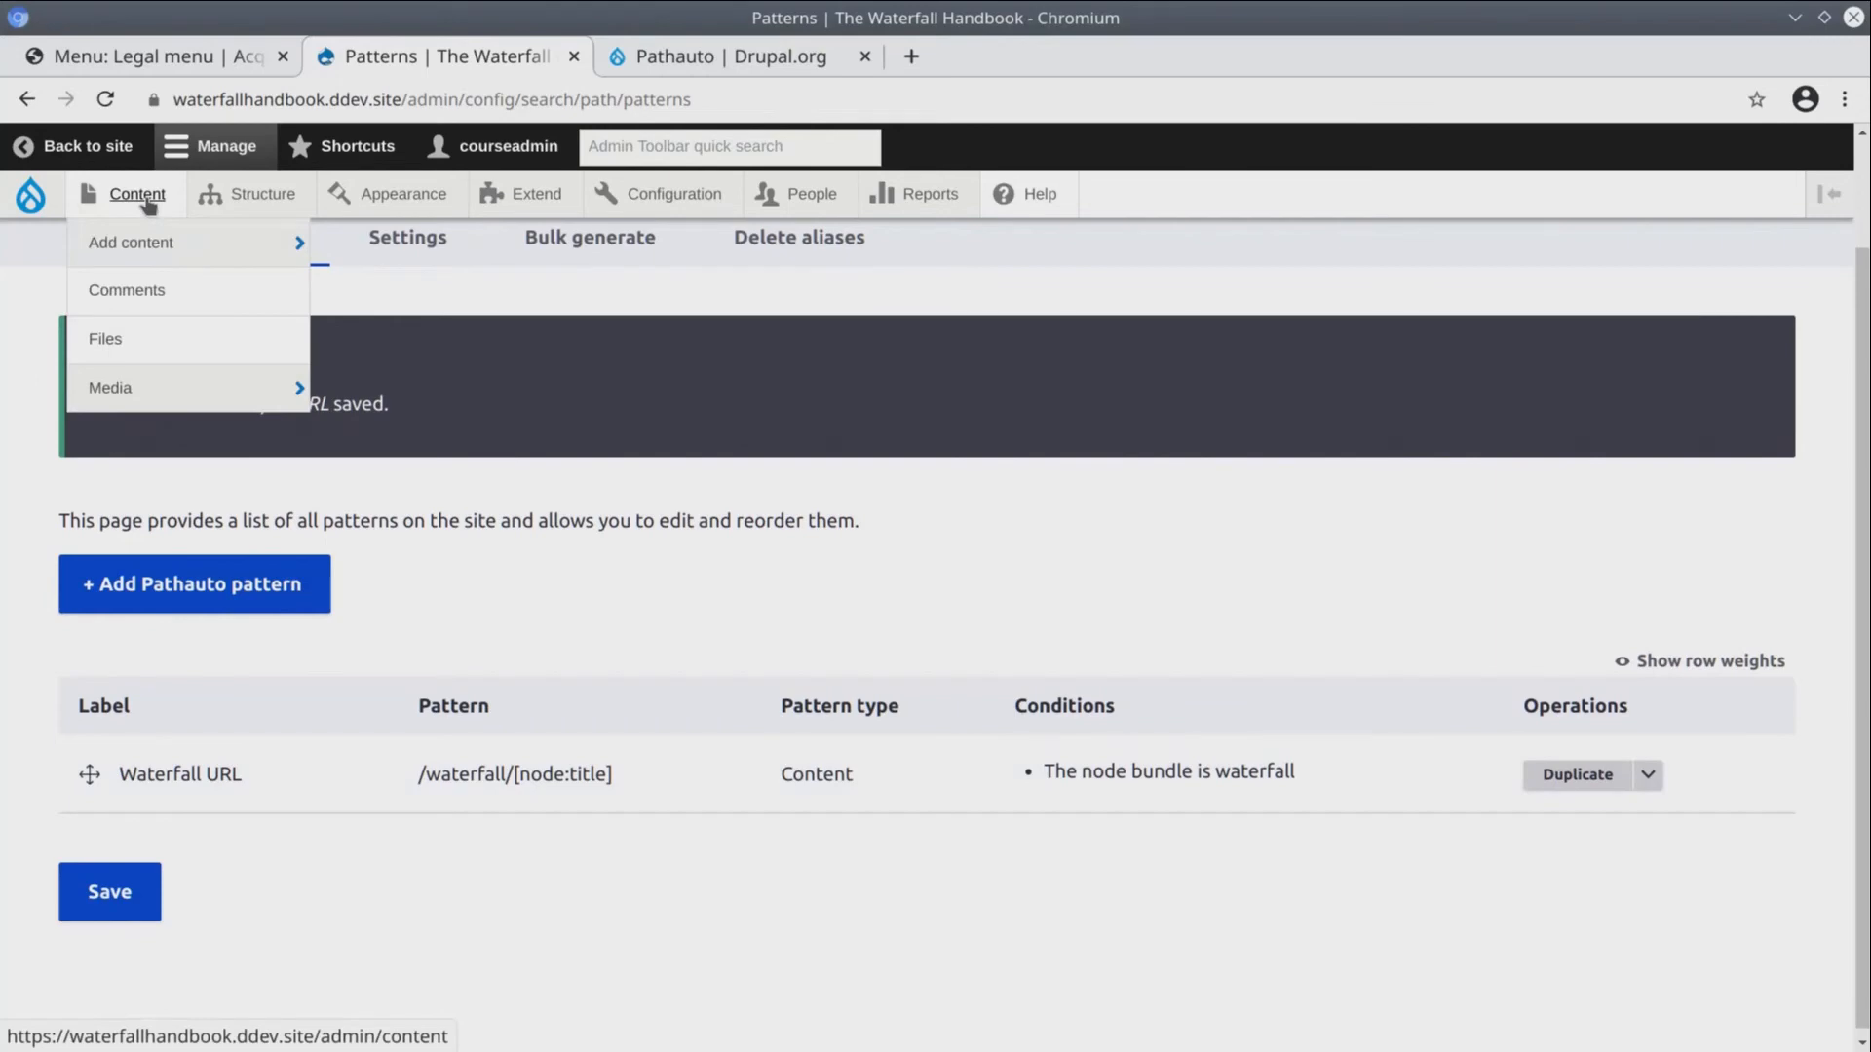
{"action": "right_click", "coordinate": [136, 193]}
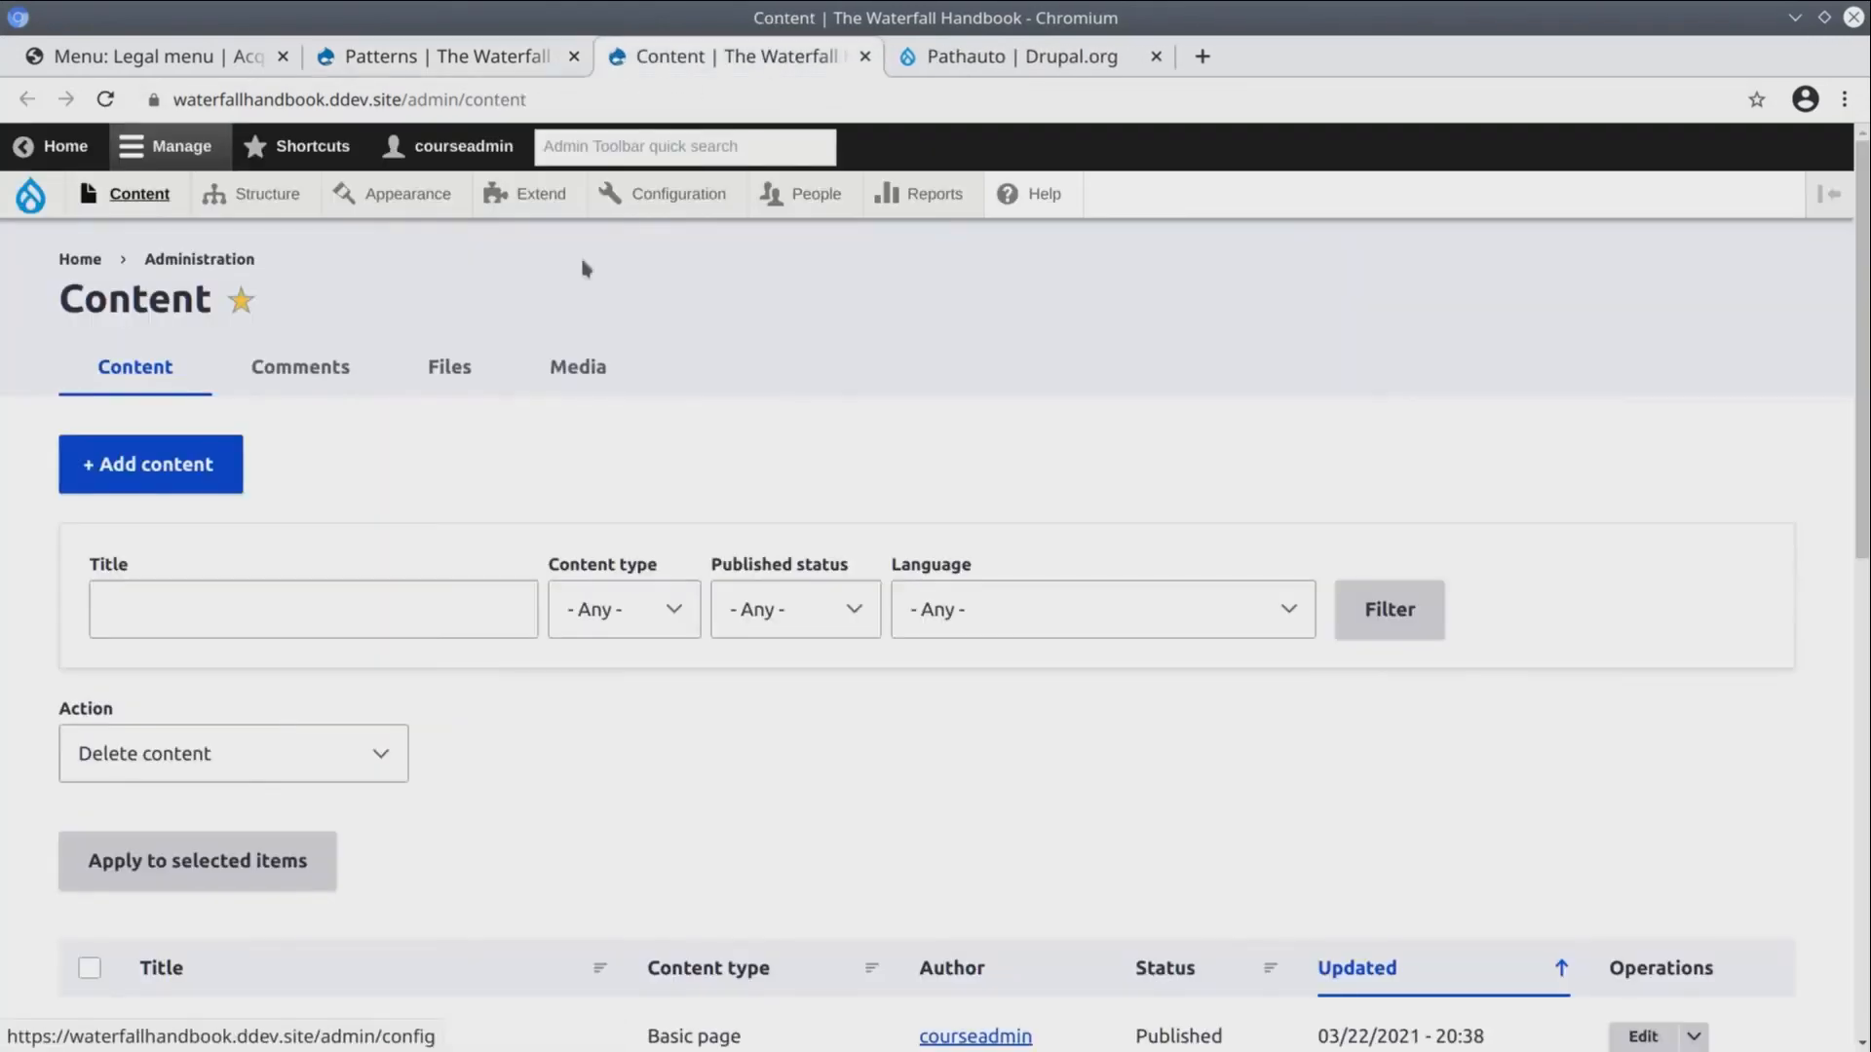
{"action": "scroll", "scroll_direction": "down", "scroll_amount": 3}
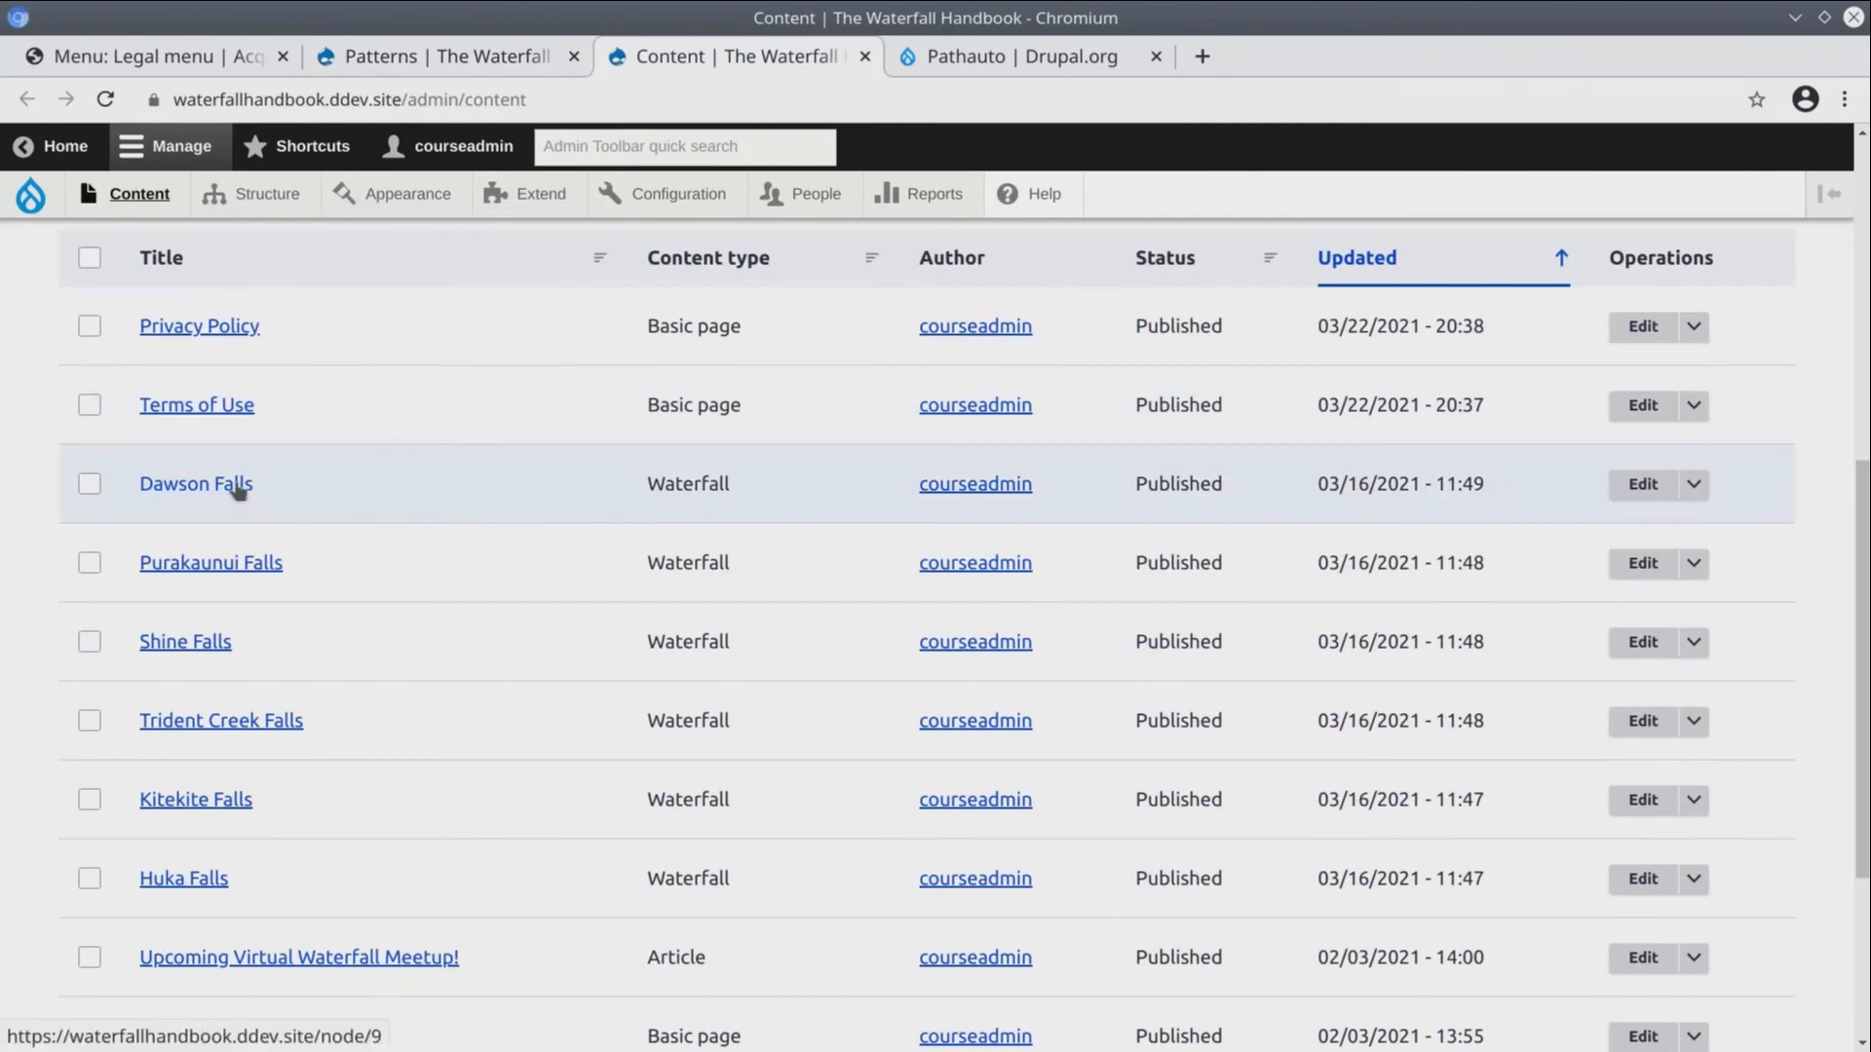
{"action": "mouse_move", "coordinate": [206, 758]}
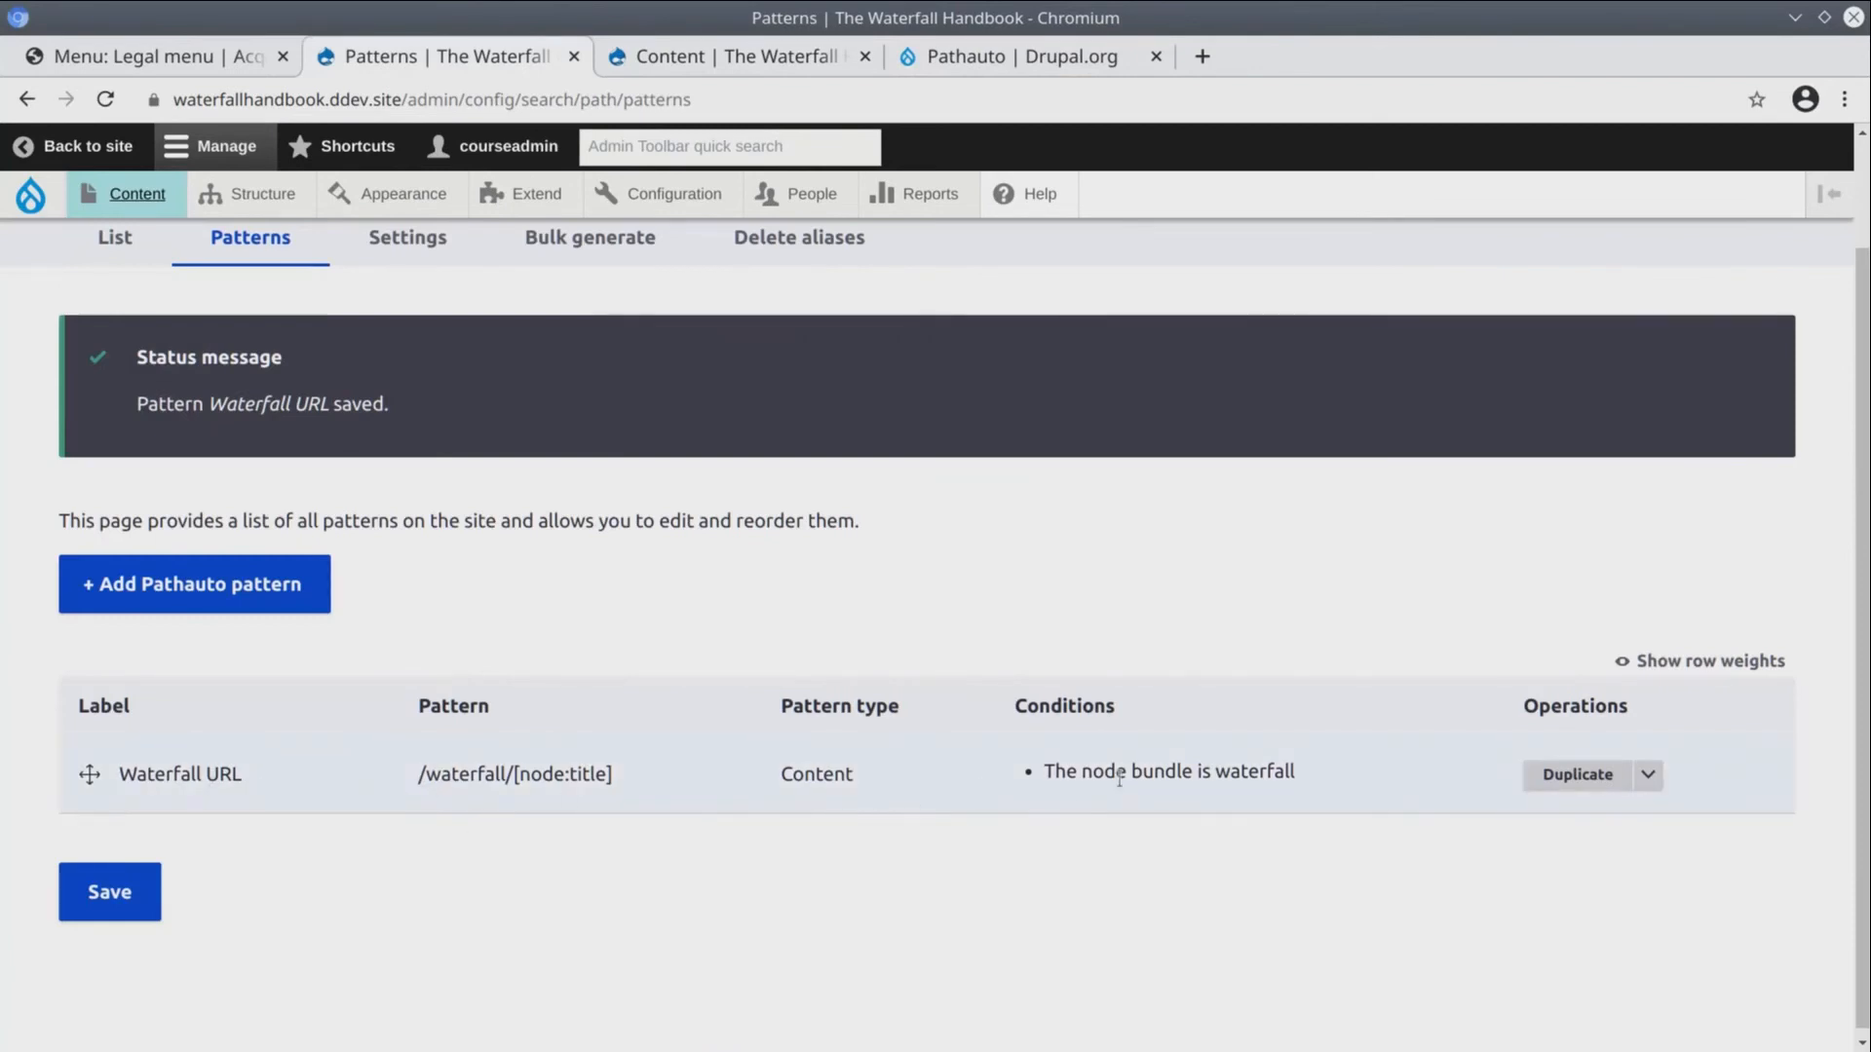
{"action": "mouse_move", "coordinate": [996, 876]}
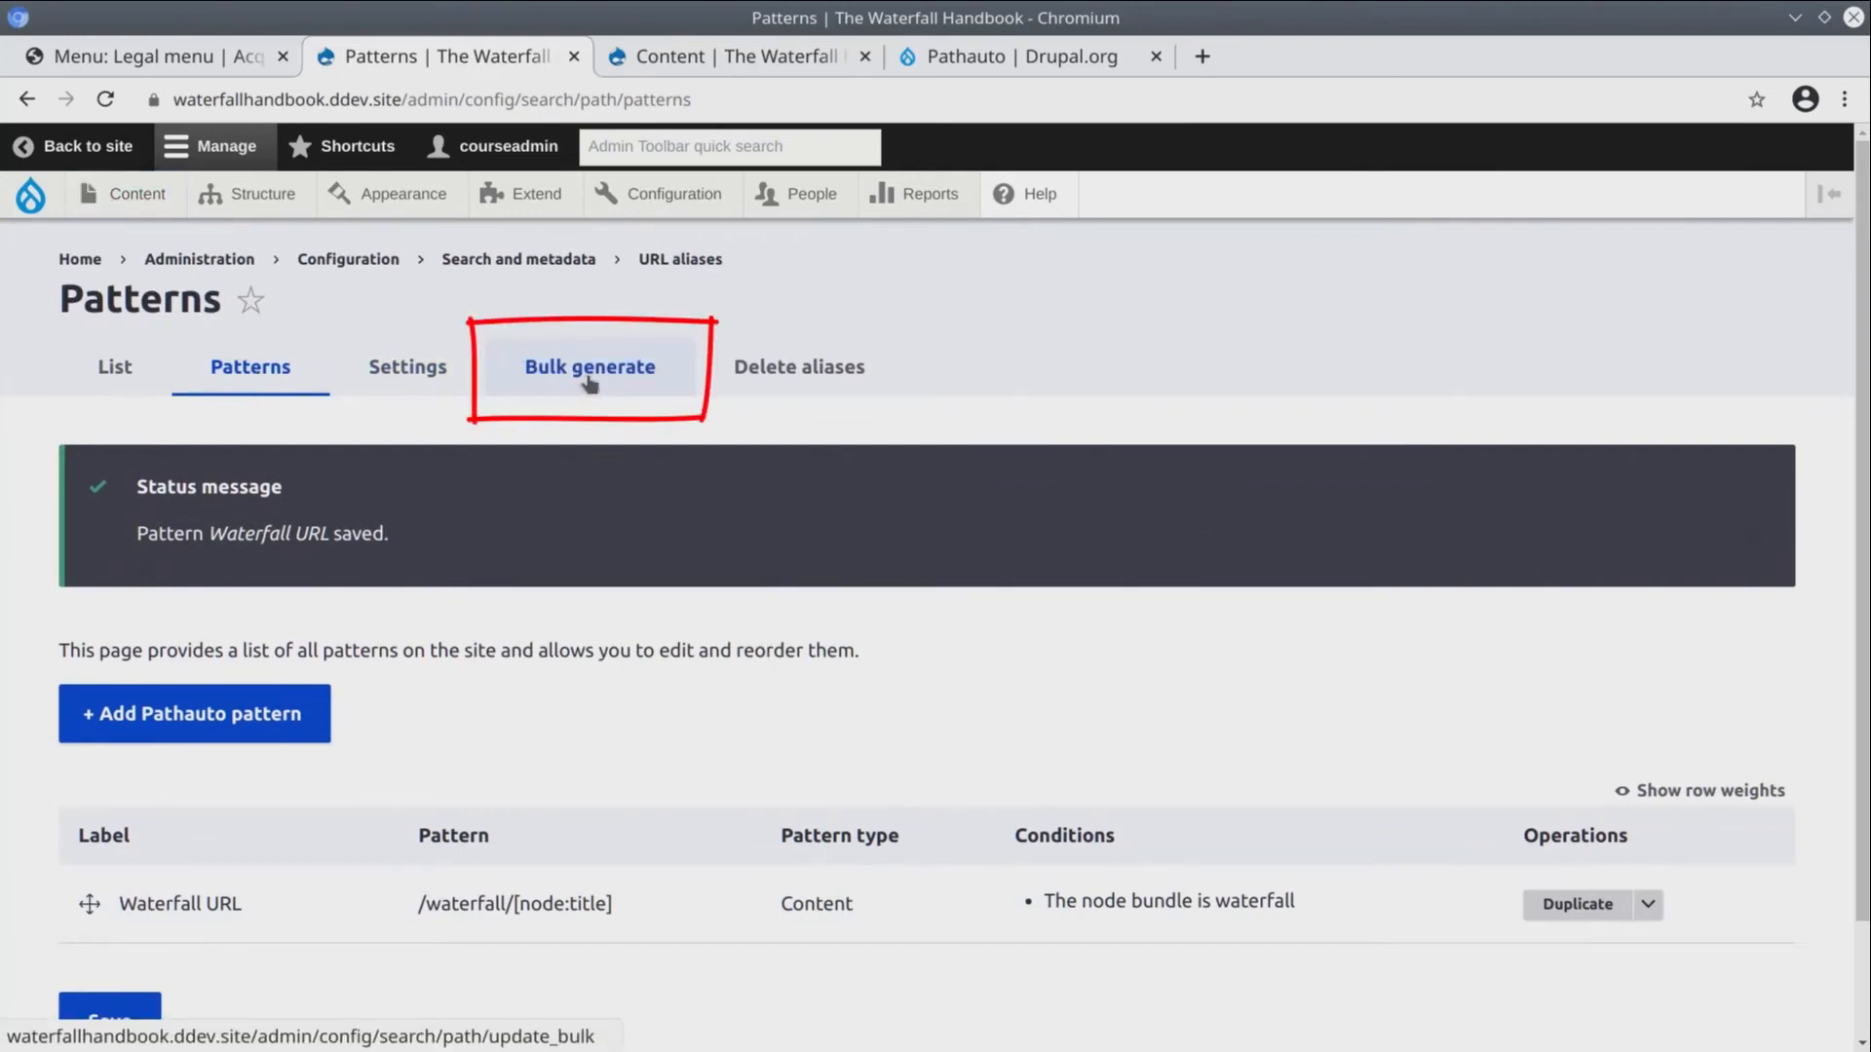
Bulk generate aliases for un-aliased Content paths only, yielding 6 new URL aliases
{"action": "left_click", "coordinate": [589, 366]}
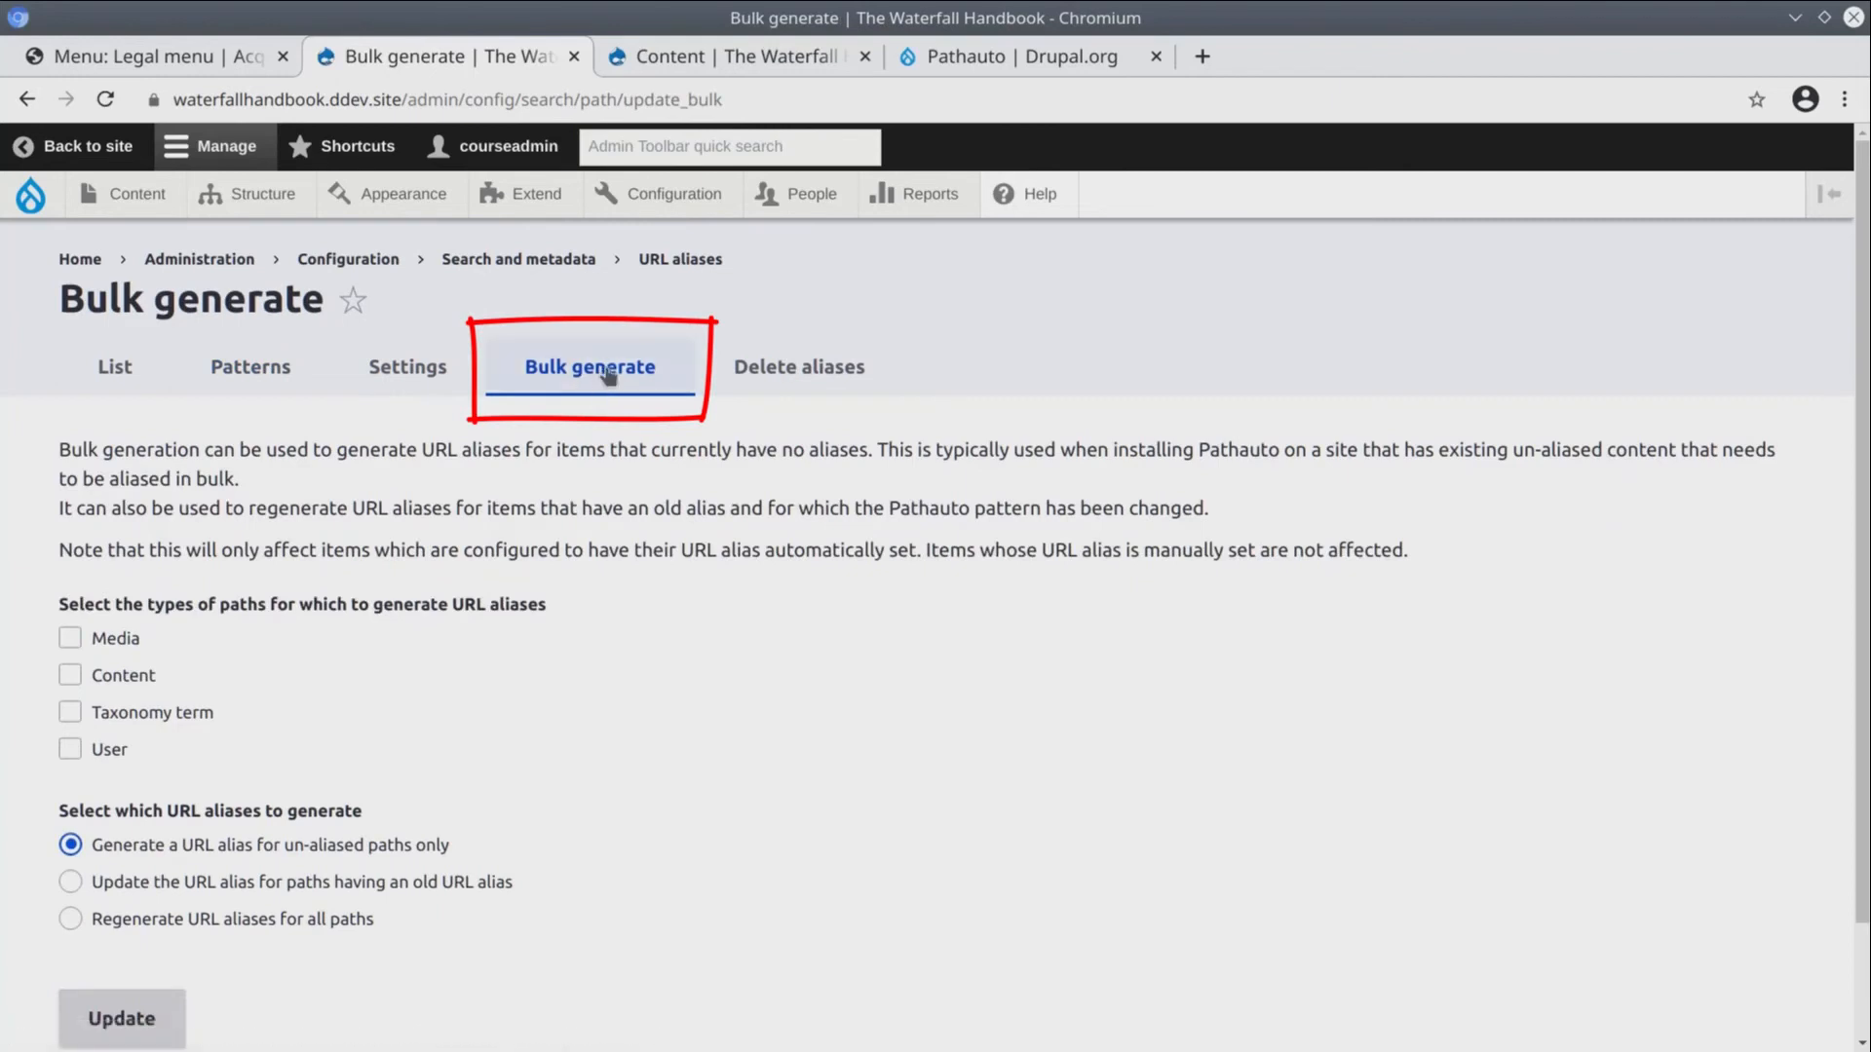
{"action": "mouse_move", "coordinate": [501, 493]}
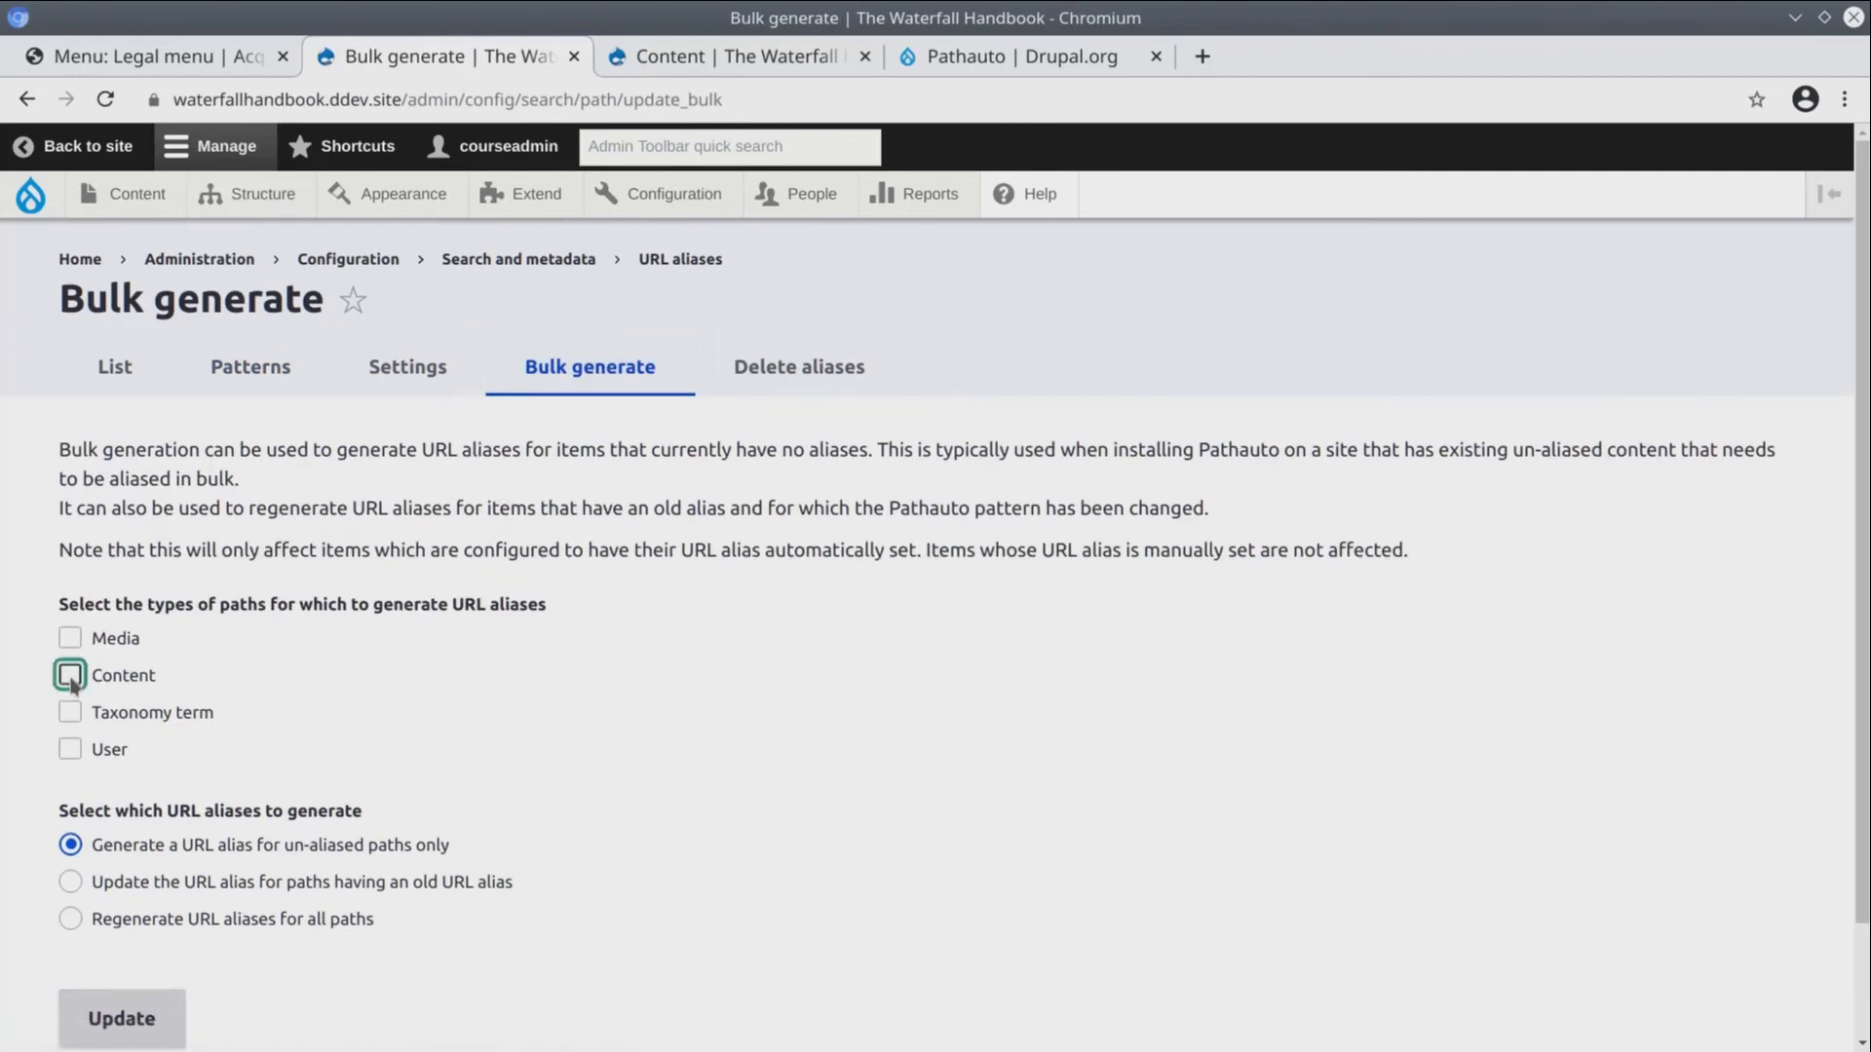
{"action": "left_click", "coordinate": [70, 674]}
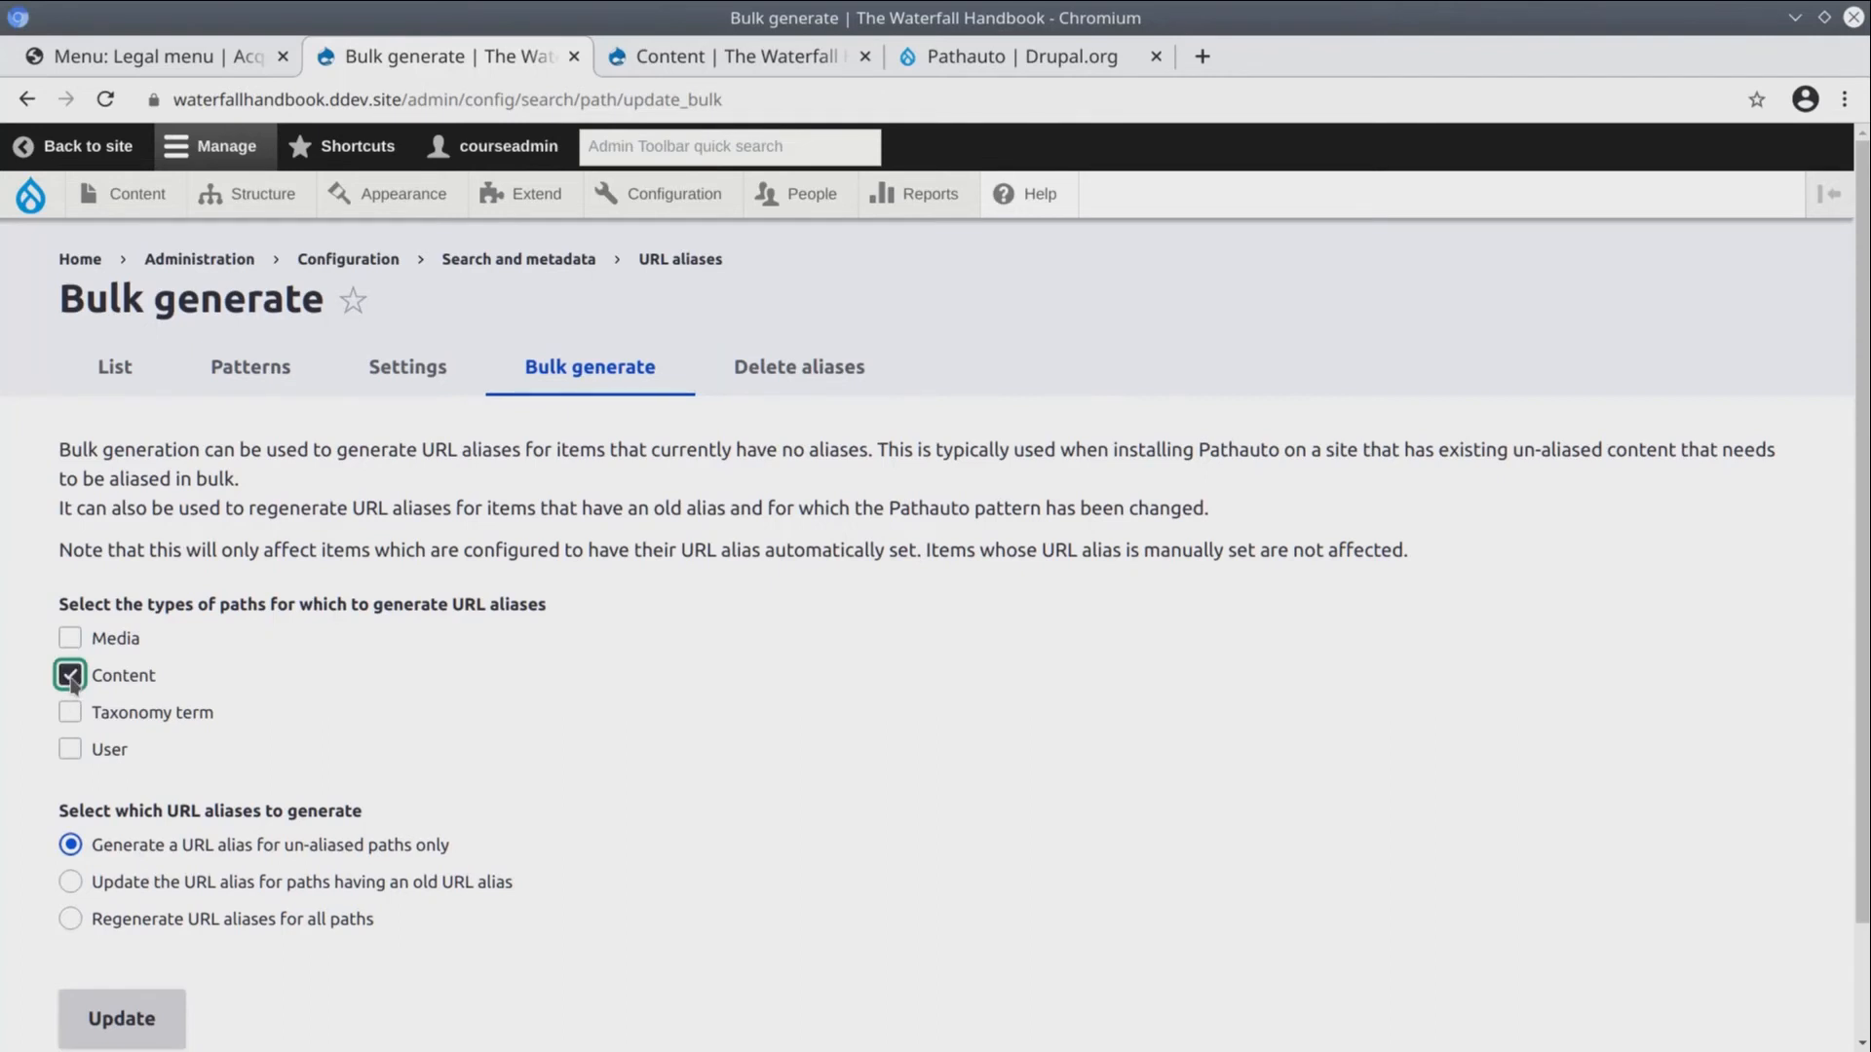
{"action": "scroll", "scroll_direction": "down", "scroll_amount": 3}
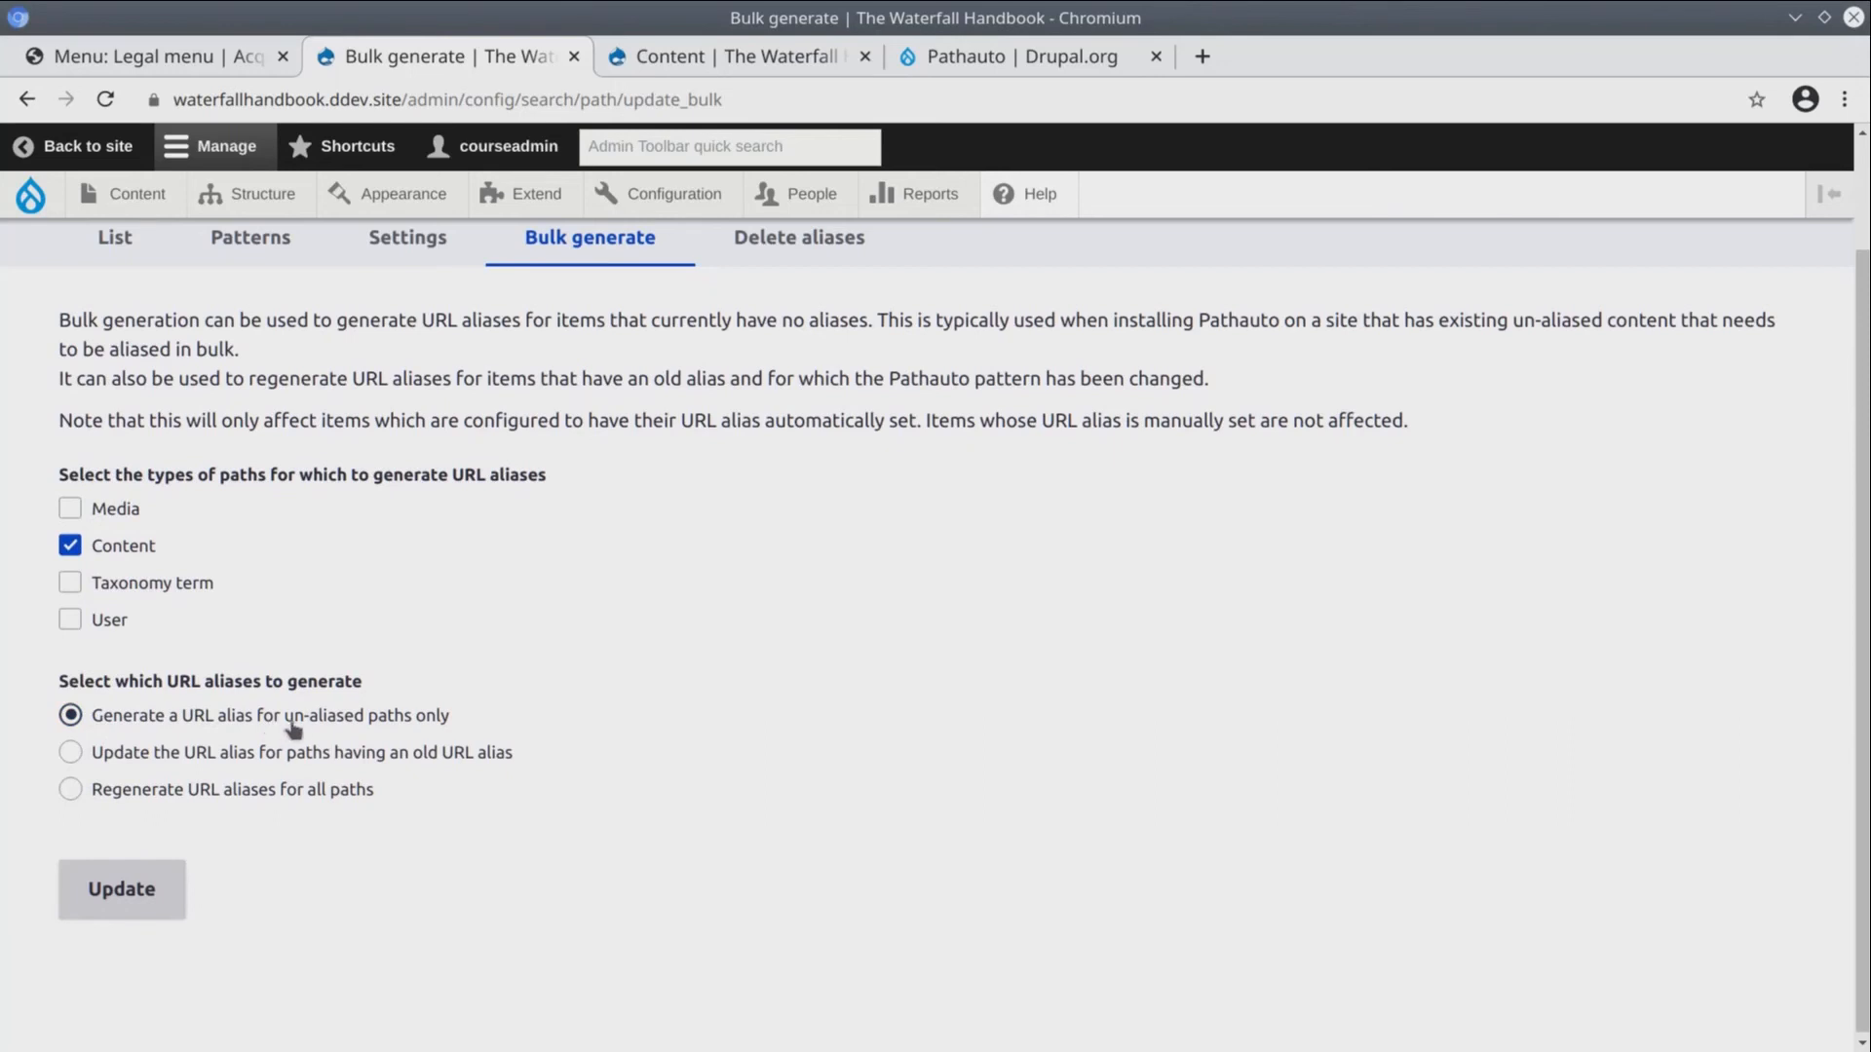
{"action": "mouse_move", "coordinate": [446, 725]}
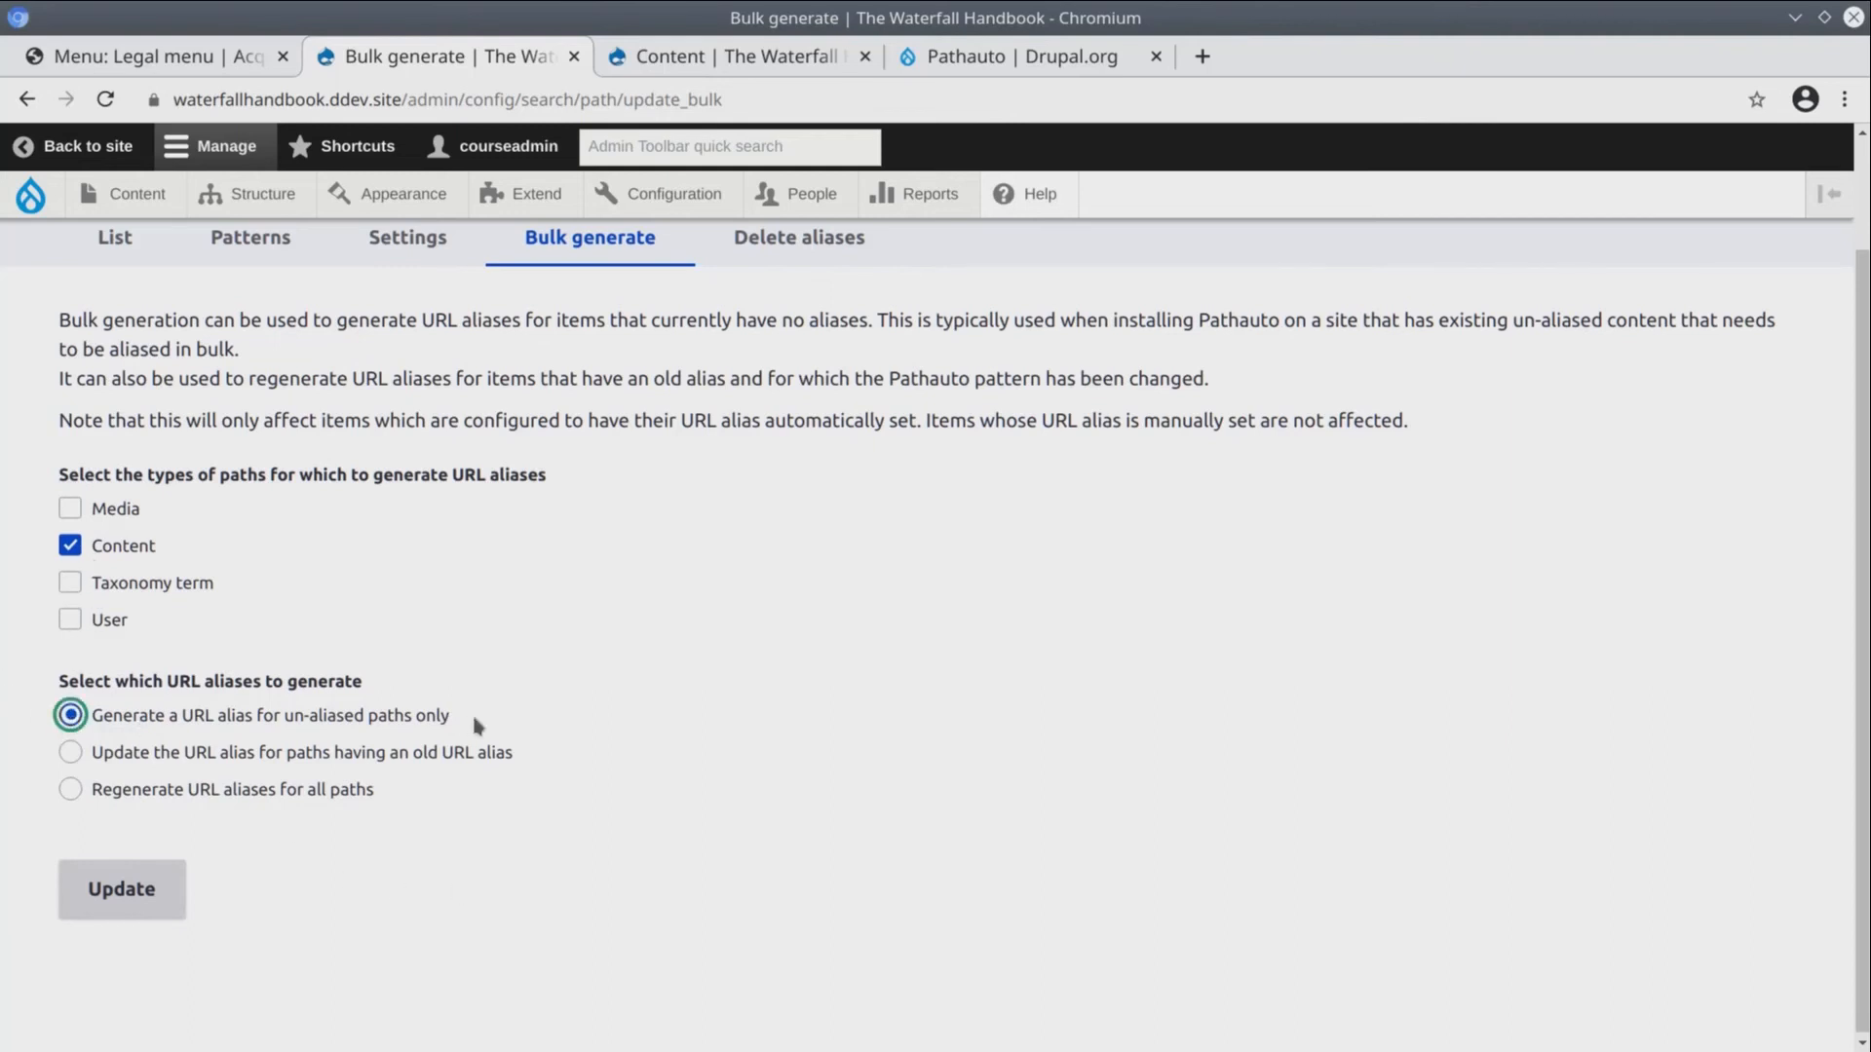
{"action": "left_click", "coordinate": [121, 889]}
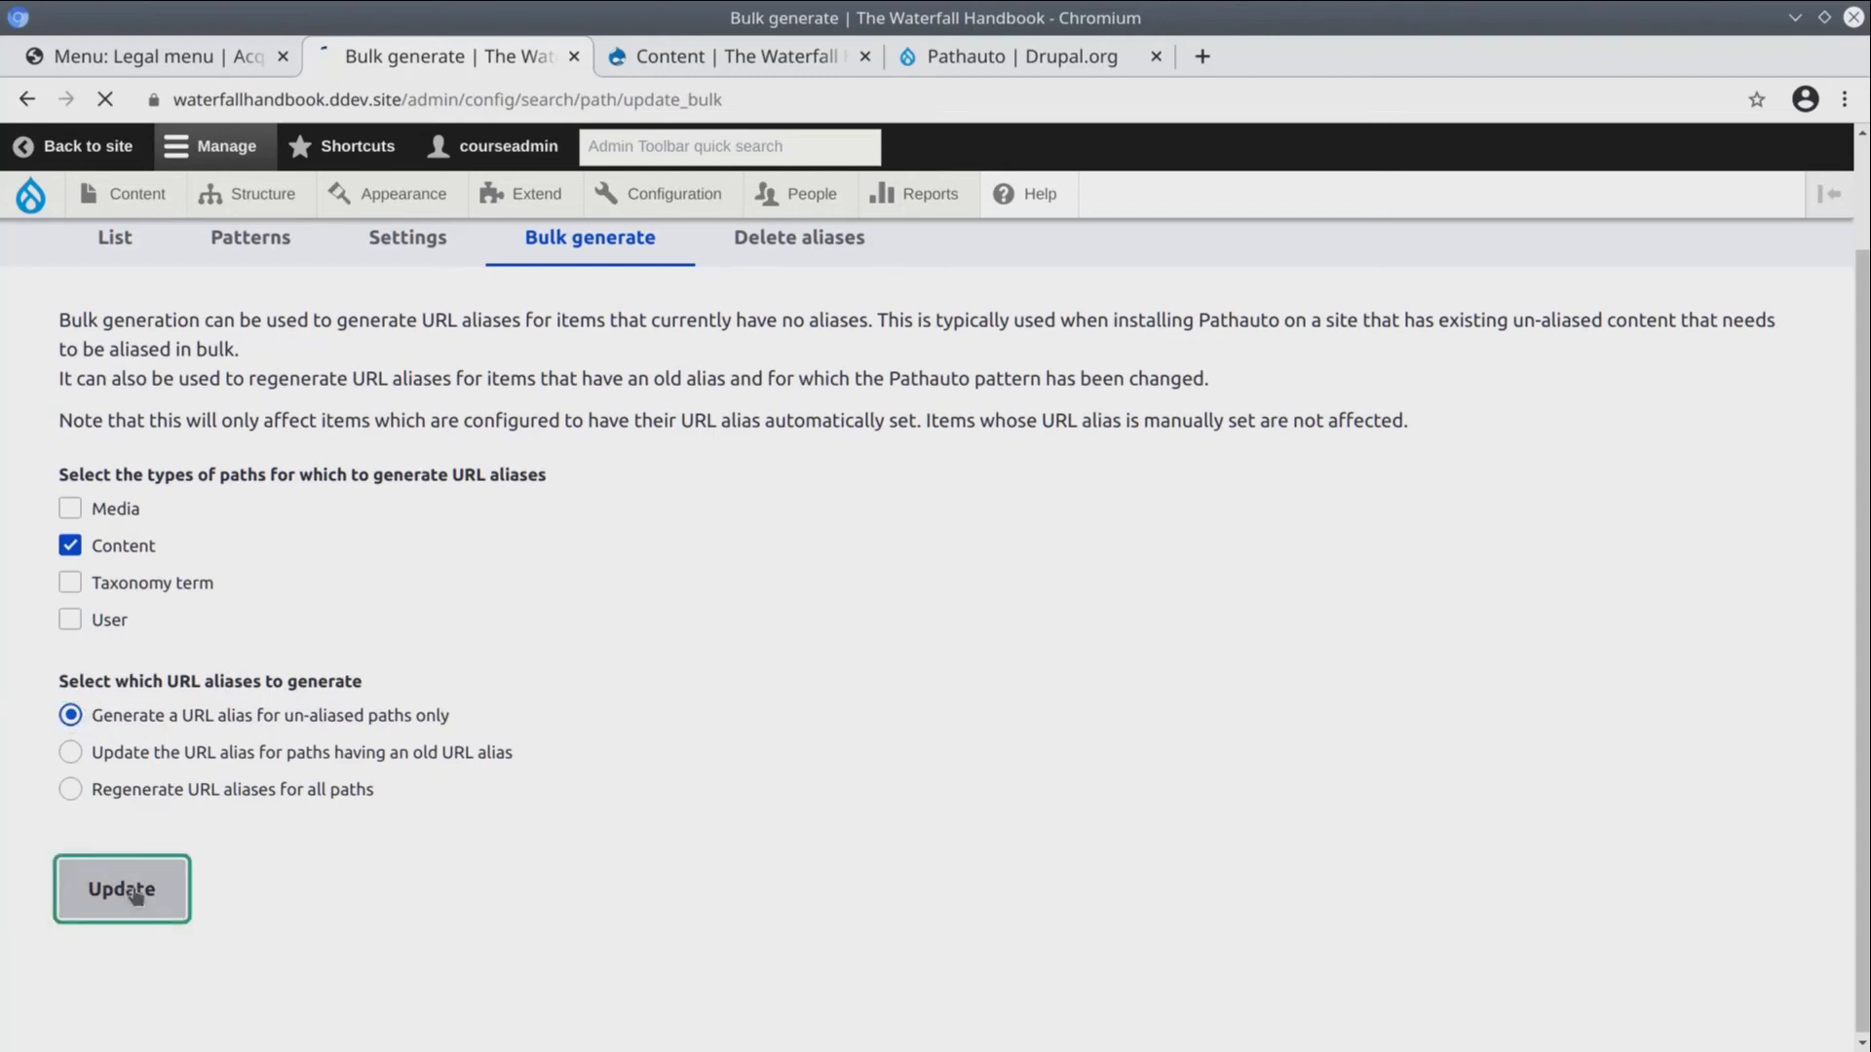
{"action": "left_click", "coordinate": [121, 888]}
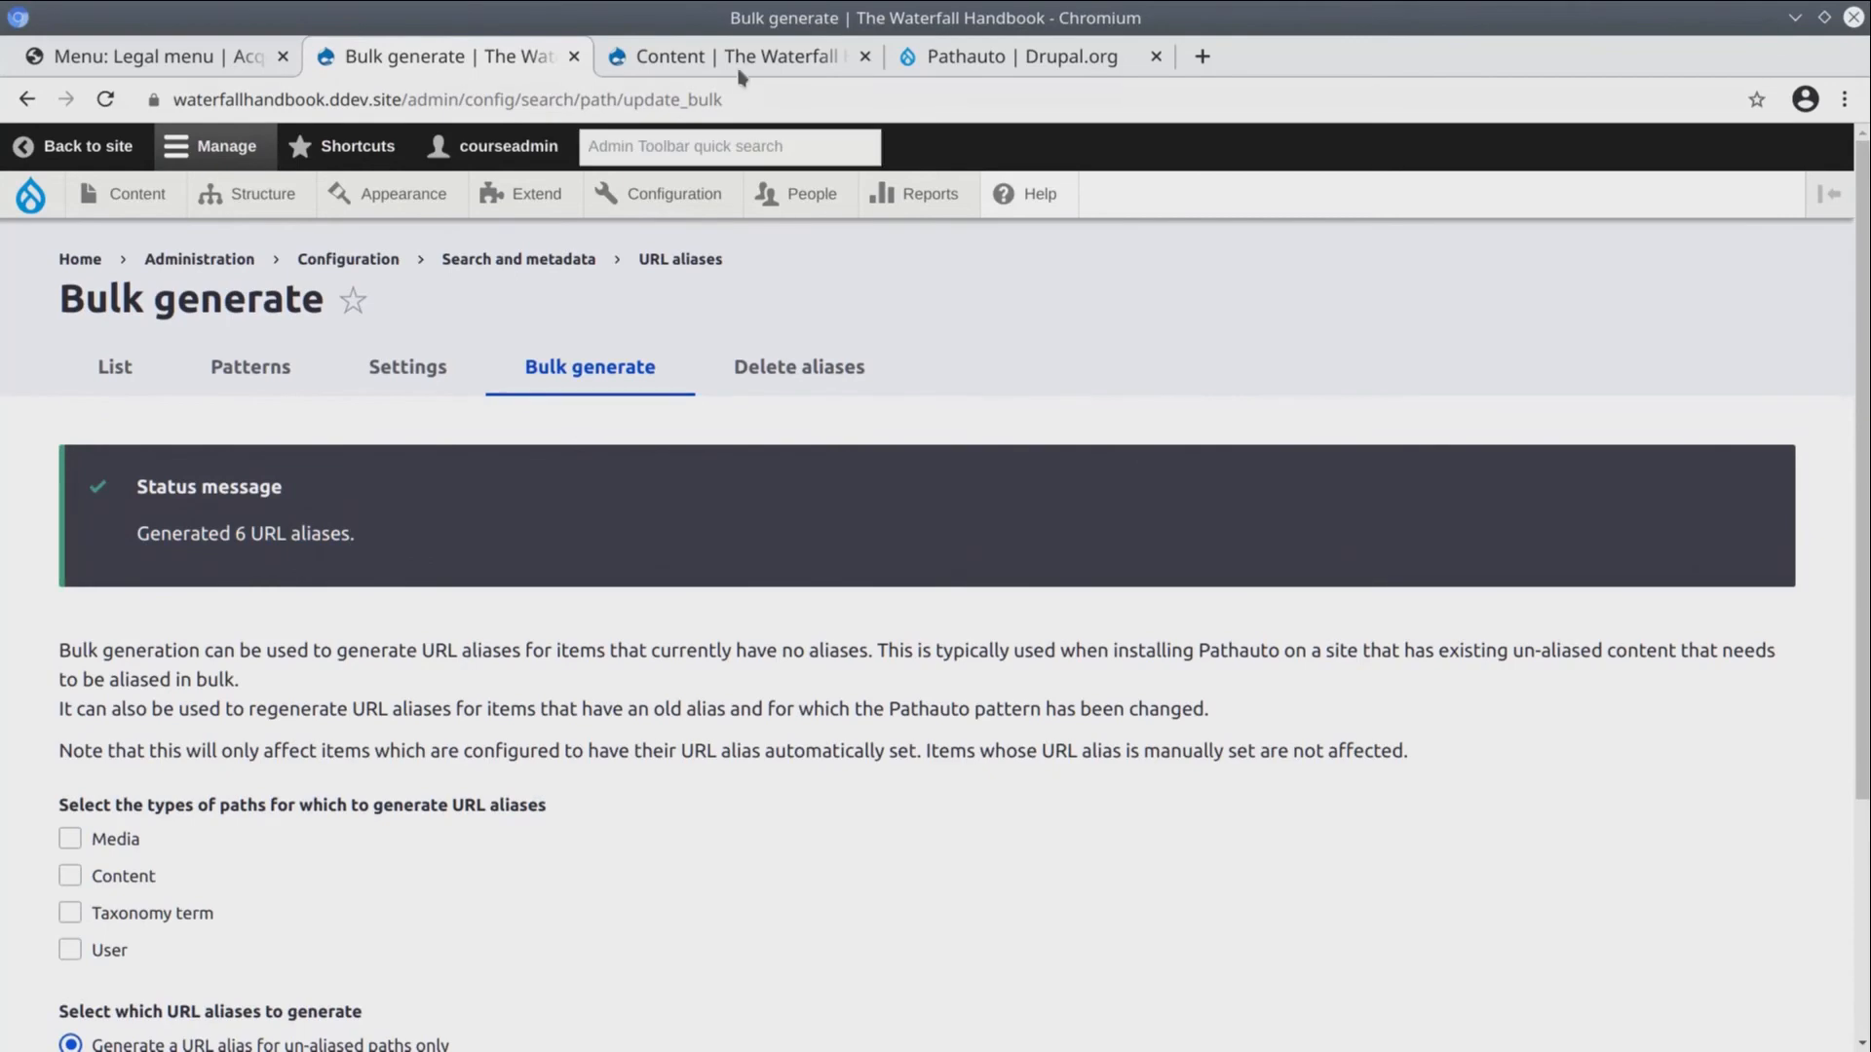
Switch back to the Content overview tab listing the waterfall pages
{"action": "left_click", "coordinate": [740, 57]}
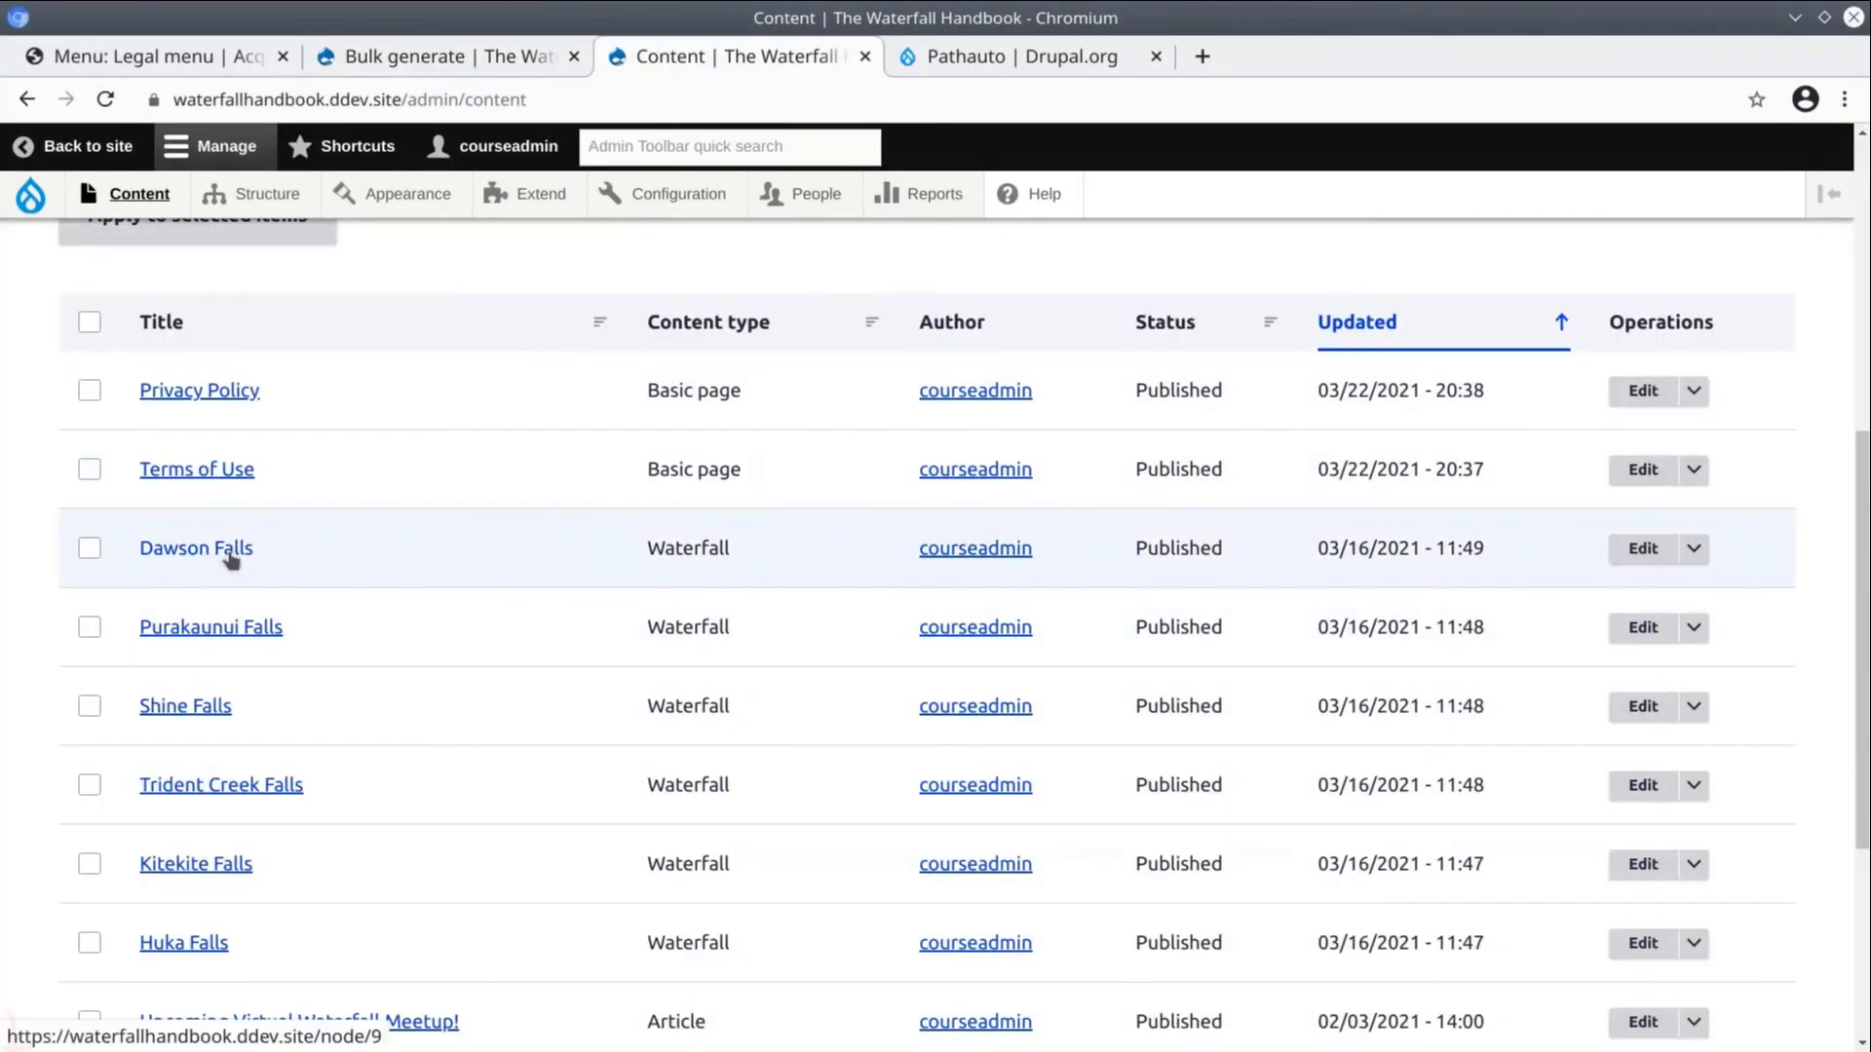
{"action": "mouse_move", "coordinate": [185, 706]}
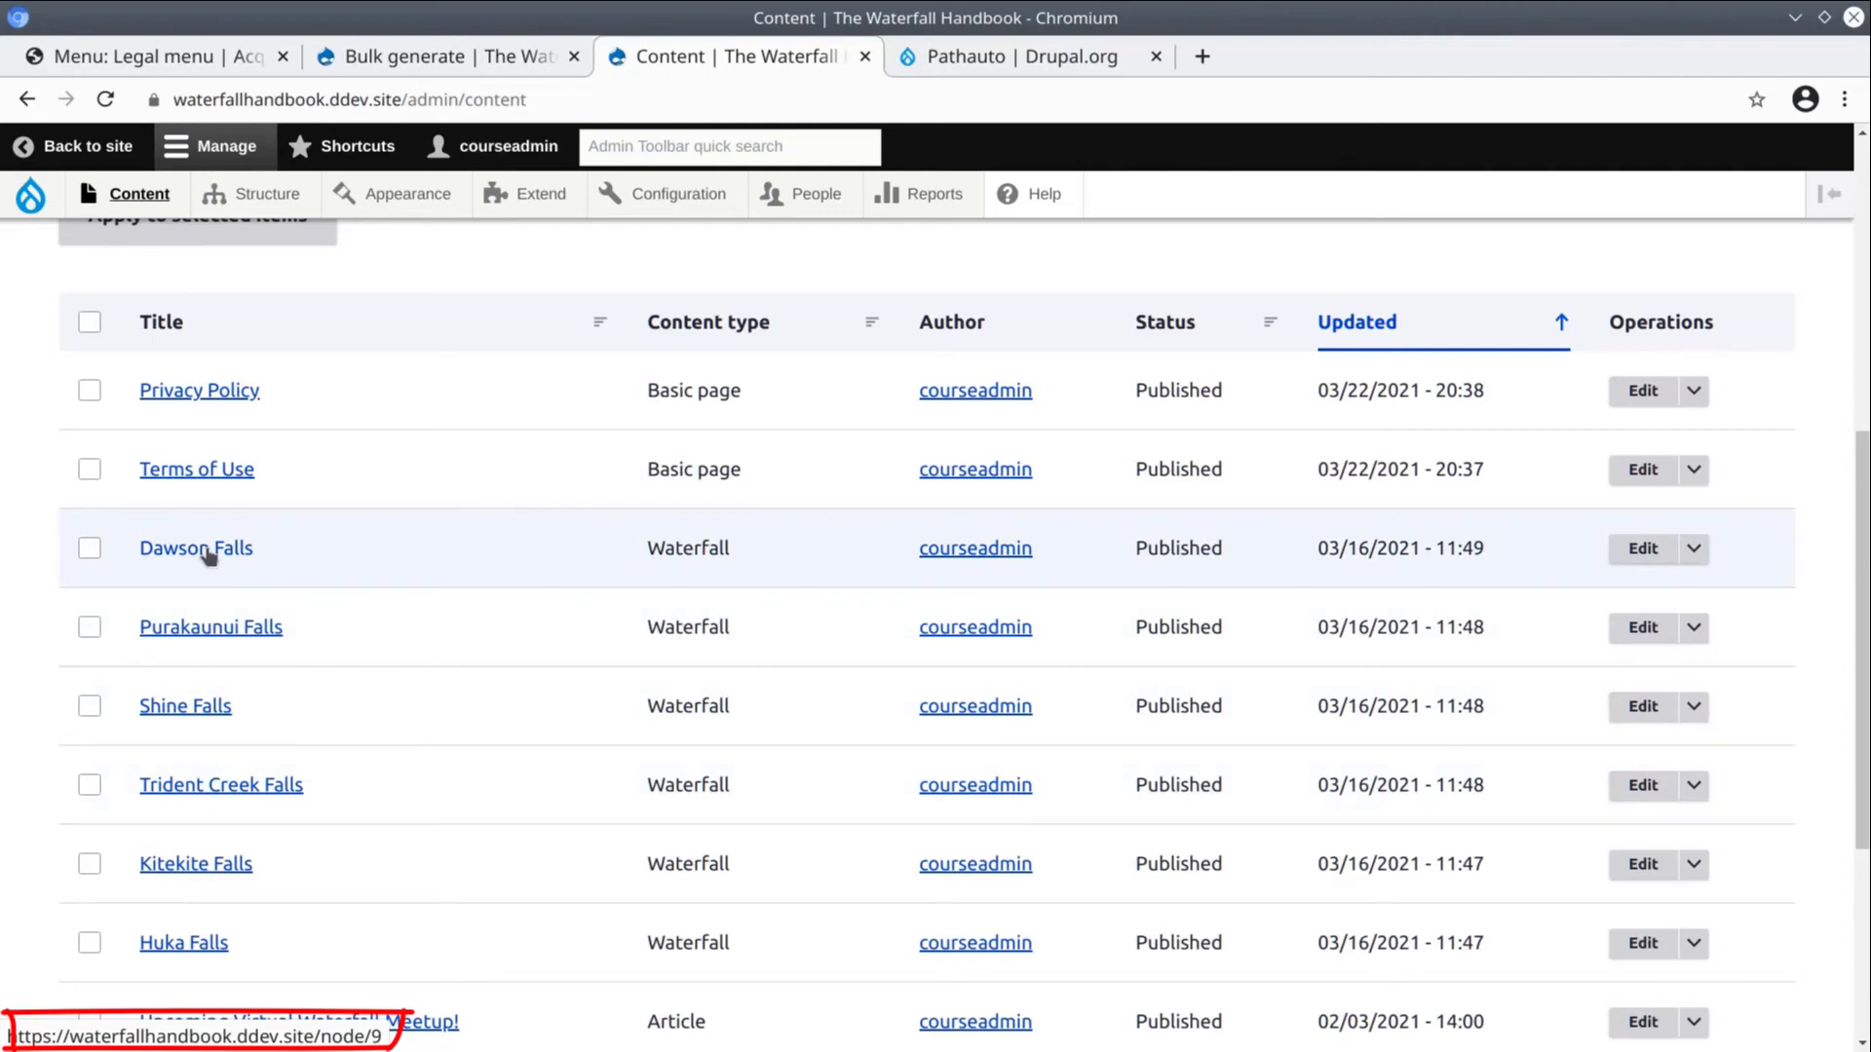
{"action": "mouse_move", "coordinate": [185, 706]}
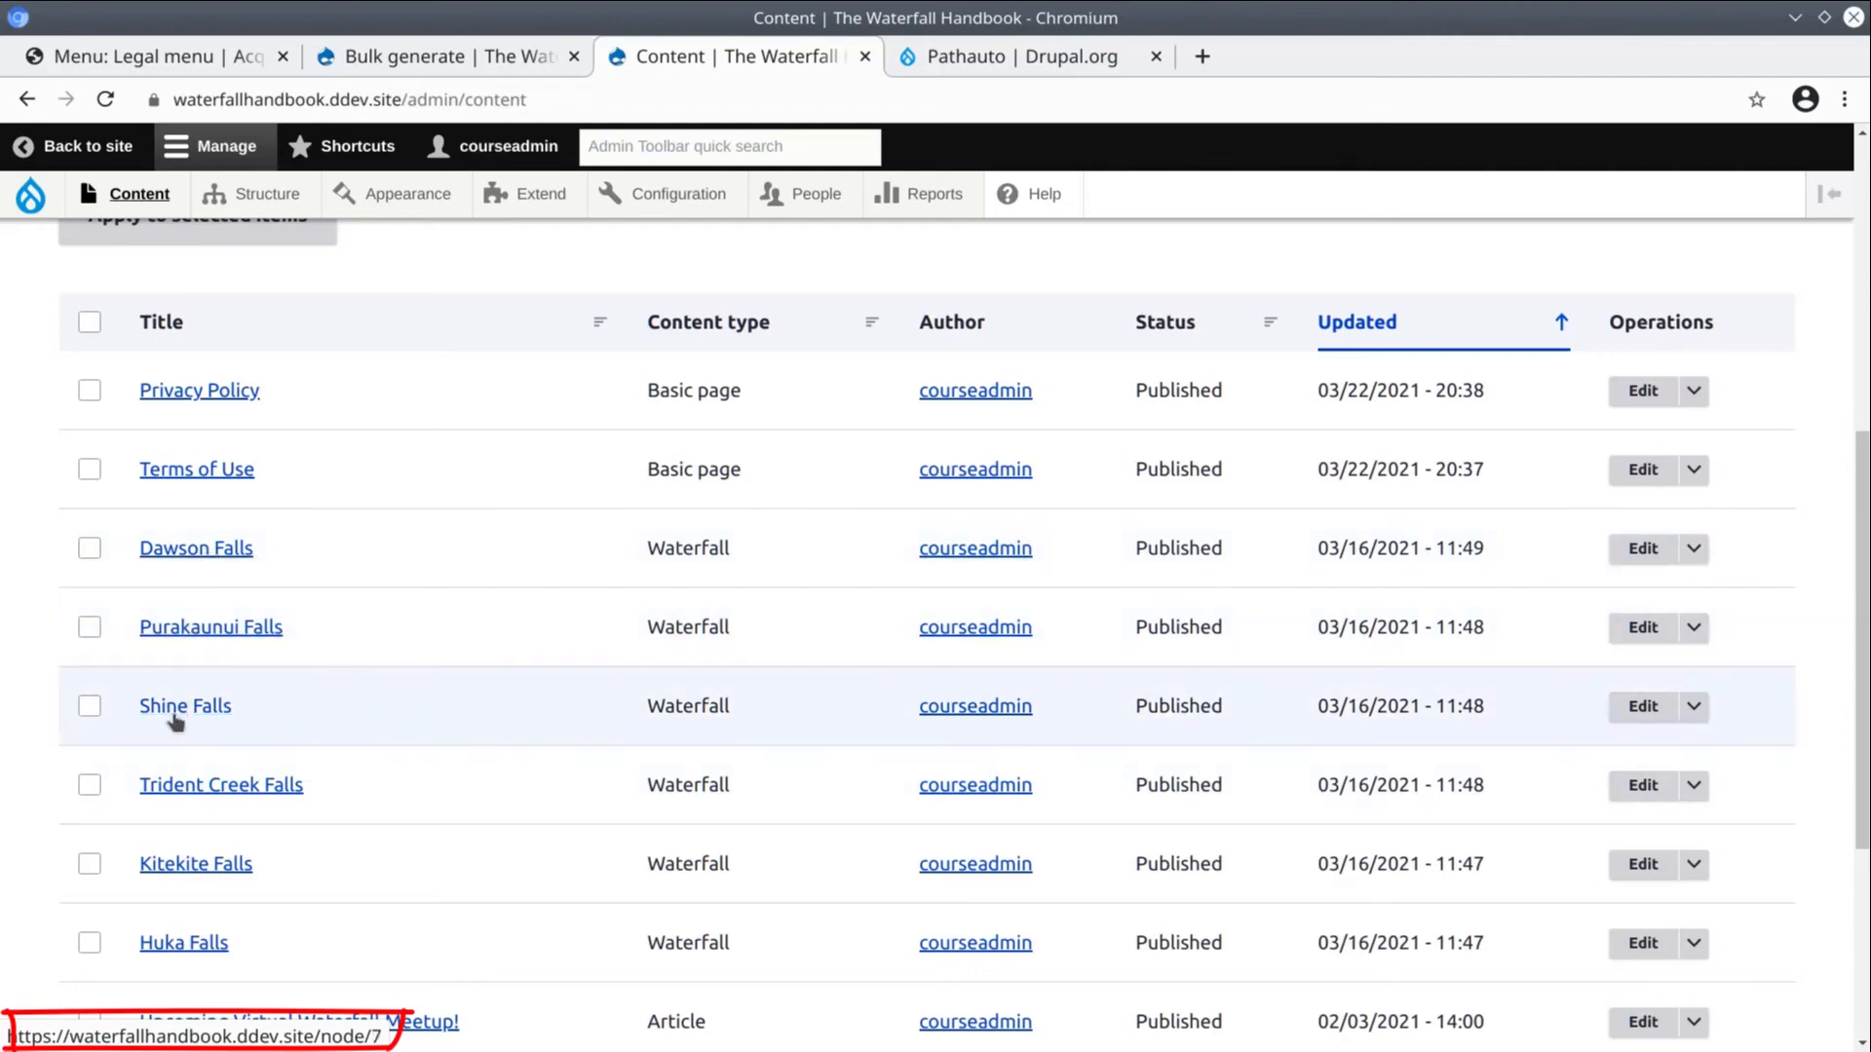
{"action": "mouse_move", "coordinate": [220, 783]}
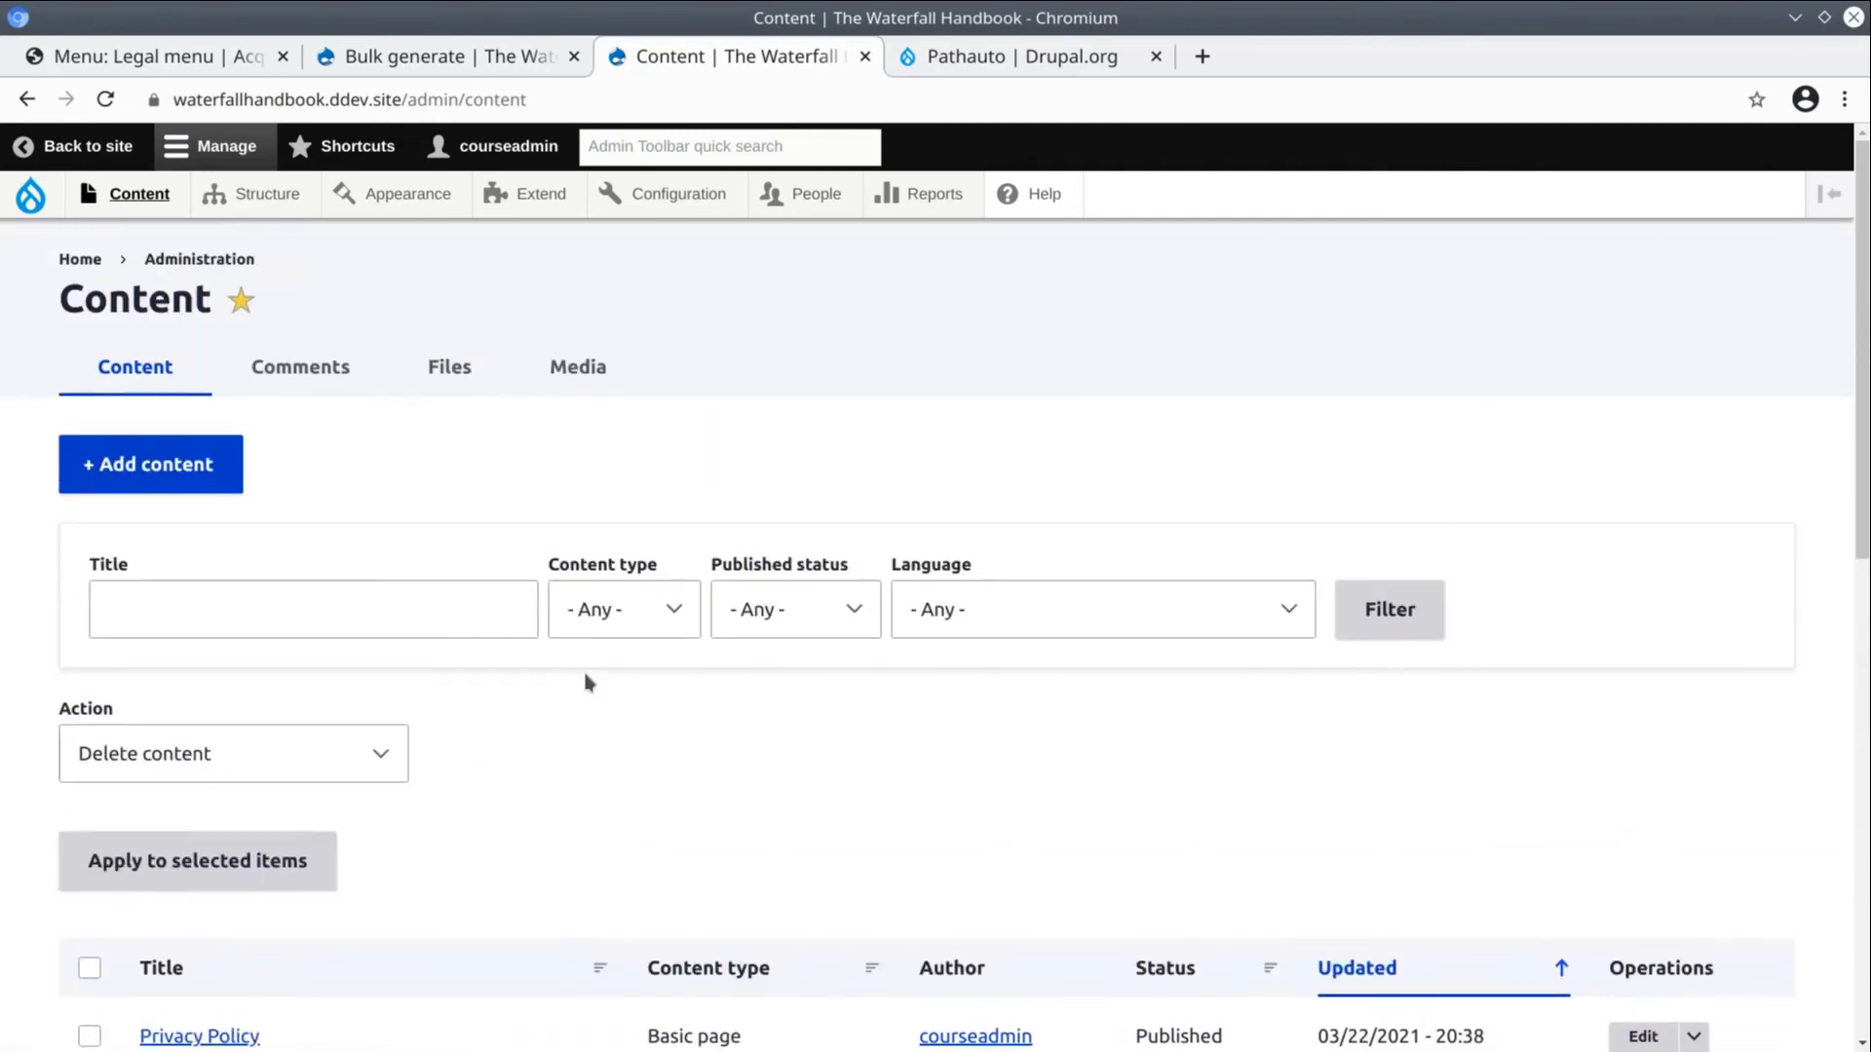
Reload the content list via the toolbar menu so the waterfall links update
{"action": "left_click", "coordinate": [29, 193]}
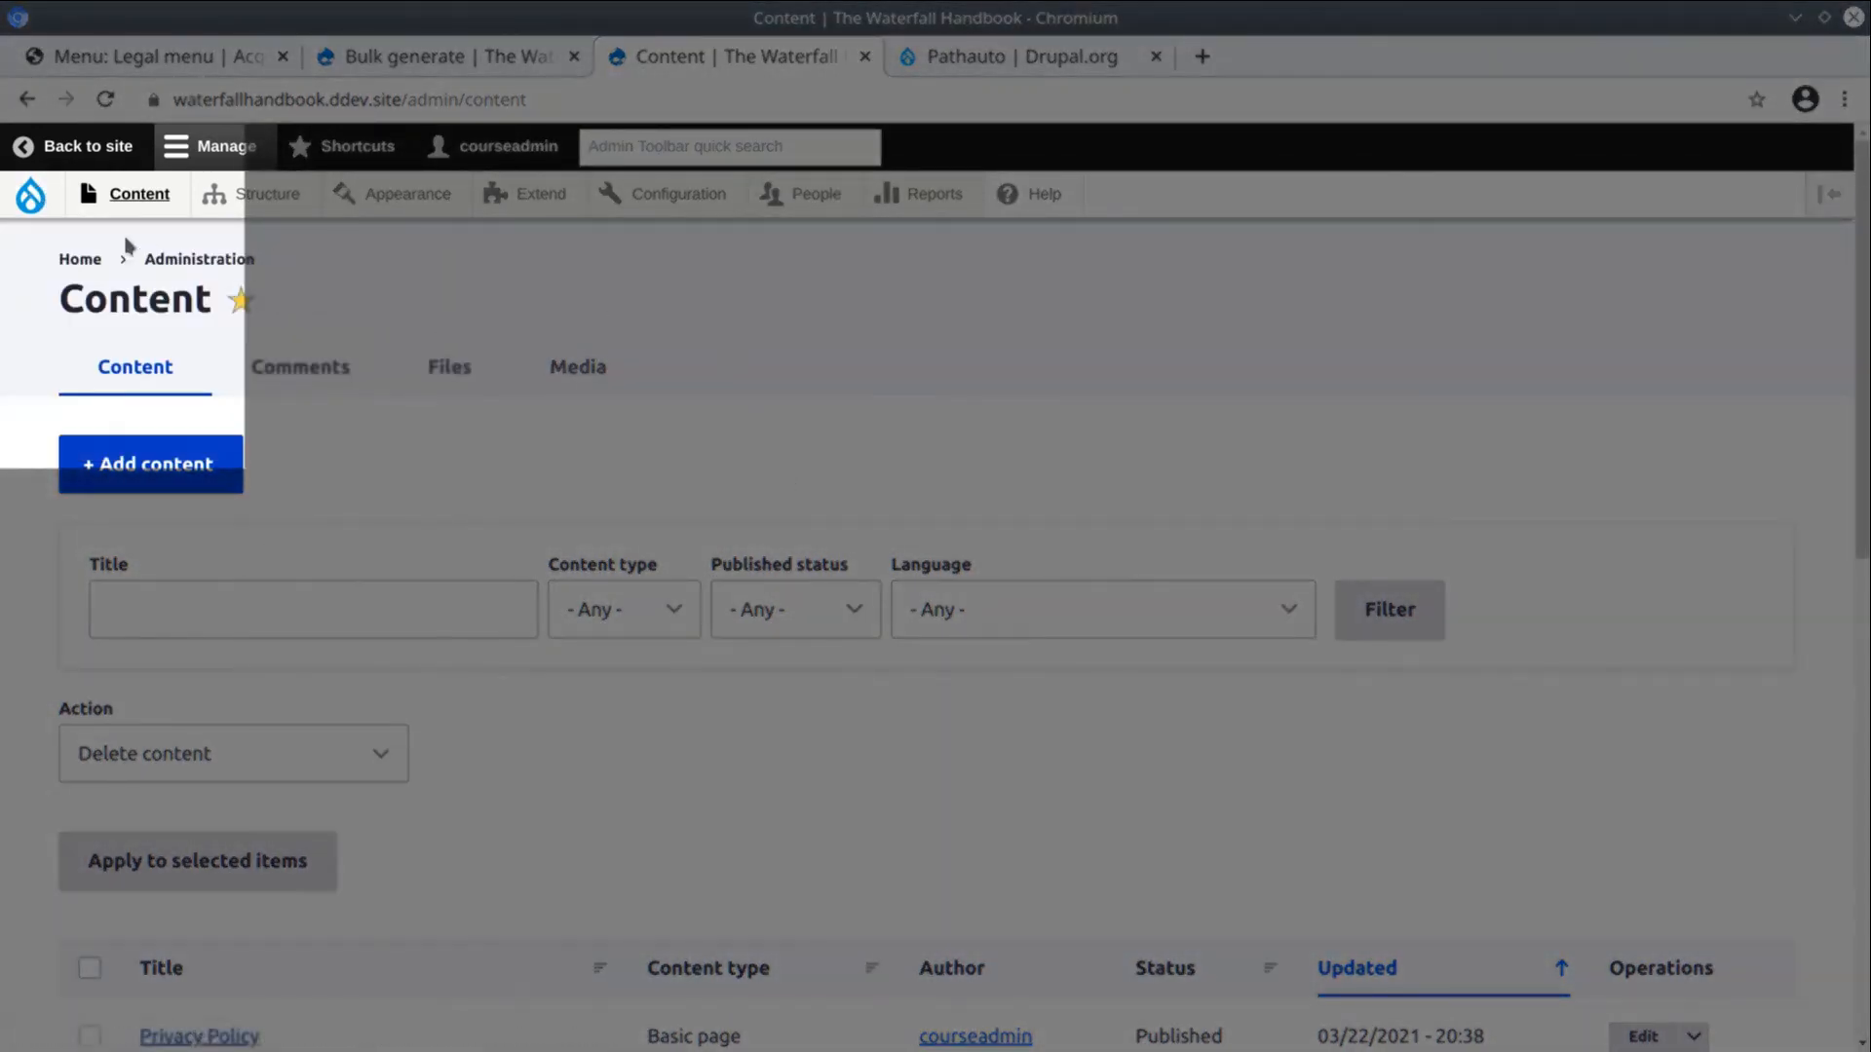
{"action": "left_click", "coordinate": [29, 193]}
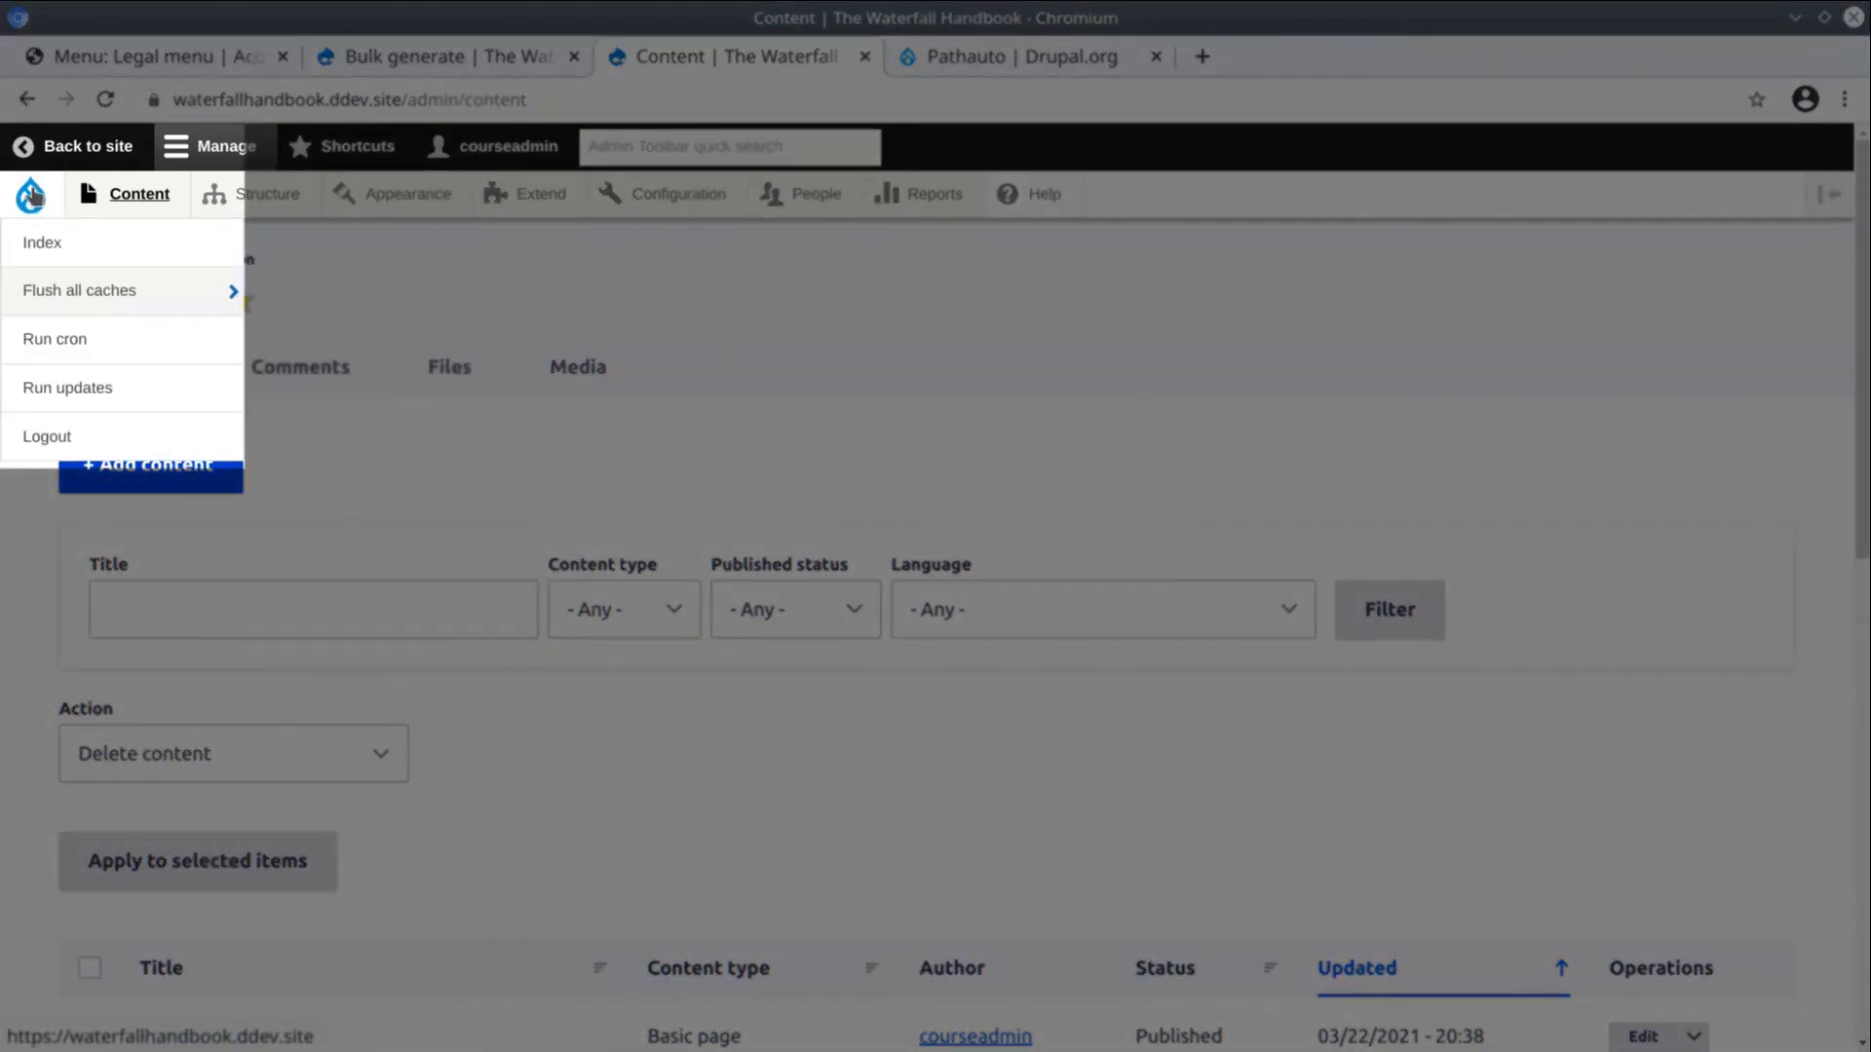
{"action": "left_click", "coordinate": [78, 291]}
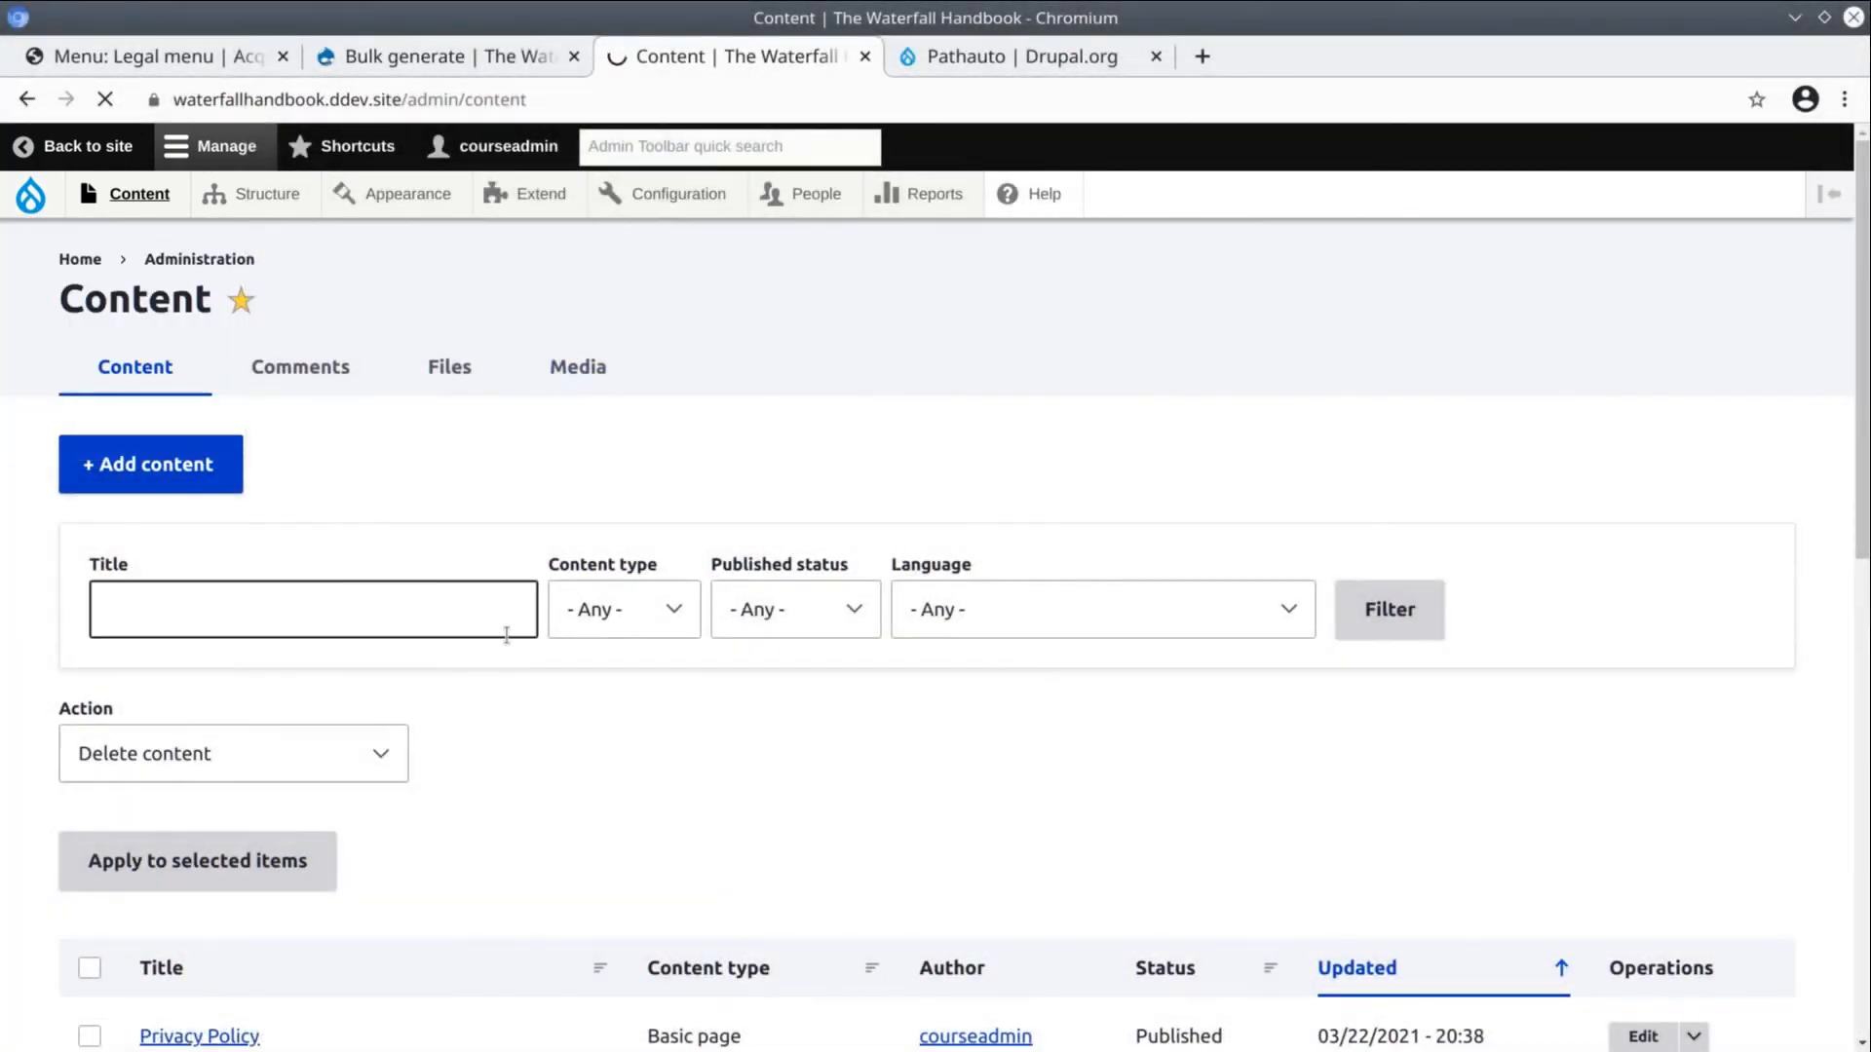
{"action": "scroll", "scroll_direction": "down", "scroll_amount": 3}
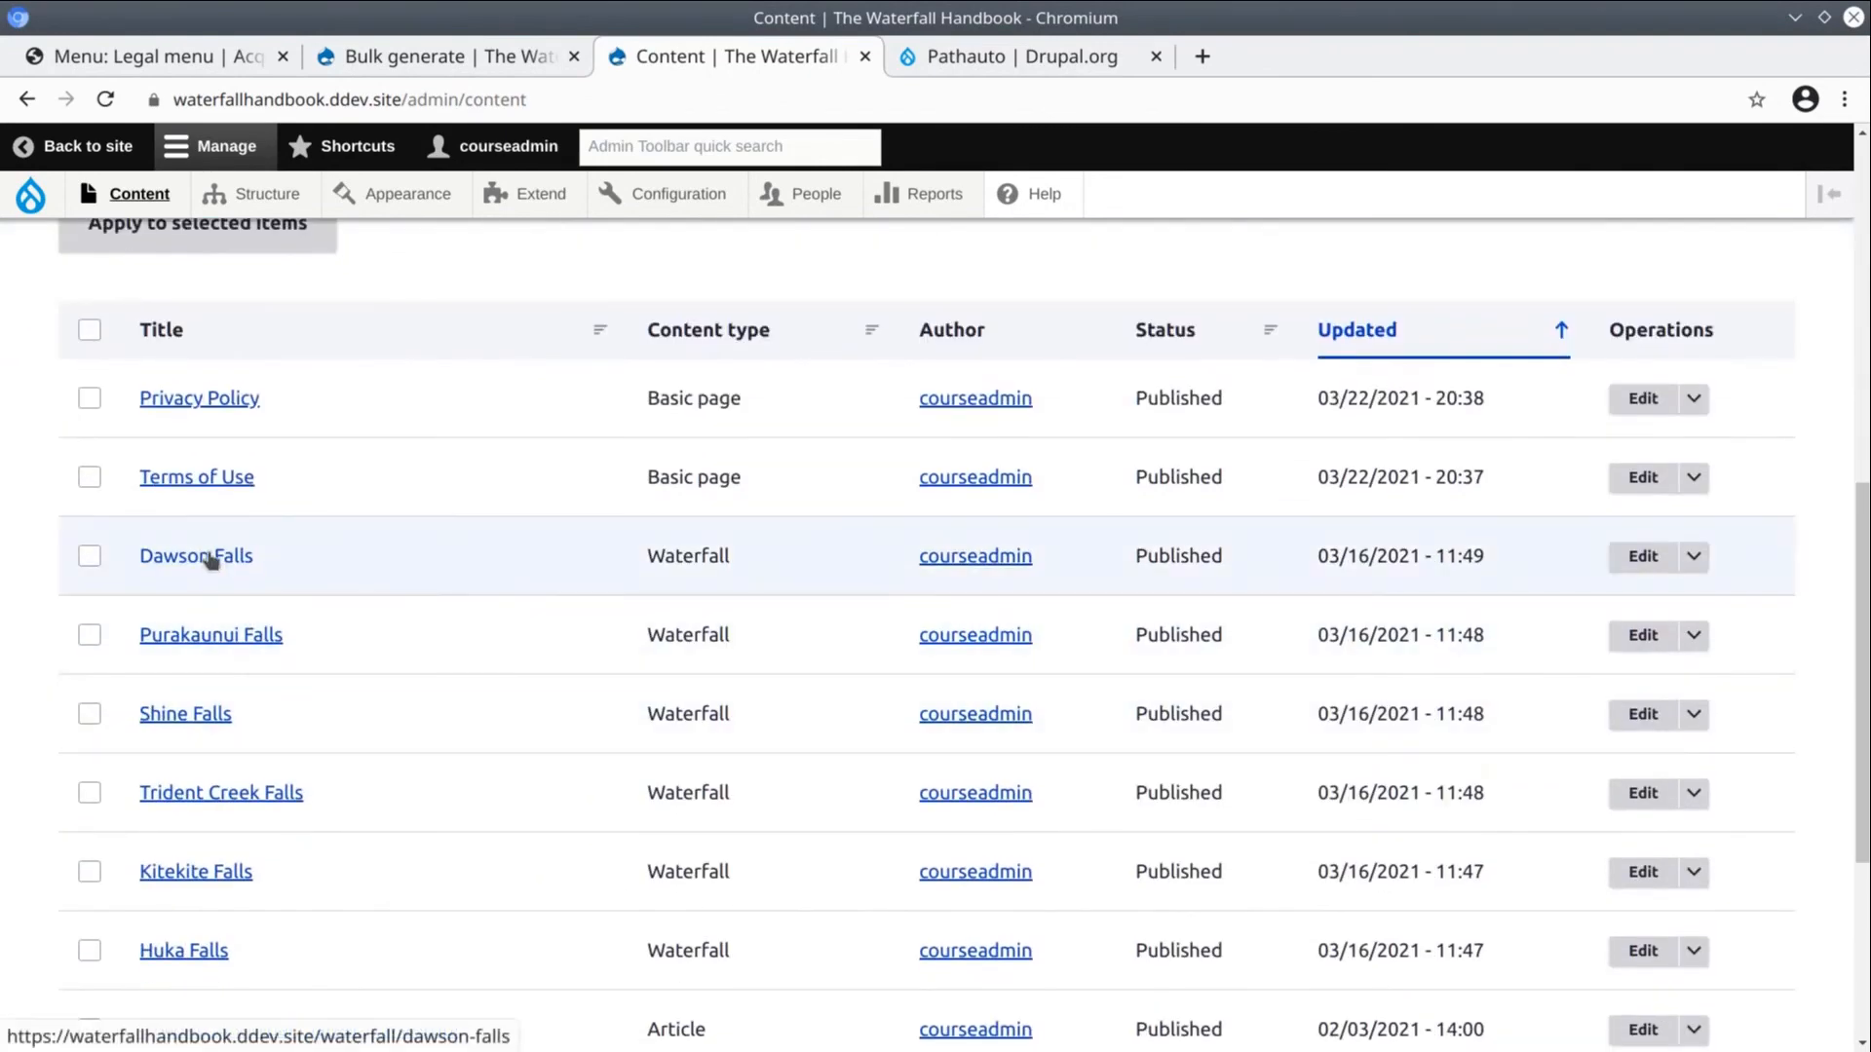
{"action": "mouse_move", "coordinate": [180, 852]}
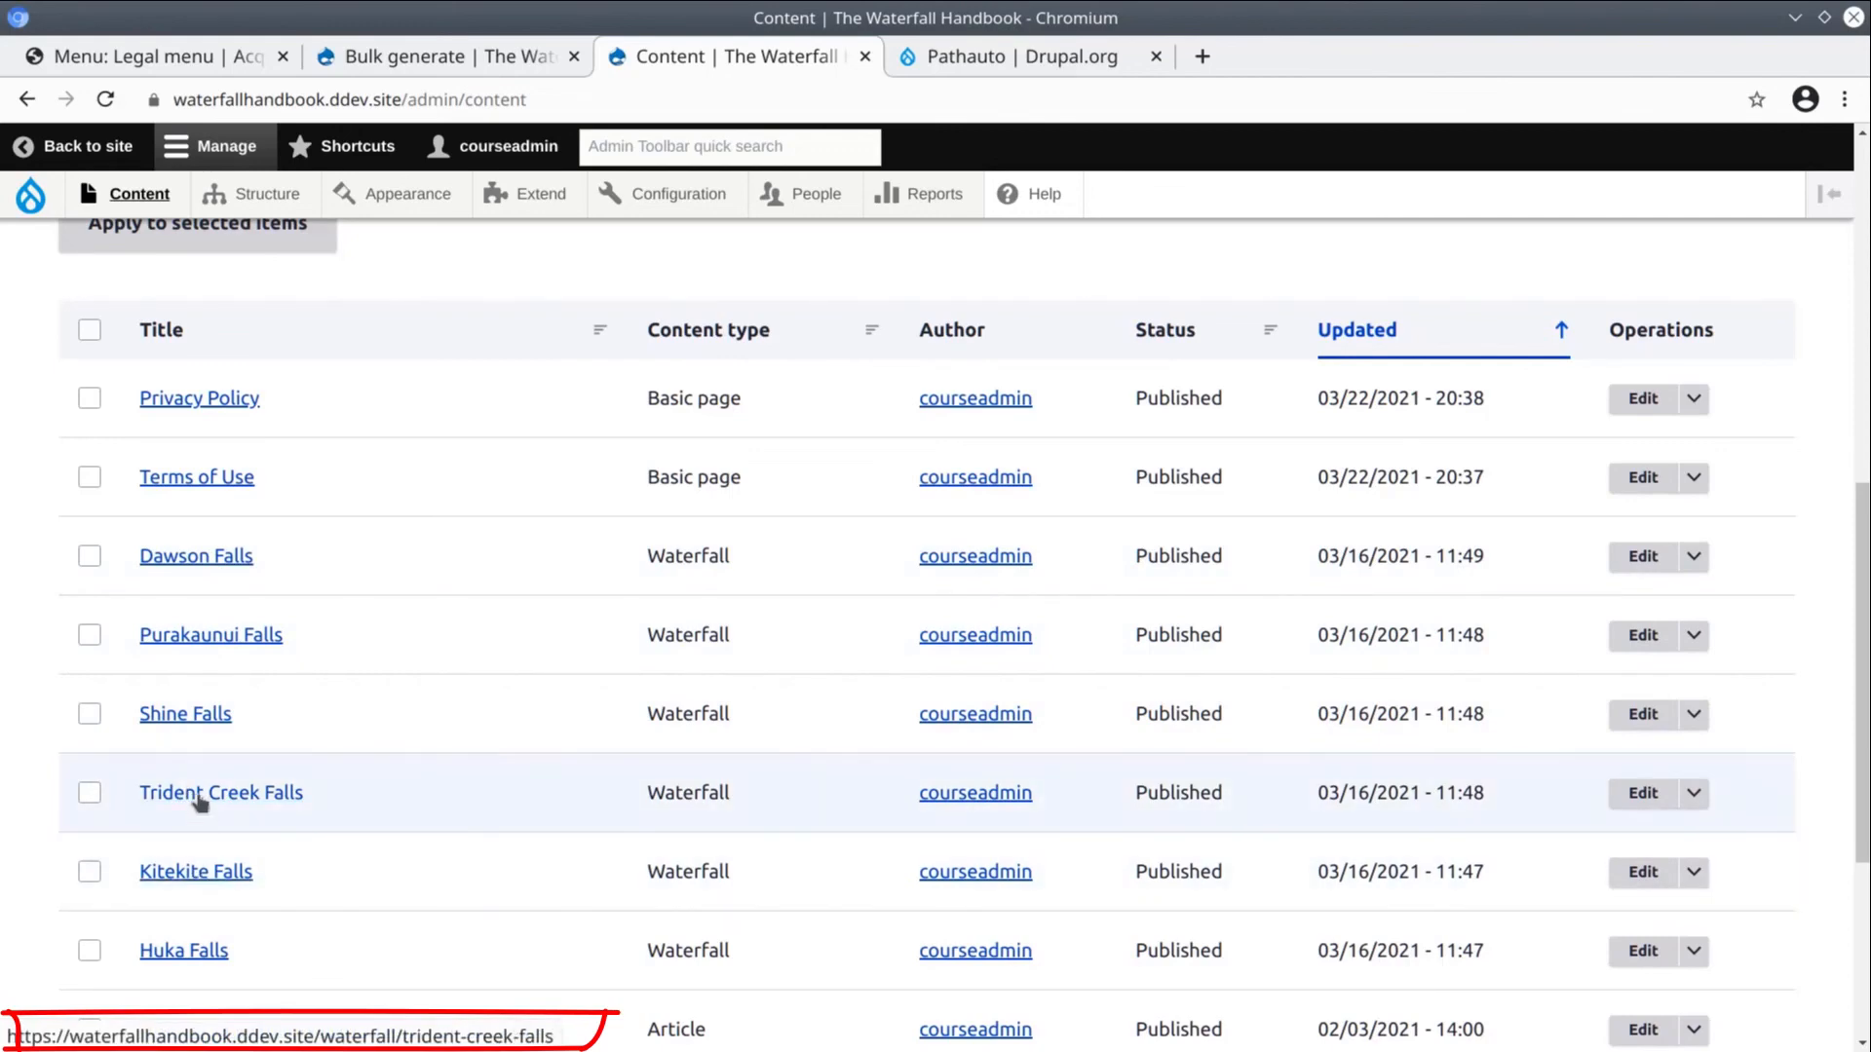
Visit Trident Creek Falls at /waterfall/trident-creek-falls and highlight 'waterfall' in the address bar
{"action": "left_click", "coordinate": [220, 793]}
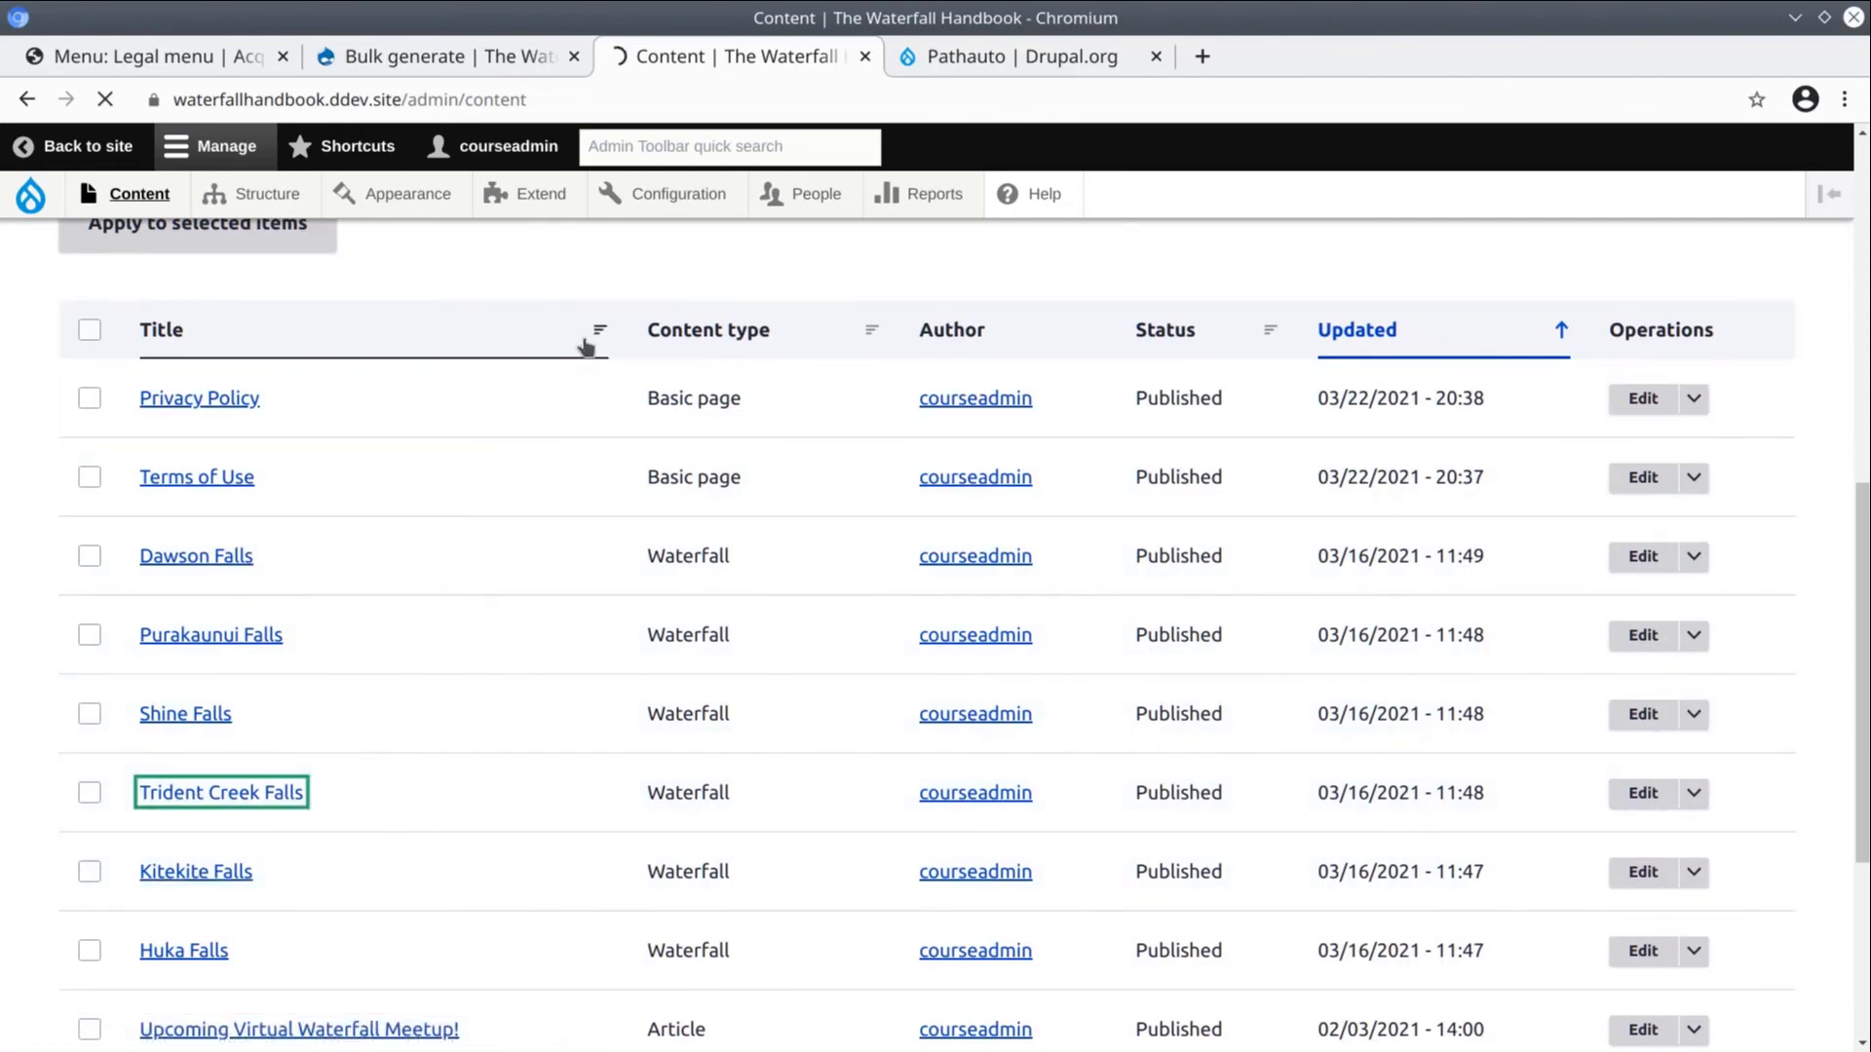
{"action": "left_click", "coordinate": [220, 793]}
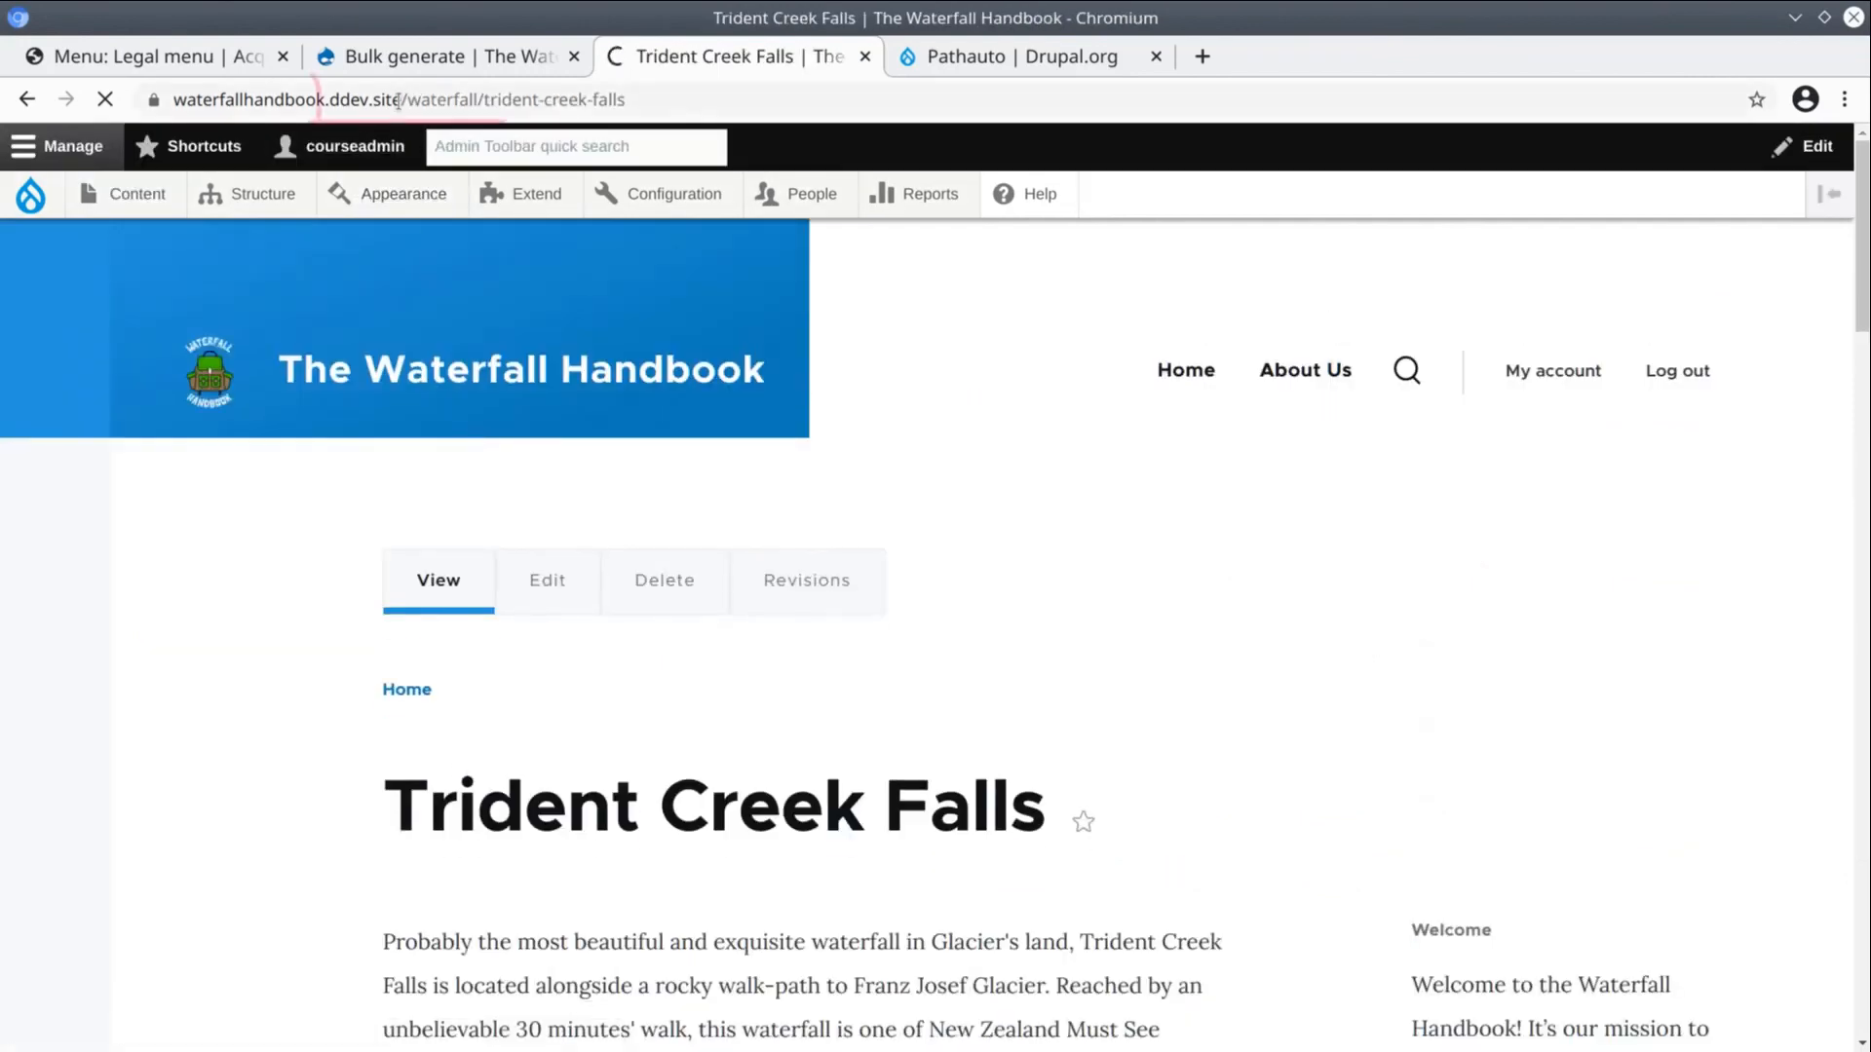
{"action": "double_click", "coordinate": [444, 99]}
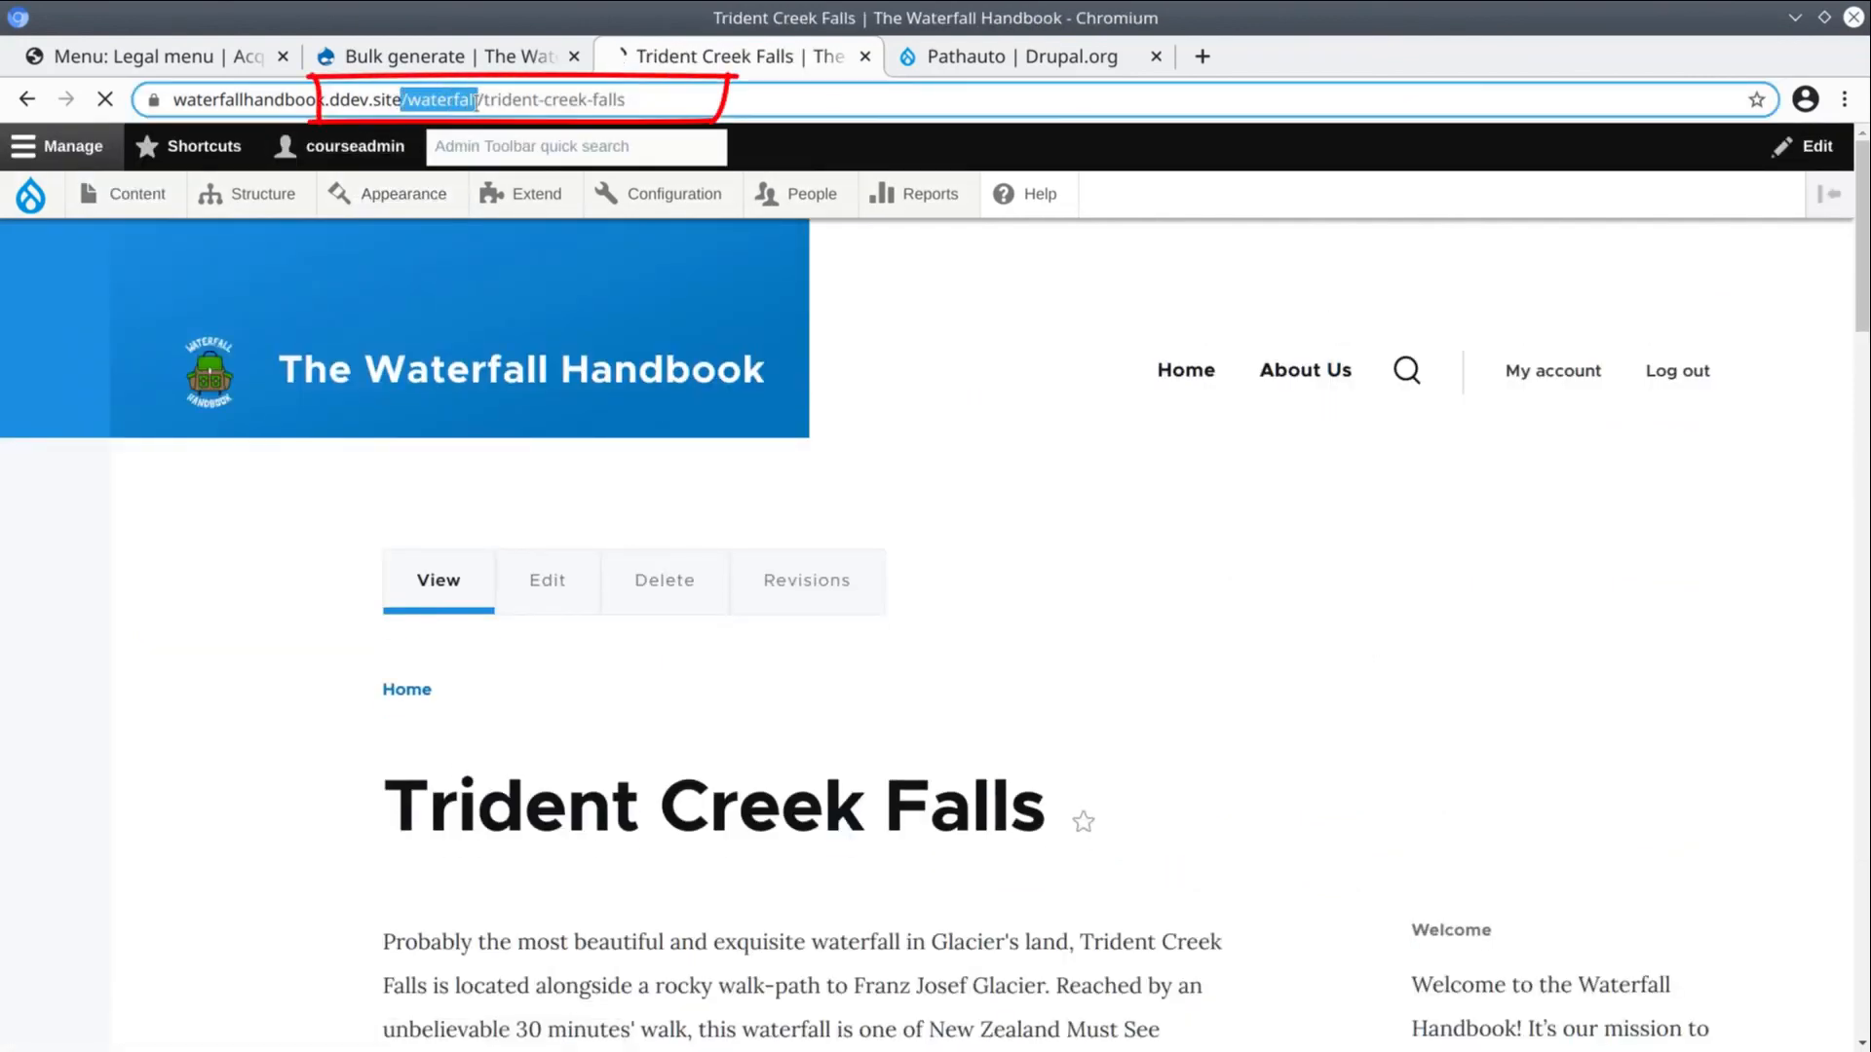